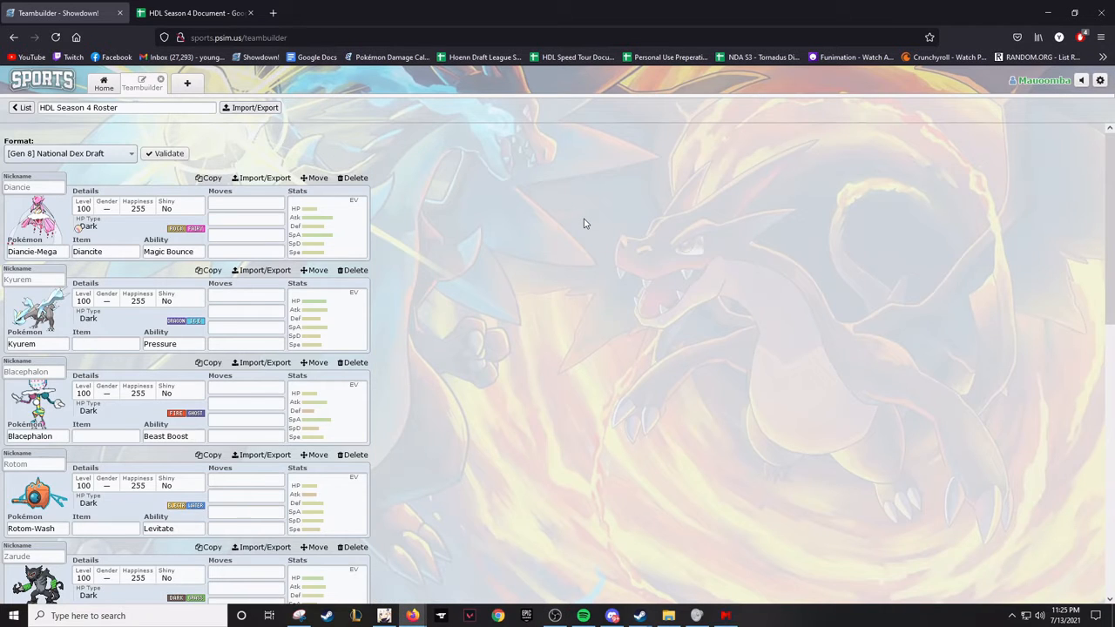
mouse_move(552, 164)
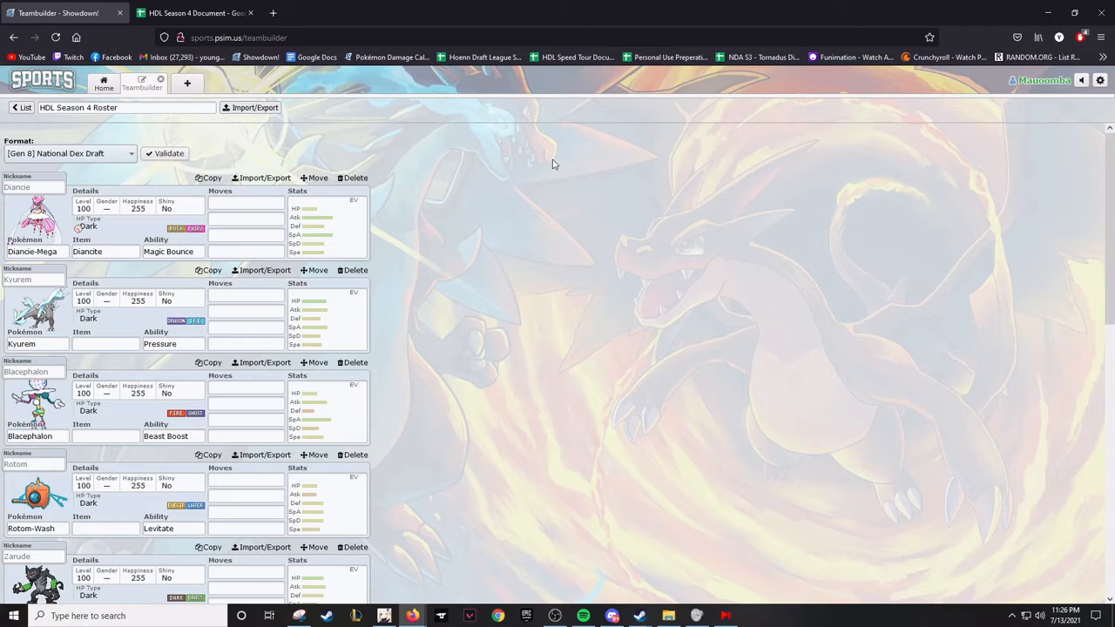
Check Kyurem's and Diancie-Mega's sets, then switch to Blacephalon's stat spread
scroll(down, 3)
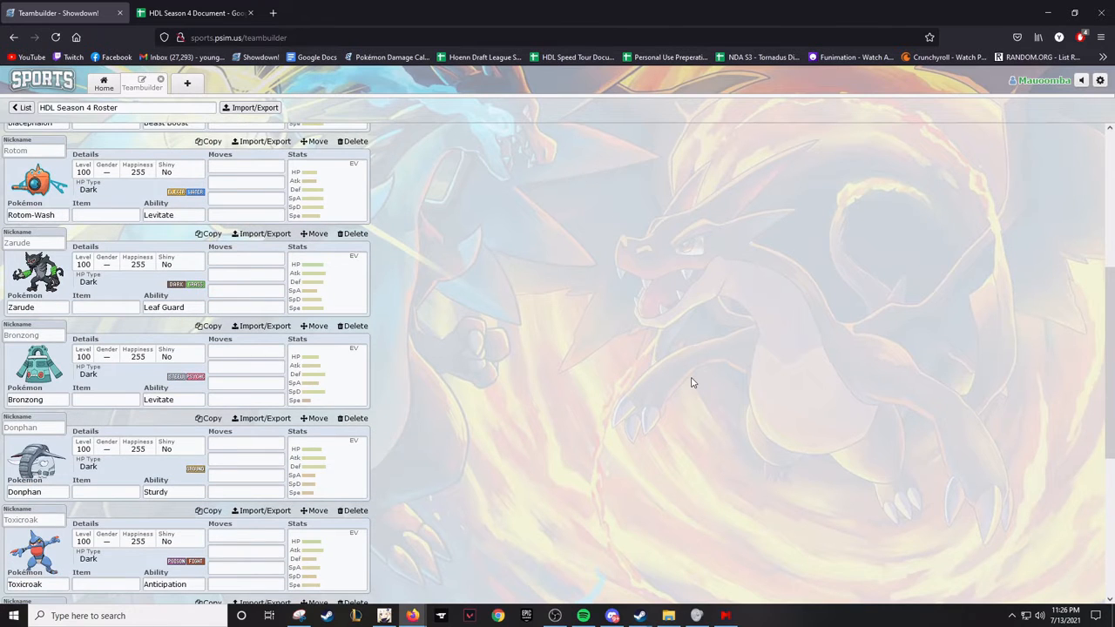
scroll(up, 3)
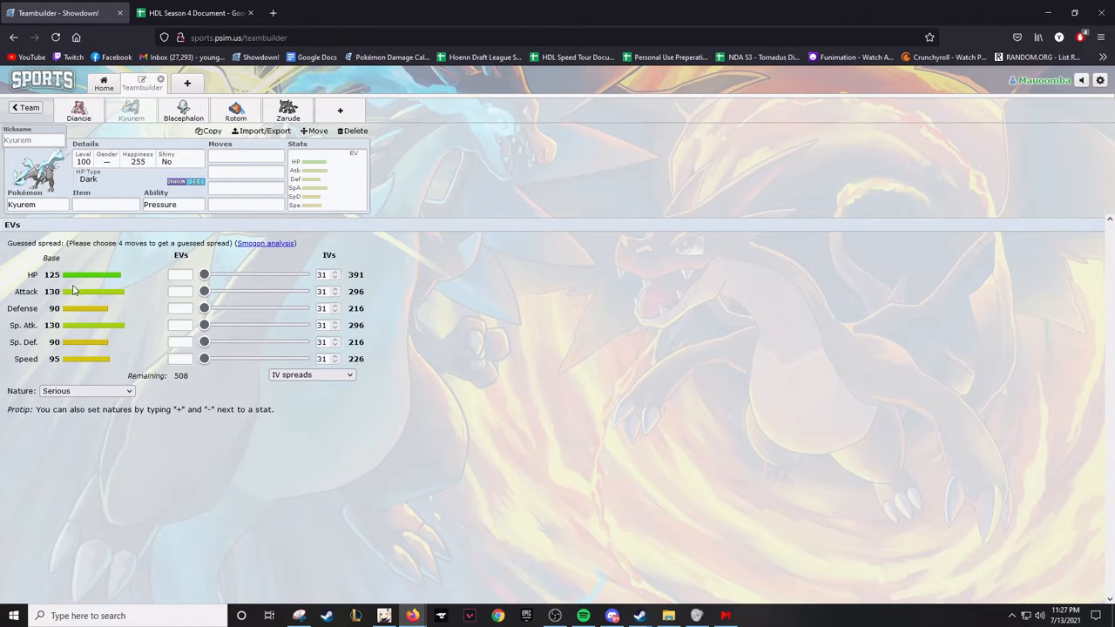
click(245, 157)
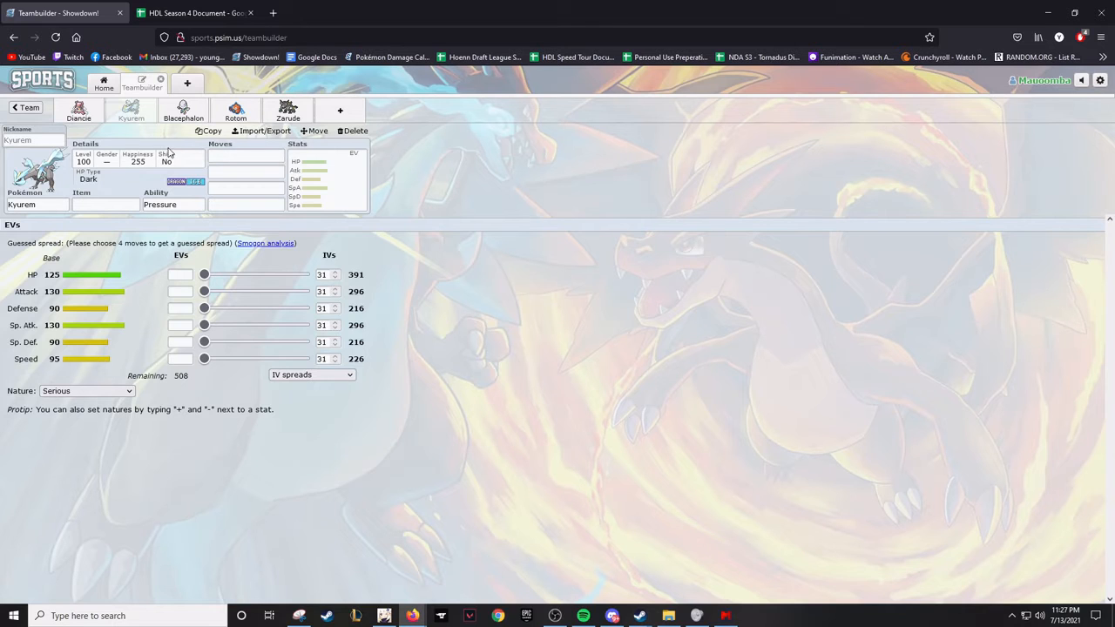
click(79, 112)
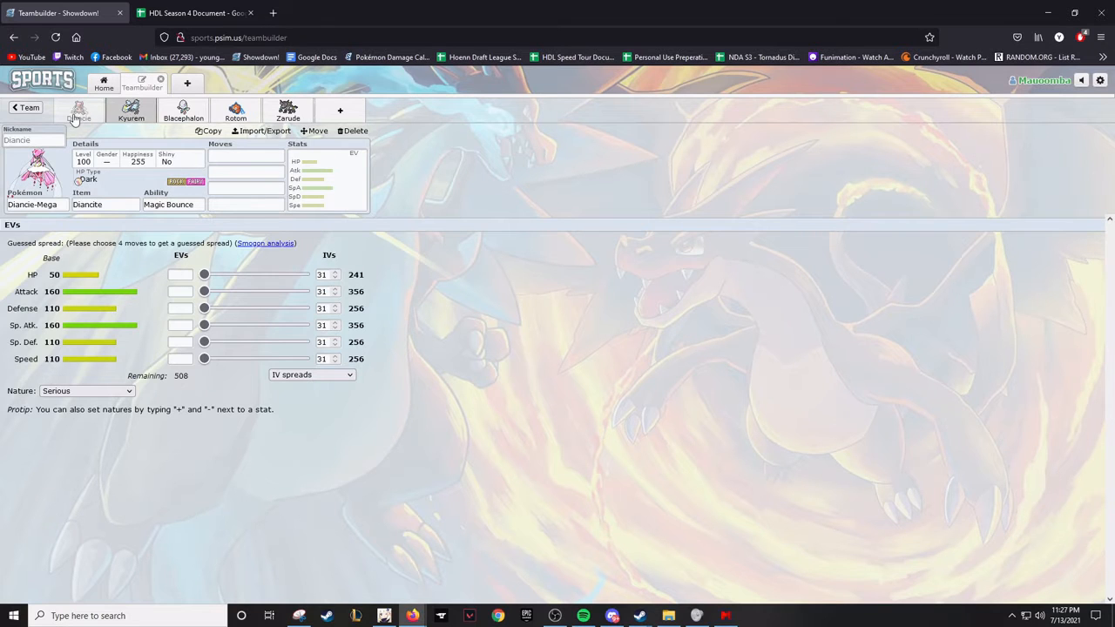
click(130, 111)
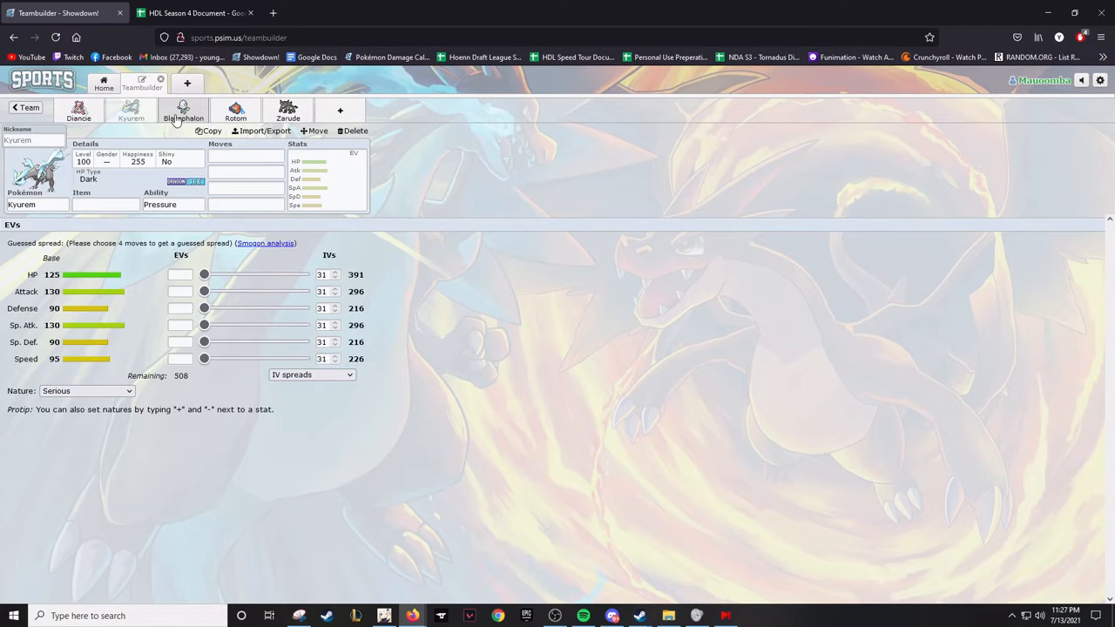
click(185, 114)
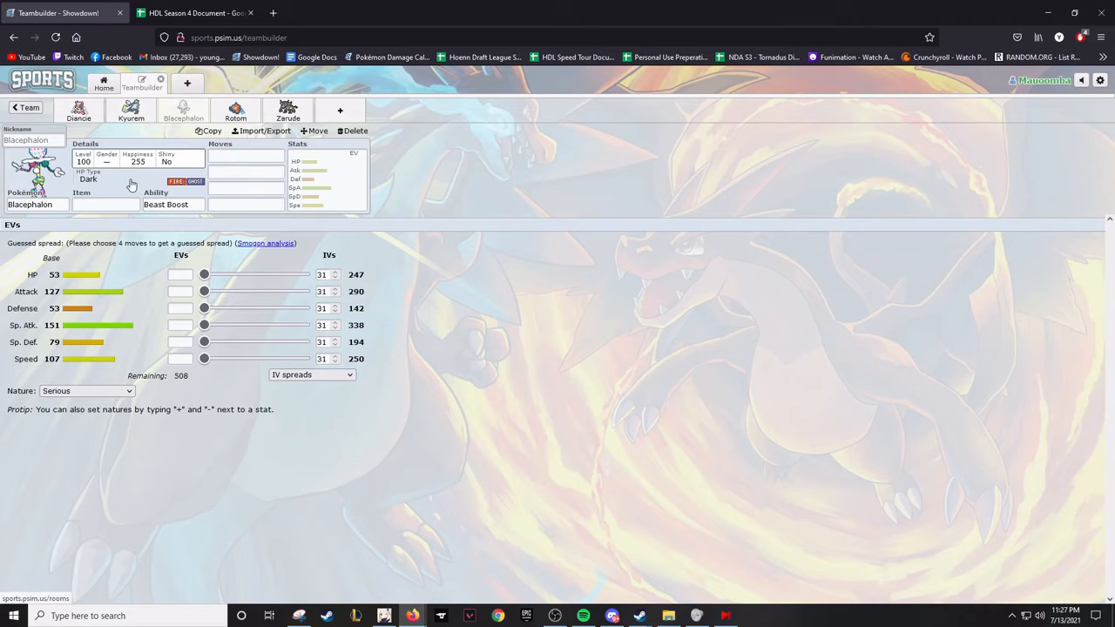
Review Blacephalon's Beast Boost ability options and bring up its move list
click(172, 204)
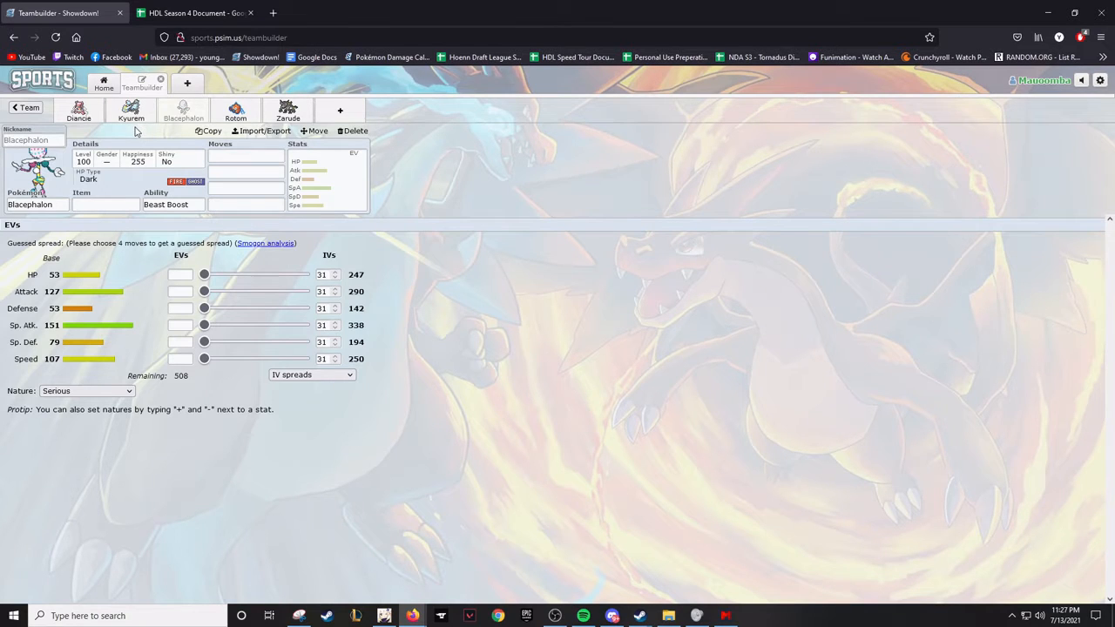
mouse_move(681, 19)
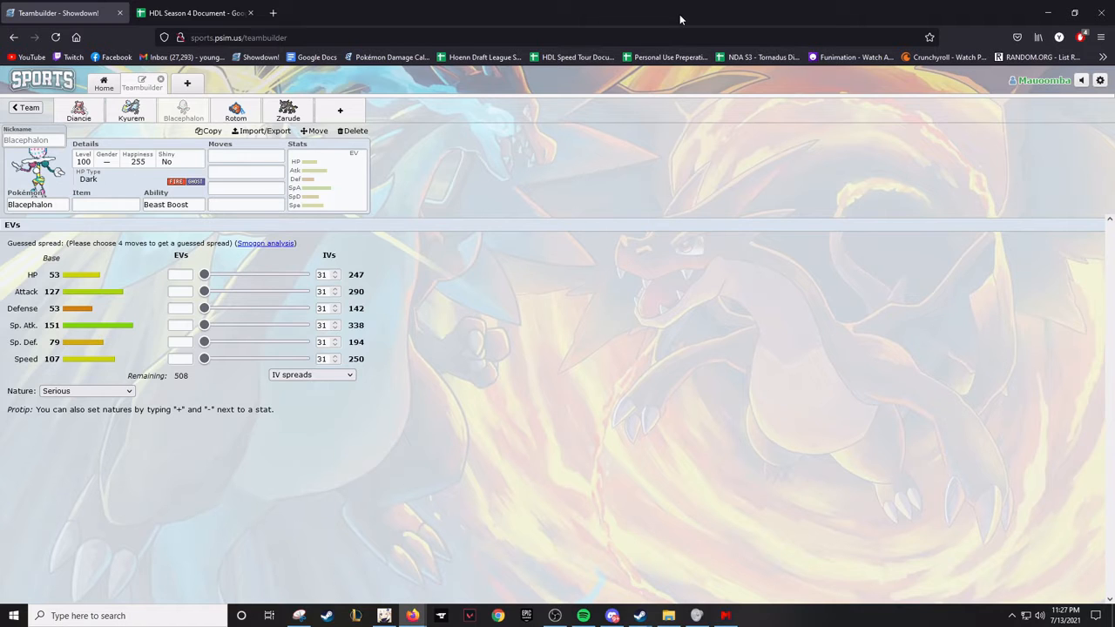
click(246, 155)
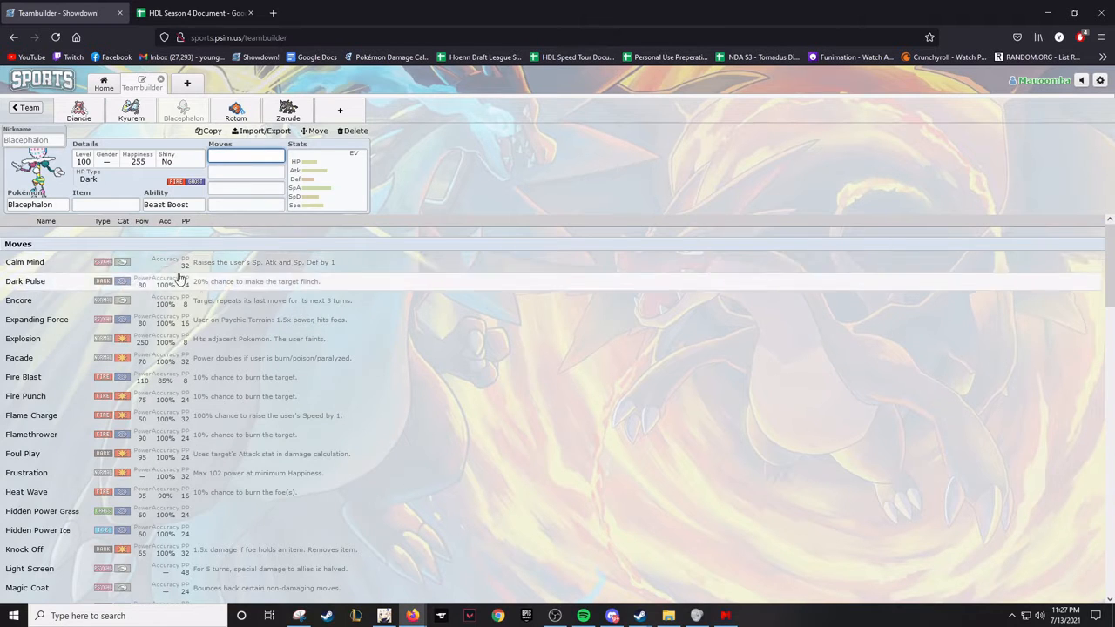
click(173, 203)
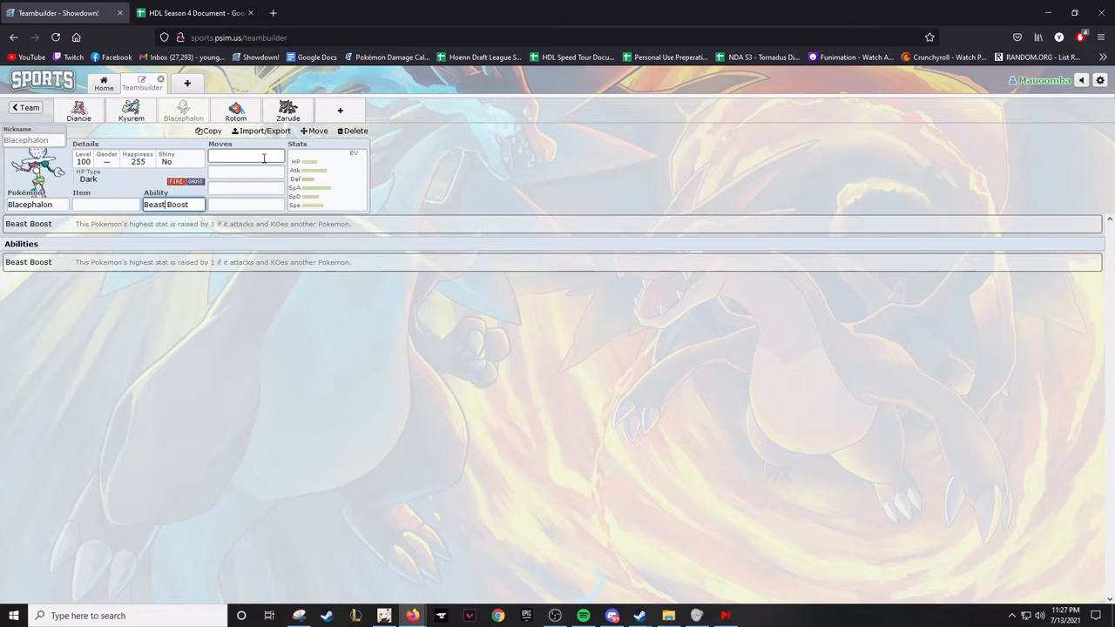
click(247, 155)
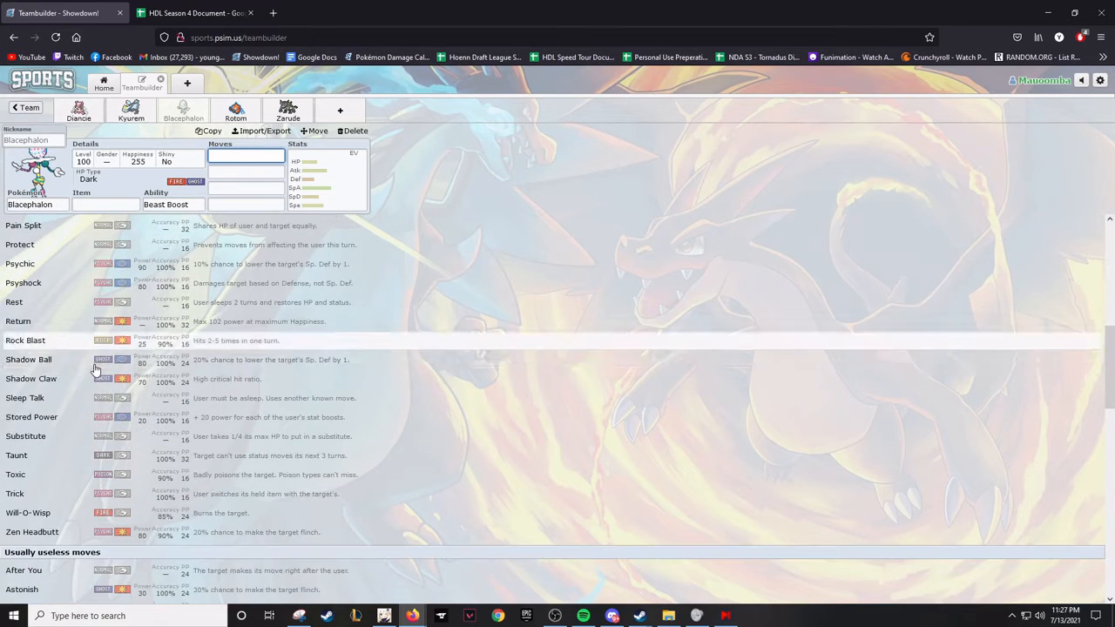
Browse down through Blacephalon's learnable moves and reopen the full list
scroll(down, 3)
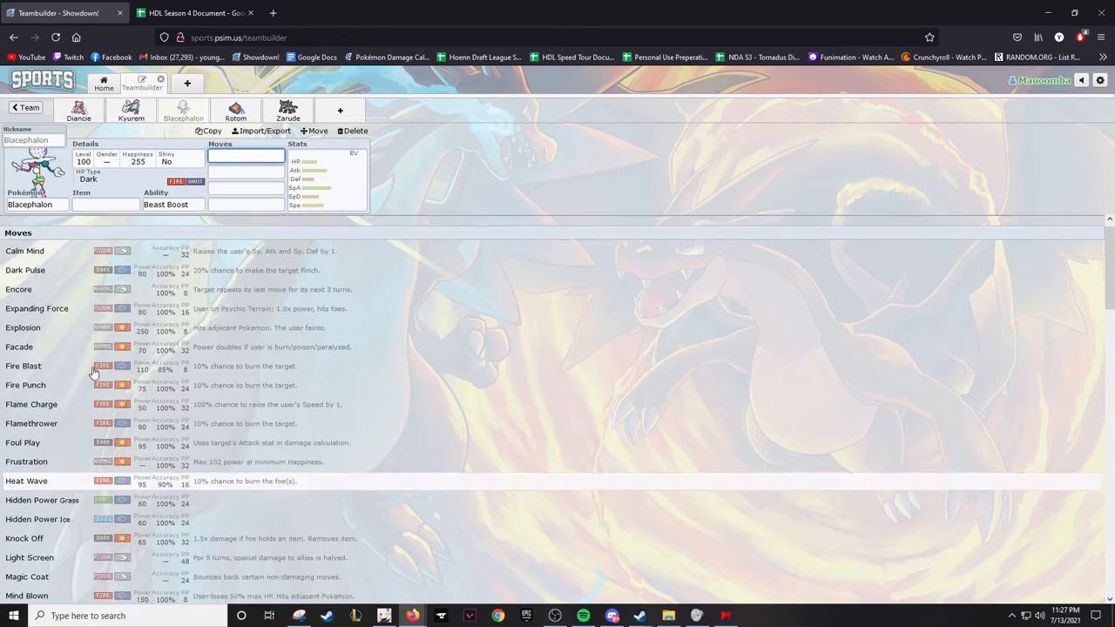
scroll(down, 3)
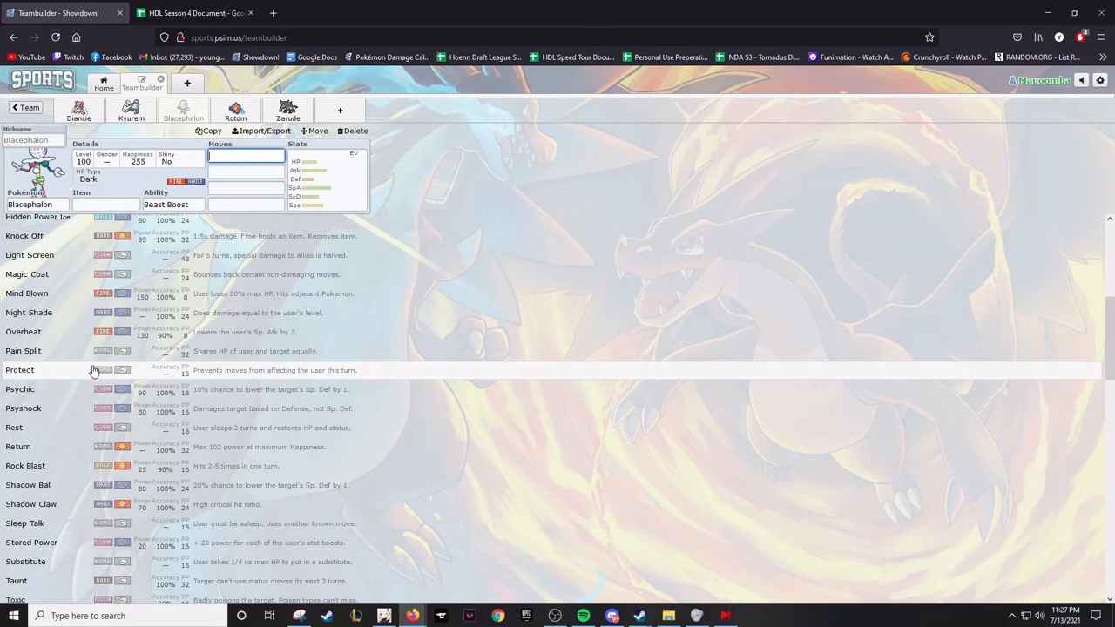
scroll(down, 3)
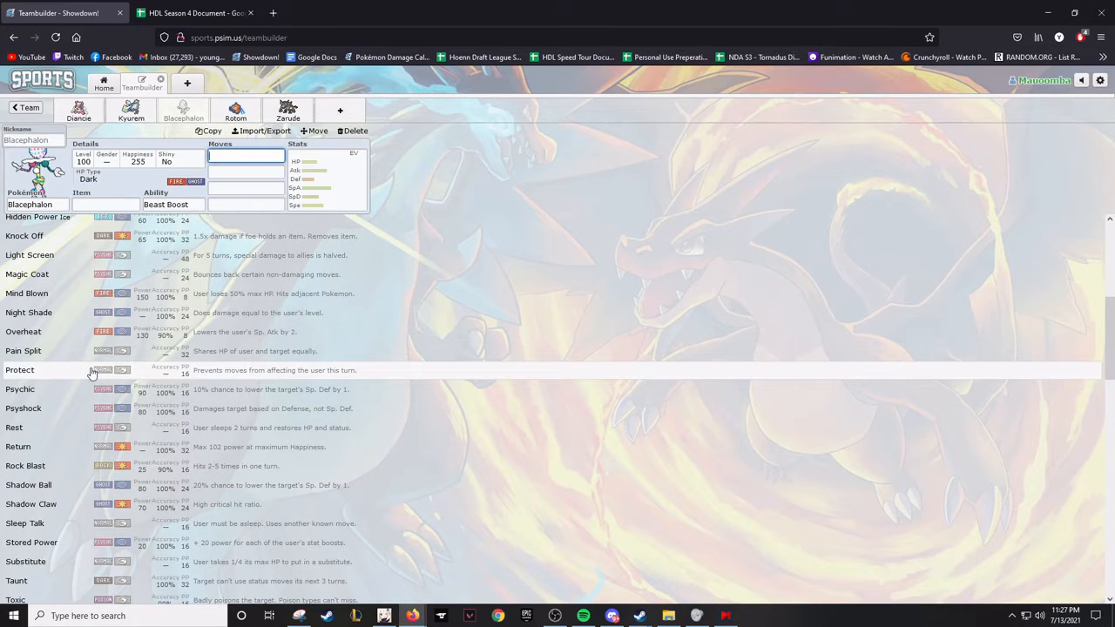
mouse_move(47, 362)
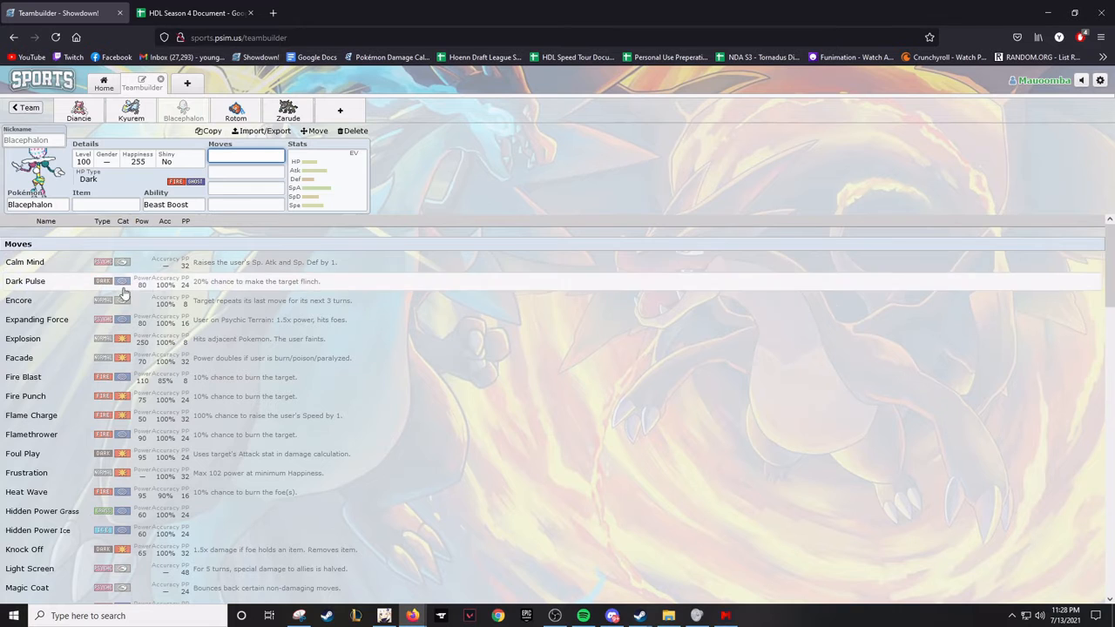
scroll(down, 3)
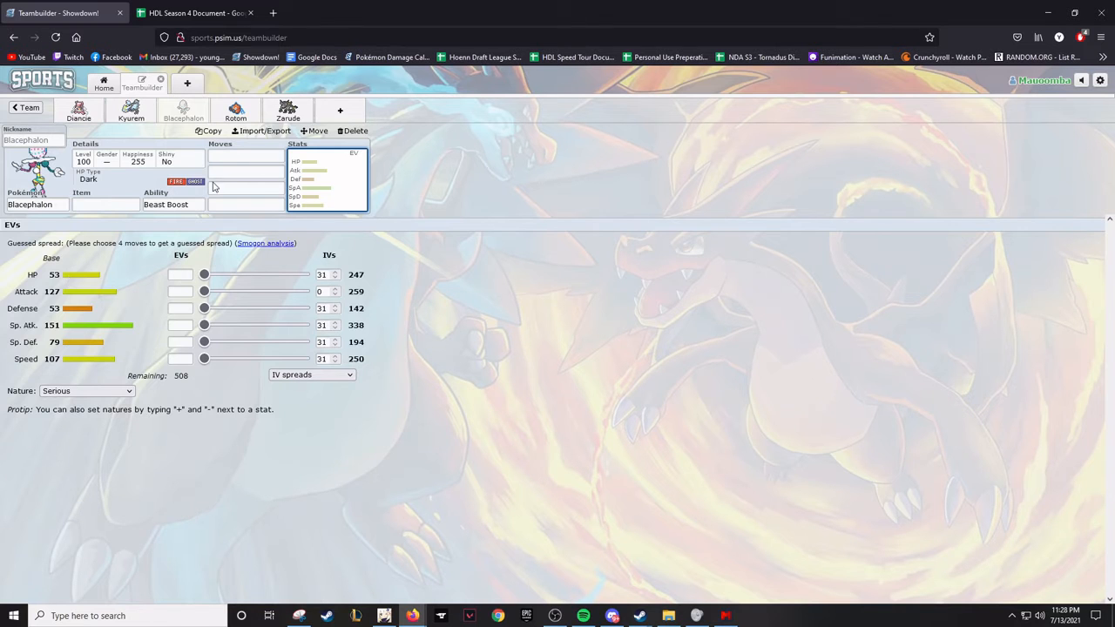
click(244, 157)
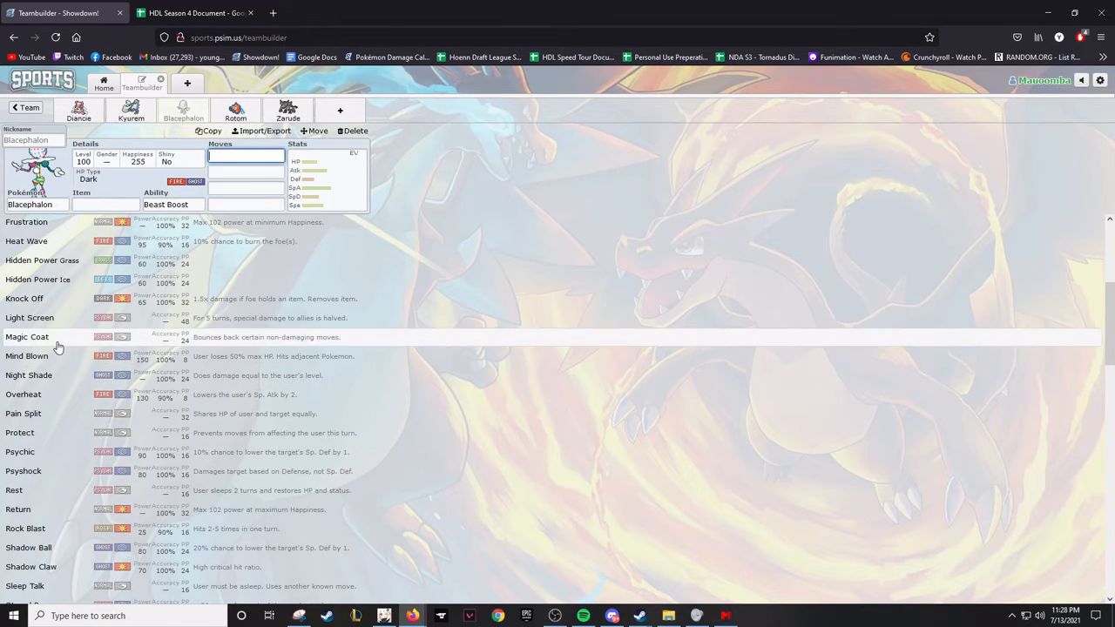
mouse_move(59, 359)
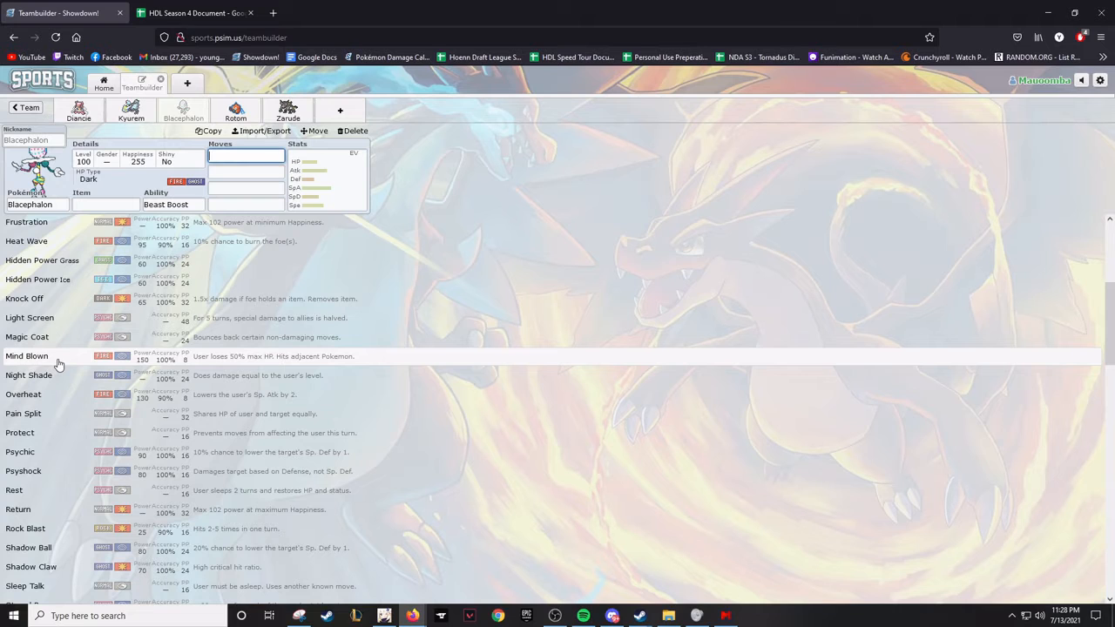
mouse_move(59, 362)
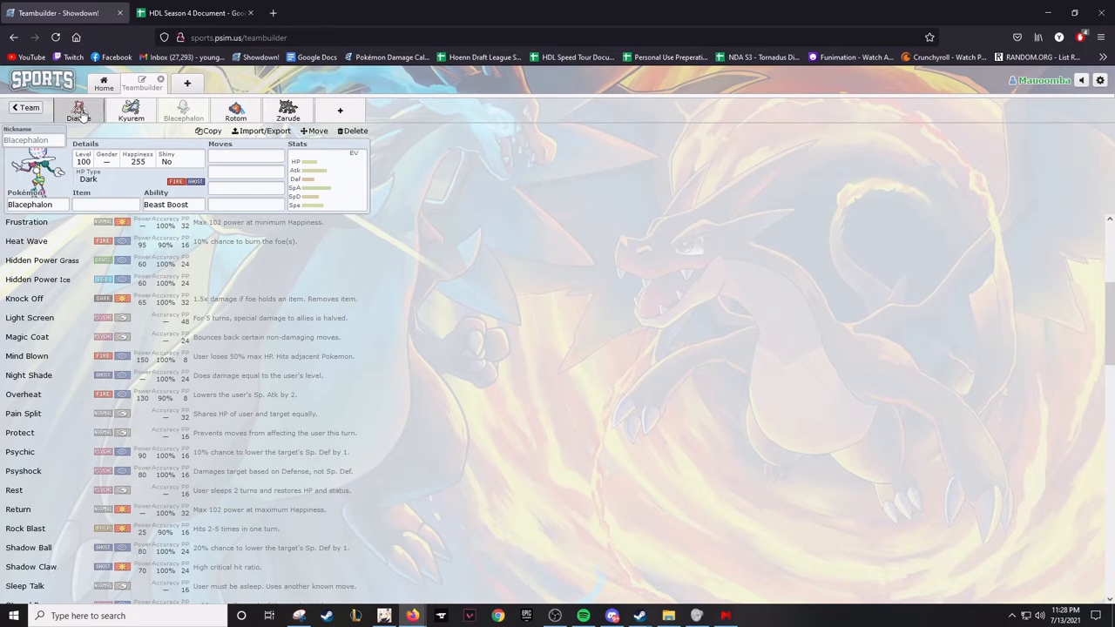
Browse Diancie-Mega's and Kyurem's learnable moves, landing on Rotom-Wash's move options
click(78, 112)
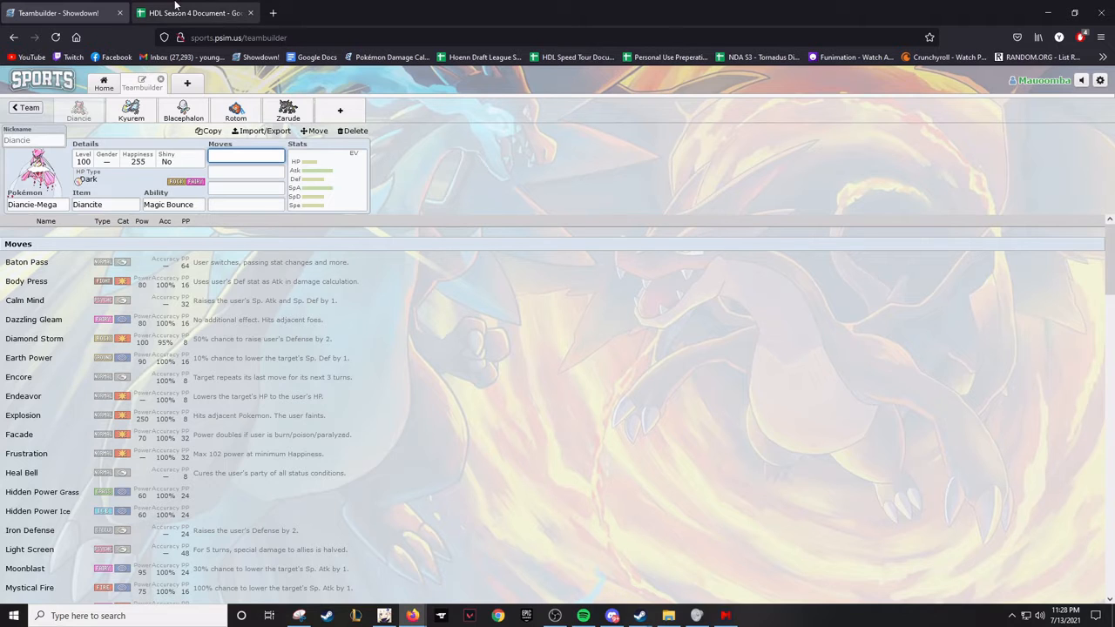
click(129, 111)
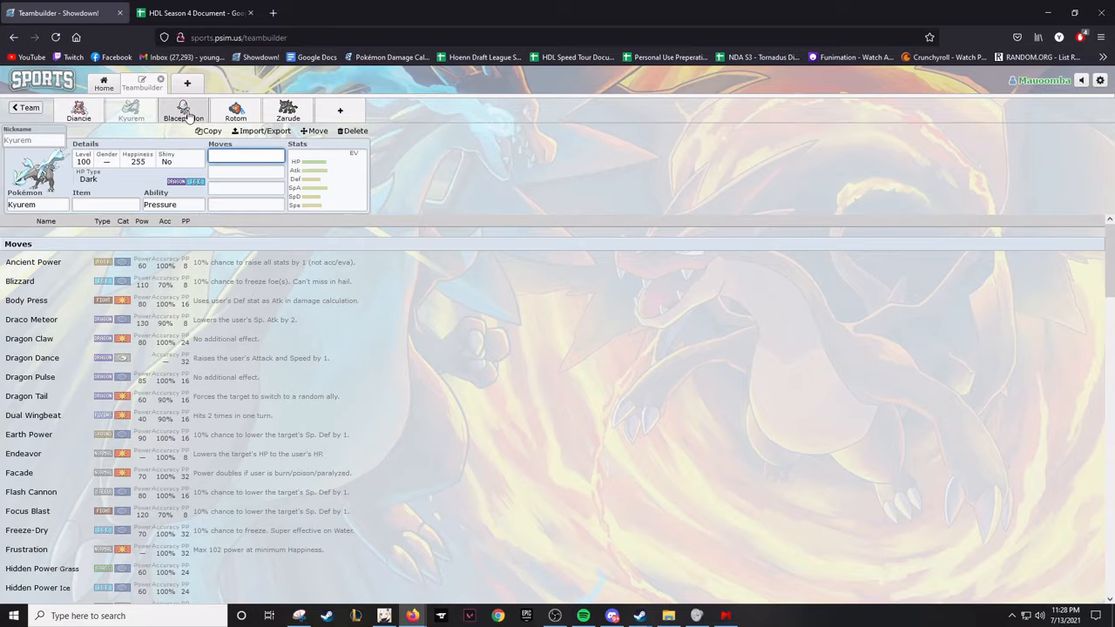
click(183, 111)
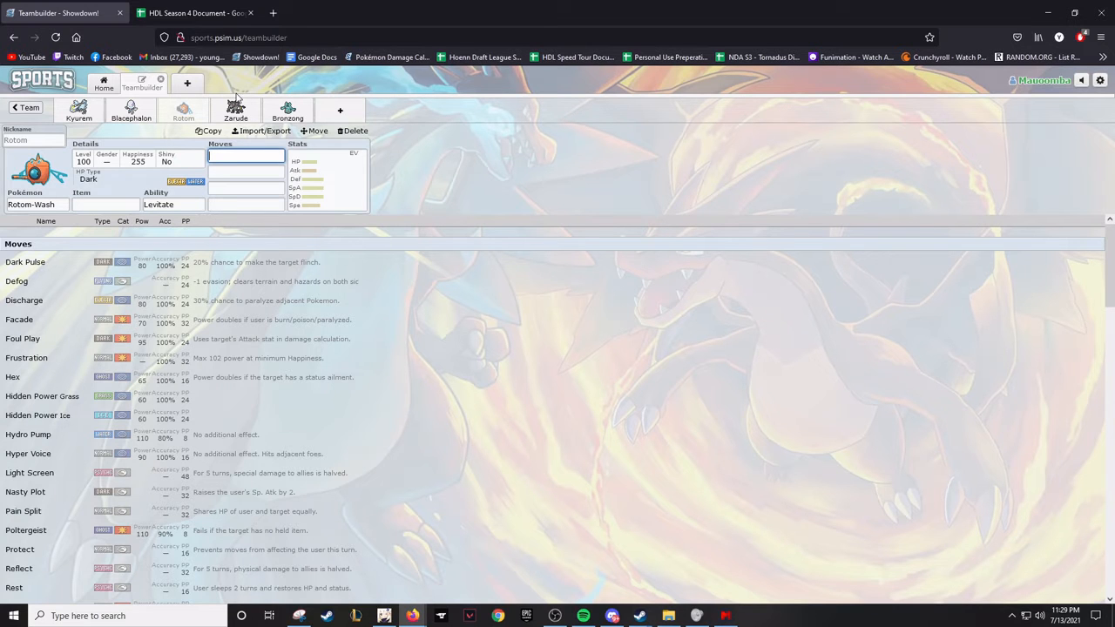
Scroll through Rotom-Wash's learnable moves down to its stat spread
scroll(down, 3)
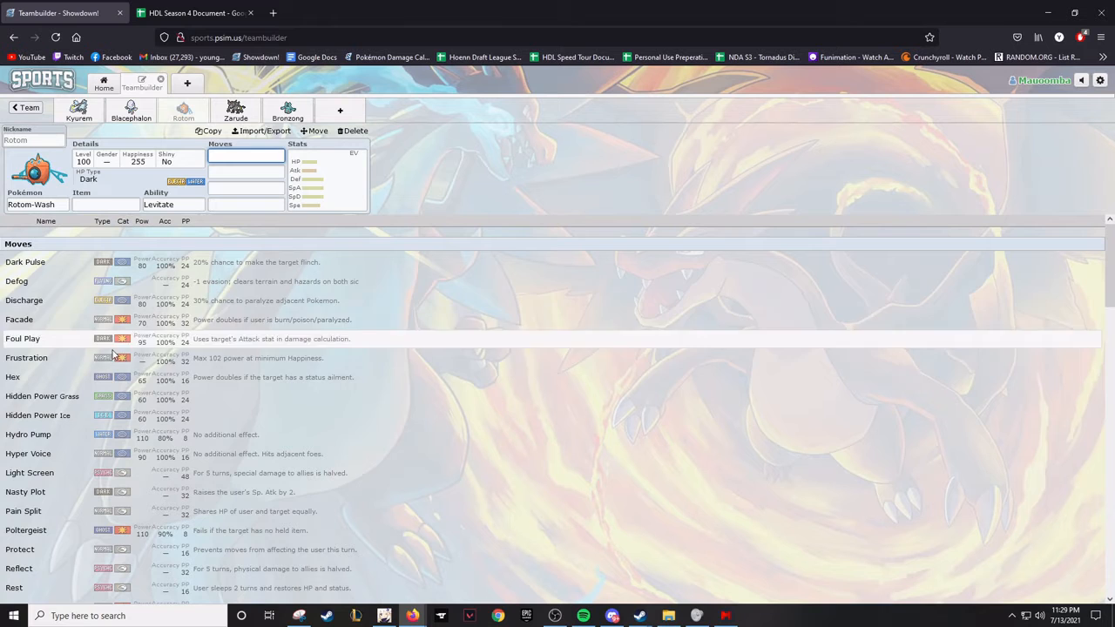
scroll(down, 3)
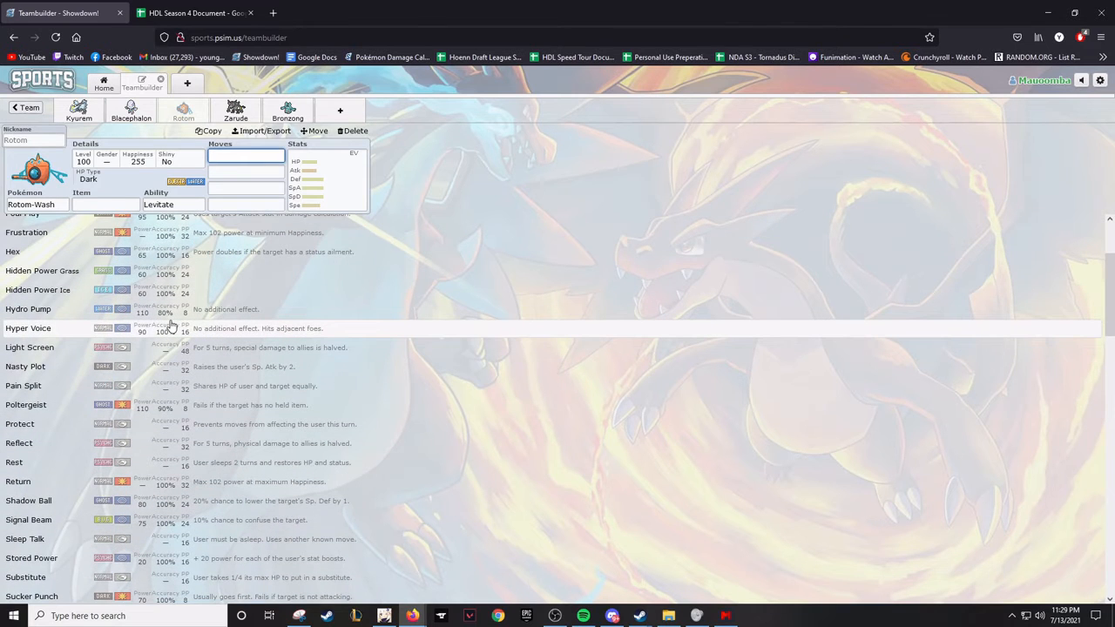
scroll(down, 3)
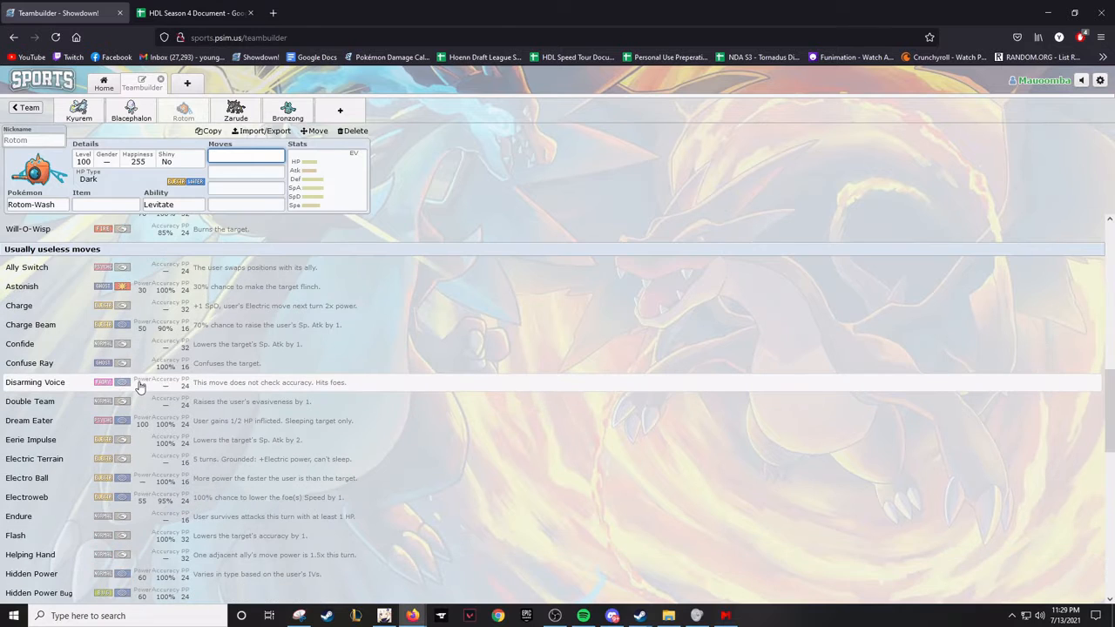
mouse_move(83, 315)
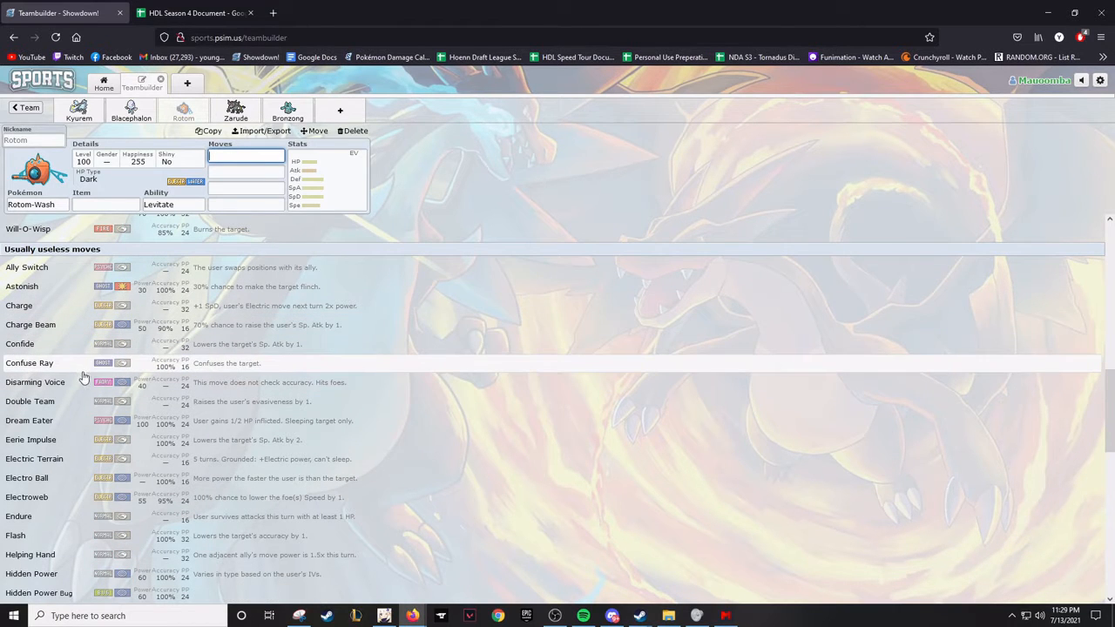
scroll(down, 3)
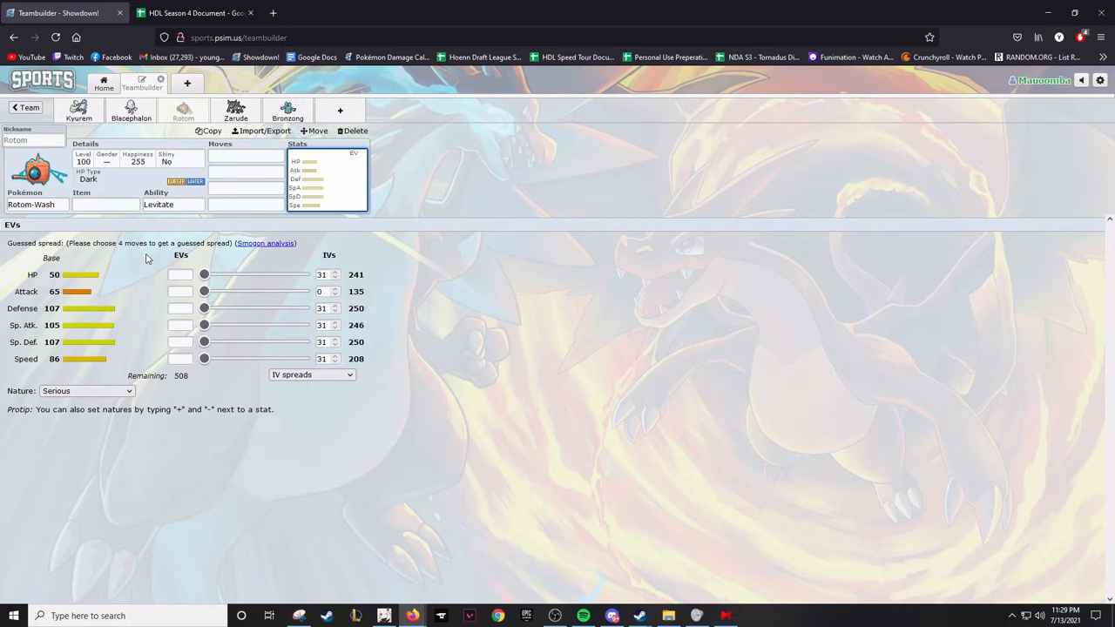
mouse_move(161, 253)
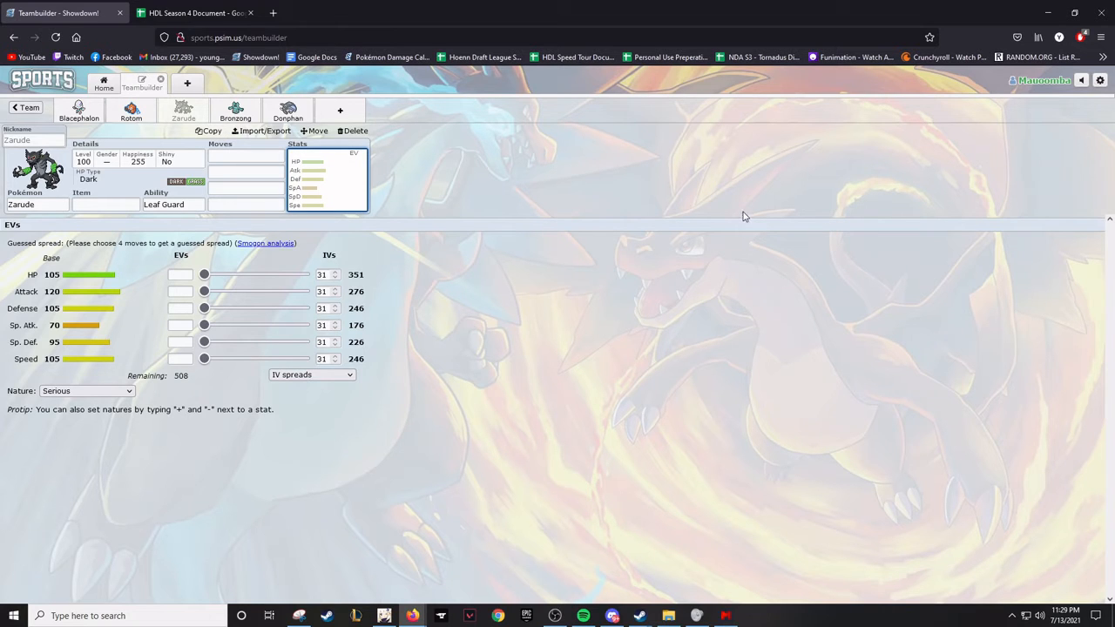
mouse_move(373, 221)
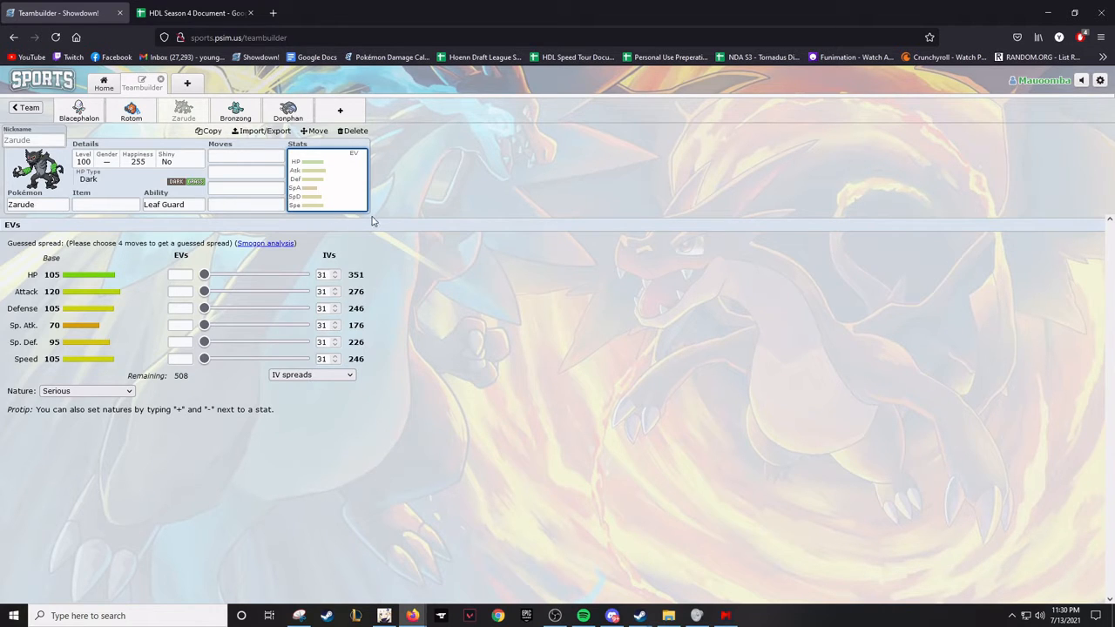
mouse_move(352, 227)
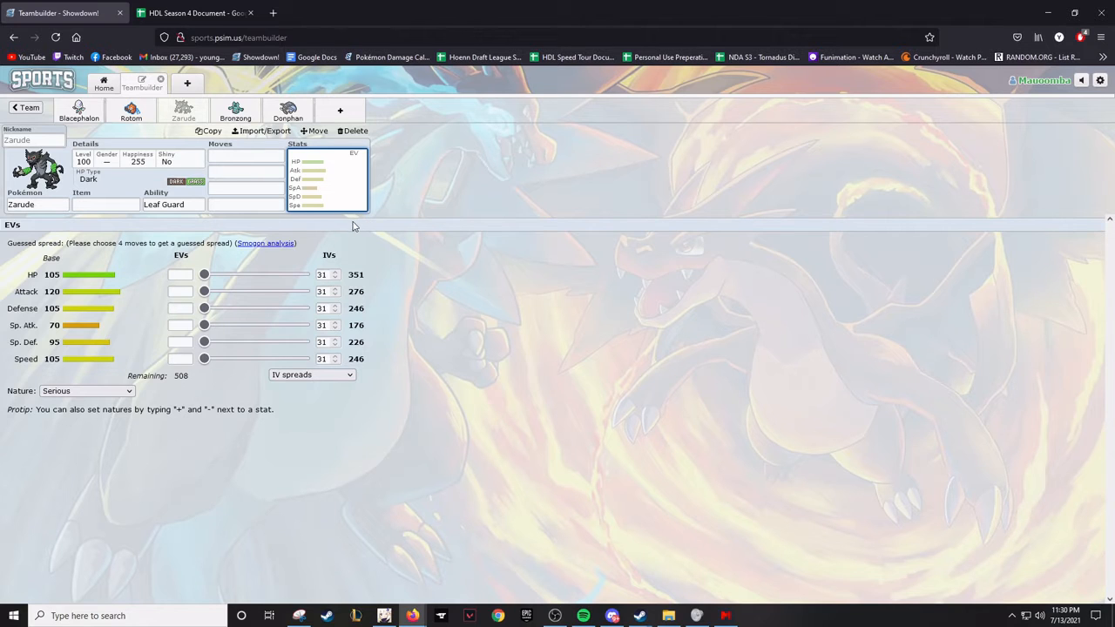
Check Zarude's ability options and start browsing its learnable moves
click(172, 204)
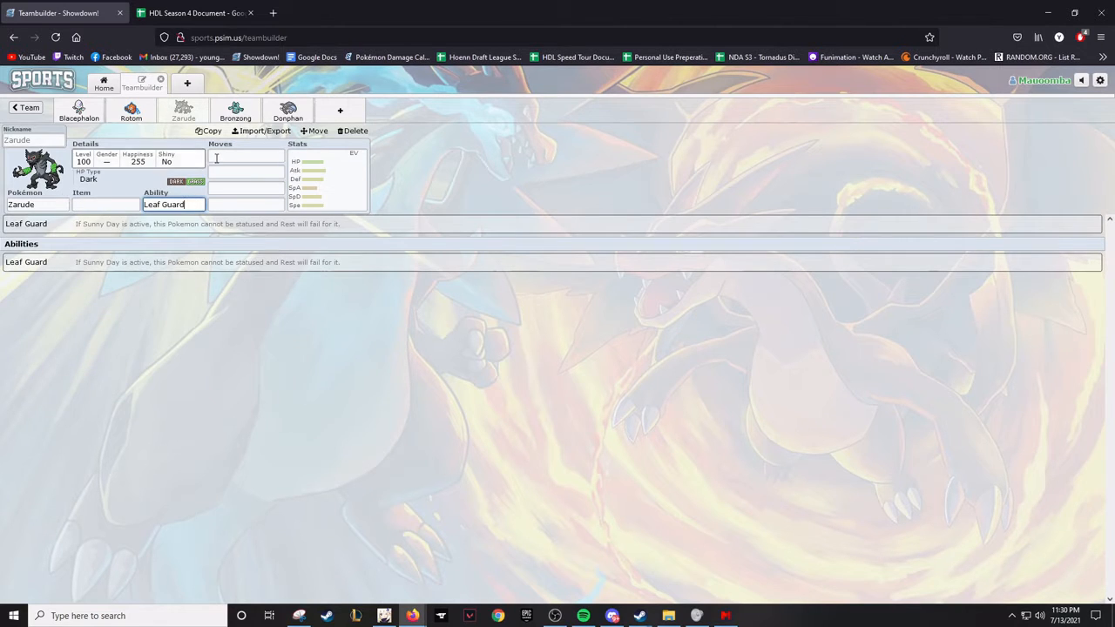
click(247, 157)
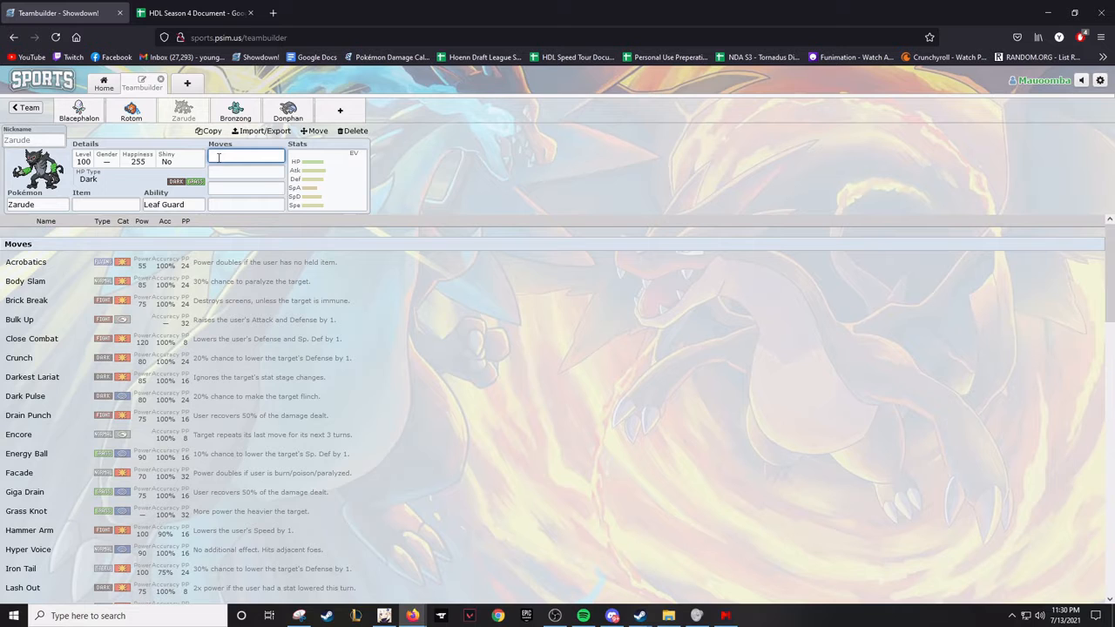
click(244, 161)
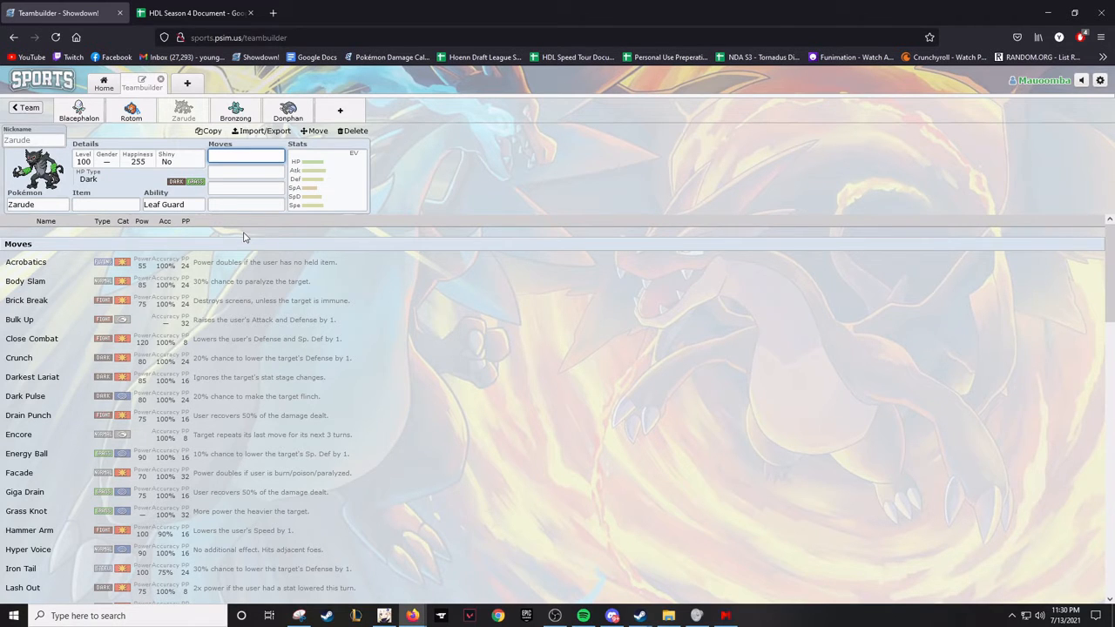
scroll(down, 3)
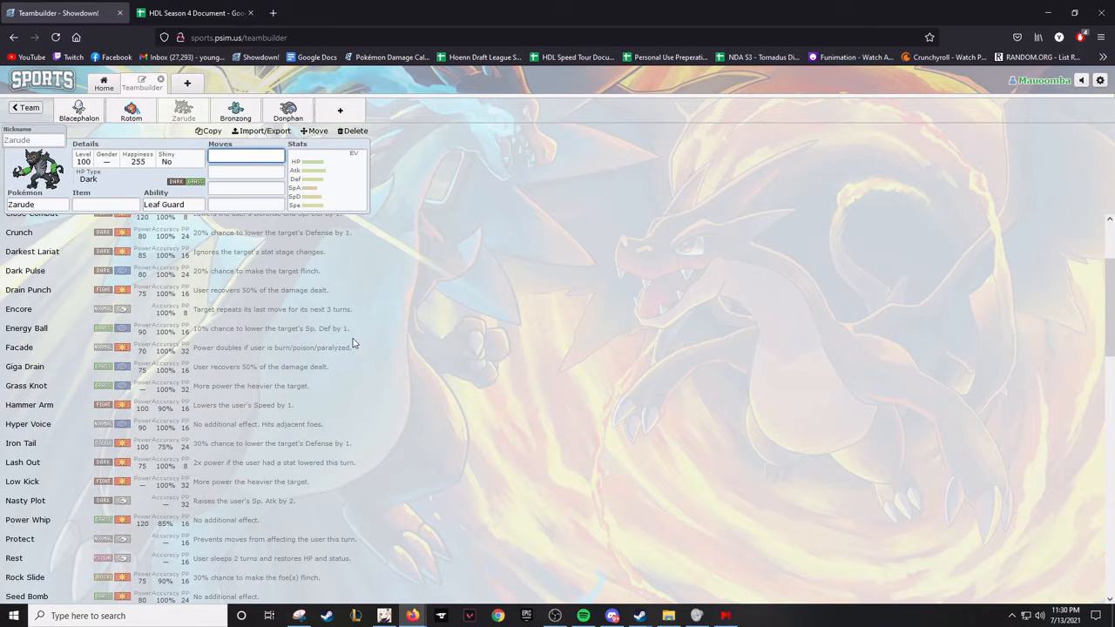
mouse_move(253, 340)
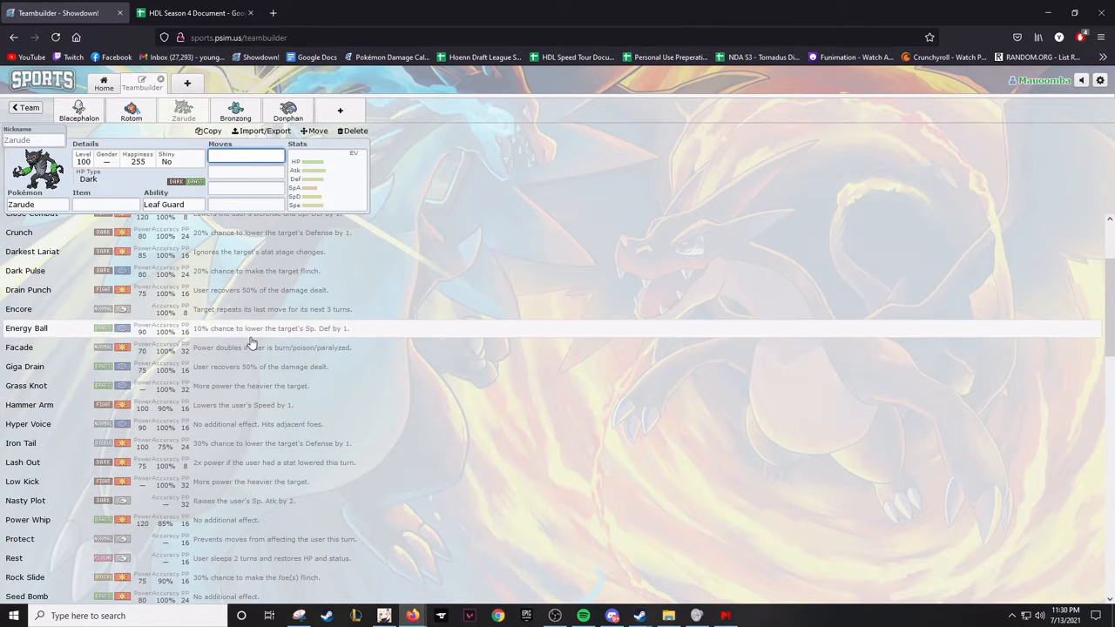
scroll(down, 3)
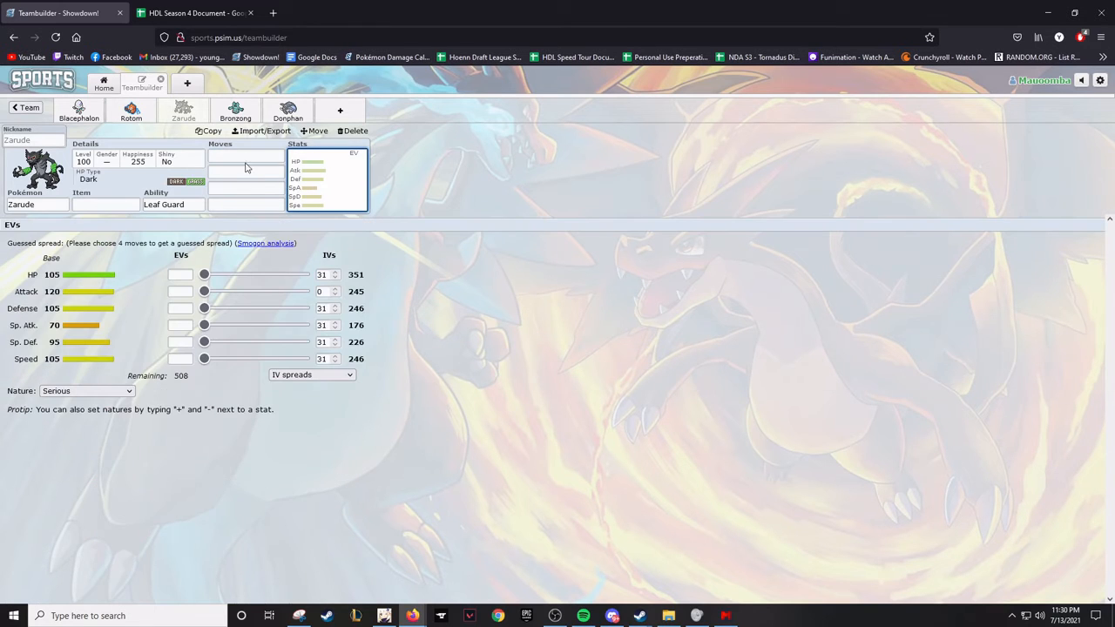
Reopen Zarude's move list and scroll through the rest of its moves
click(245, 155)
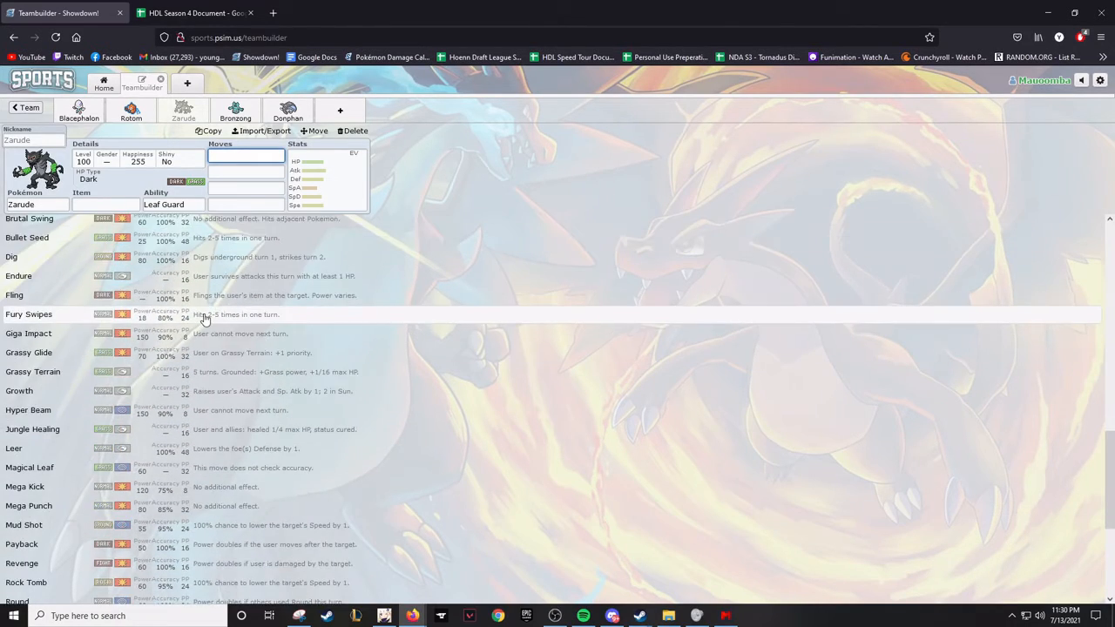
scroll(down, 3)
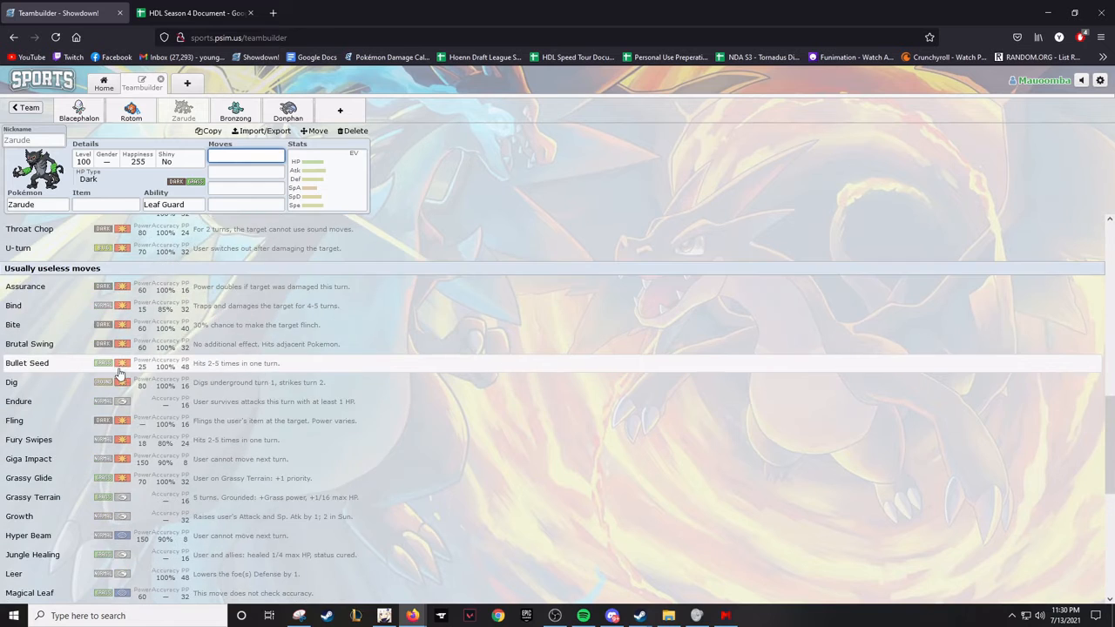
scroll(down, 3)
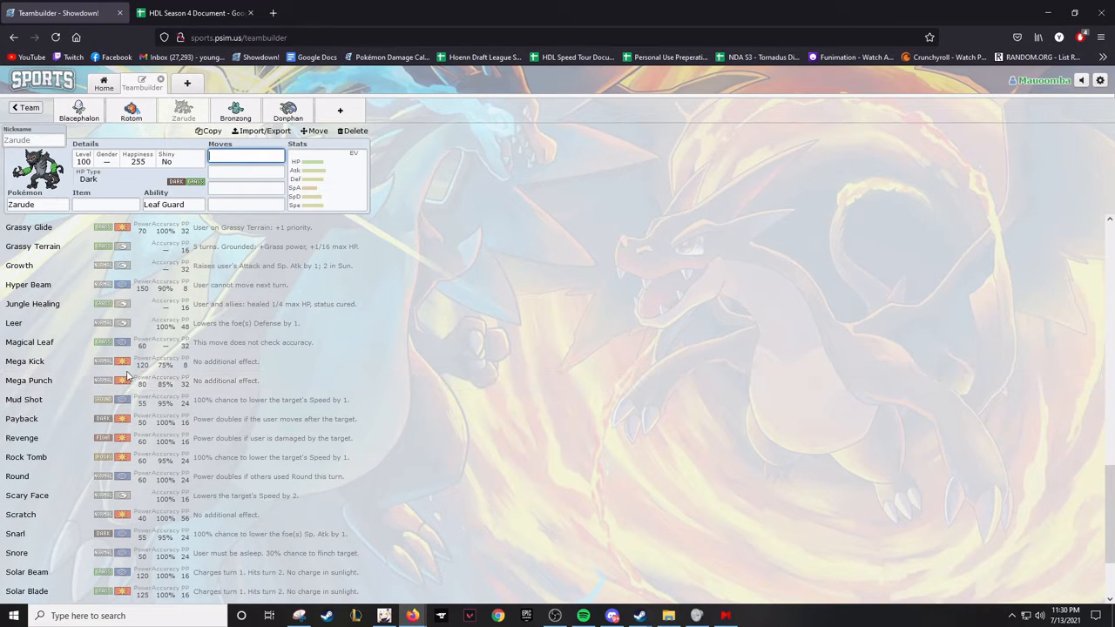
mouse_move(87, 341)
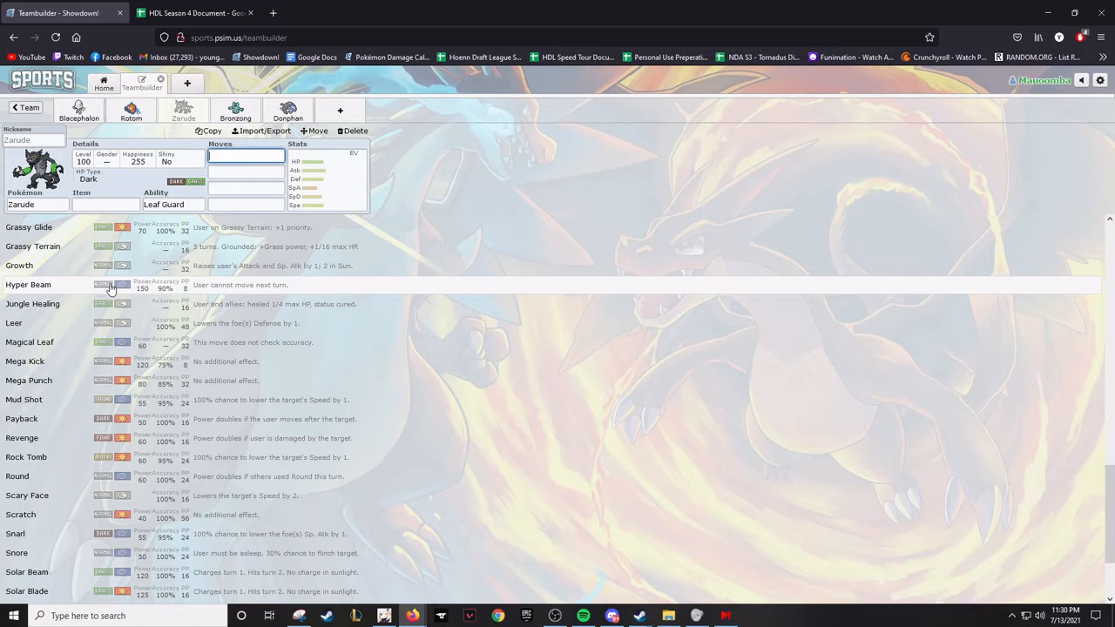
mouse_move(123, 299)
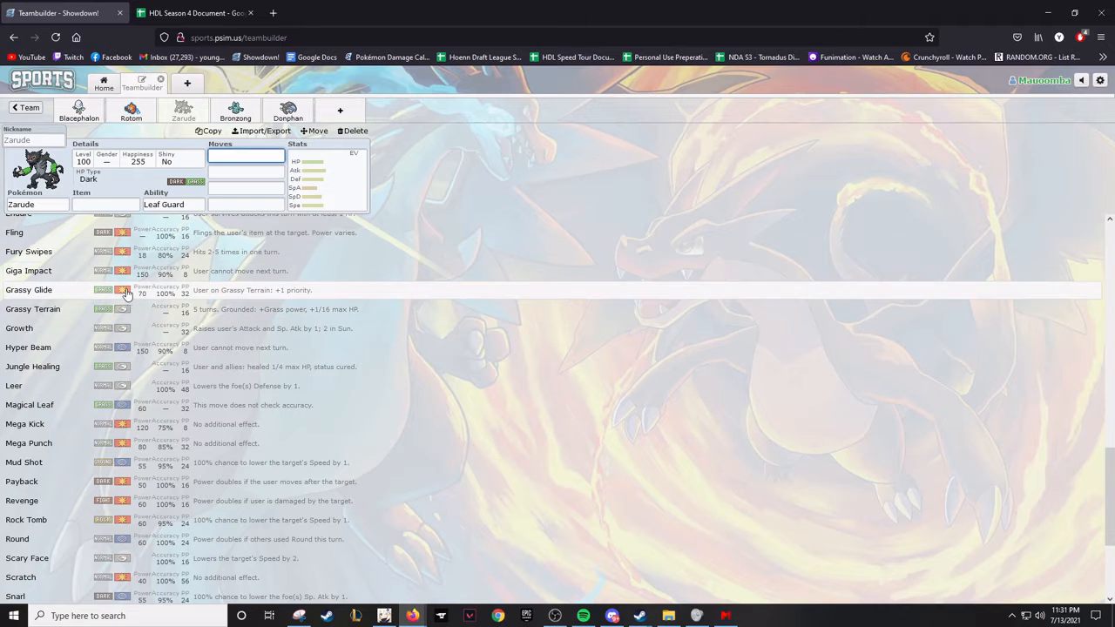
scroll(down, 3)
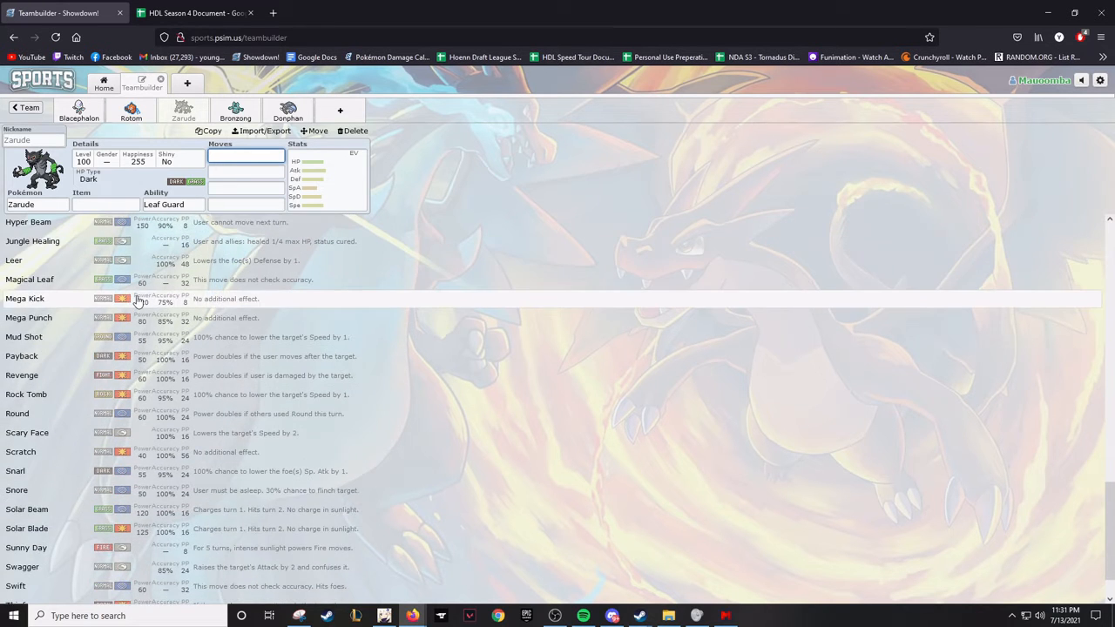
scroll(down, 3)
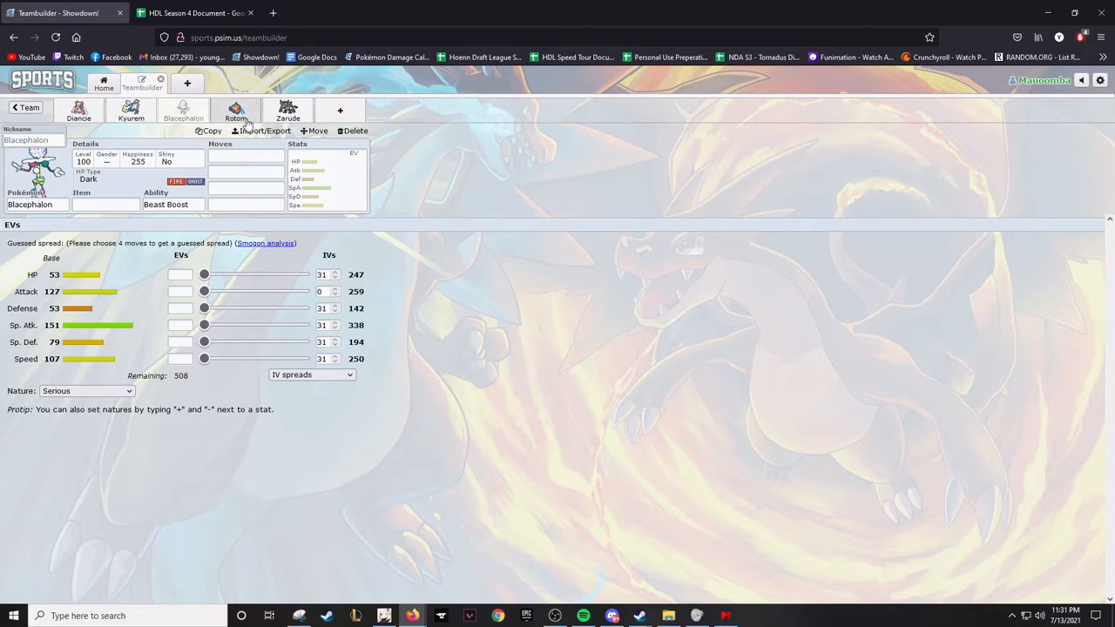
Switch to Bronzong, check its Levitate ability options and list its learnable moves
click(78, 111)
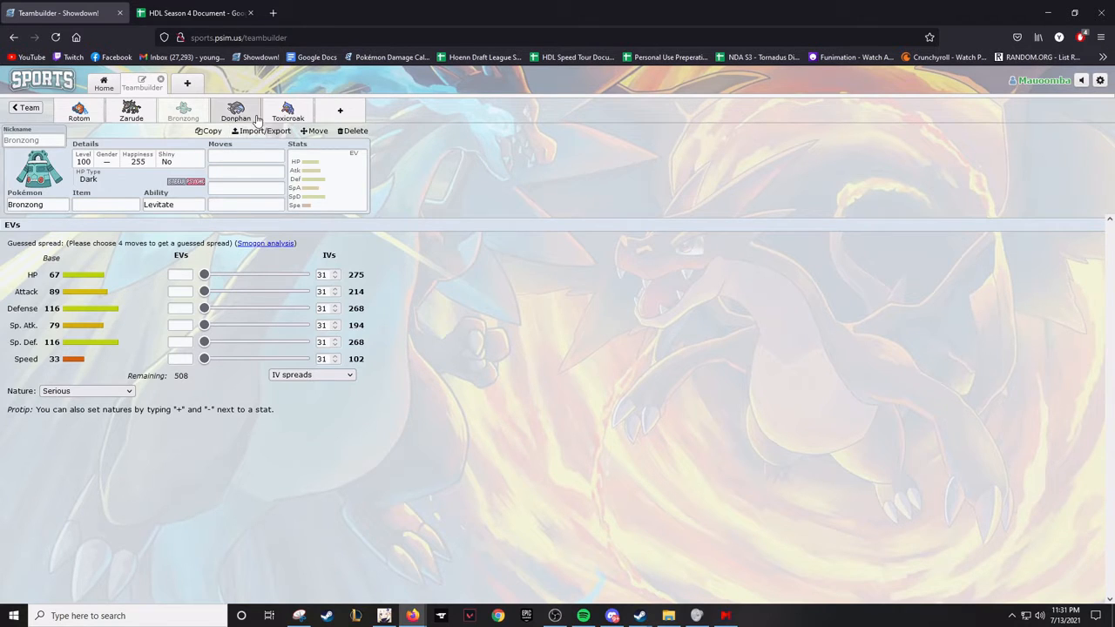
click(173, 204)
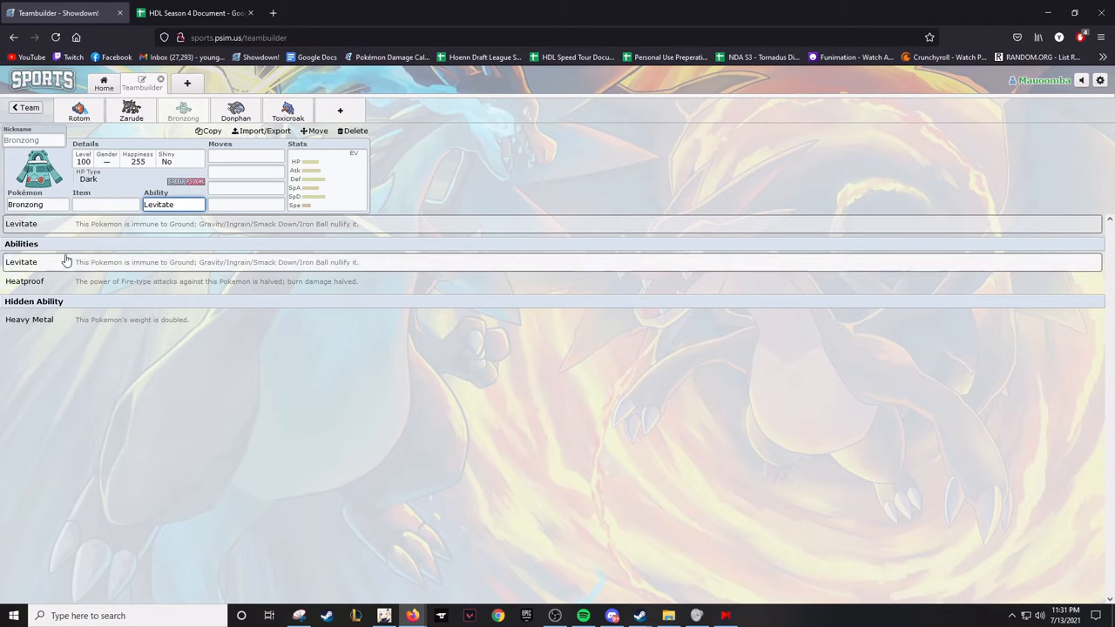
mouse_move(77, 270)
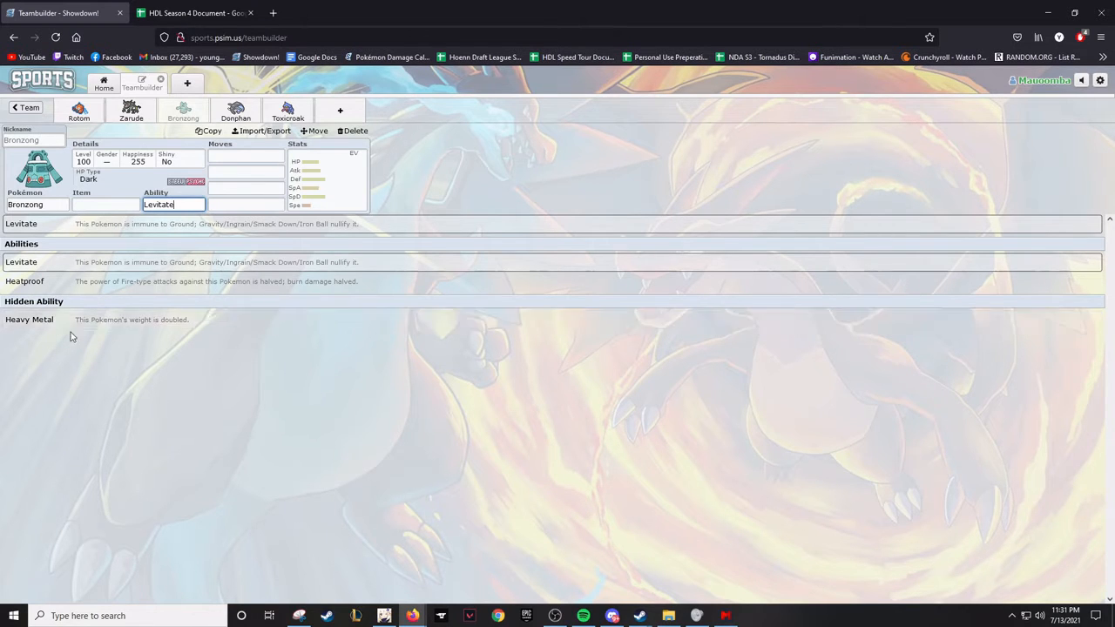
click(246, 155)
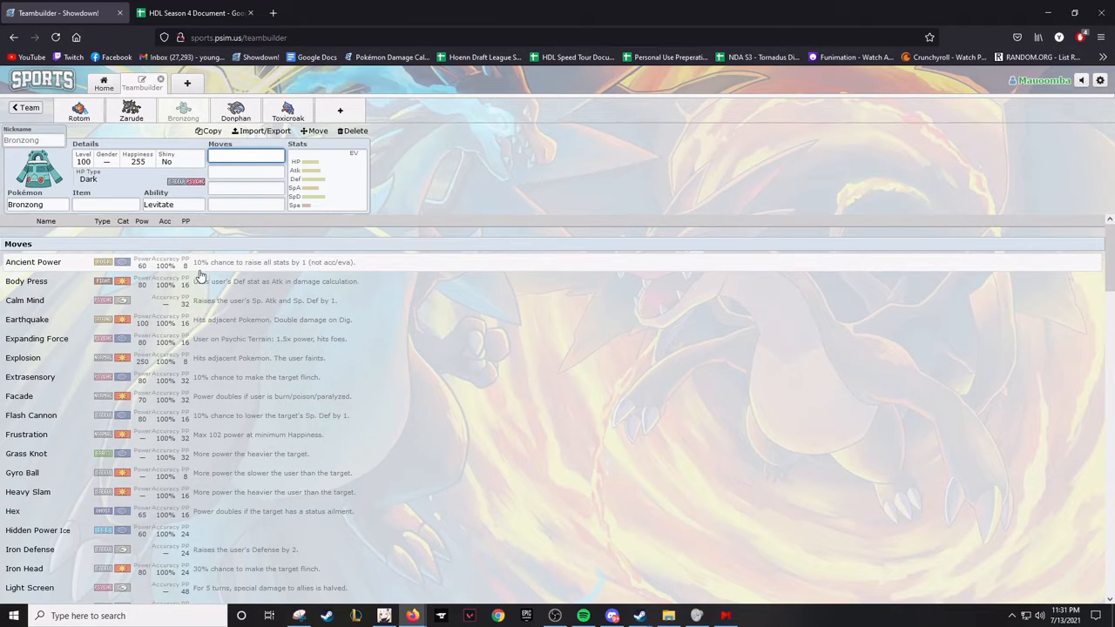
mouse_move(130, 241)
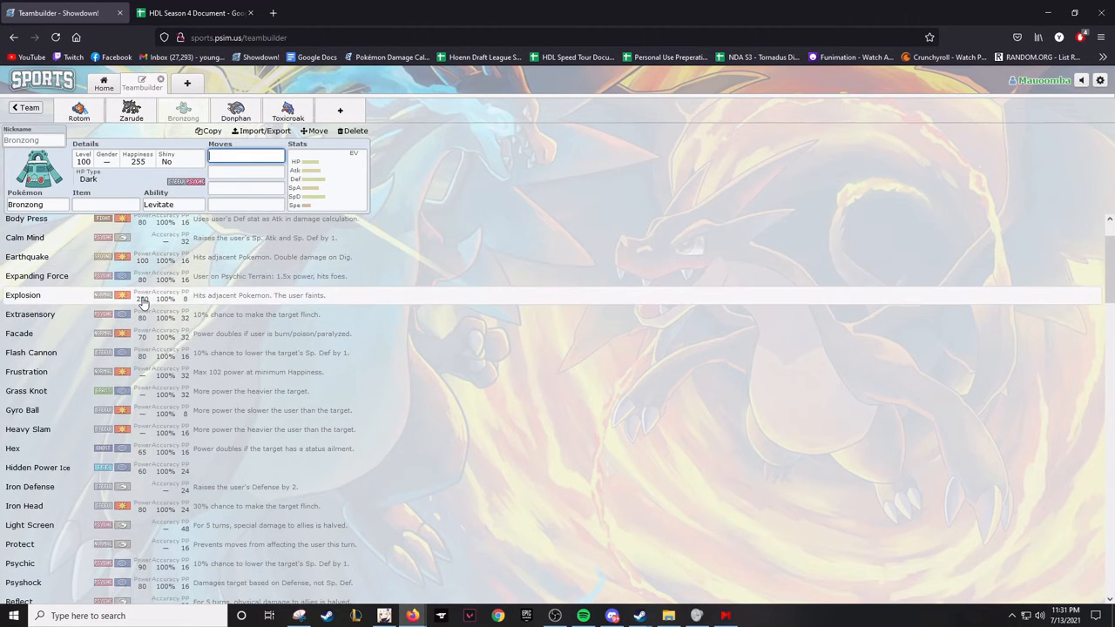
scroll(down, 3)
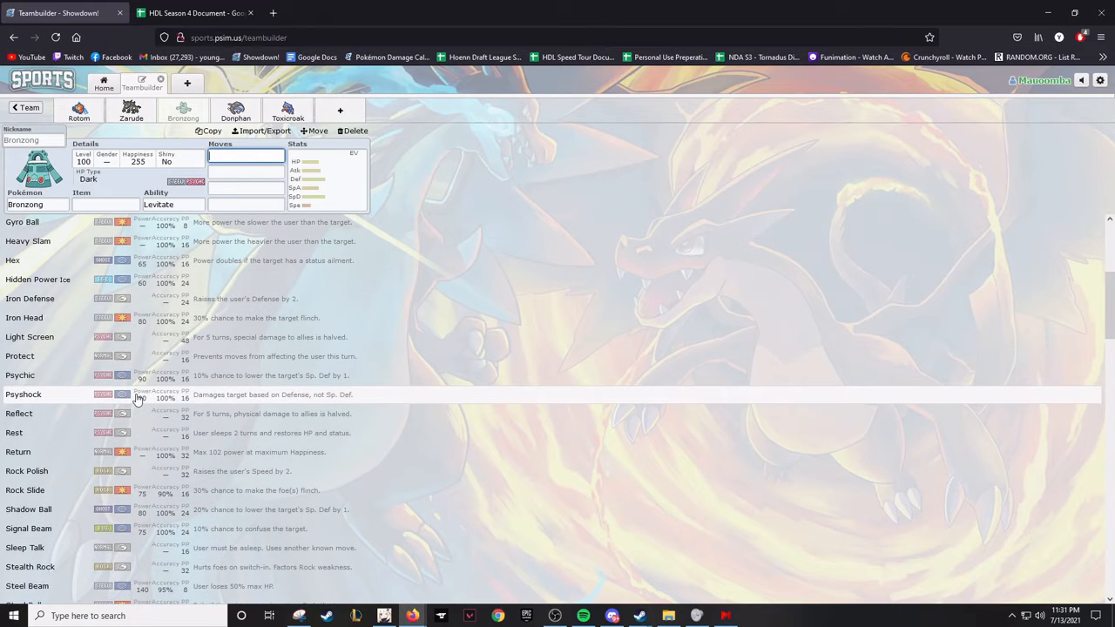
scroll(down, 3)
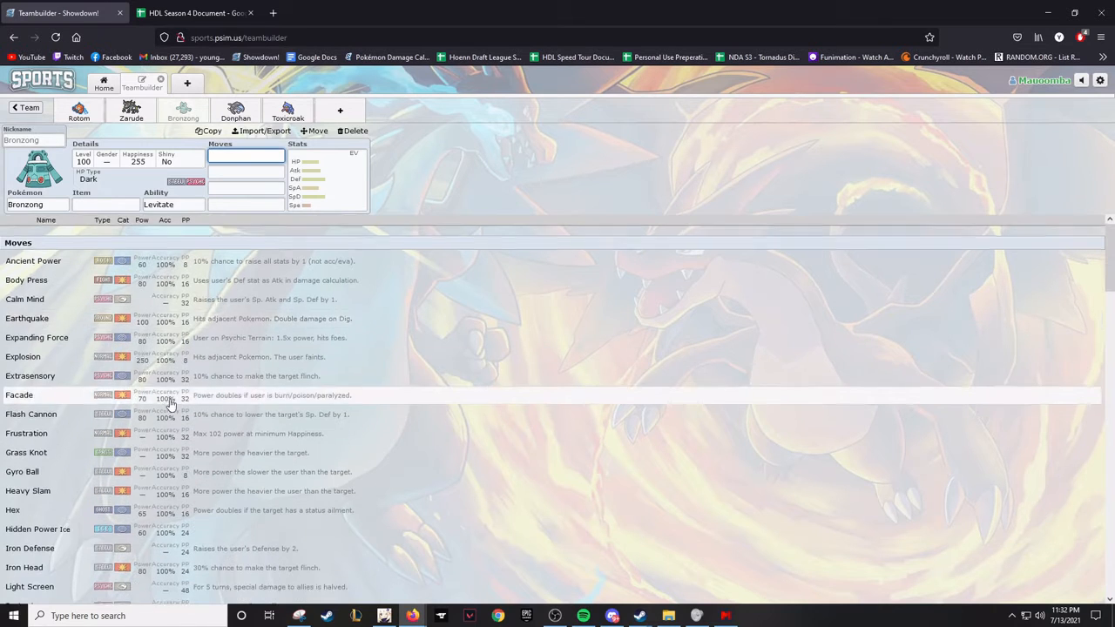
scroll(down, 3)
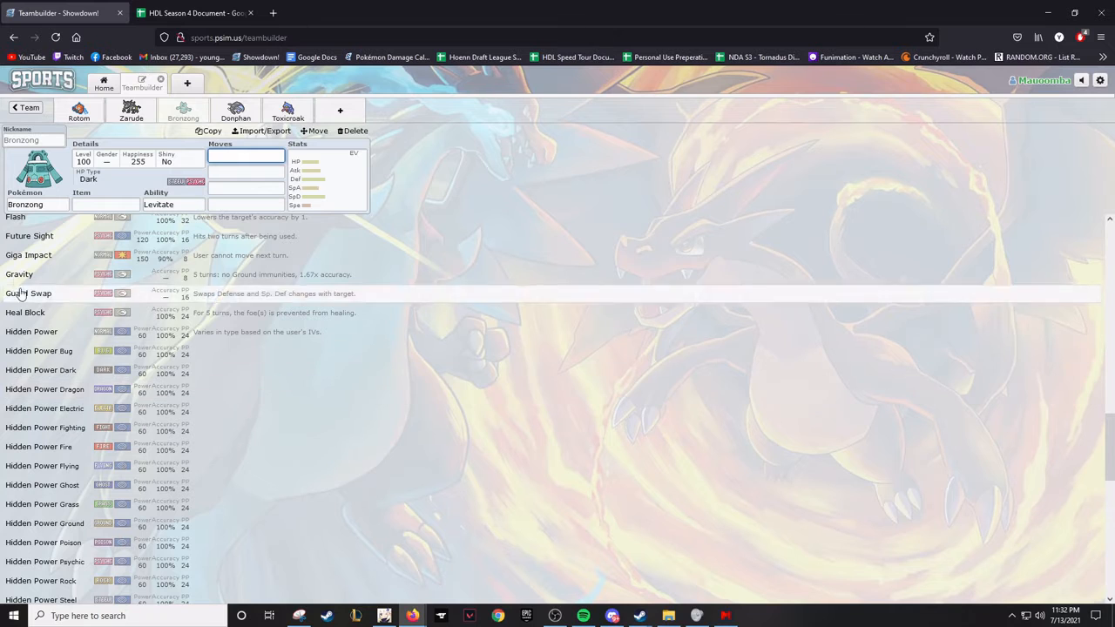
scroll(down, 3)
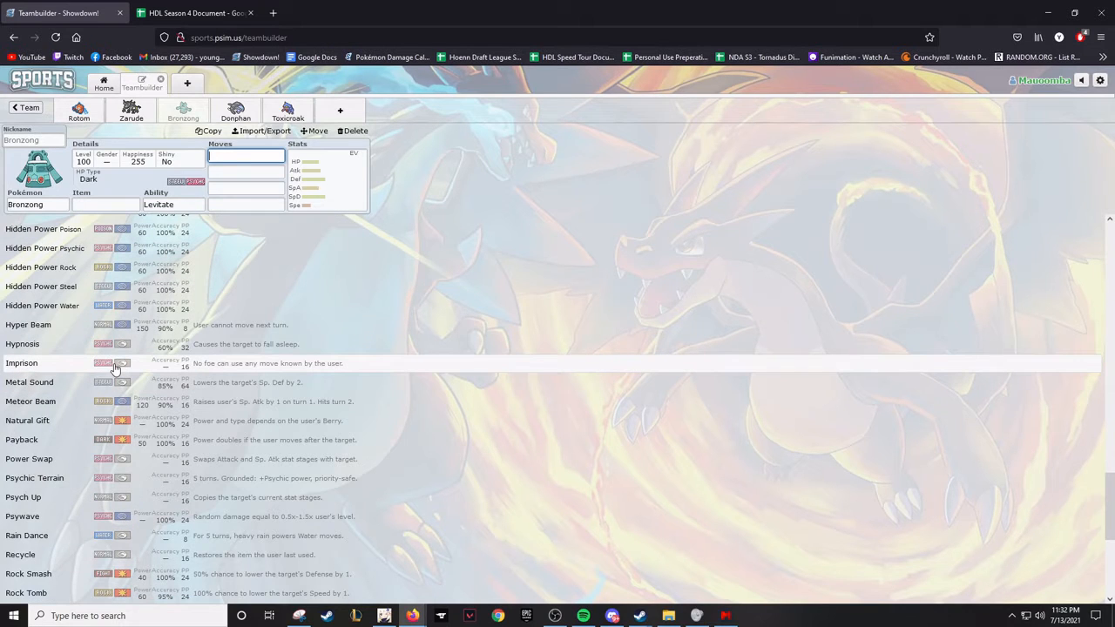
mouse_move(68, 382)
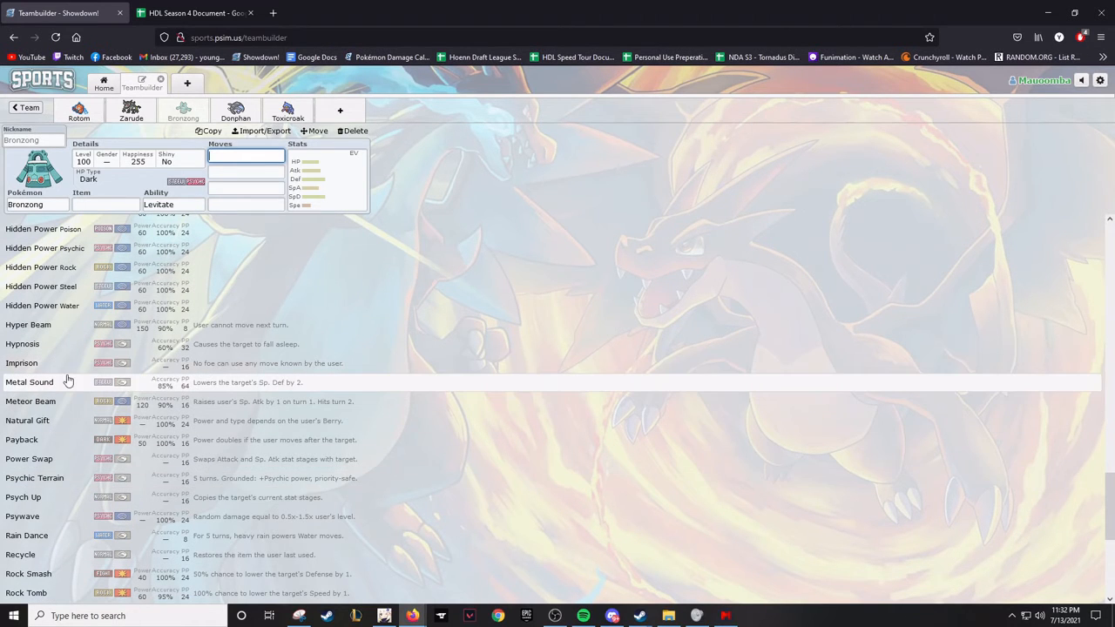
mouse_move(74, 375)
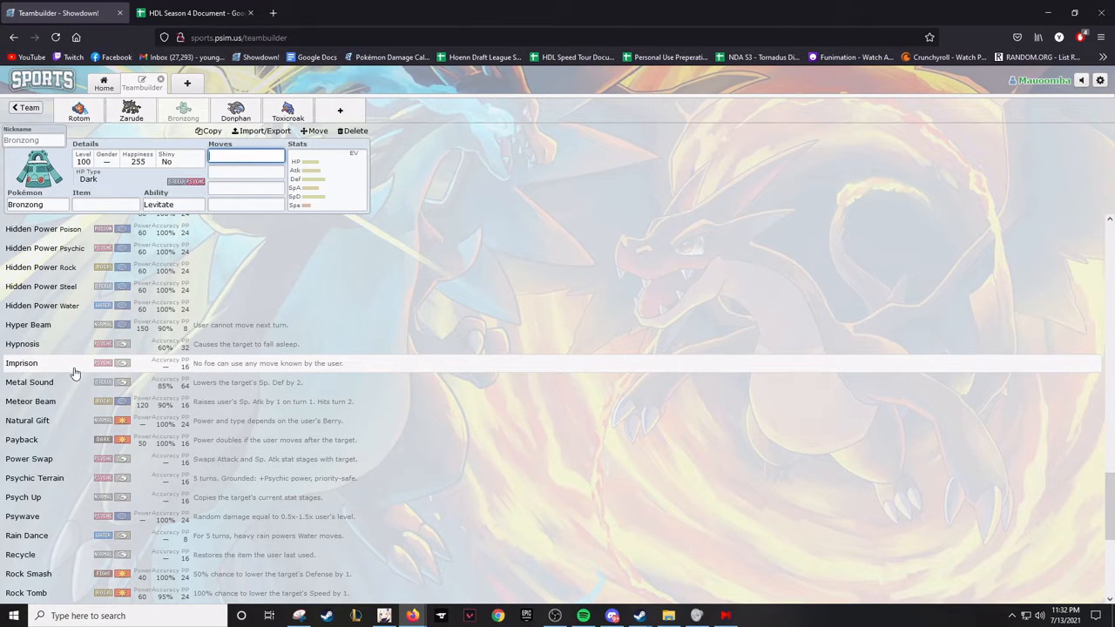
scroll(down, 3)
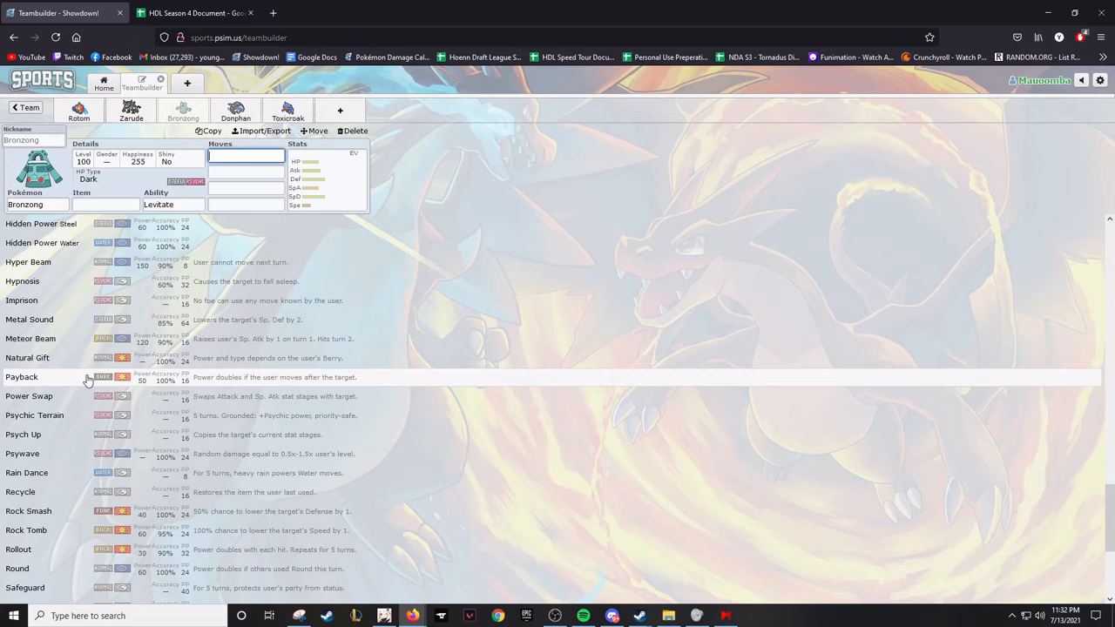
scroll(down, 3)
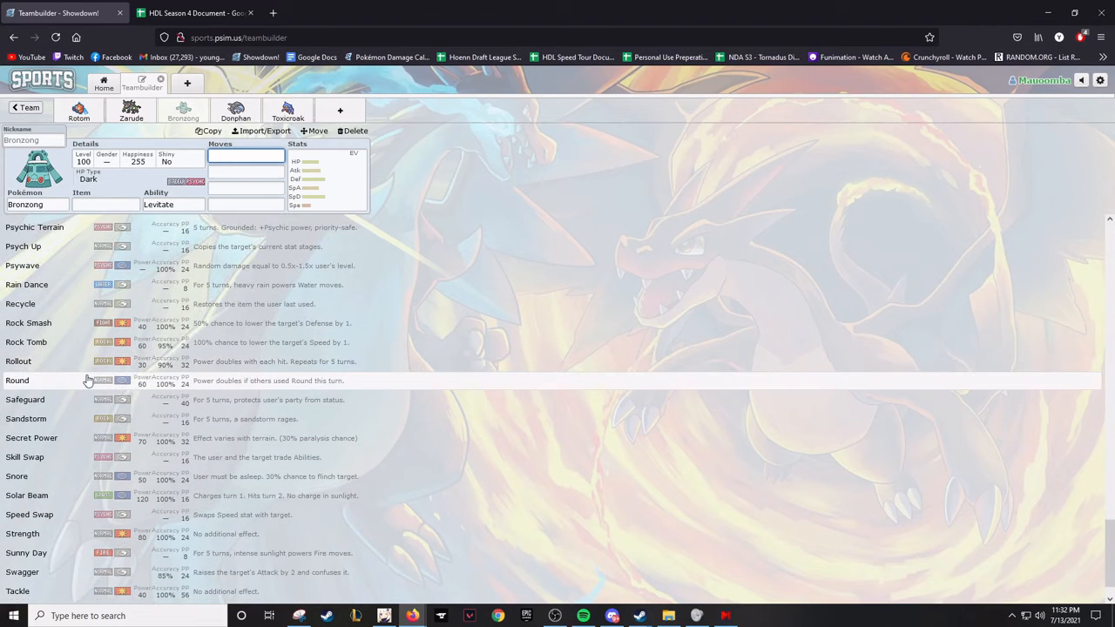
scroll(down, 3)
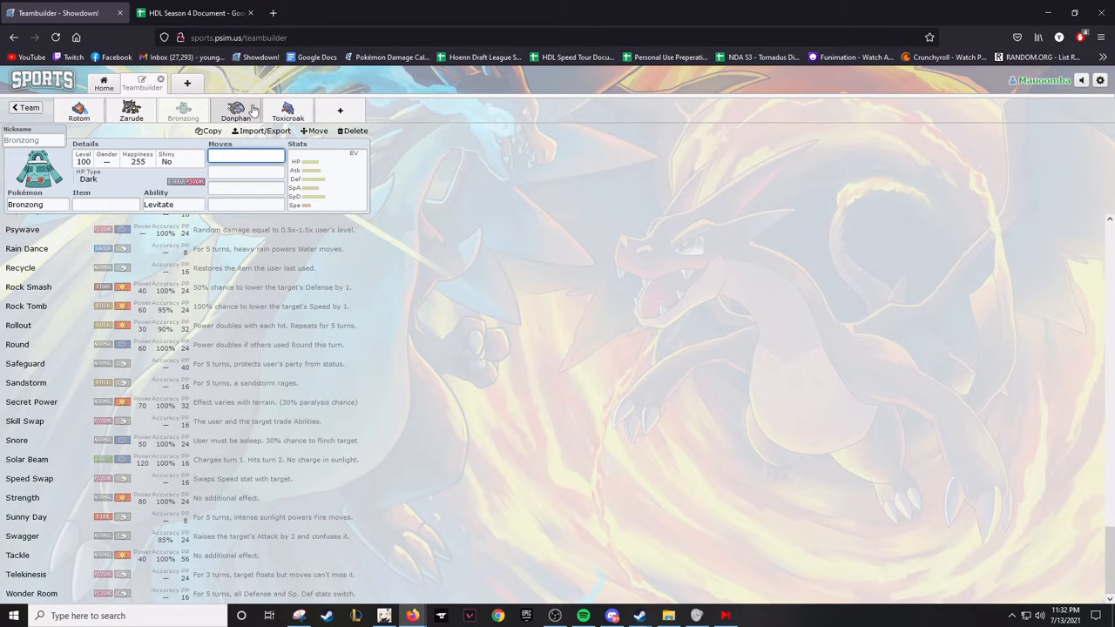
Switch to Donphan and scroll through its learnable moves down to its stat spread
click(235, 112)
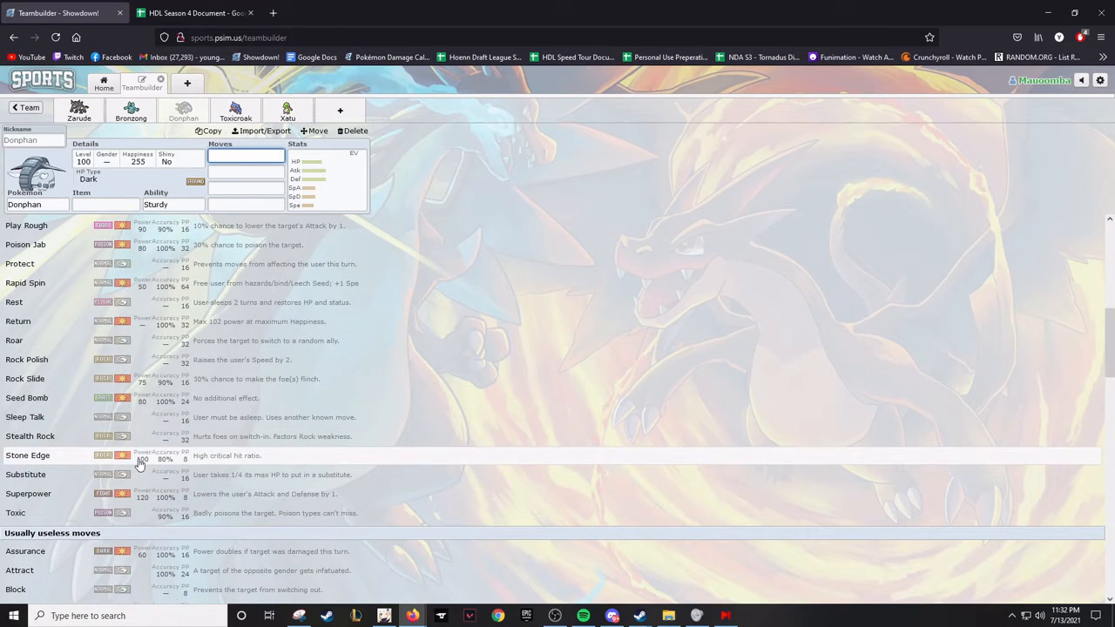
mouse_move(77, 359)
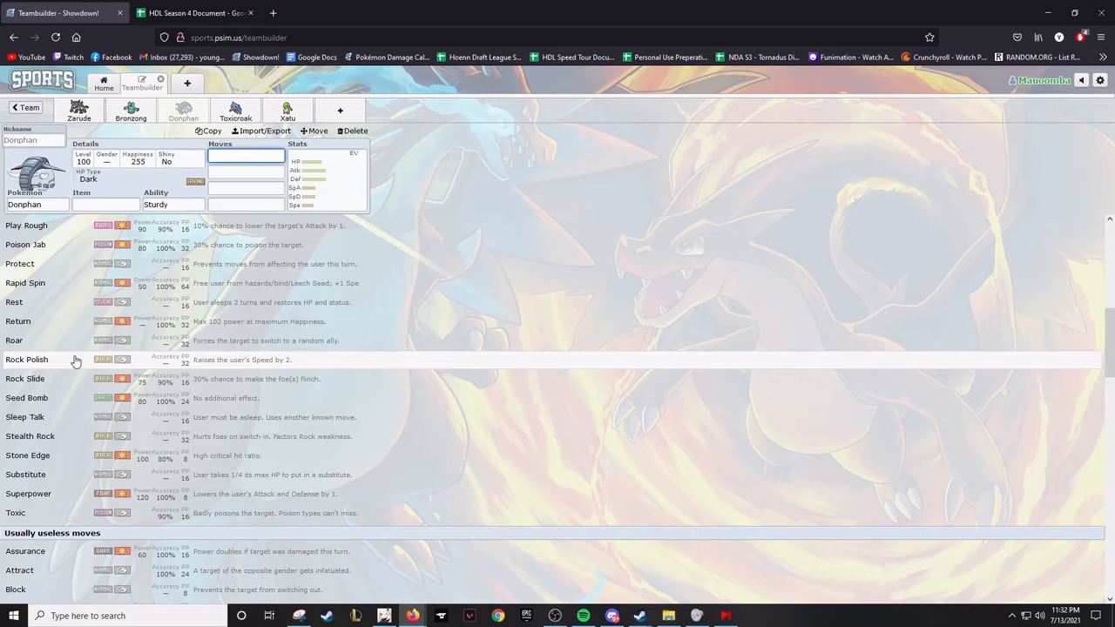
mouse_move(70, 340)
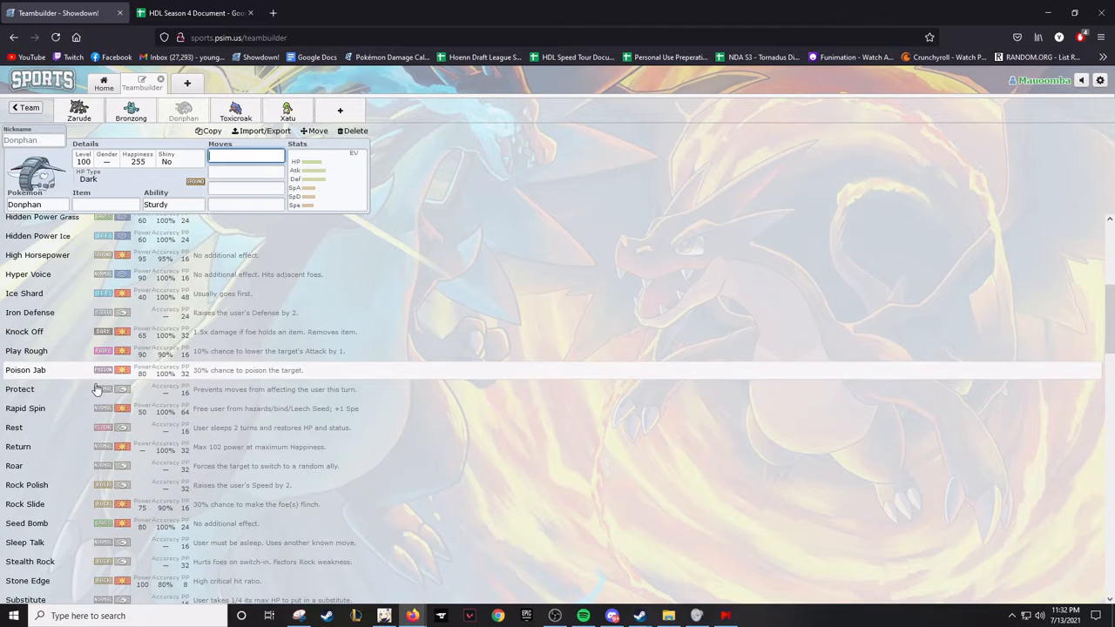
scroll(down, 3)
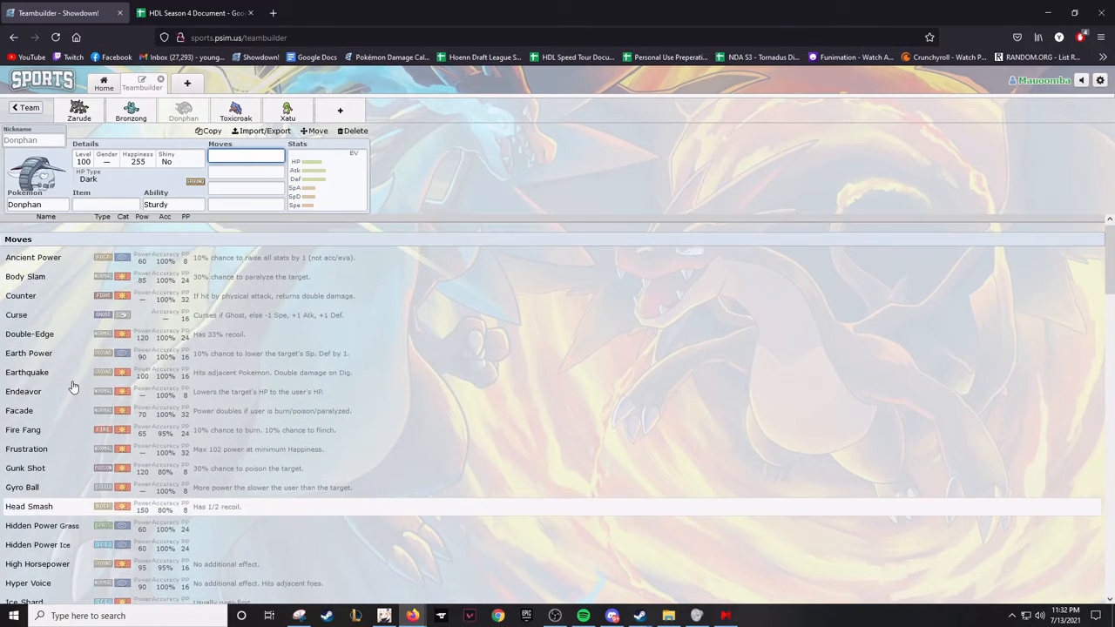
scroll(down, 3)
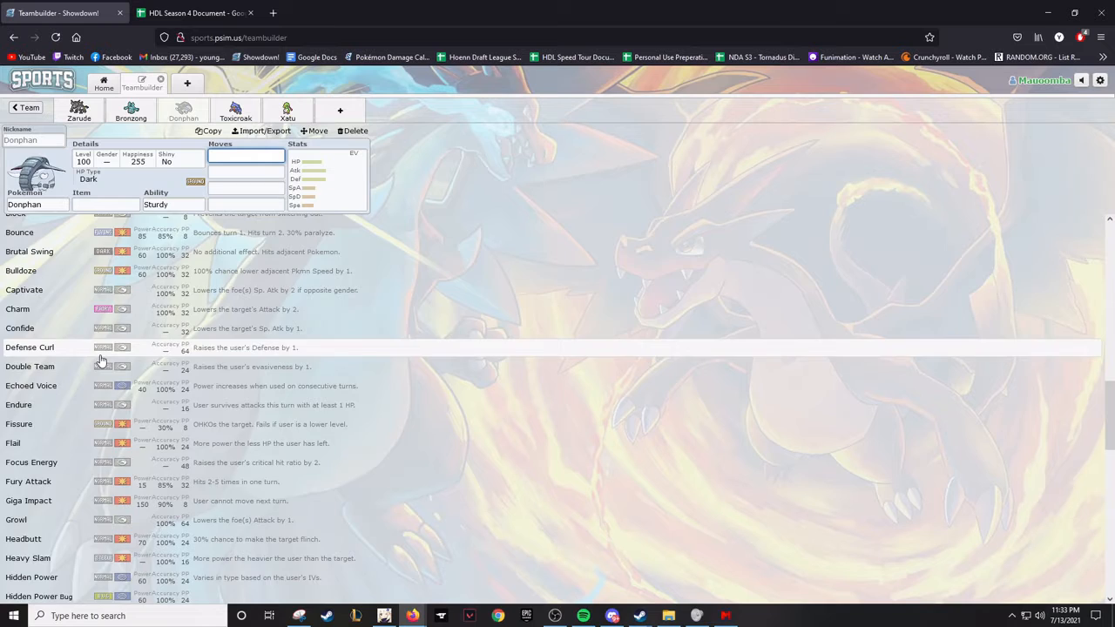
scroll(down, 3)
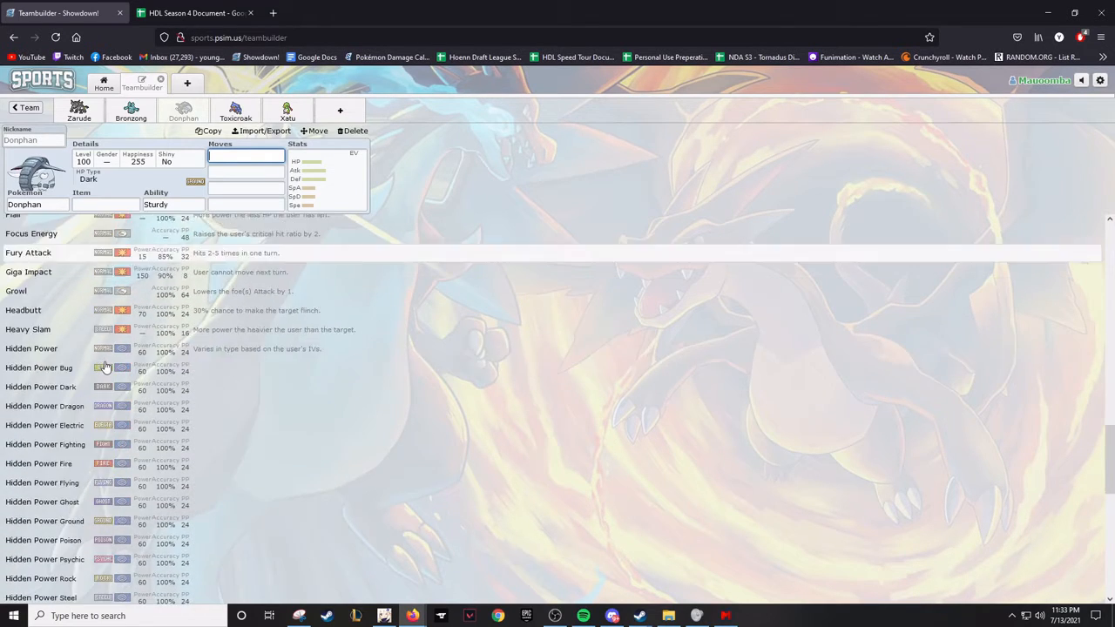
scroll(down, 3)
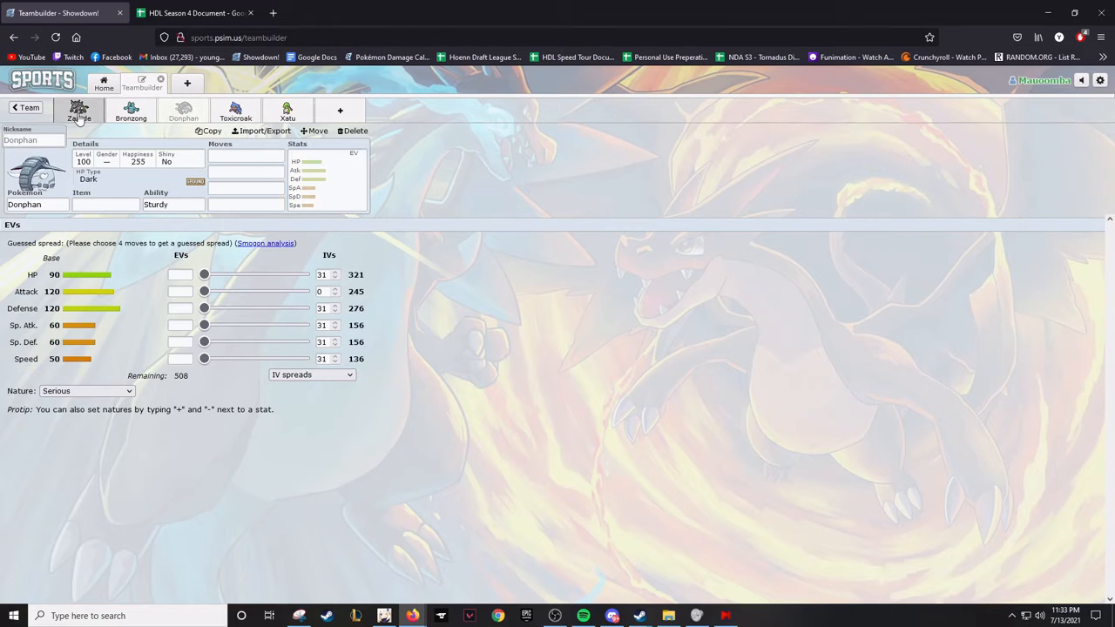
Switch from Donphan to Toxicroak's set showing its stat and EV page
click(236, 113)
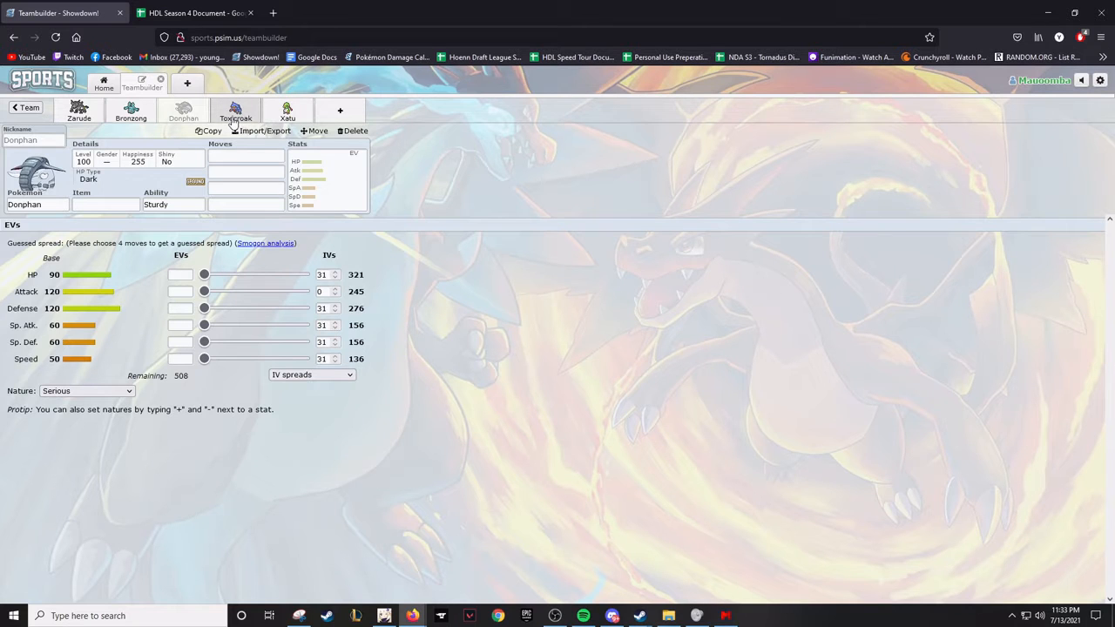
click(235, 112)
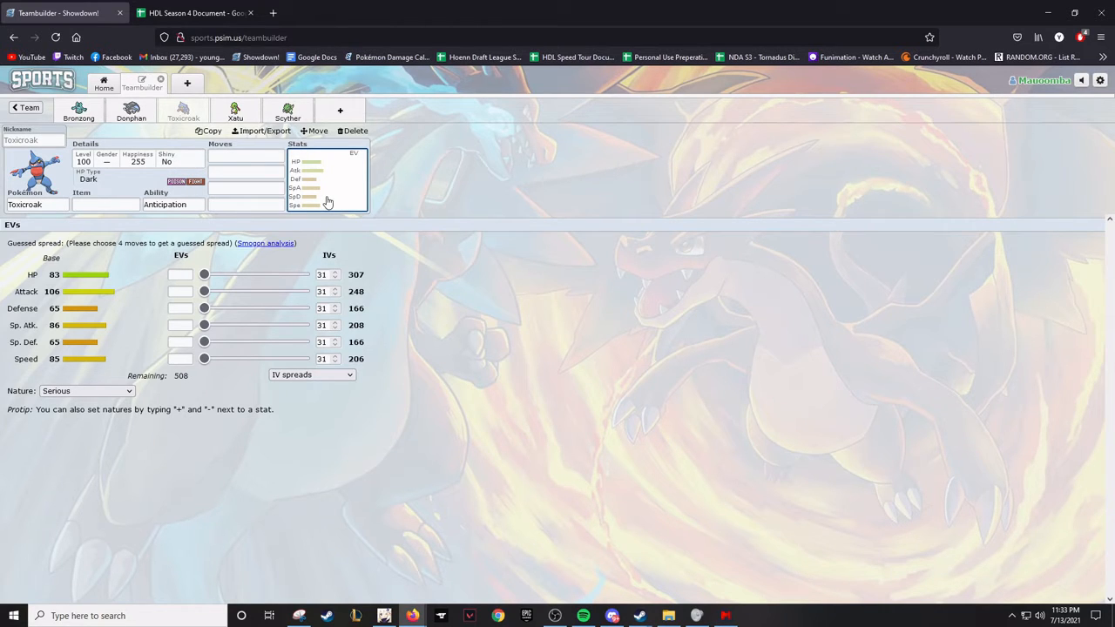
mouse_move(272, 233)
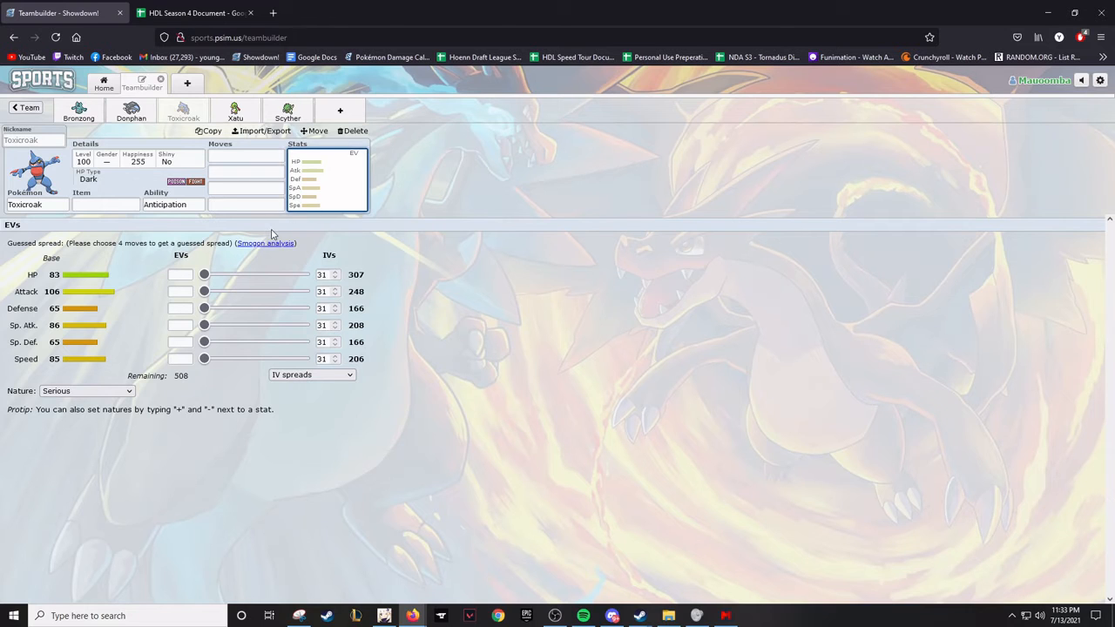
mouse_move(261, 234)
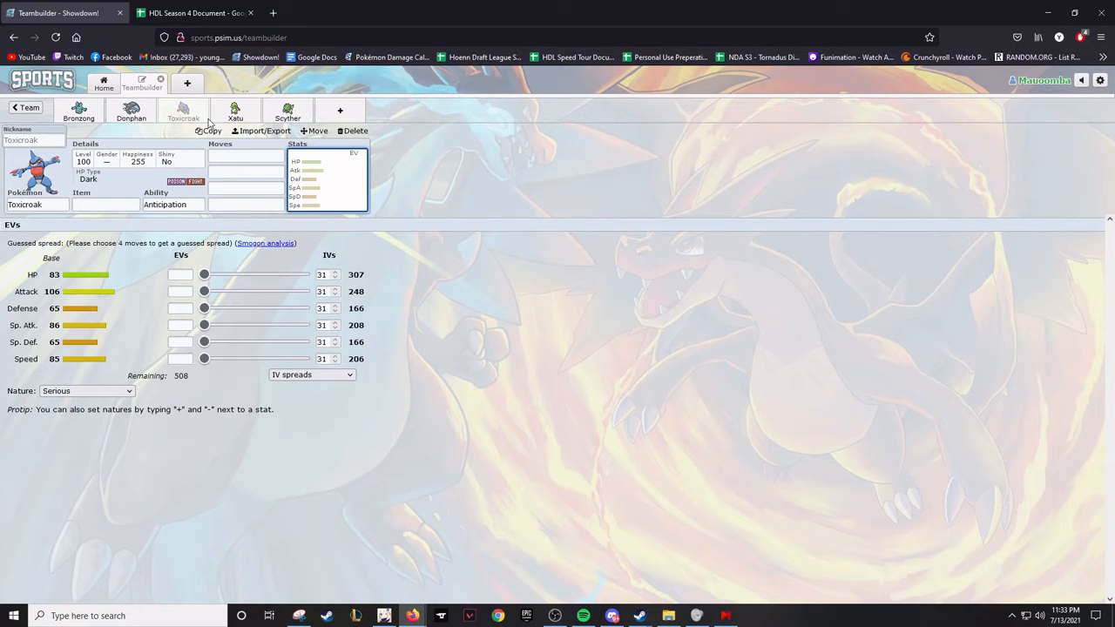
mouse_move(168, 178)
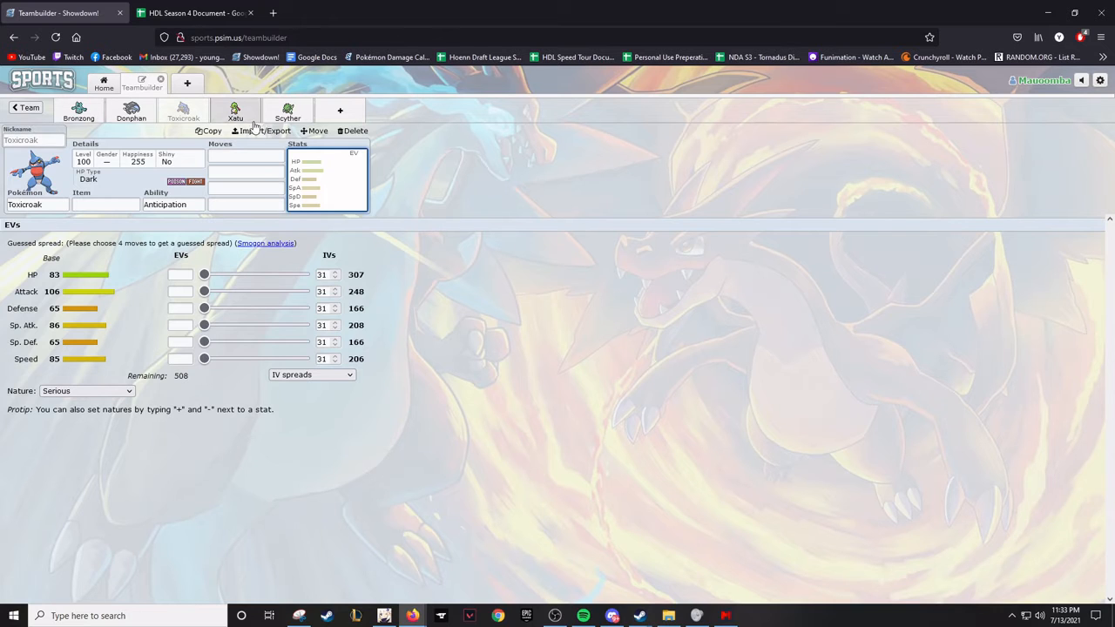
Nickname Toxicroak 'Tsuyu Asui' and return to browsing its moves
click(246, 155)
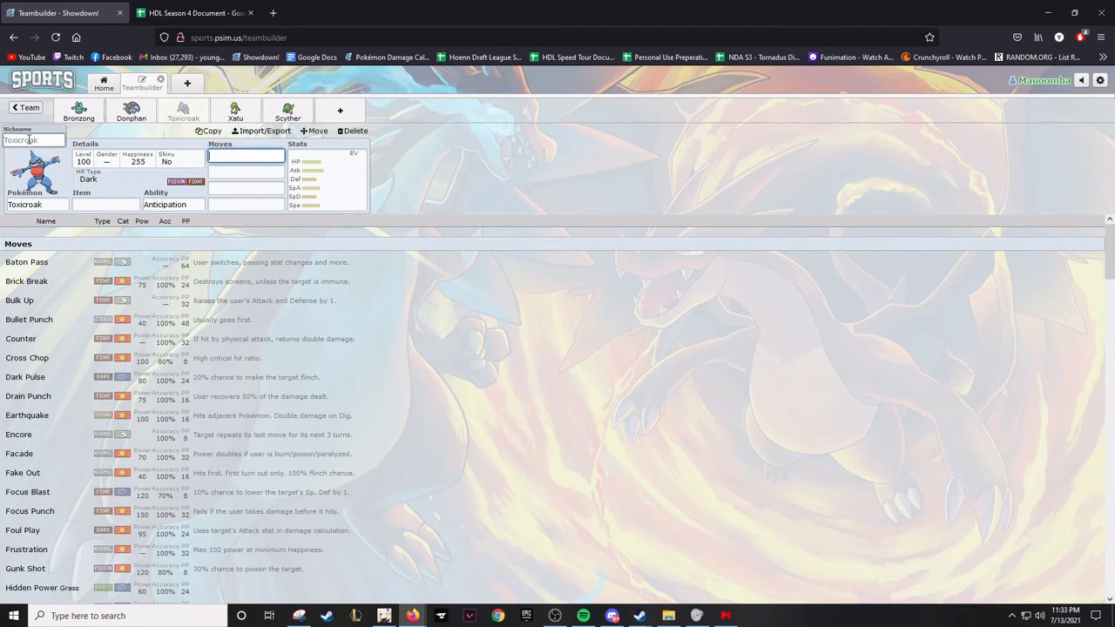
text(Tsu)
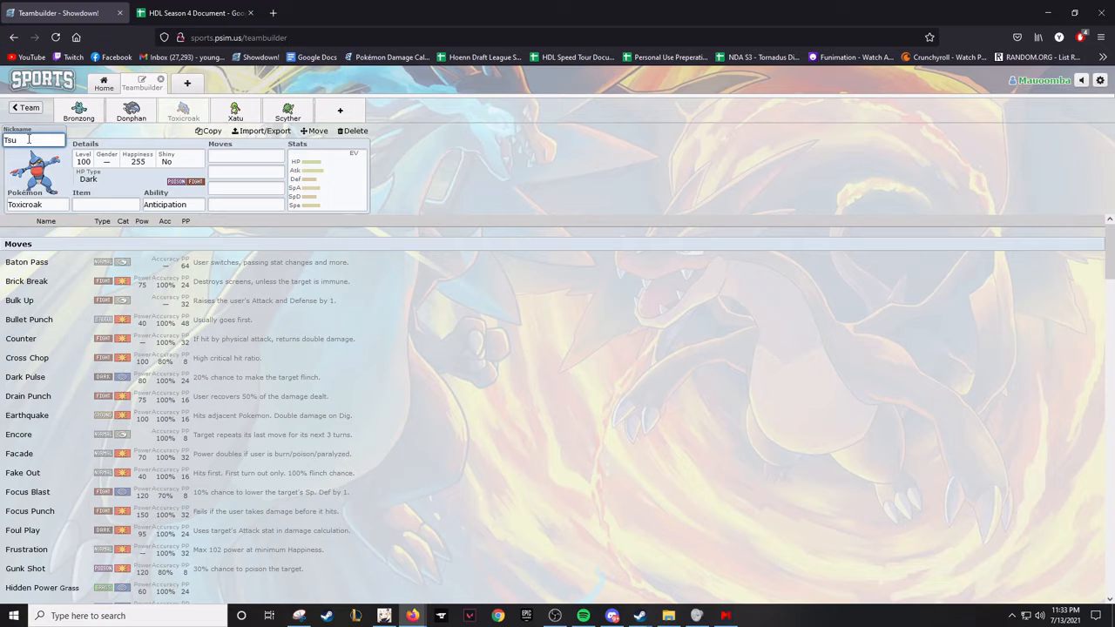
text(Tsuyu Asui)
text(Truck)
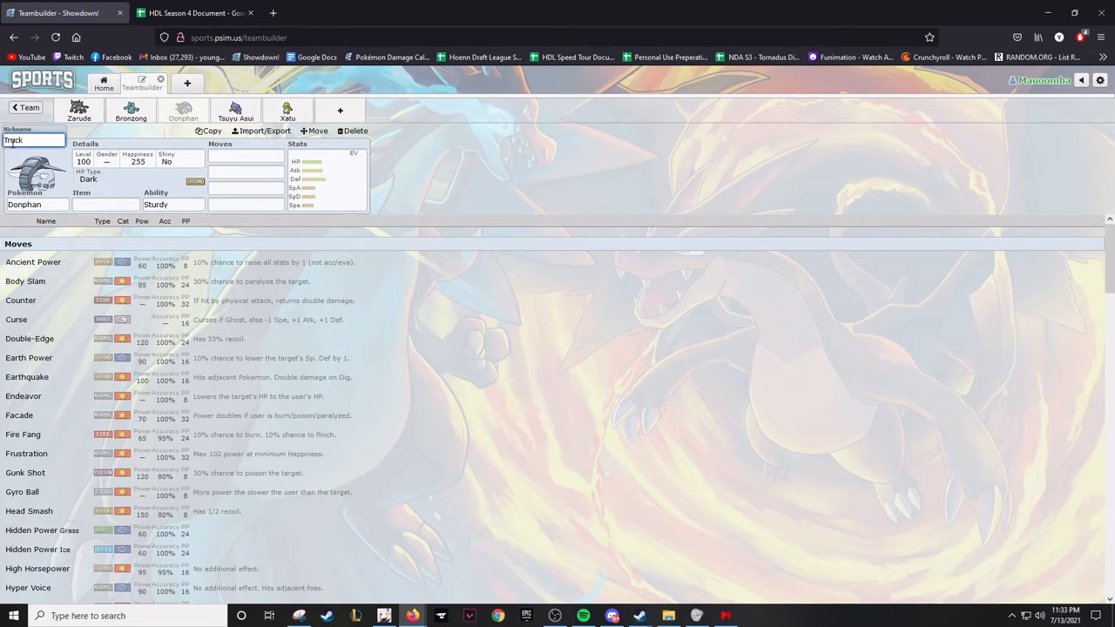
click(235, 112)
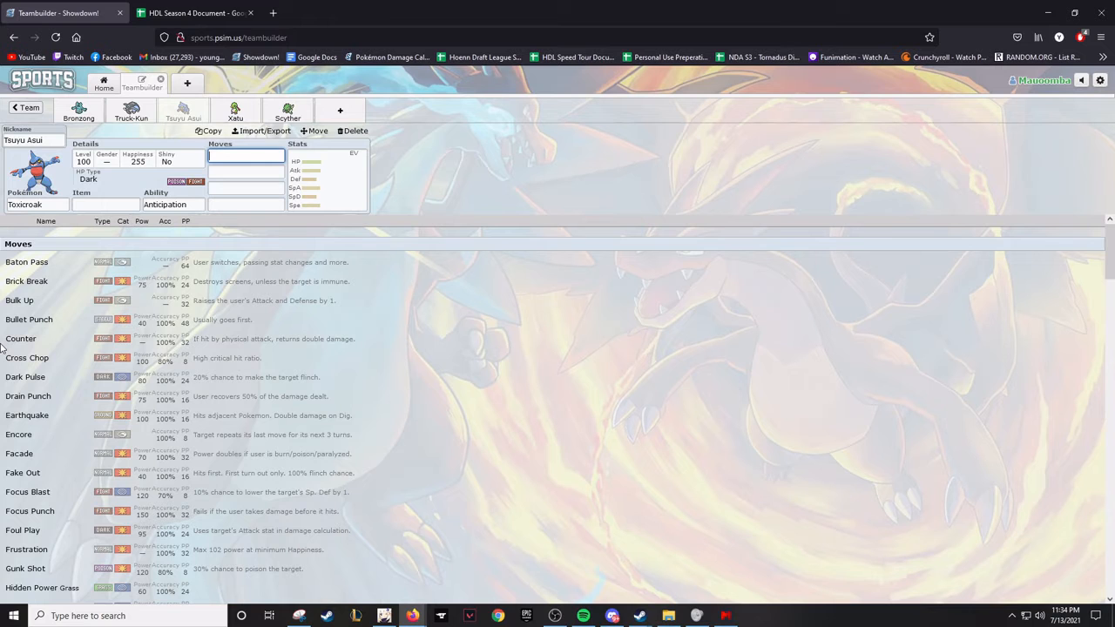
scroll(down, 3)
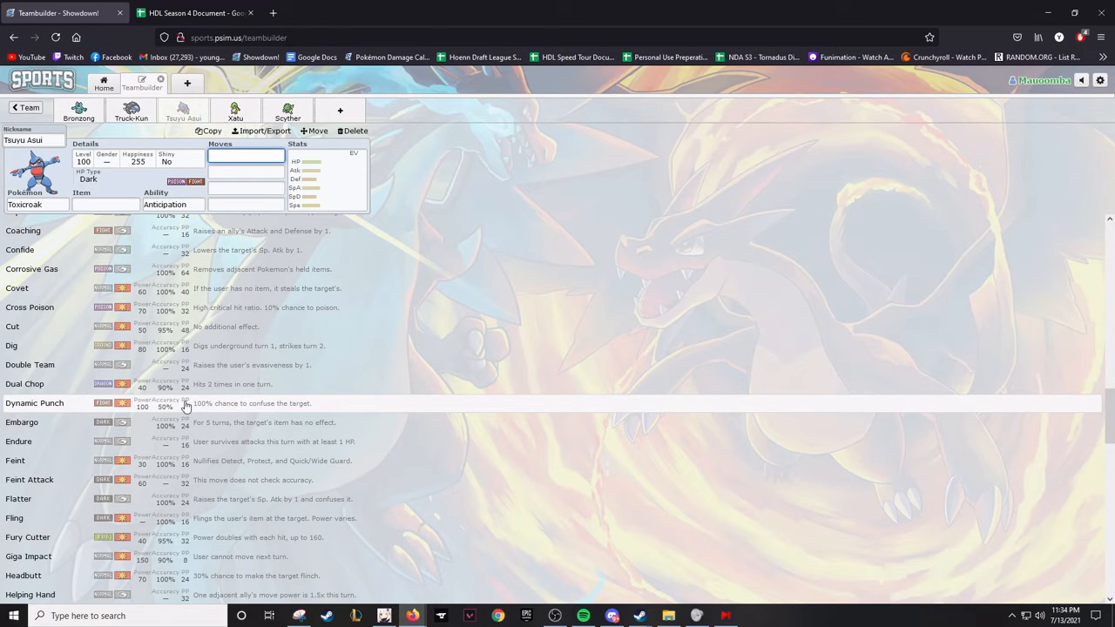
mouse_move(185, 424)
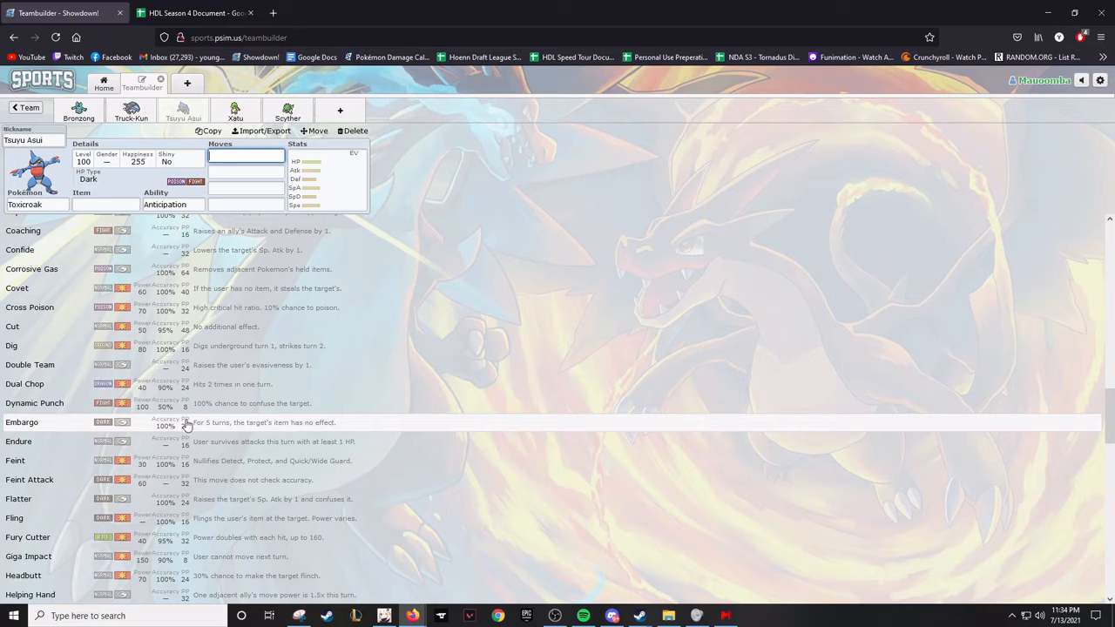
mouse_move(185, 424)
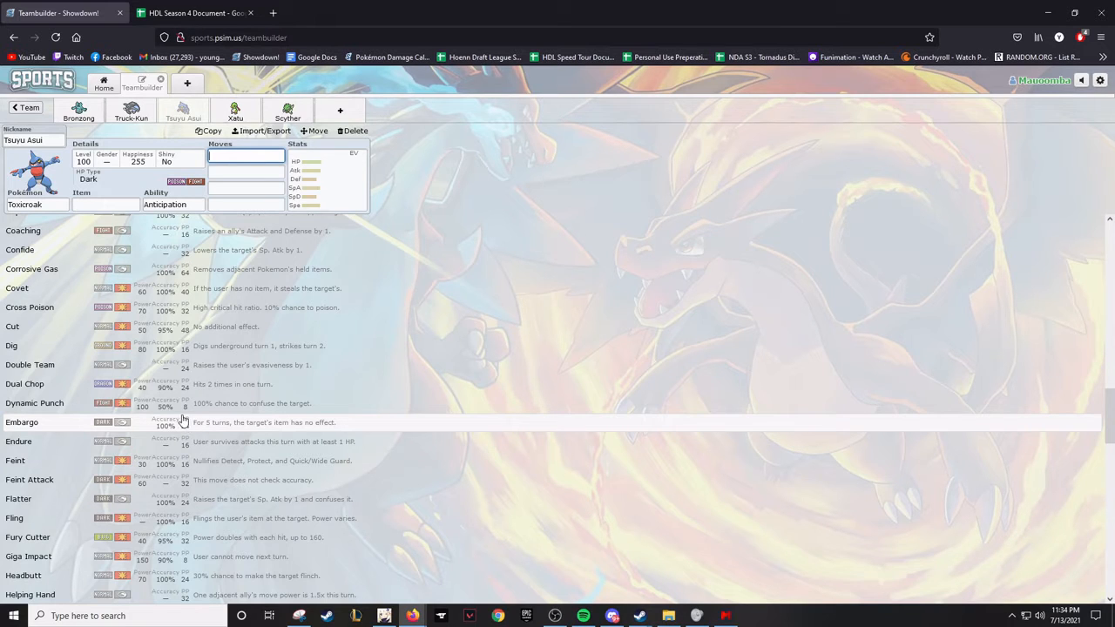
mouse_move(174, 408)
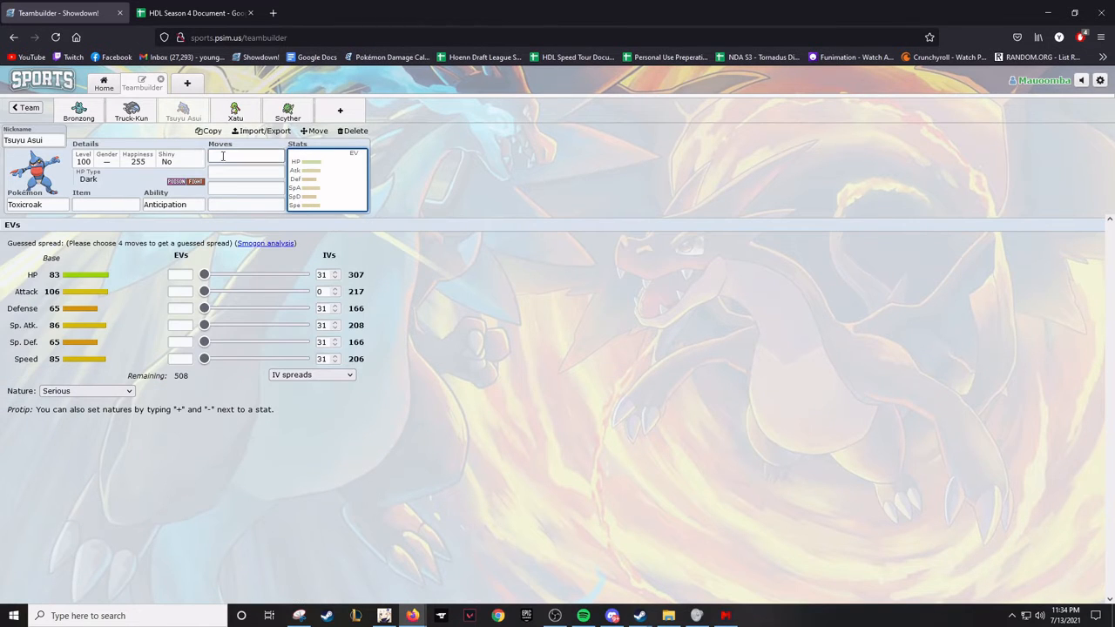
Scroll further through Tsuyu Asui's learnable moves before moving to Bronzong
click(245, 155)
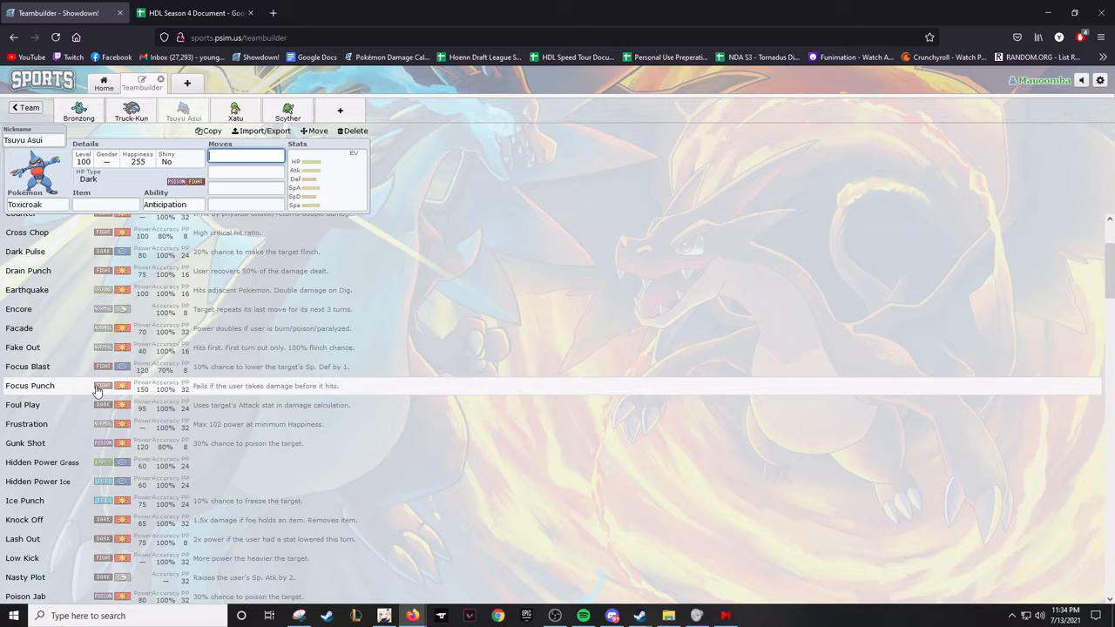
scroll(down, 3)
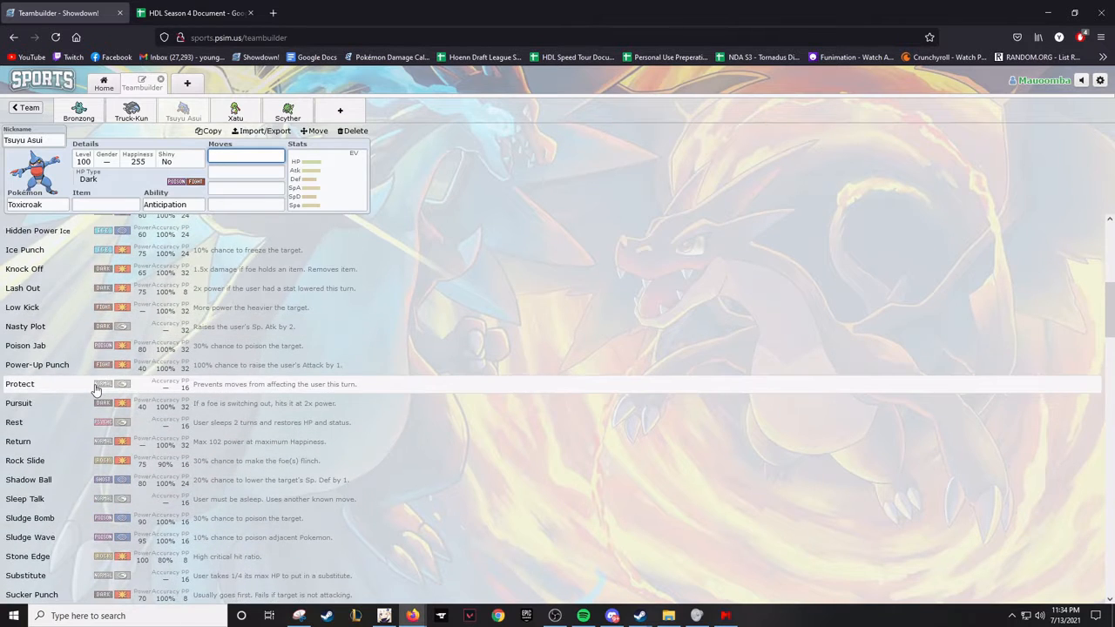
scroll(down, 3)
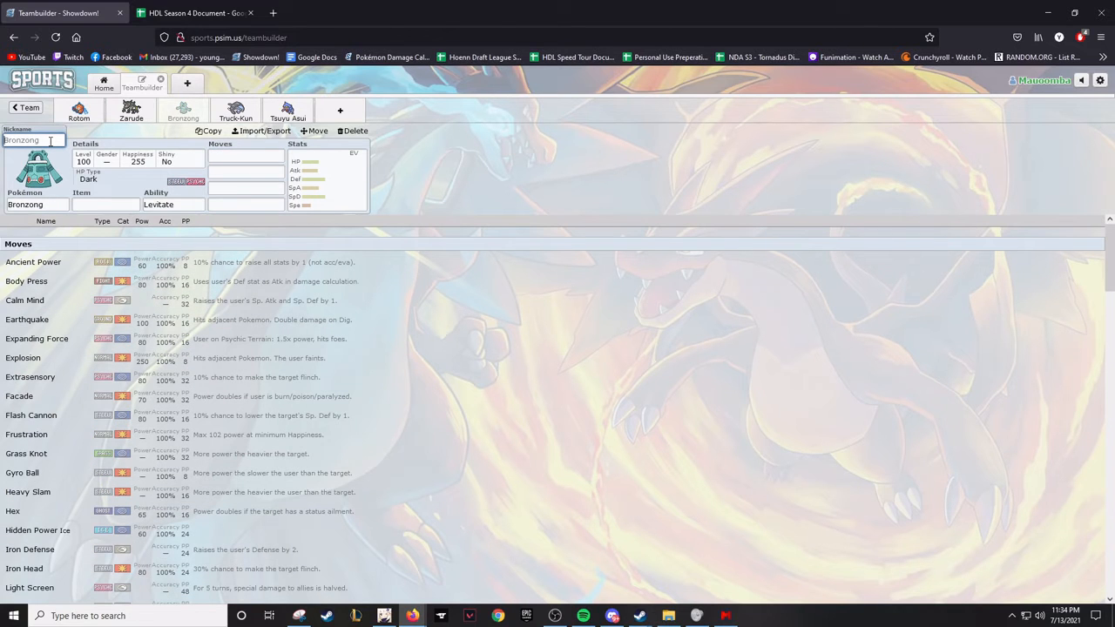
Give Bronzong the nickname 'Alphonse El…' in its Nickname field
text(Alphonse El)
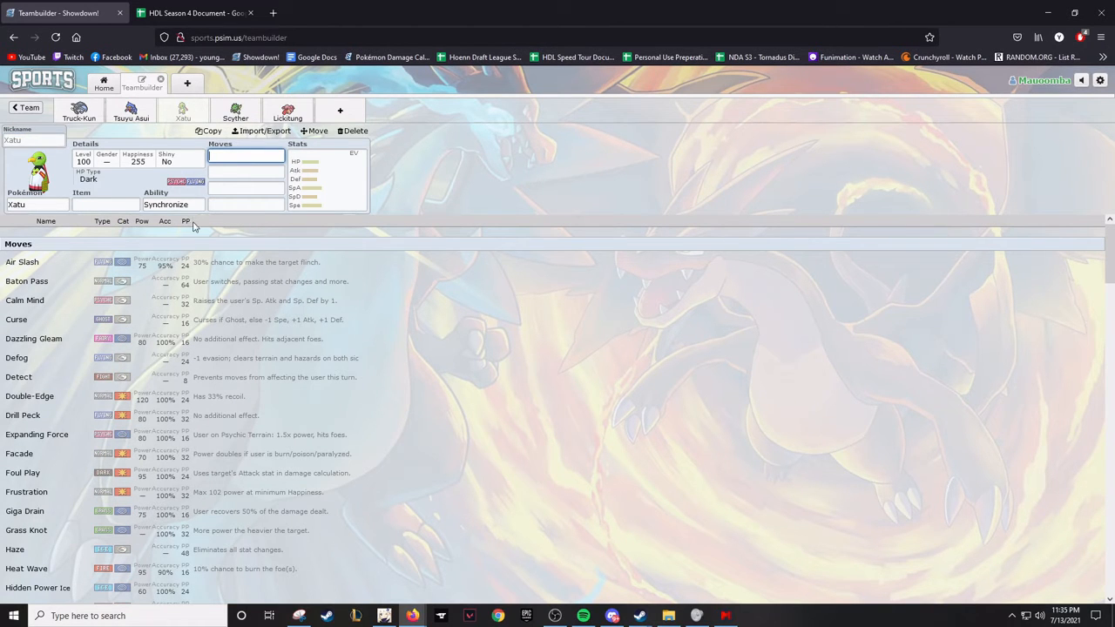
Set Xatu's ability to Magic Bounce and look through its learnable moves
click(172, 204)
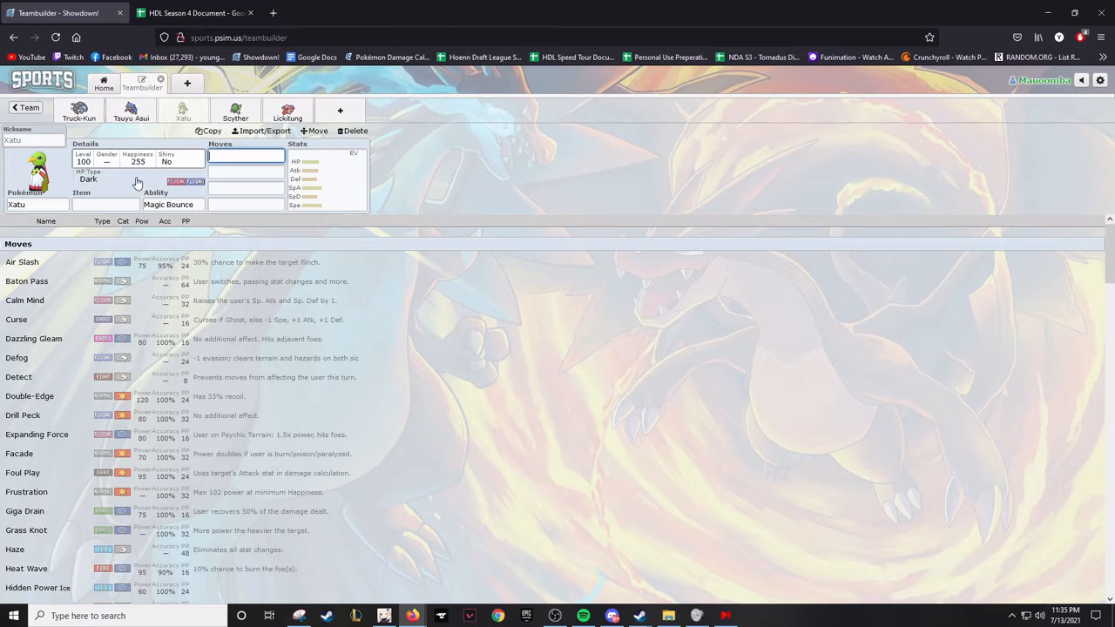
scroll(down, 3)
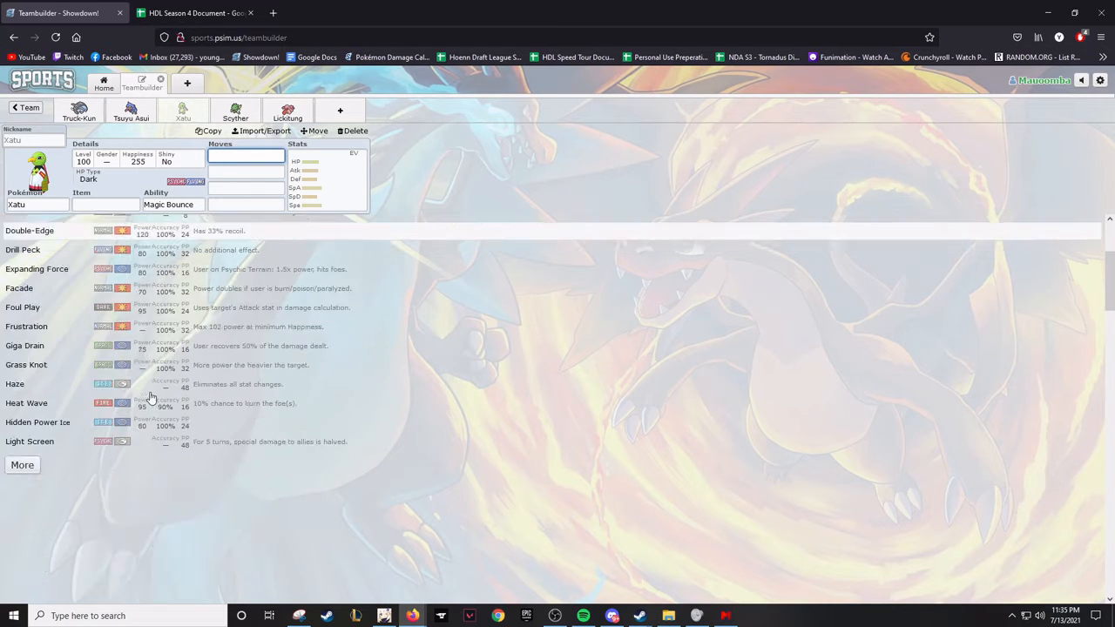
scroll(down, 3)
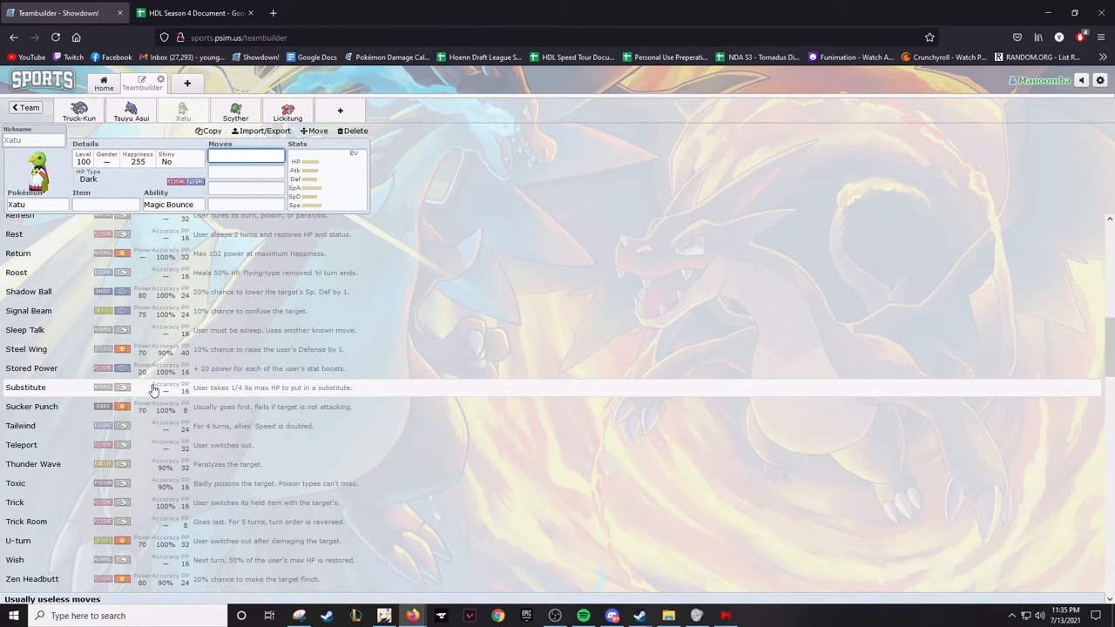
scroll(down, 3)
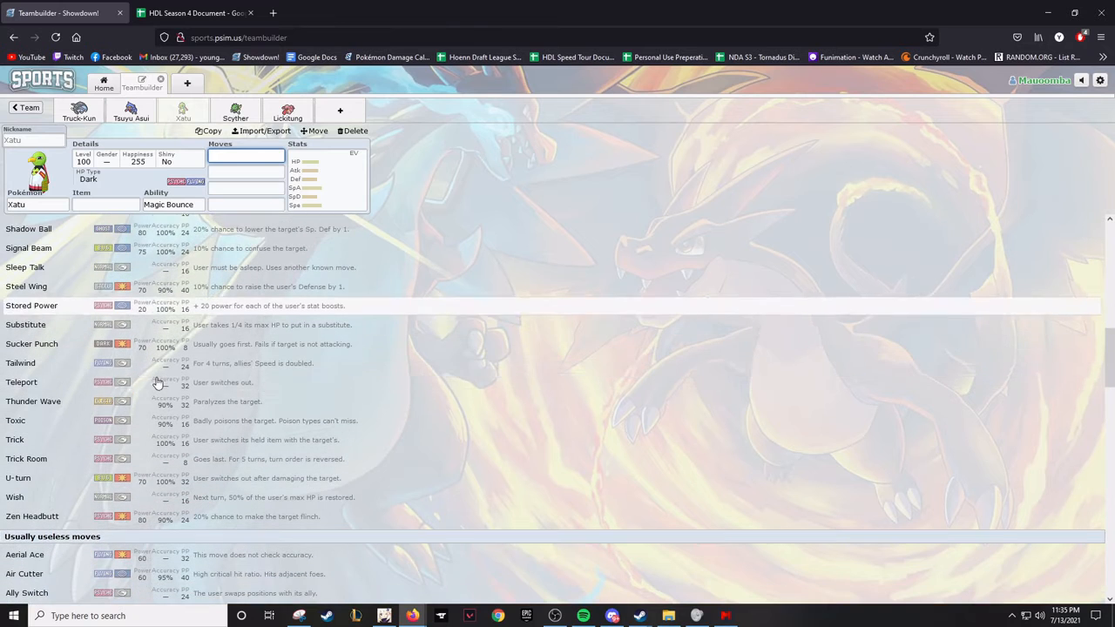
mouse_move(153, 382)
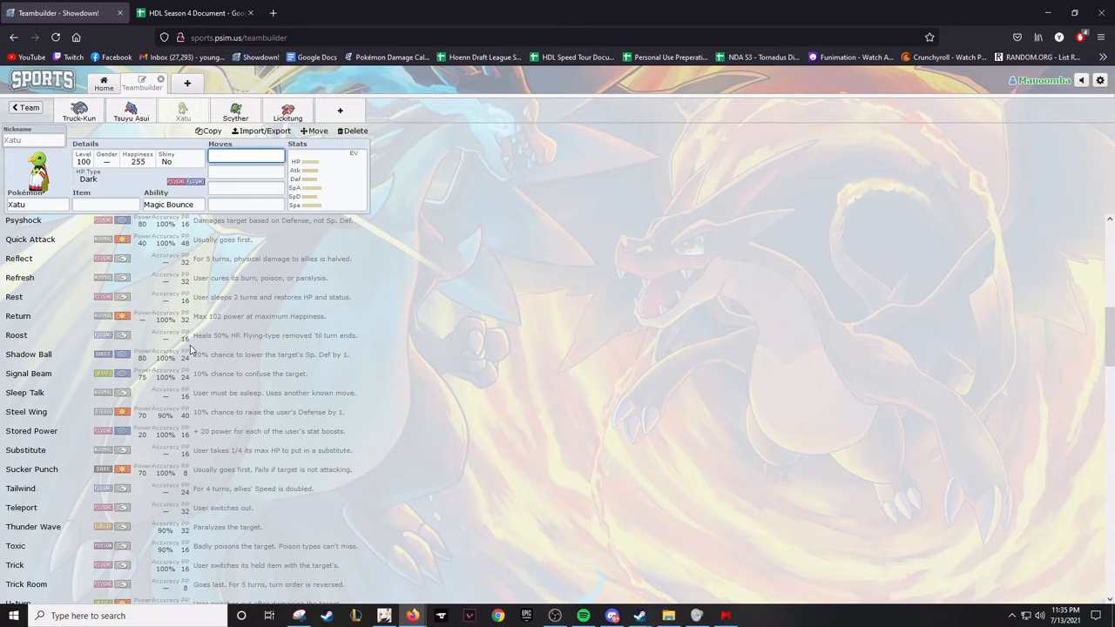
Nickname Xatu 'Sir Nightbye', then bring up Scyther's set
scroll(down, 3)
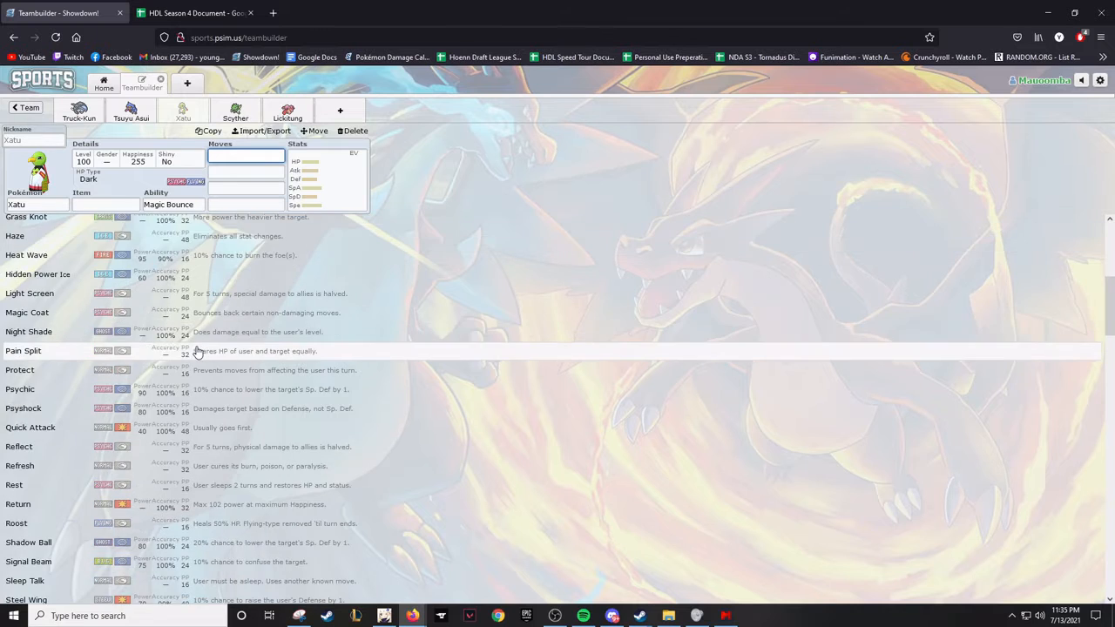
scroll(down, 3)
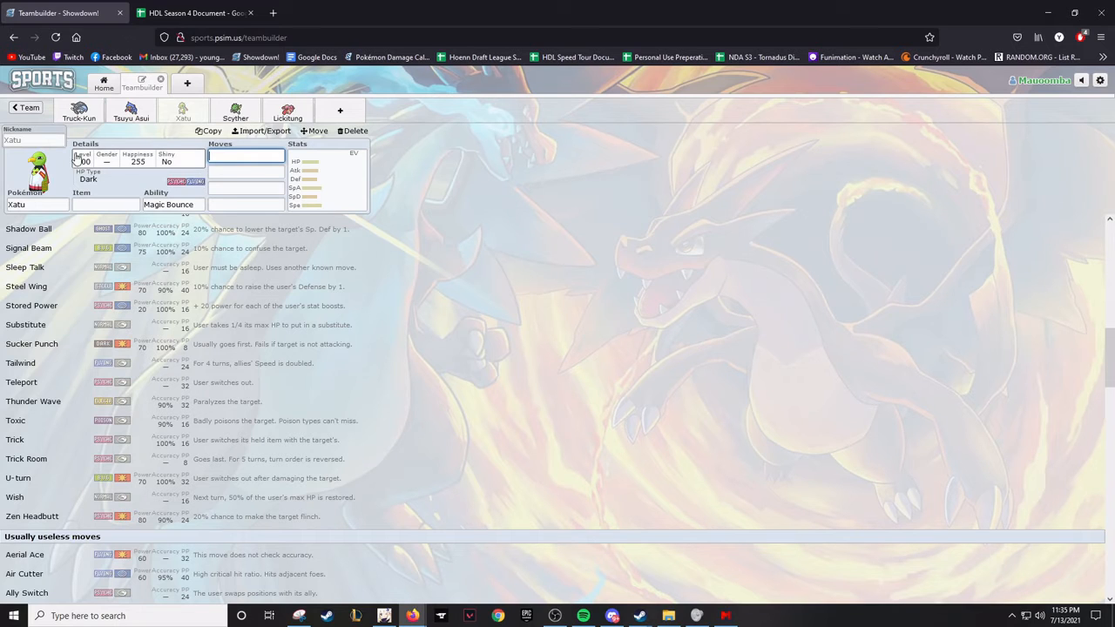
text(Sir Nighteye)
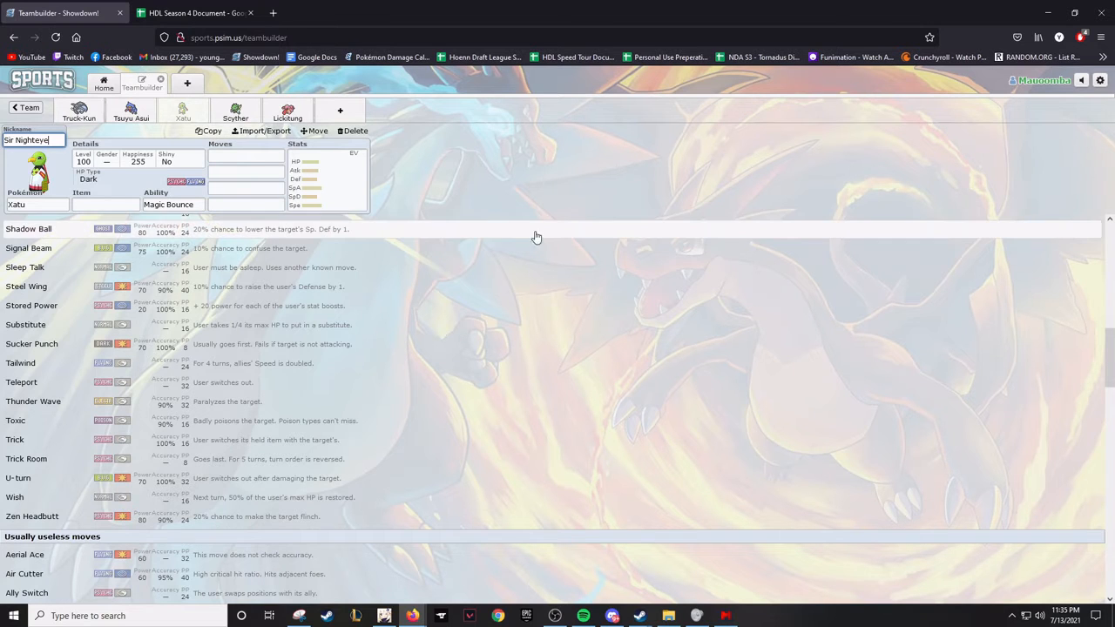
click(234, 113)
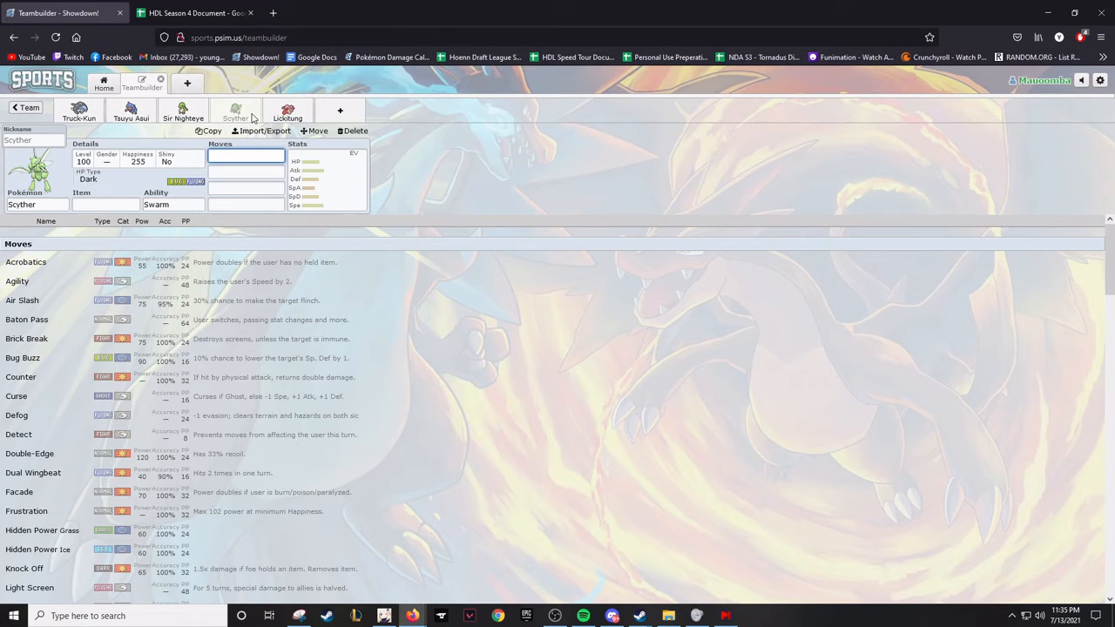
Switch to the HDL Season 4 Document and view its Tier List sheet
click(192, 12)
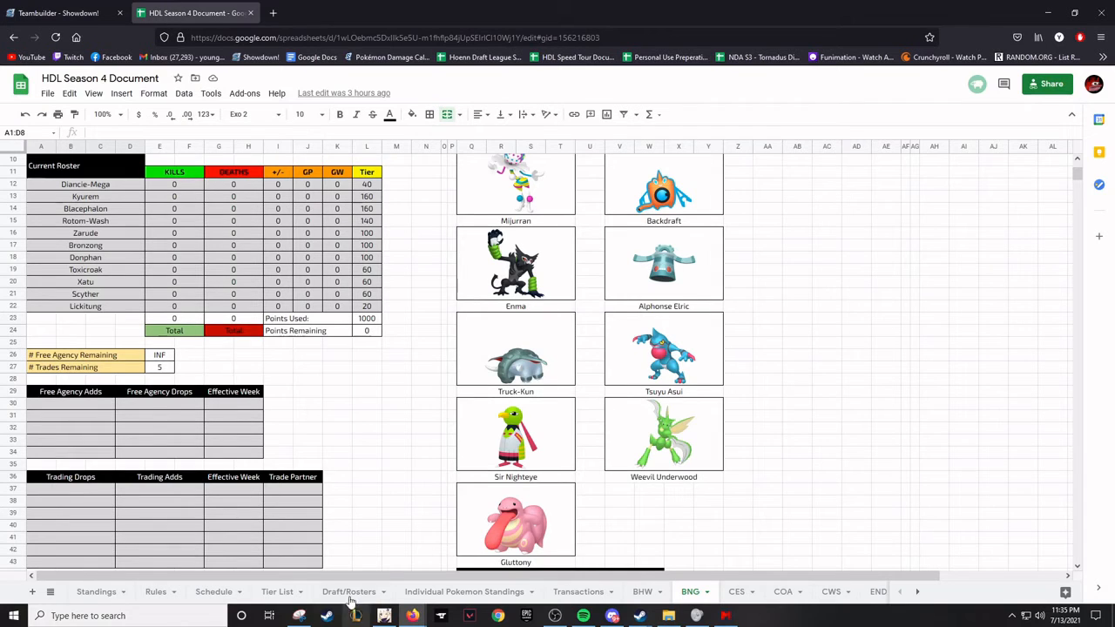
click(277, 592)
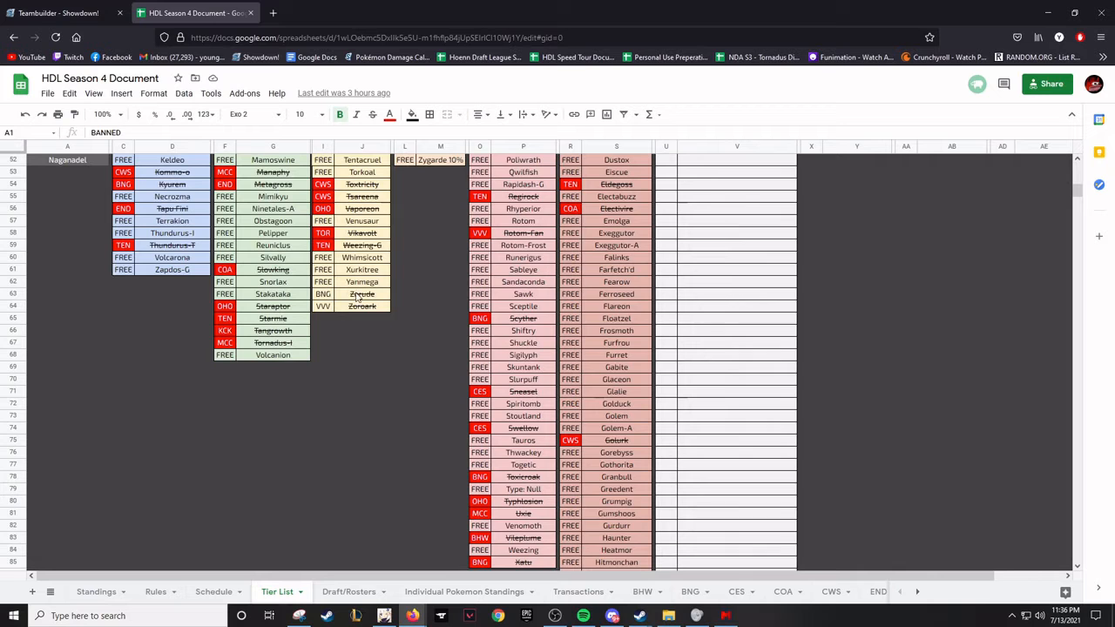
scroll(down, 3)
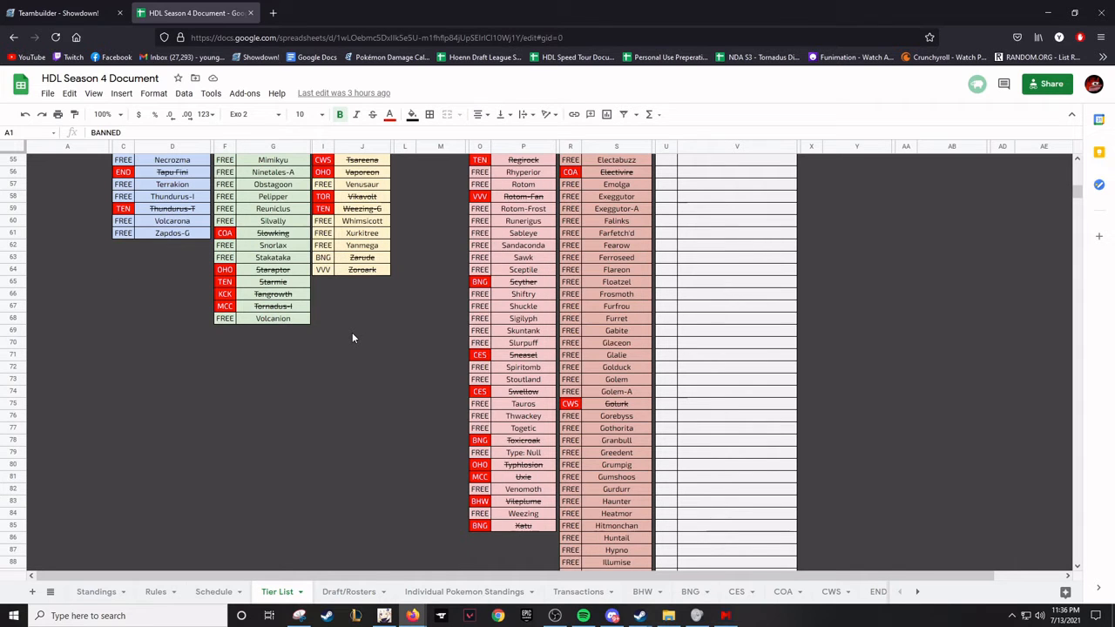
mouse_move(603, 425)
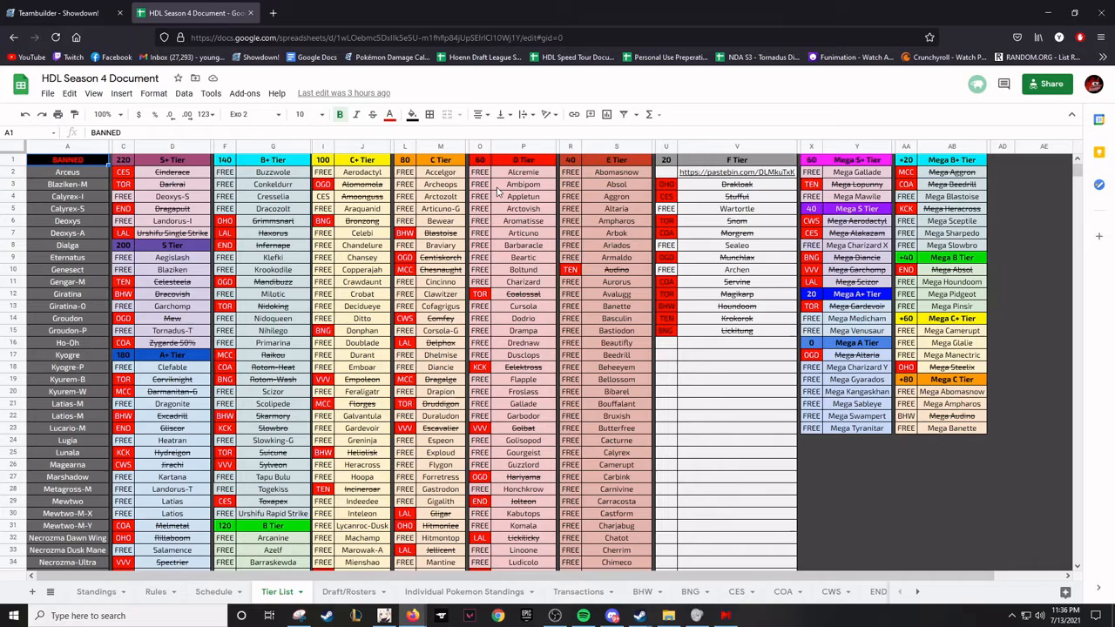
mouse_move(549, 195)
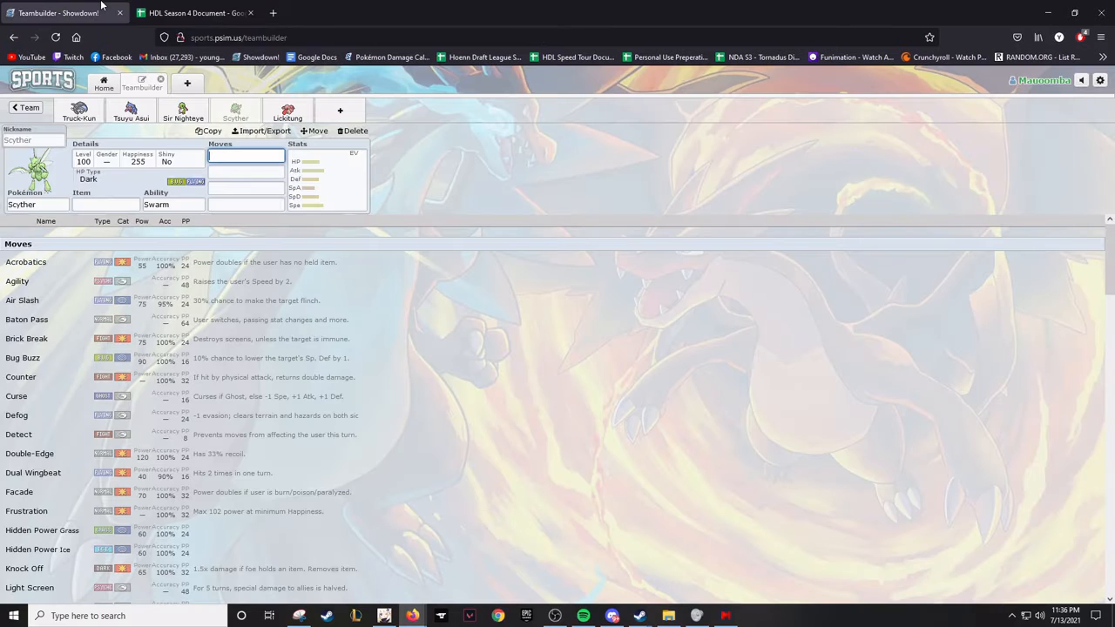
Compare the Tier List against Scyther's set by flipping tabs, ending in the team builder
click(191, 12)
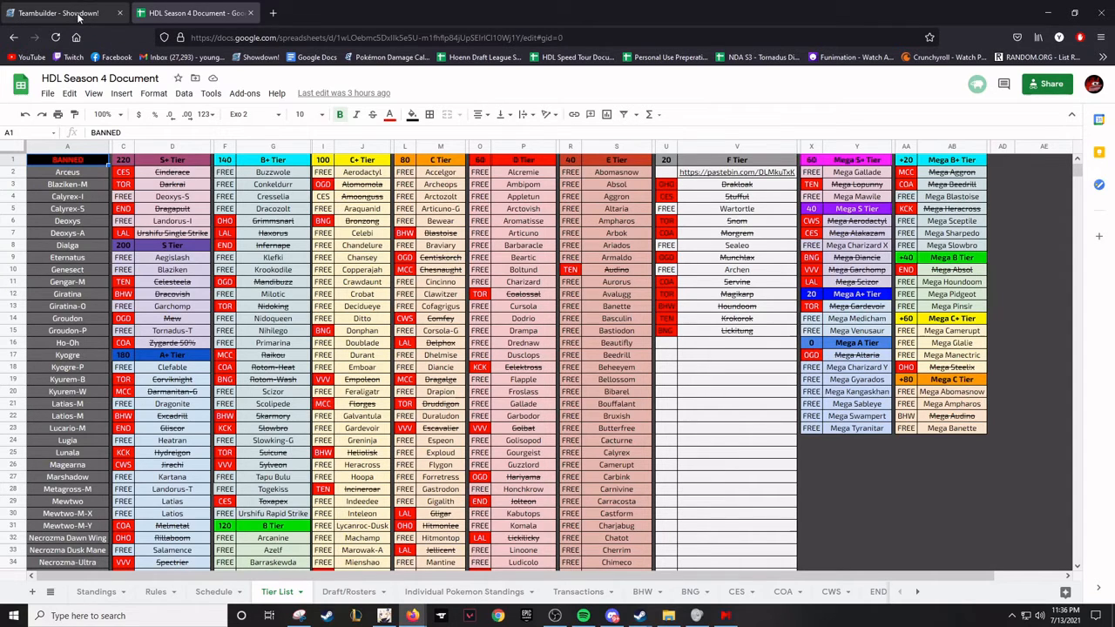
click(61, 12)
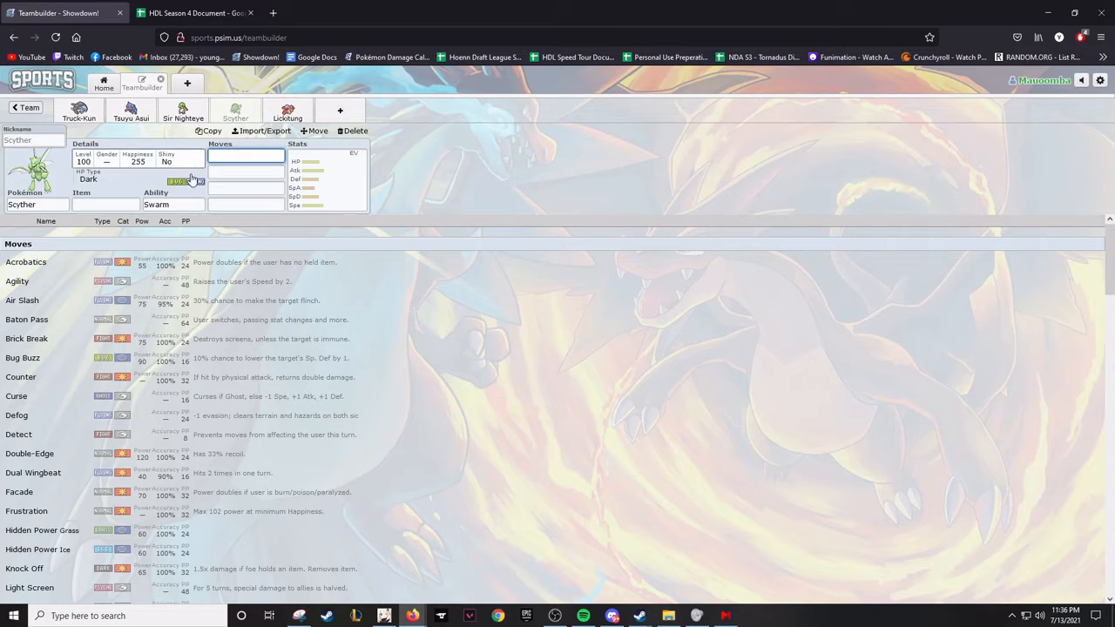
click(192, 12)
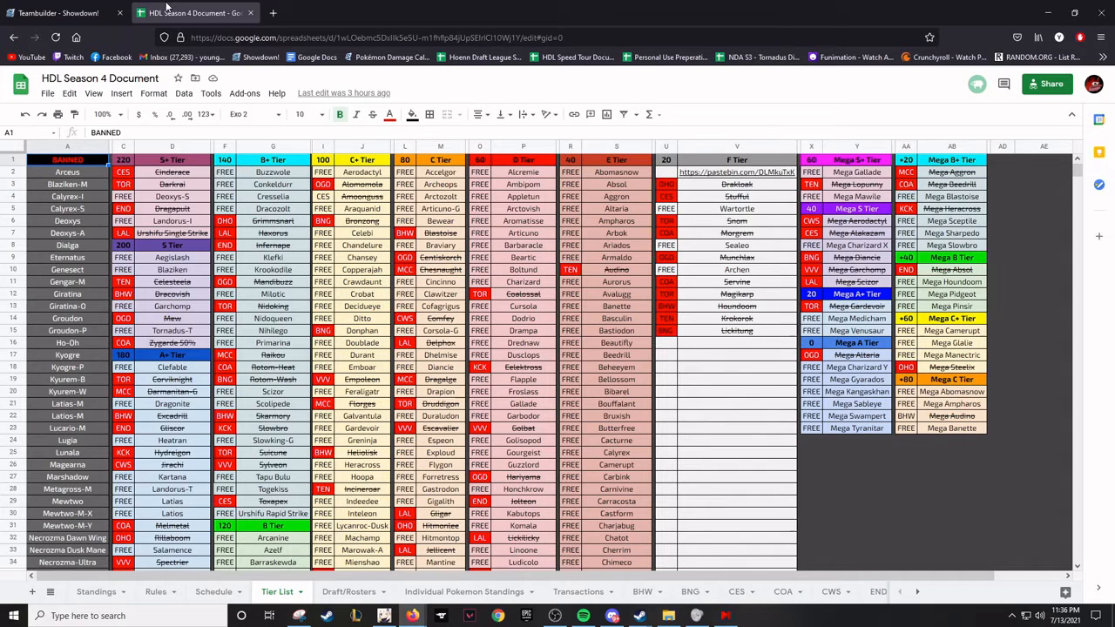
mouse_move(170, 27)
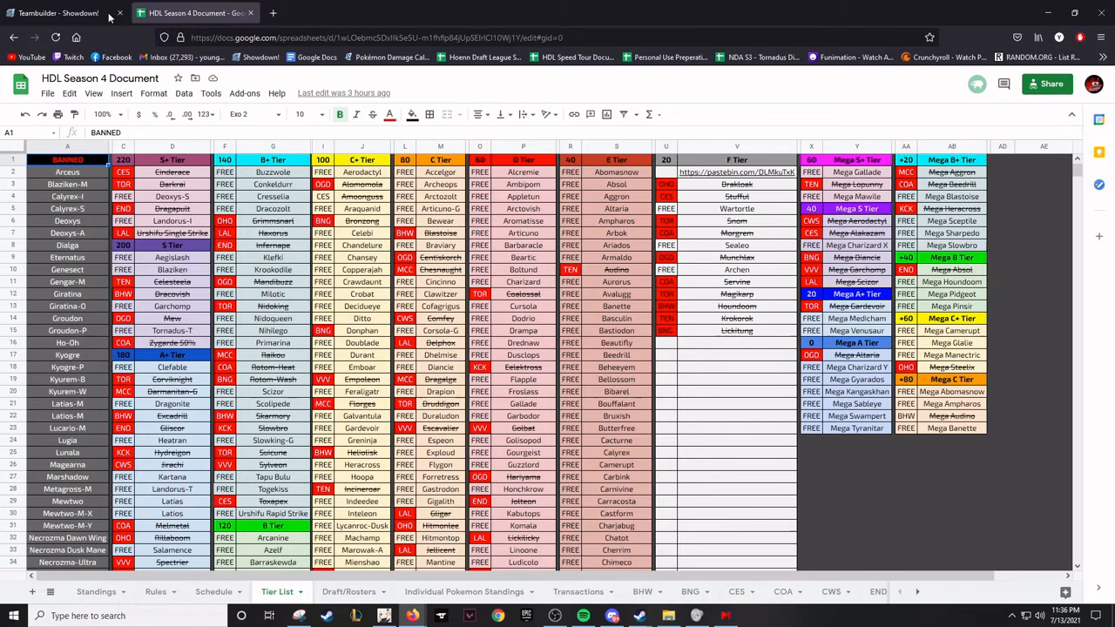
click(55, 12)
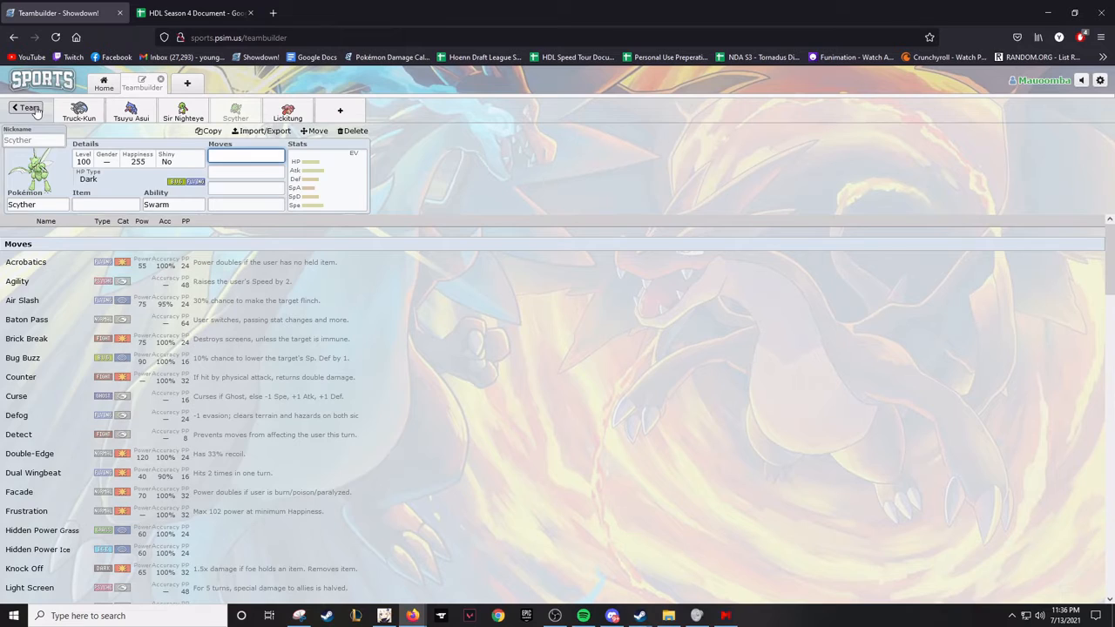
Review the full HDL Season 4 Roster down to Lickitung, then return to the league sheet
click(26, 108)
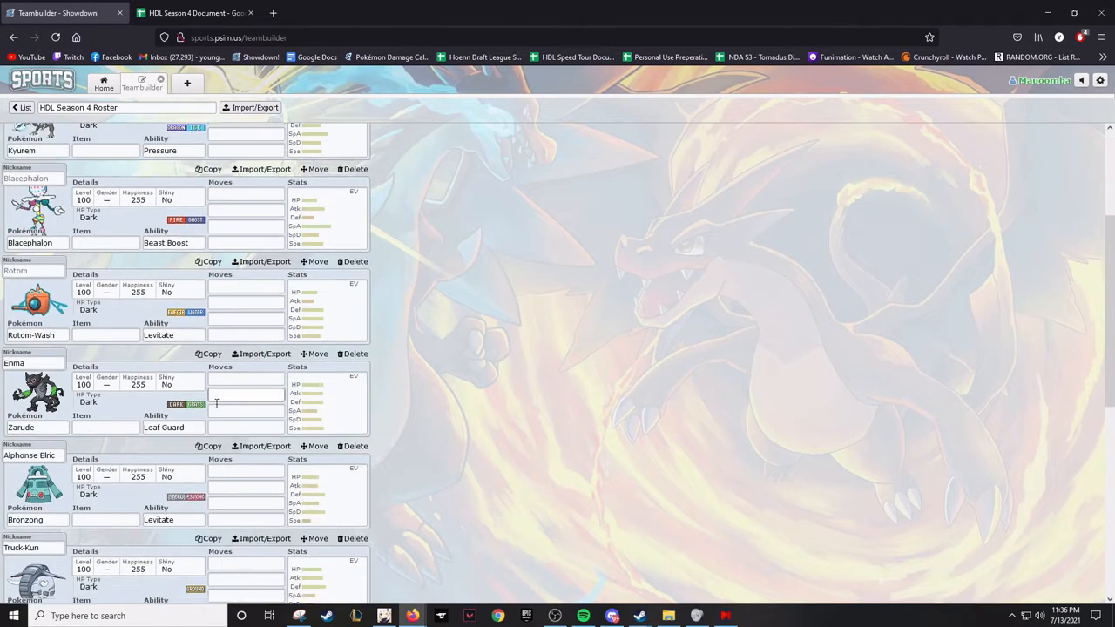
scroll(down, 3)
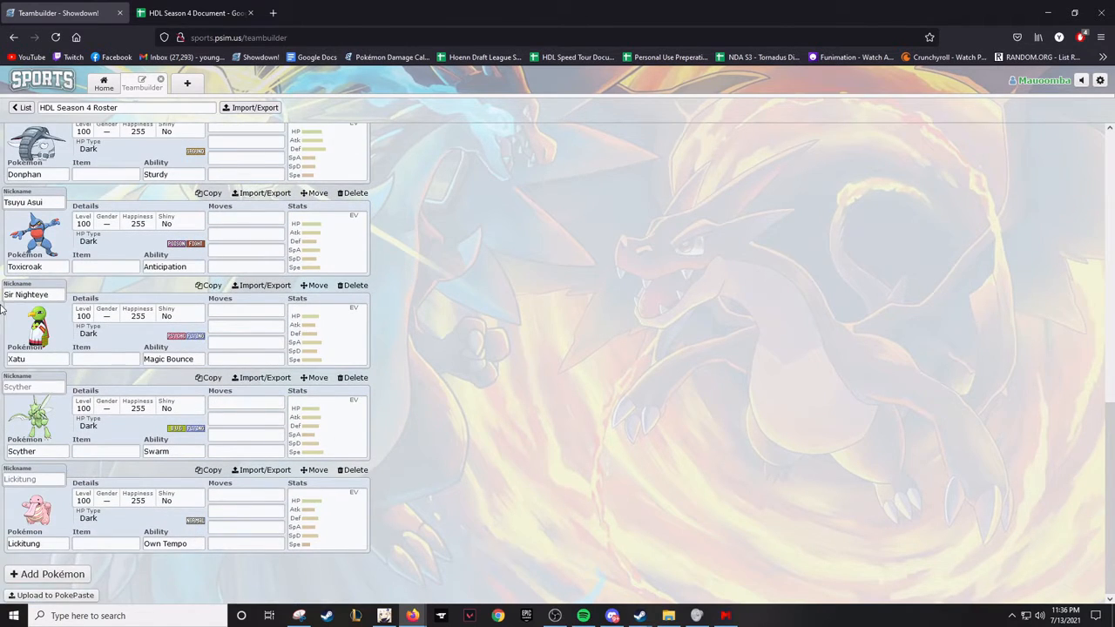
click(192, 13)
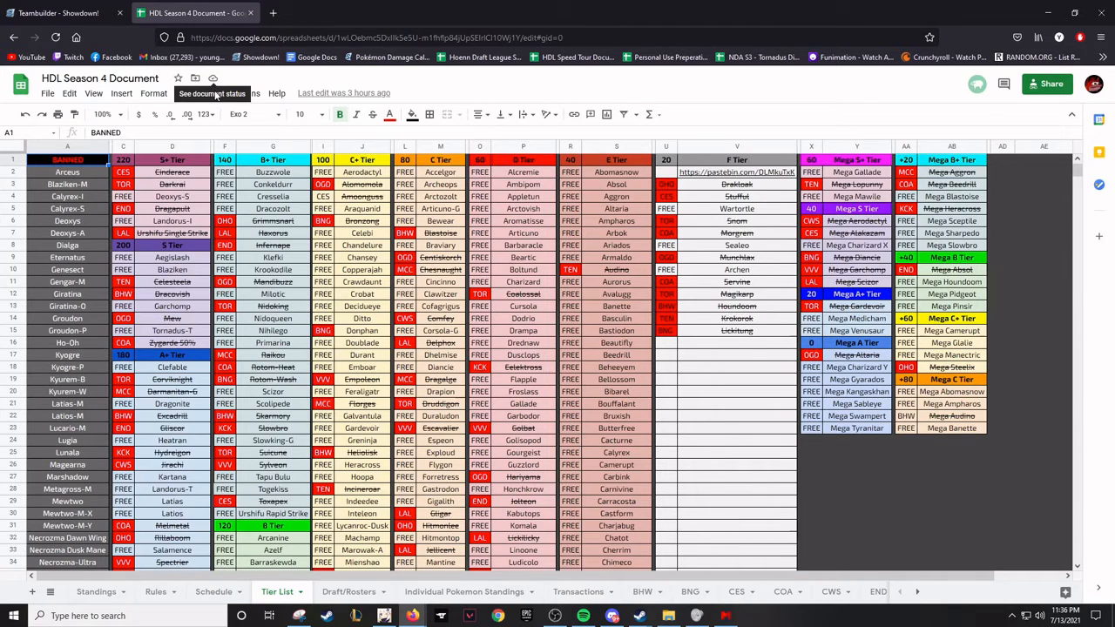
Read further down the Tier List, glancing at the team builder in between
scroll(down, 3)
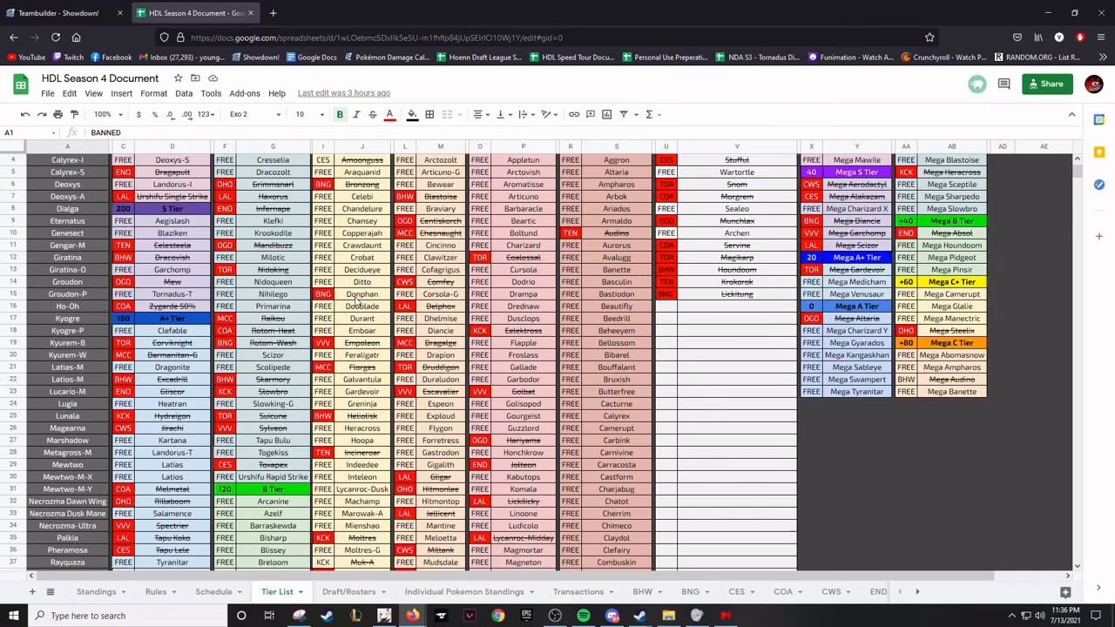
scroll(down, 3)
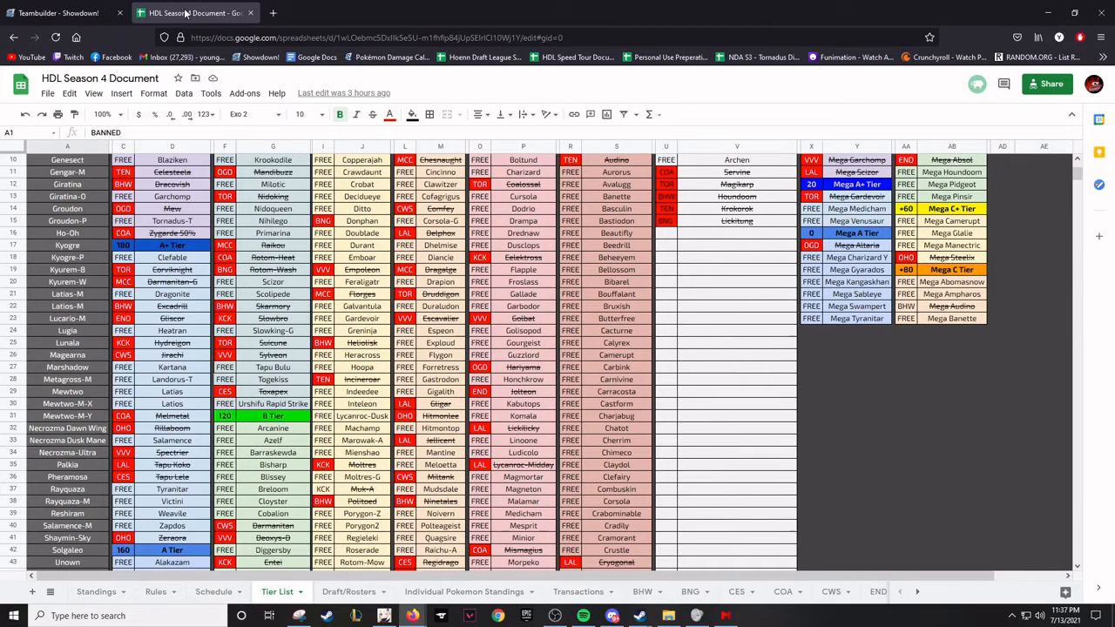
scroll(down, 3)
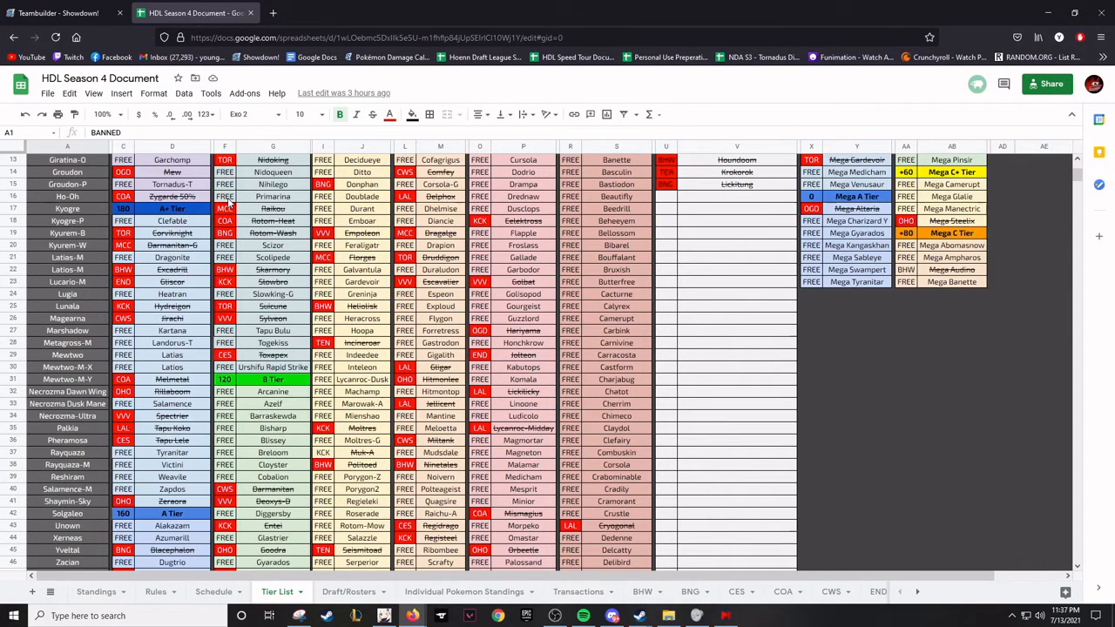
mouse_move(465, 359)
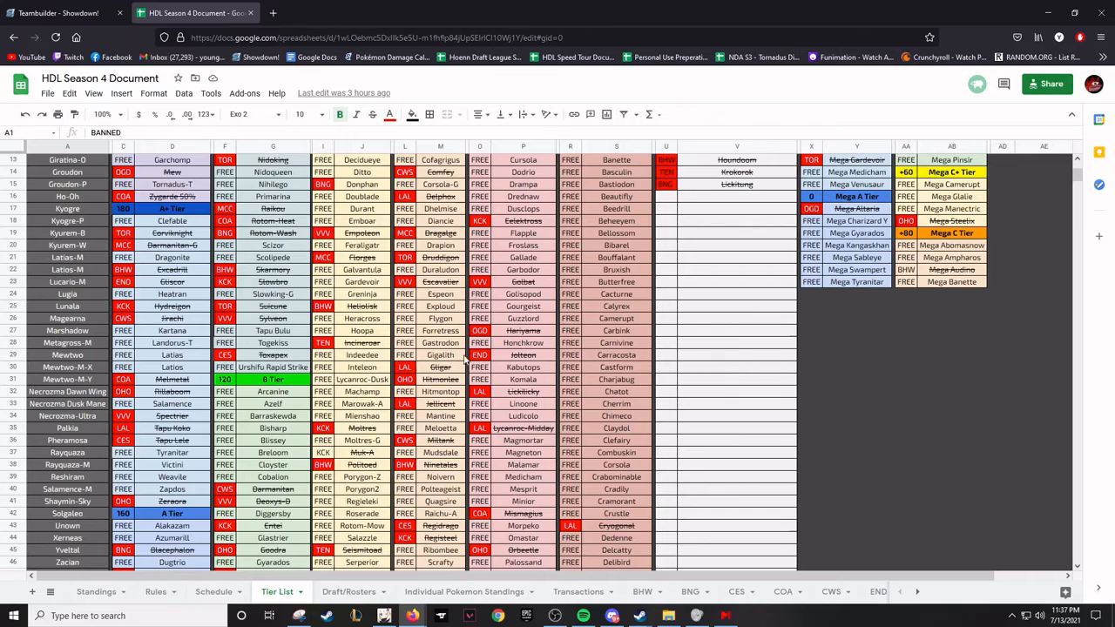
click(59, 12)
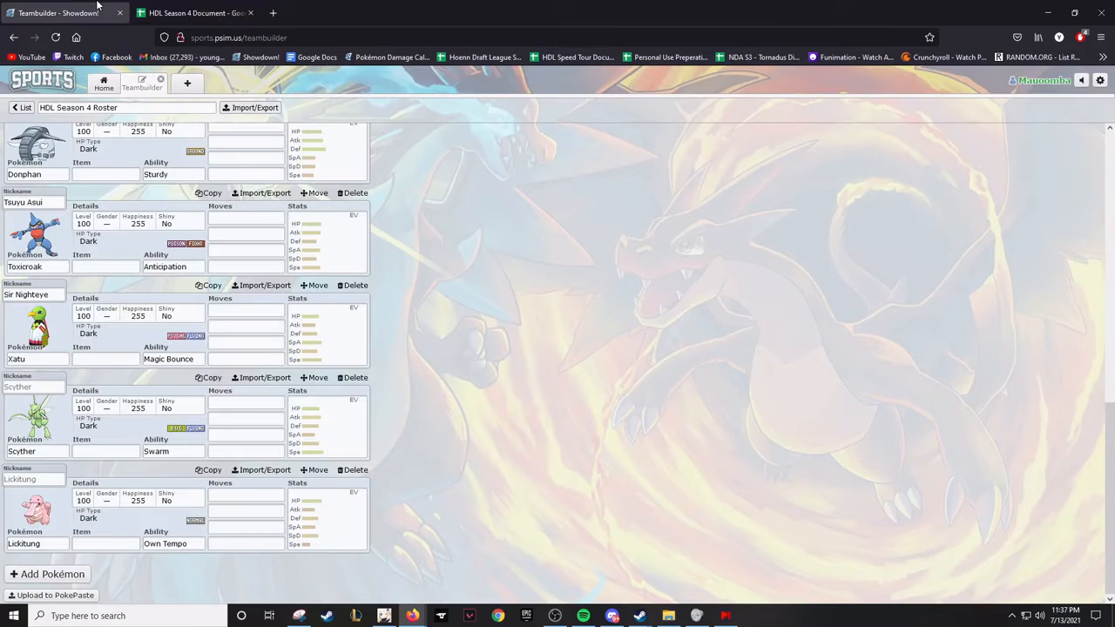
click(195, 12)
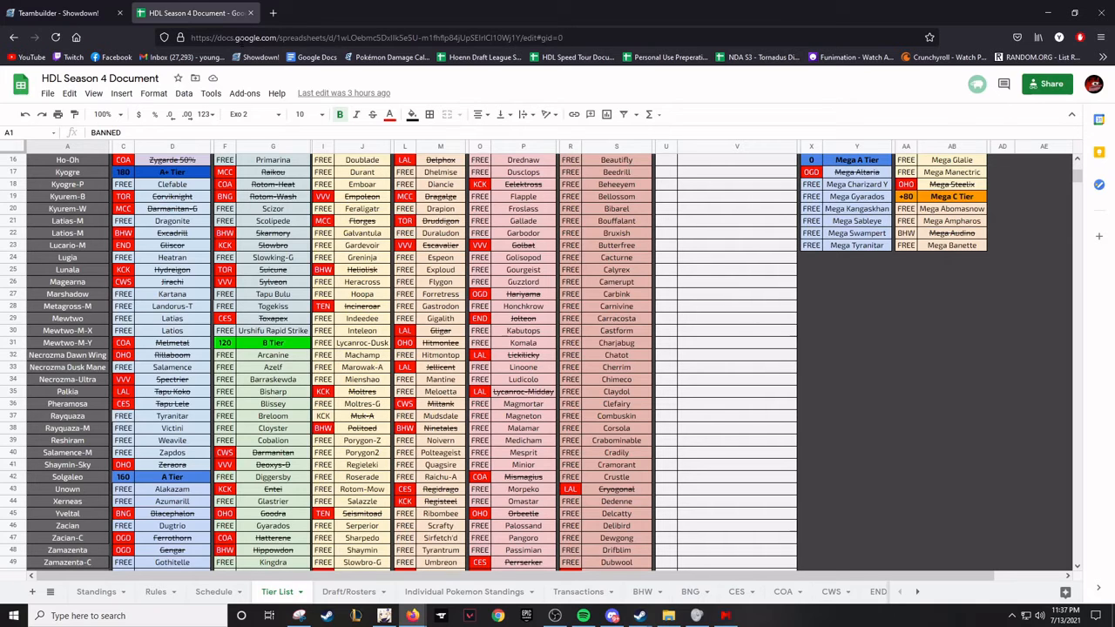
Continue down the Tier List to its lower tiers of Pokémon
scroll(down, 3)
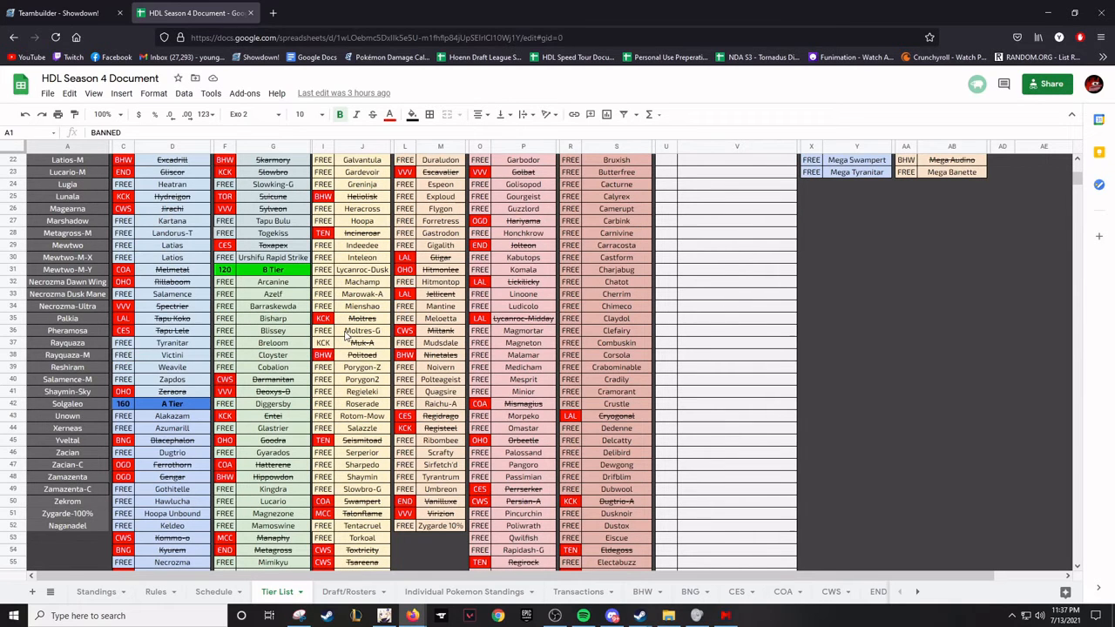
scroll(down, 3)
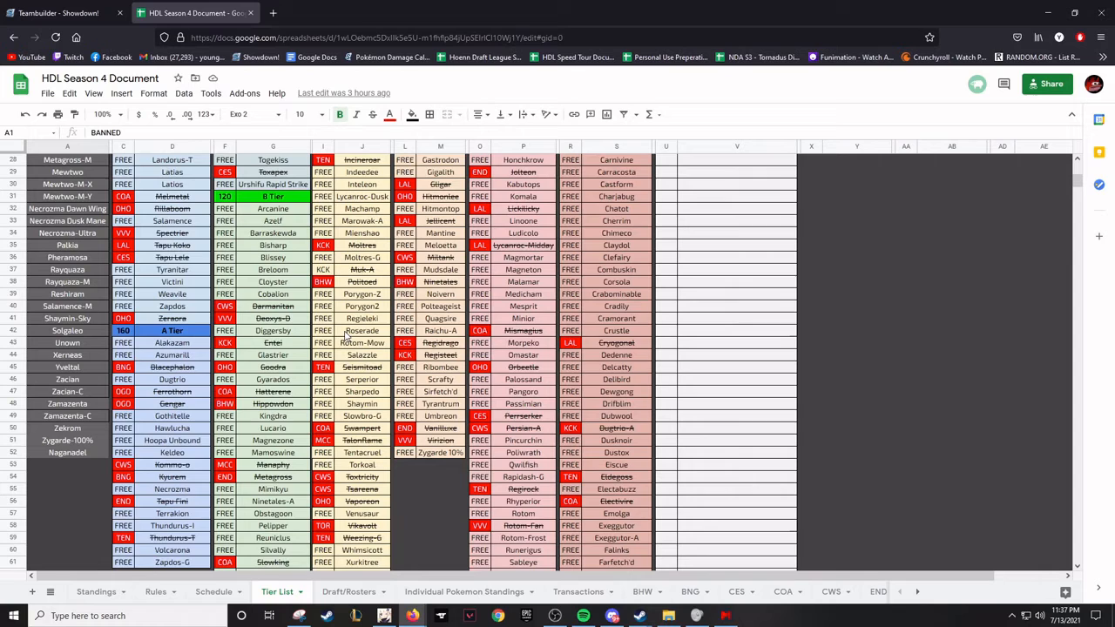
scroll(down, 3)
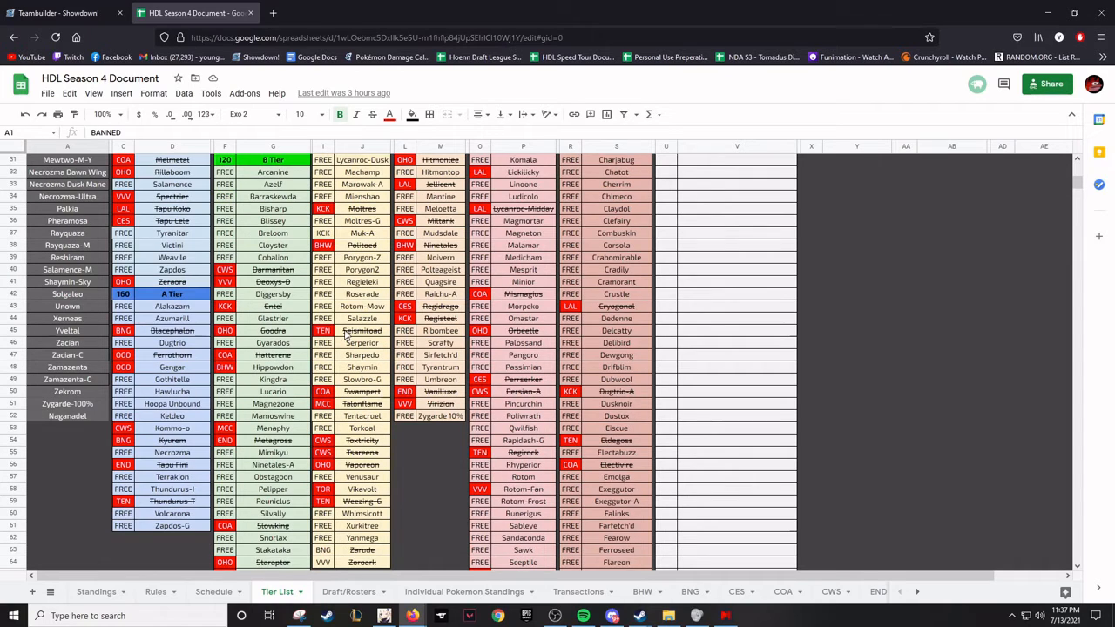
mouse_move(174, 235)
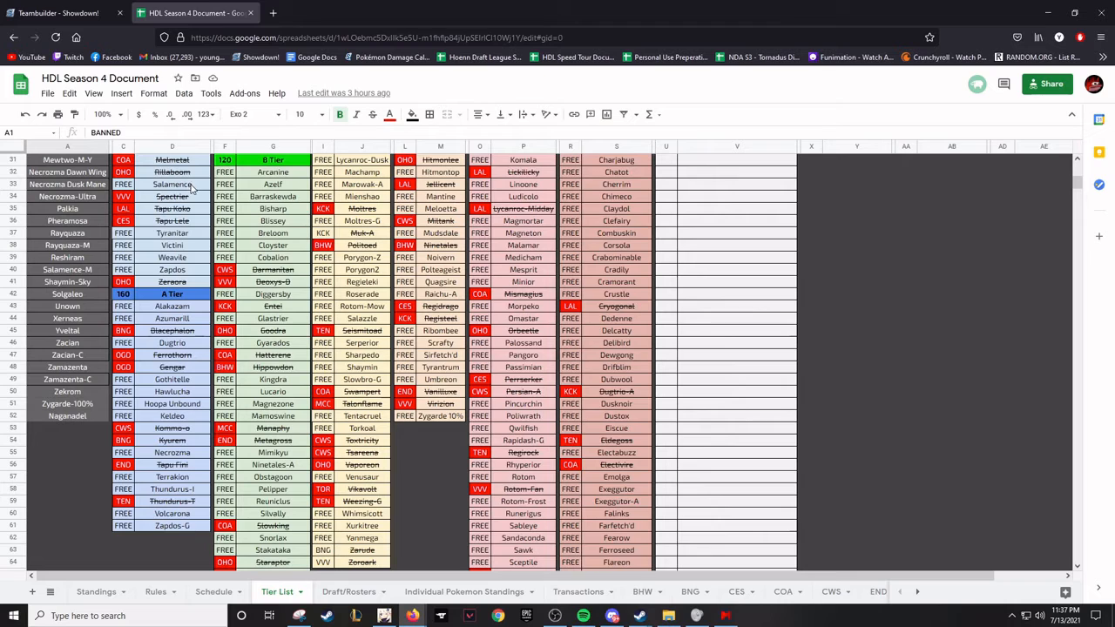
scroll(down, 3)
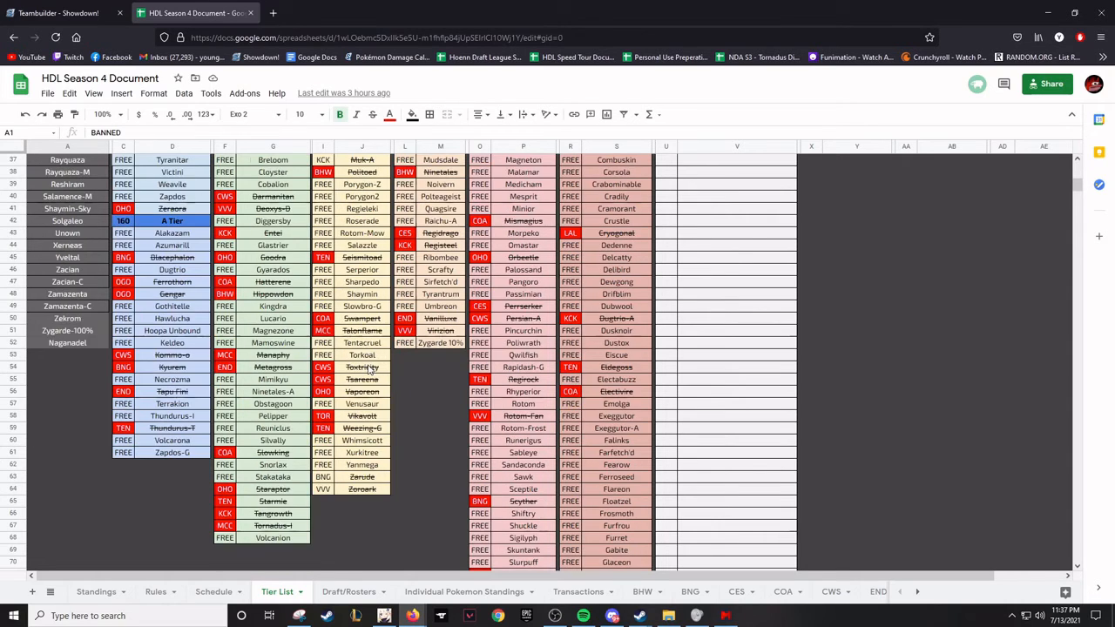
scroll(down, 3)
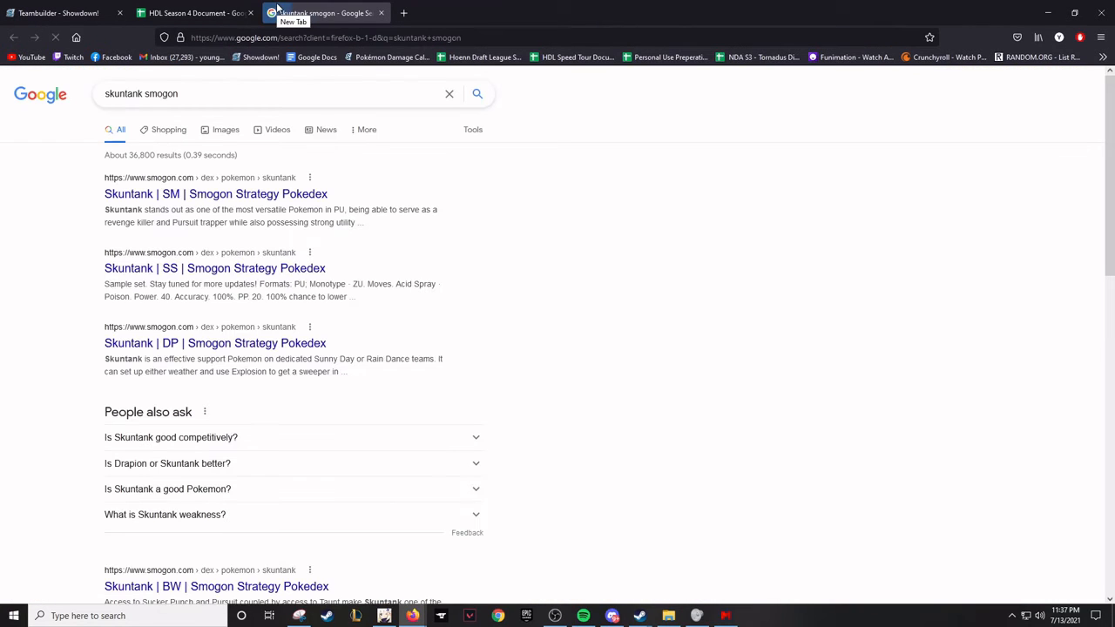
View Skuntank's SS Smogon Strategy Pokedex entry, then check the league sheet
click(214, 269)
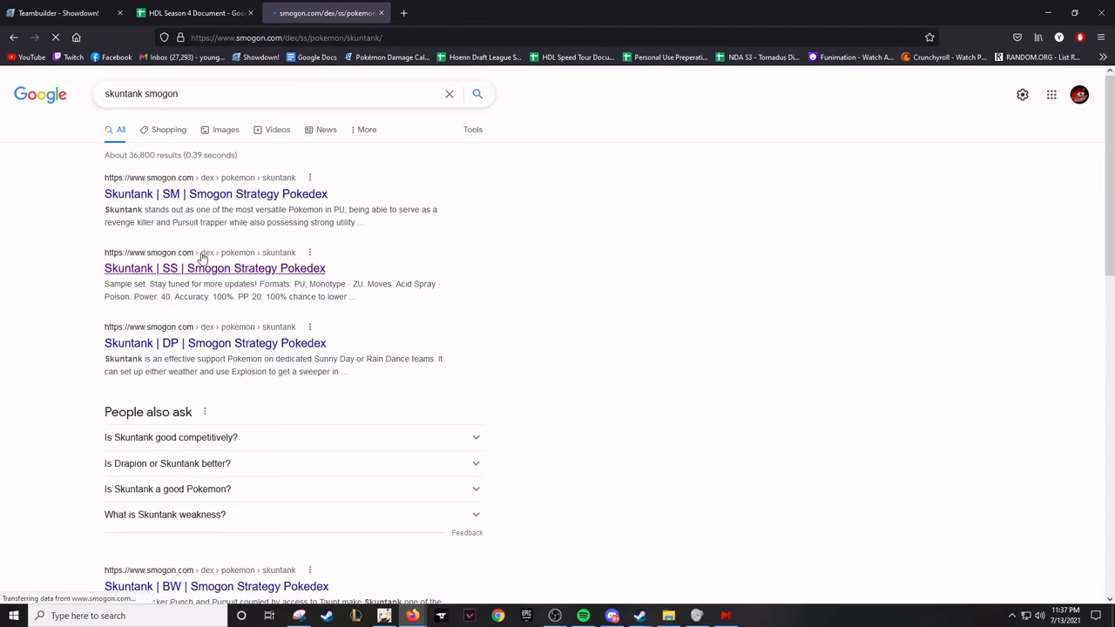
click(214, 268)
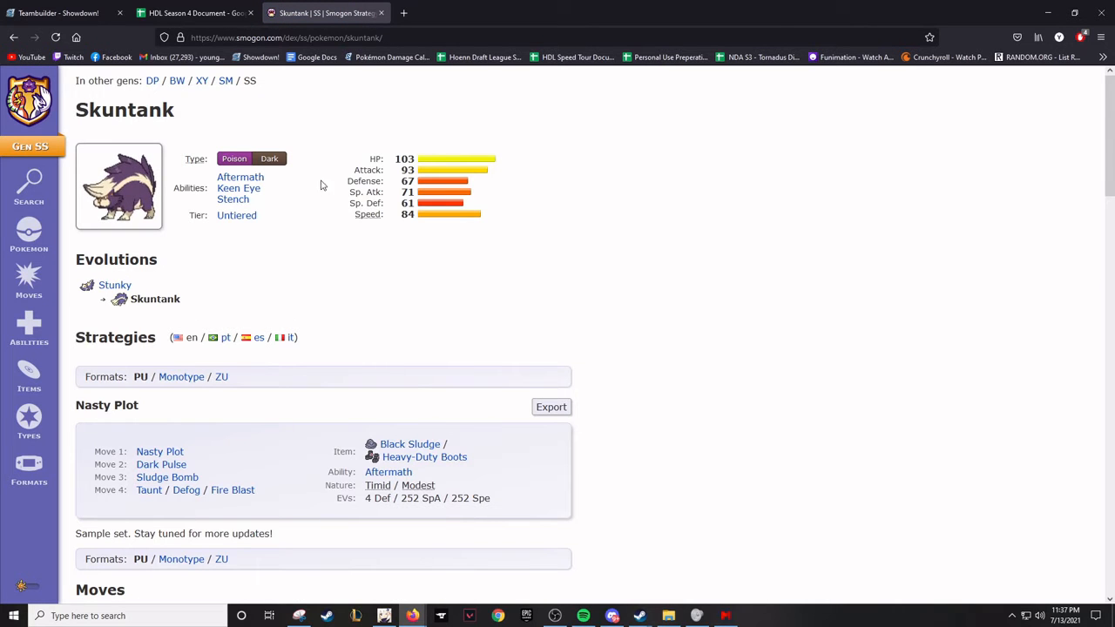
click(191, 12)
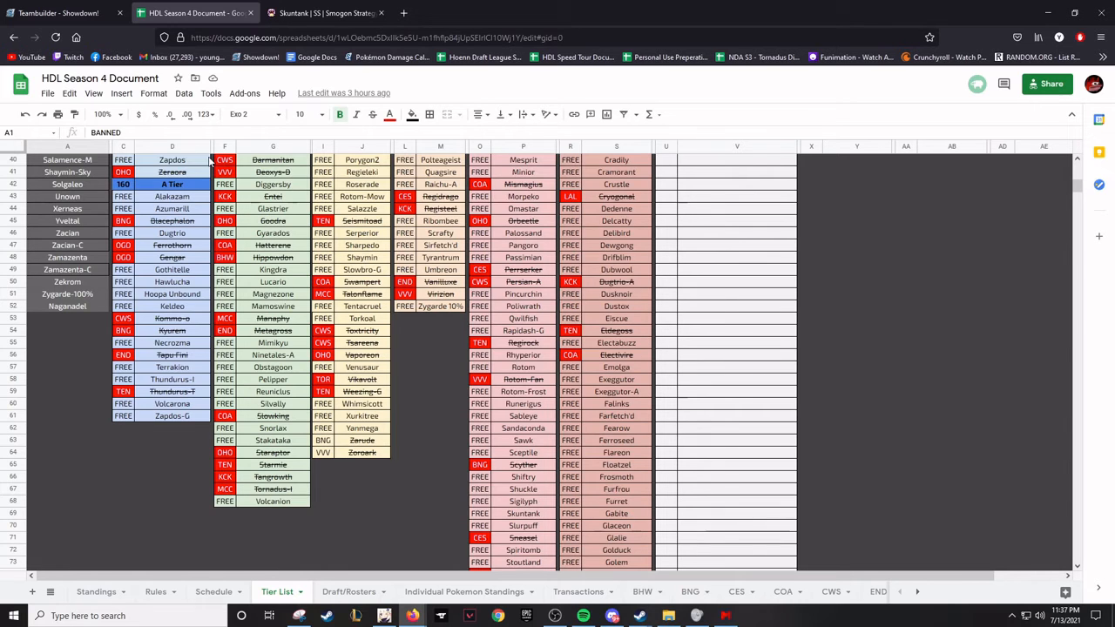
Read through Spiritomb's Smogon strategies and moves, then return to the HDL tier list
click(322, 13)
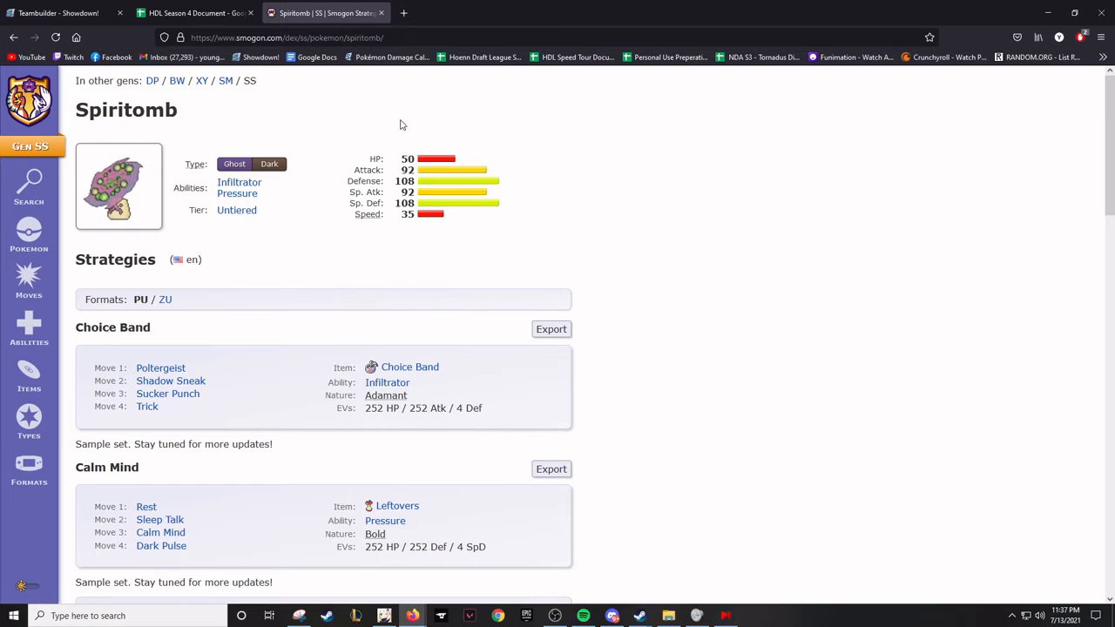
scroll(down, 3)
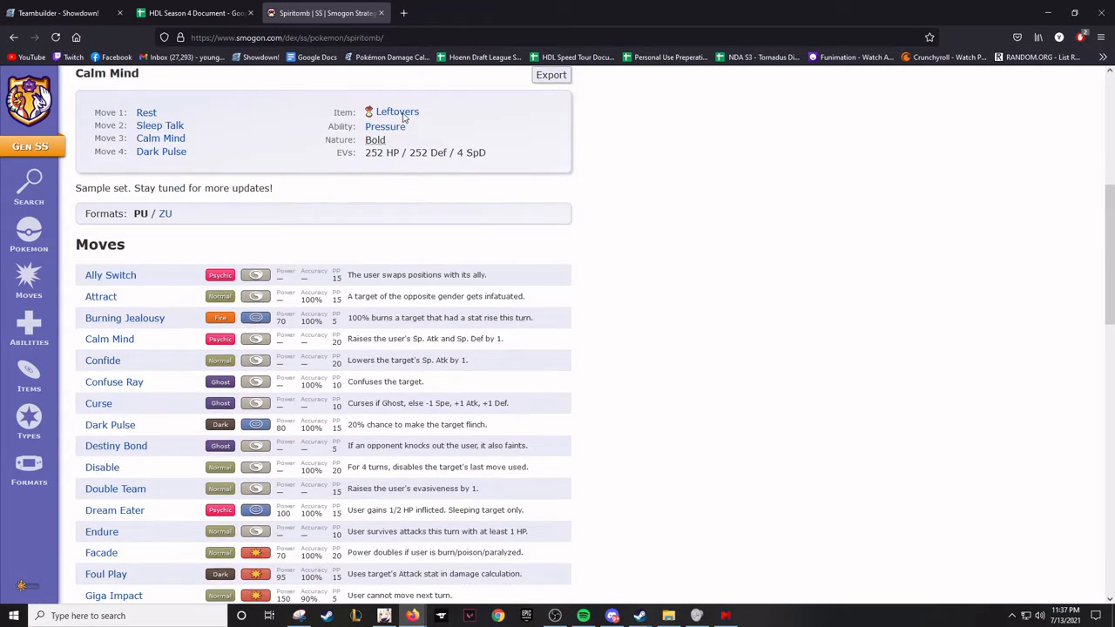
scroll(down, 3)
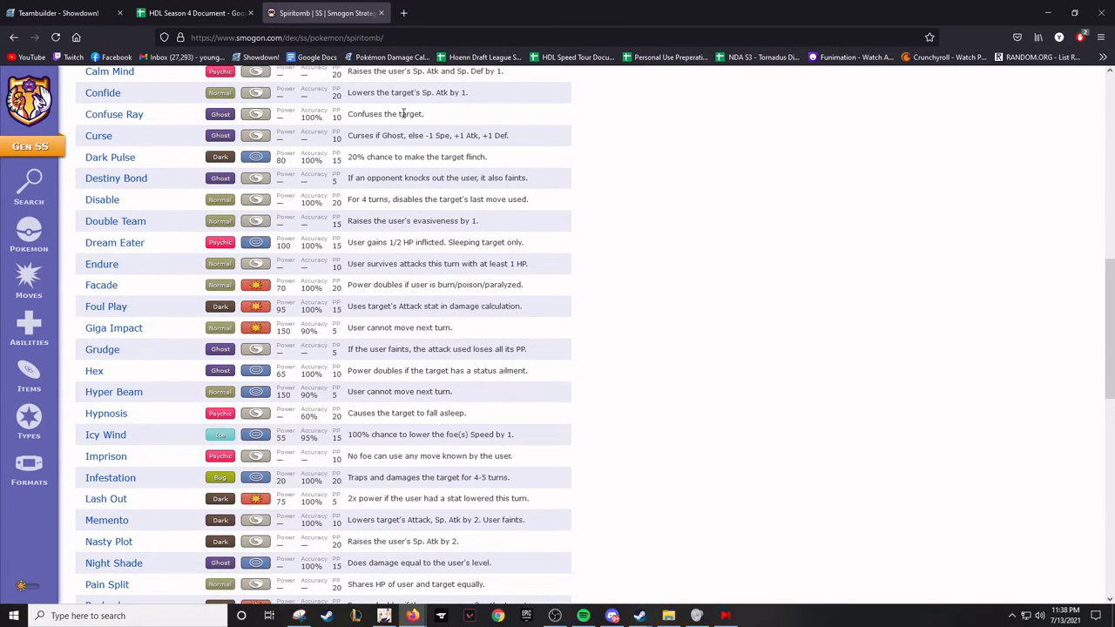
click(194, 12)
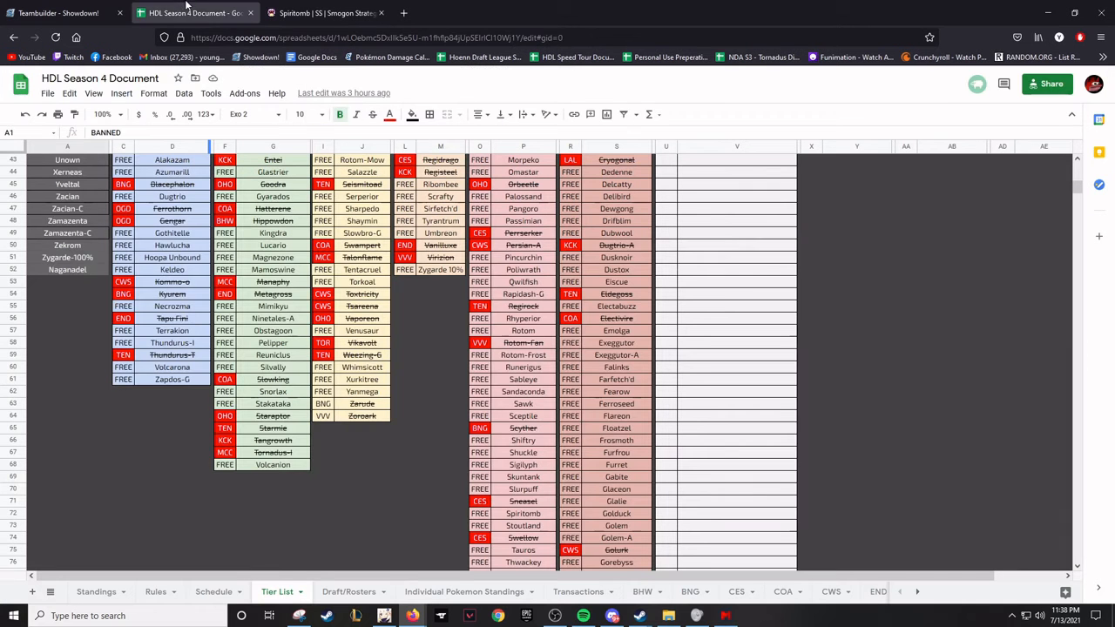
Review the lower rows of the Tier List and their draft status
scroll(down, 3)
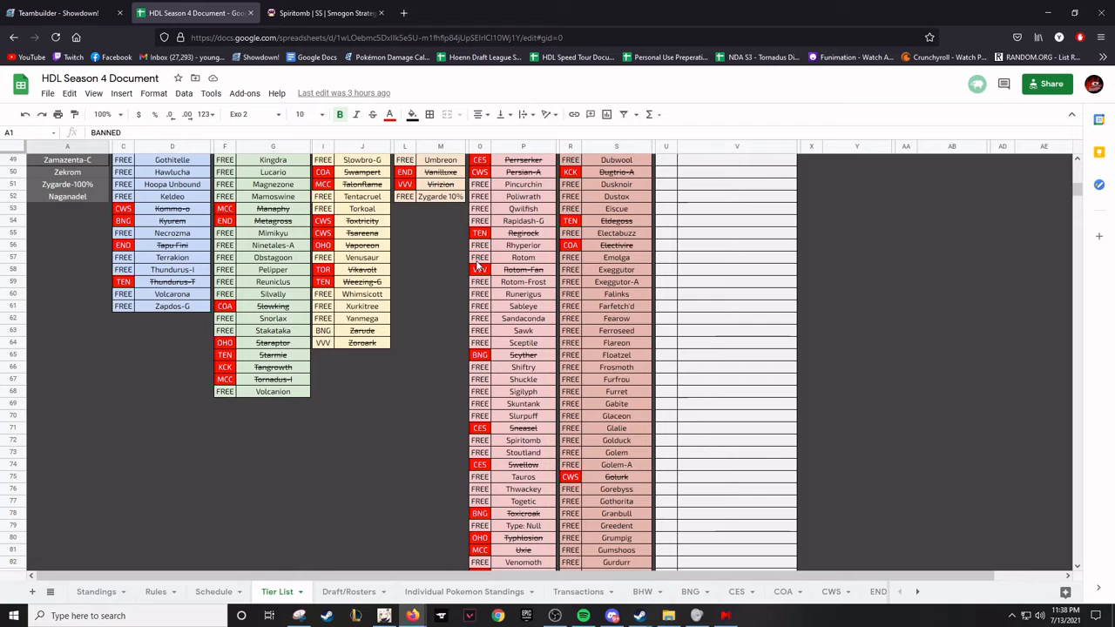
mouse_move(477, 263)
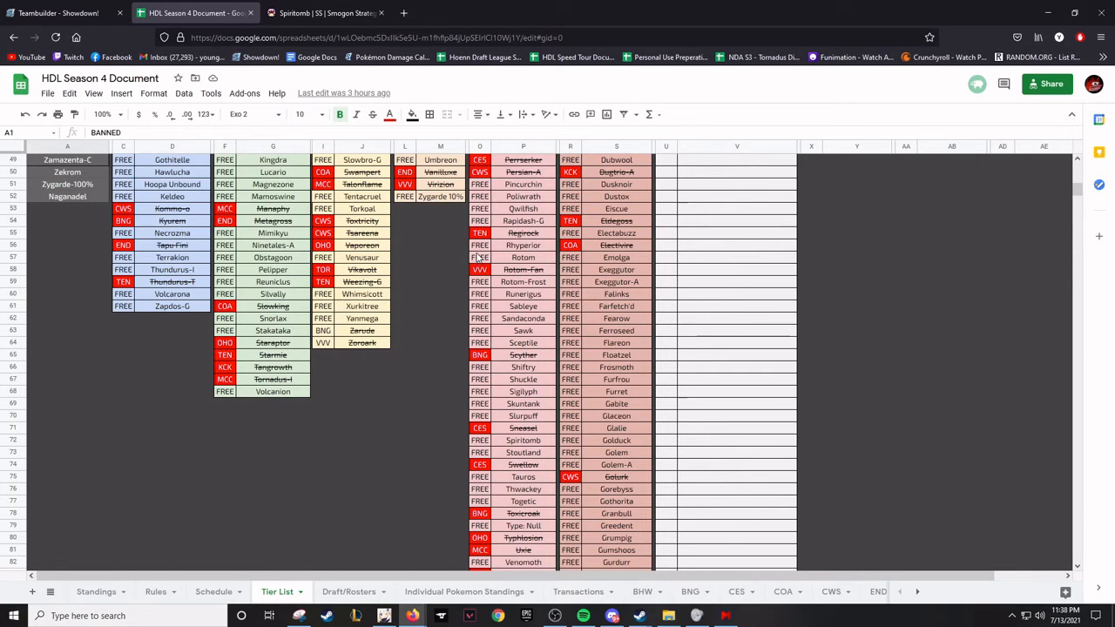
scroll(down, 3)
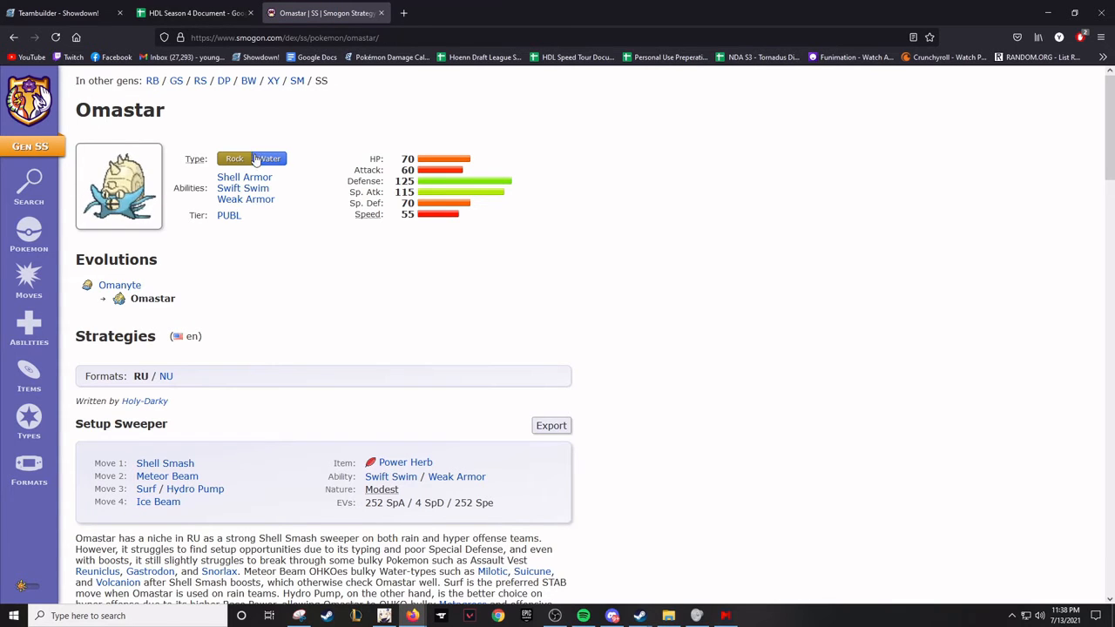
Compare the roster down to Lickitung against the league sheet, ending on the sheet
click(196, 12)
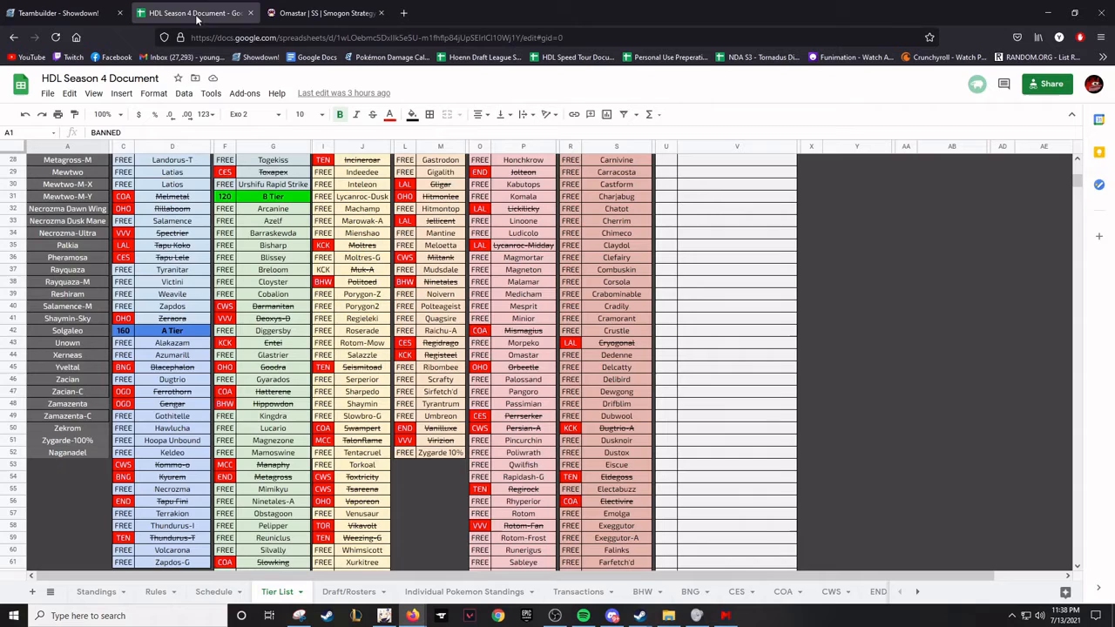
click(59, 12)
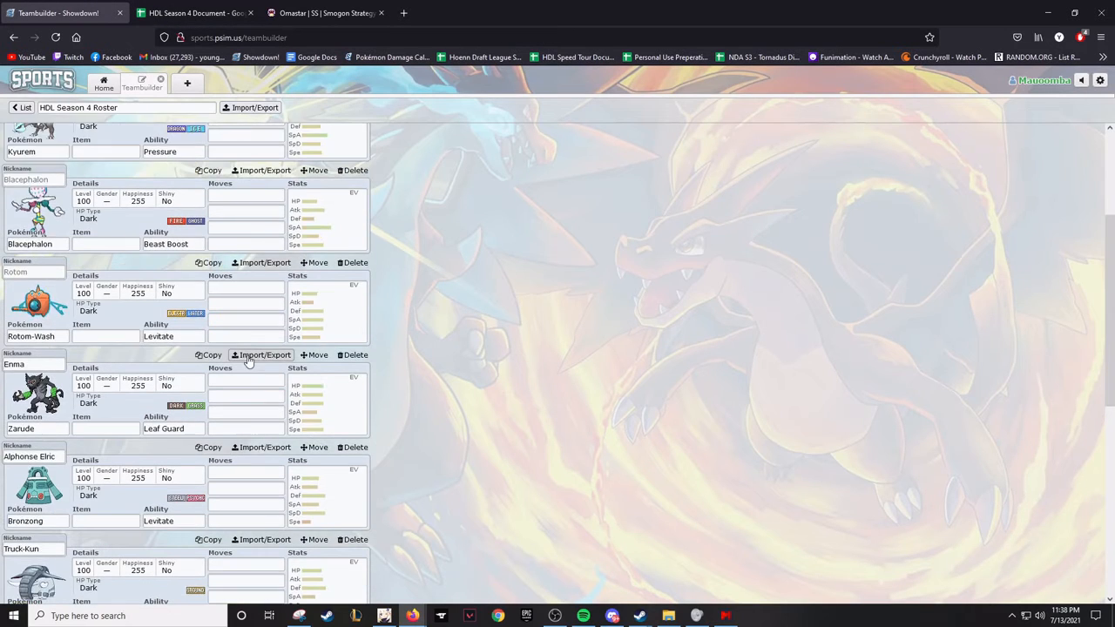
scroll(down, 3)
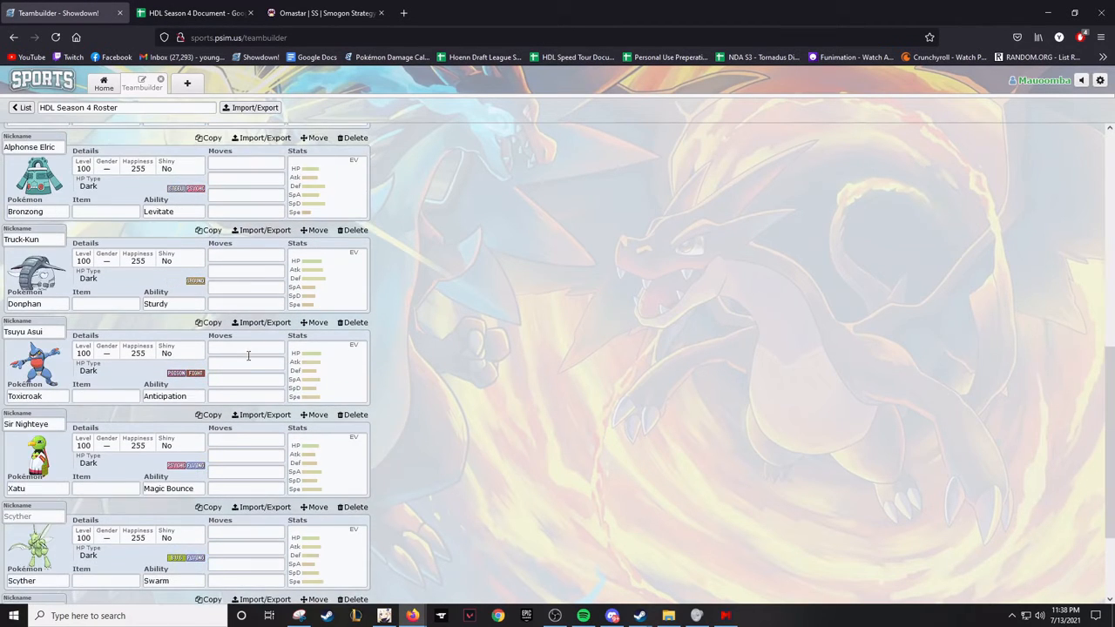
scroll(down, 3)
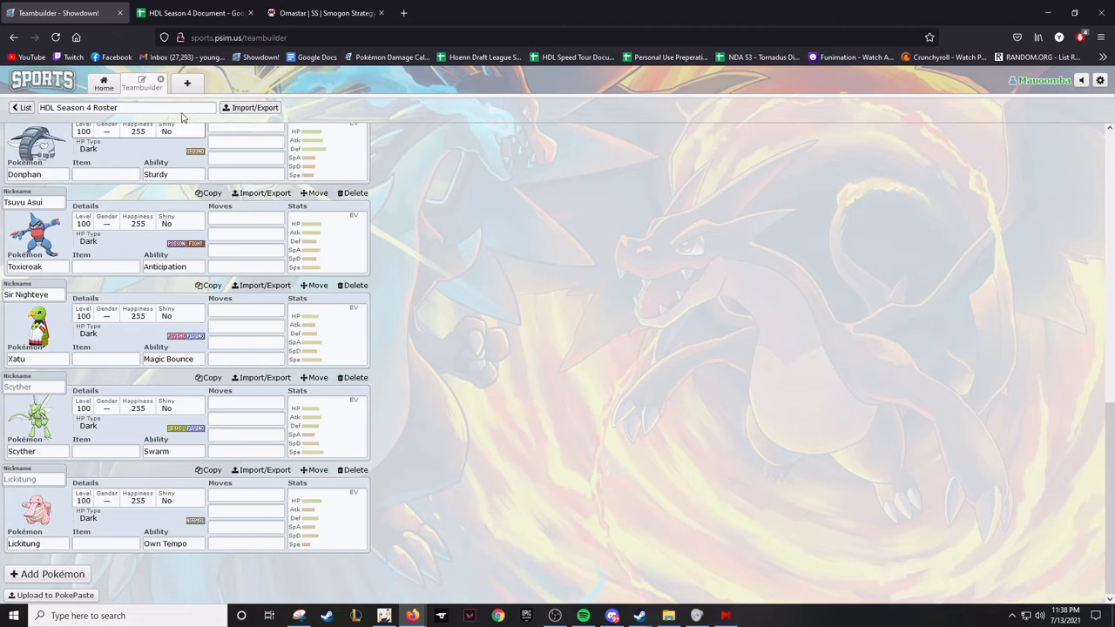
click(192, 12)
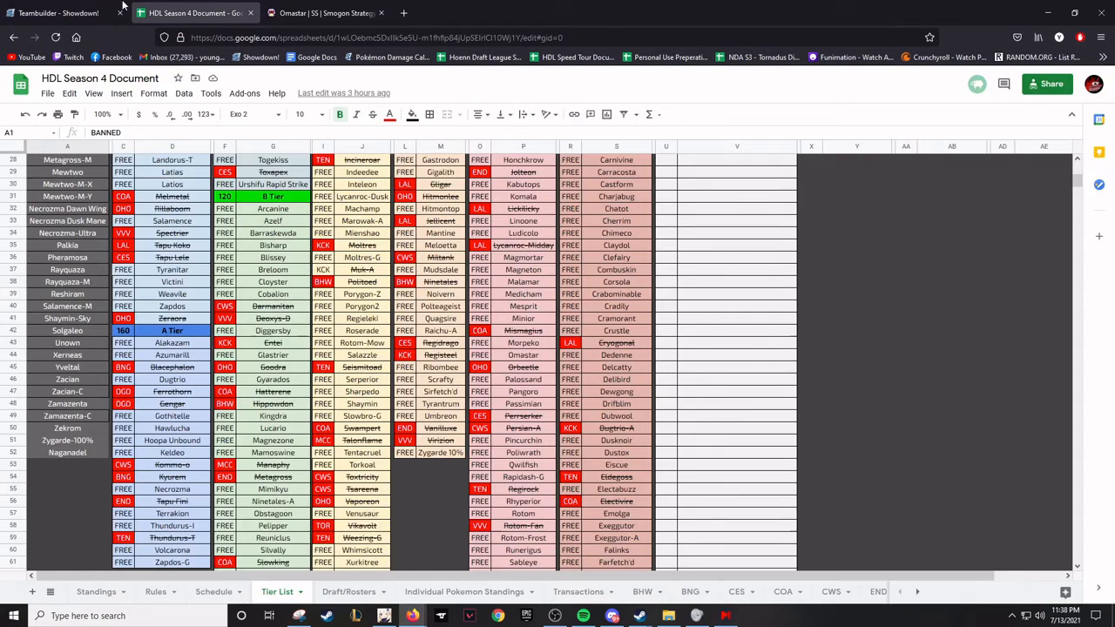
click(59, 12)
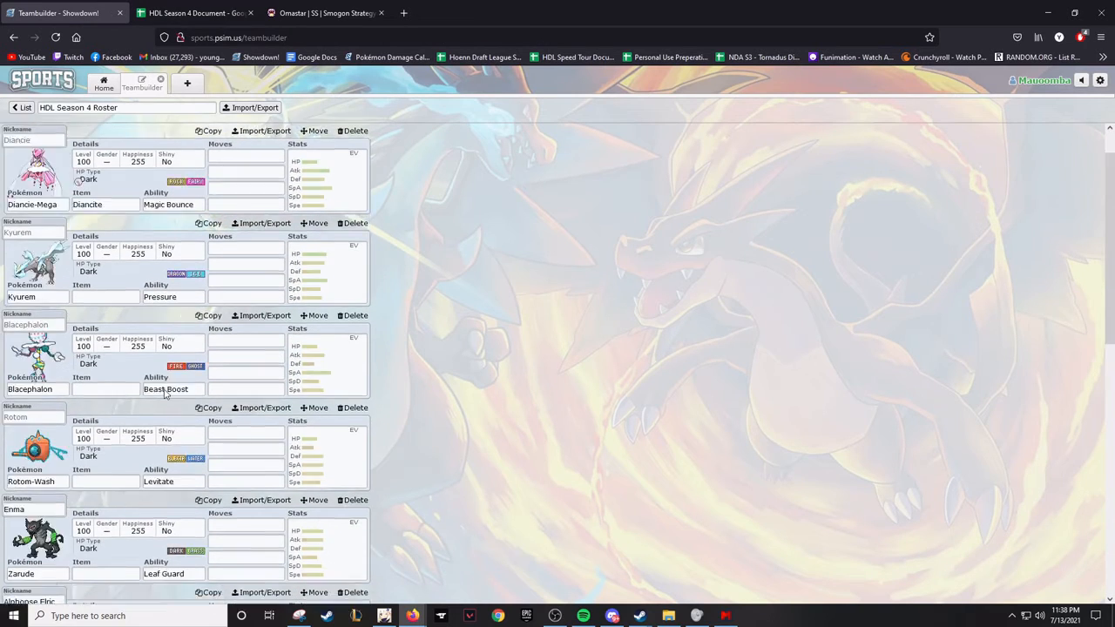
scroll(down, 3)
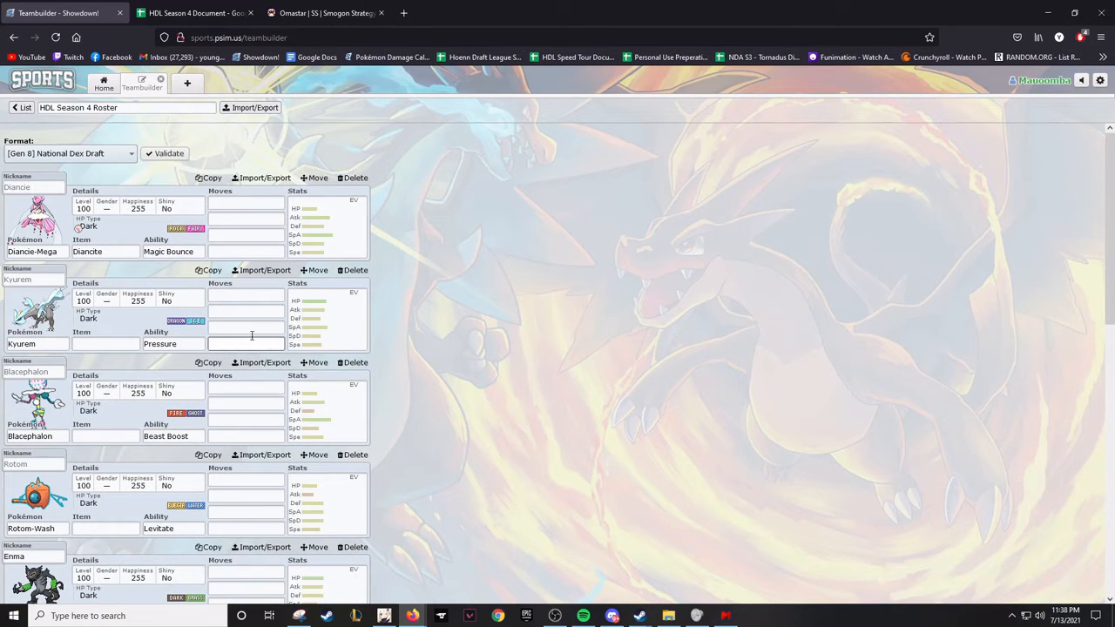
click(192, 13)
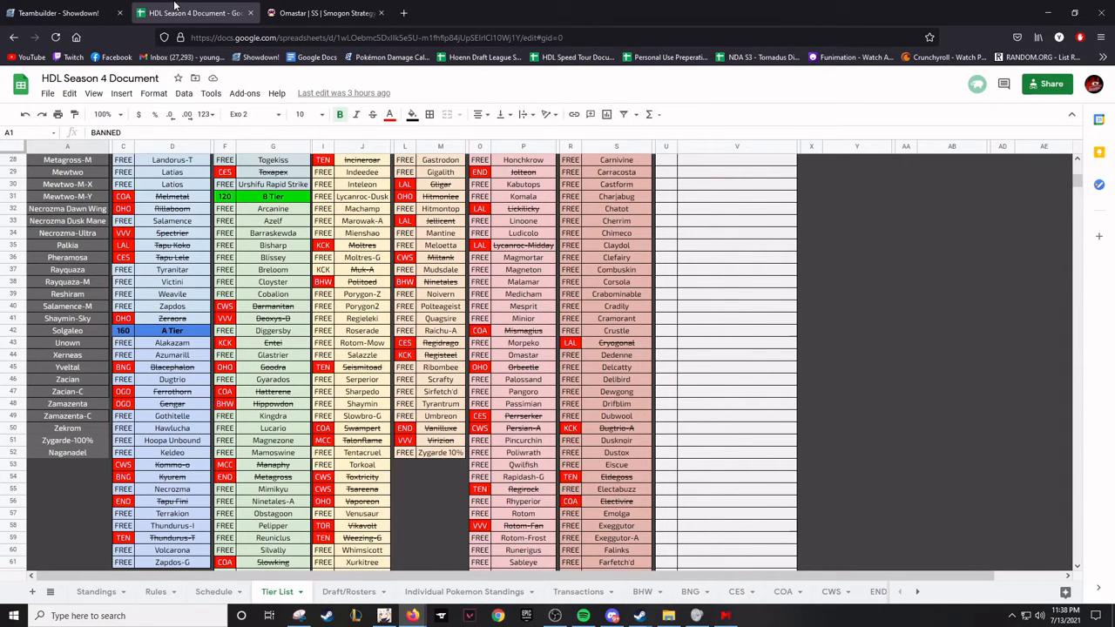
Check the Tier List's tier headings against the roster, then return to the HDL Season 4 Roster team
scroll(down, 3)
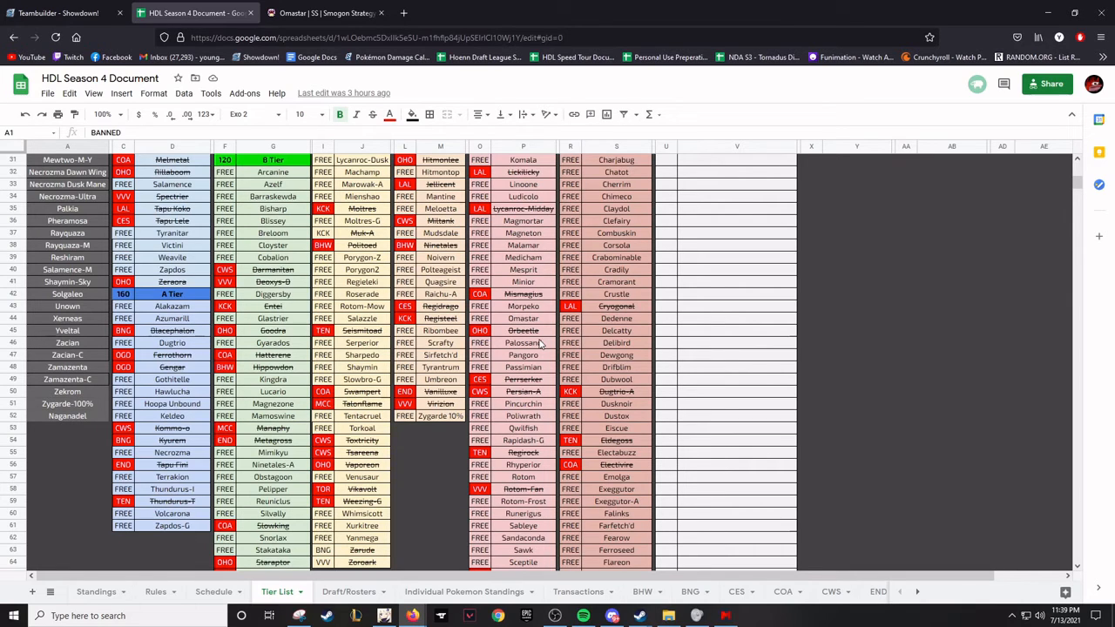
mouse_move(537, 342)
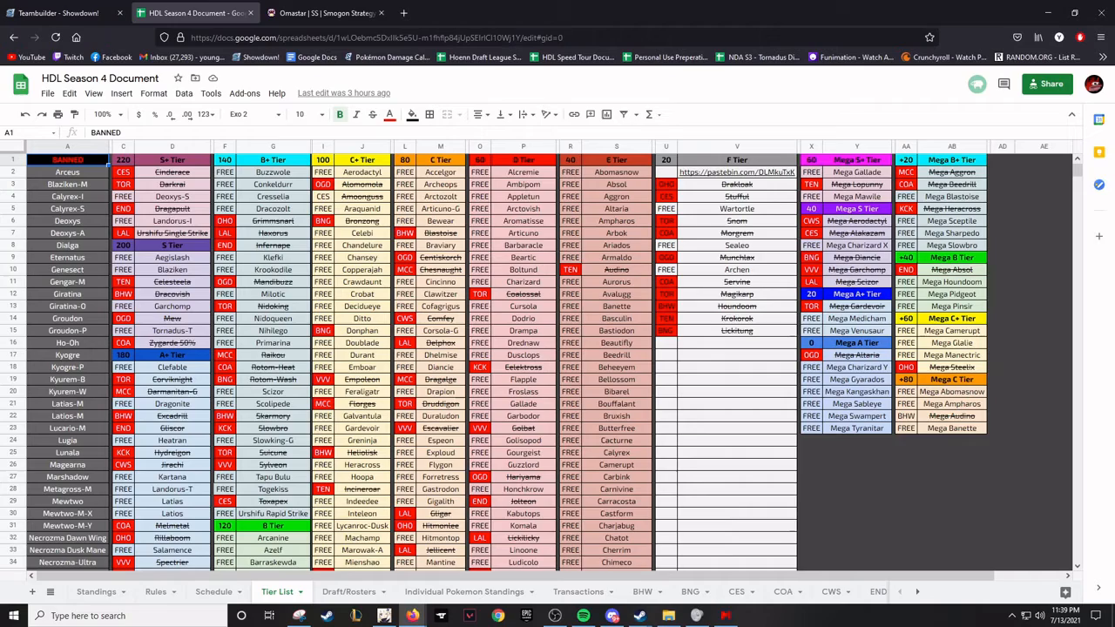
click(66, 12)
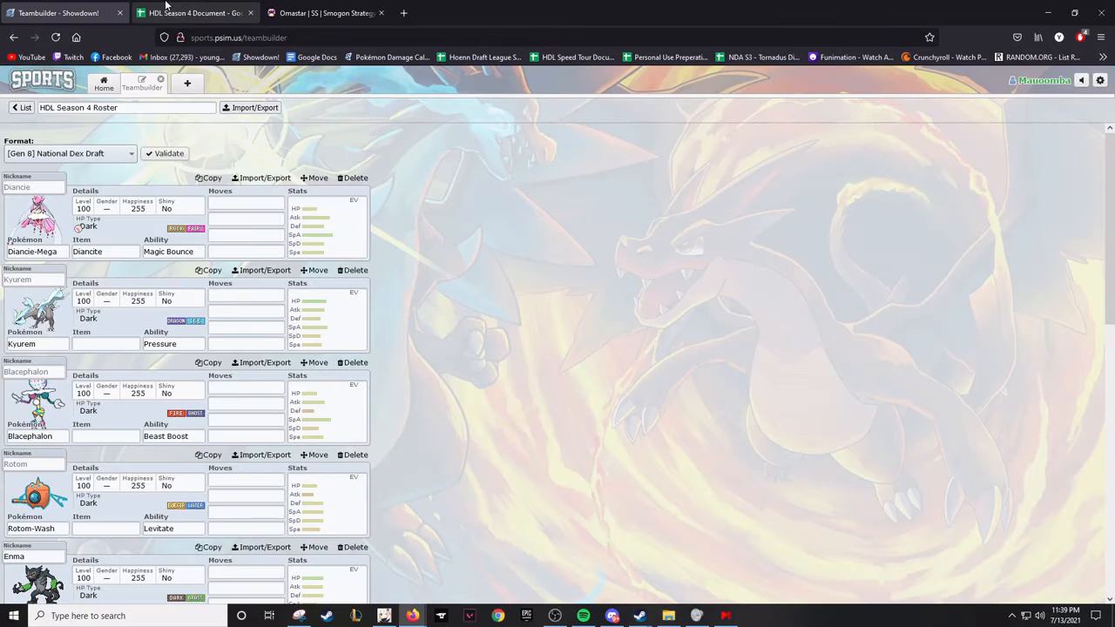
click(195, 12)
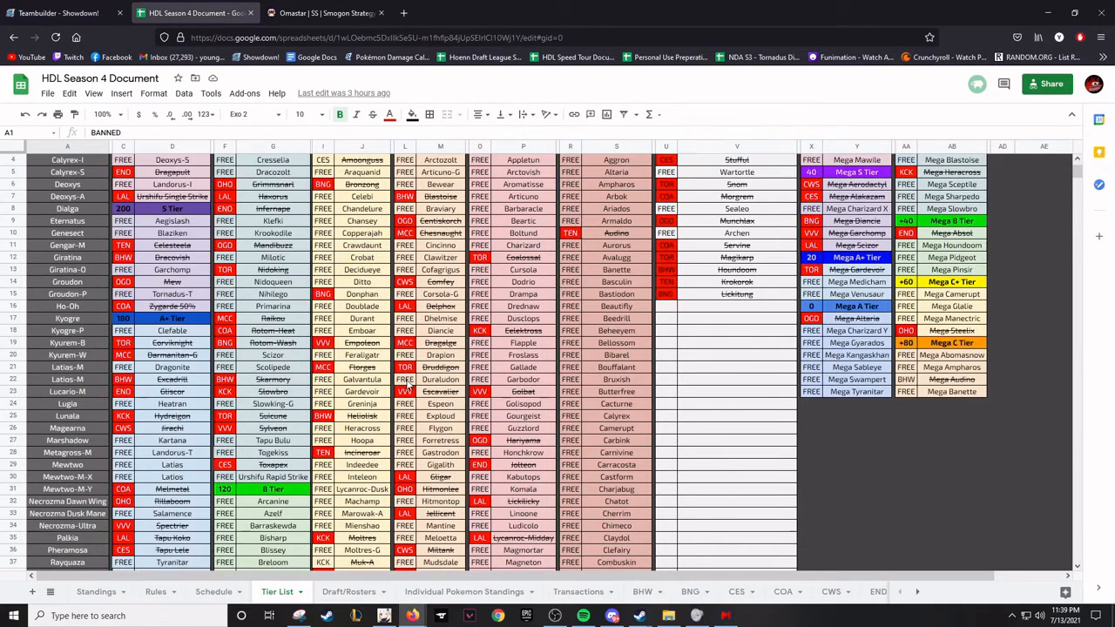
scroll(down, 3)
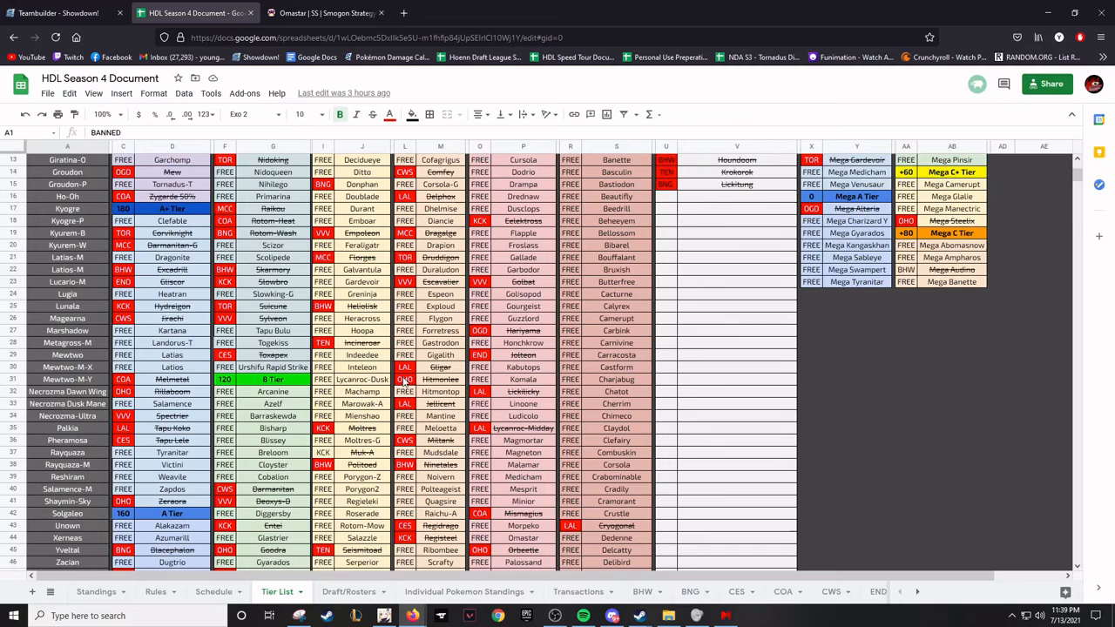
scroll(down, 3)
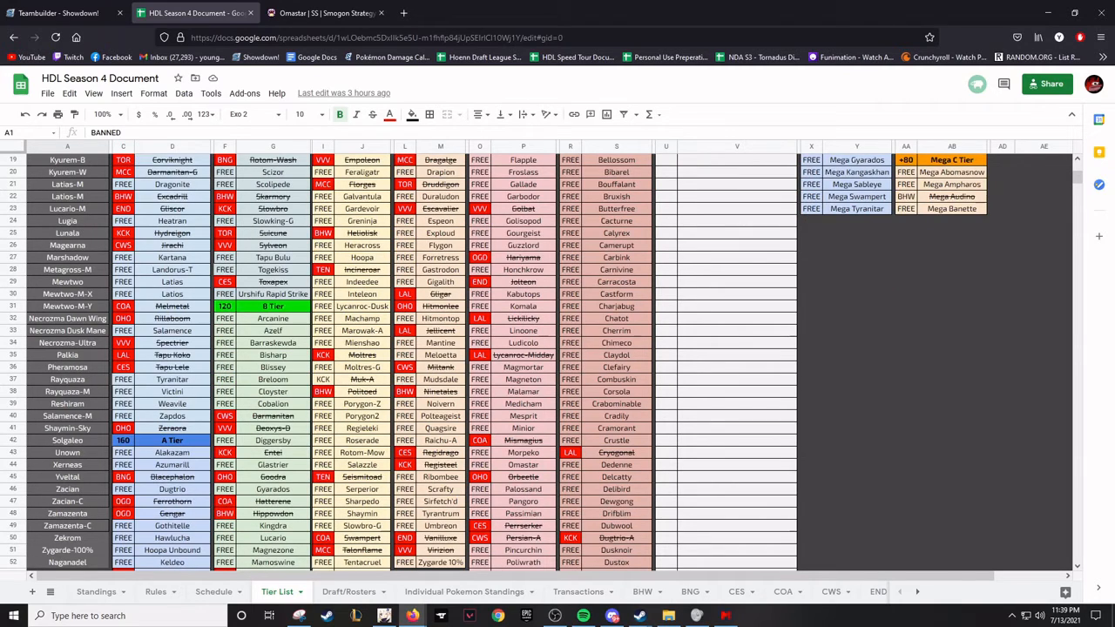
mouse_move(463, 279)
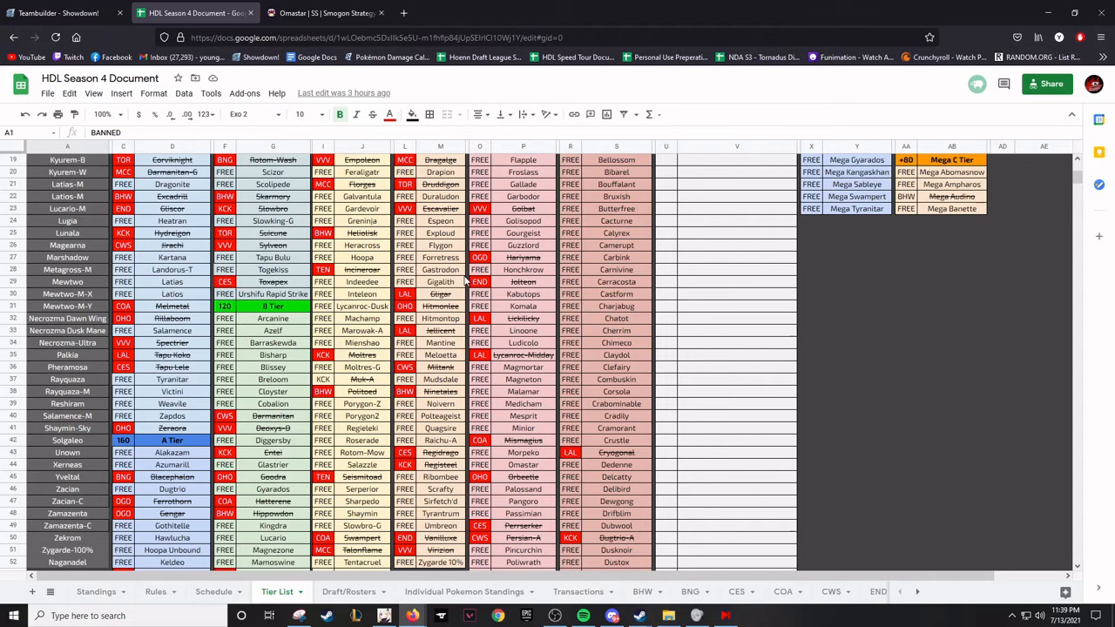
click(59, 12)
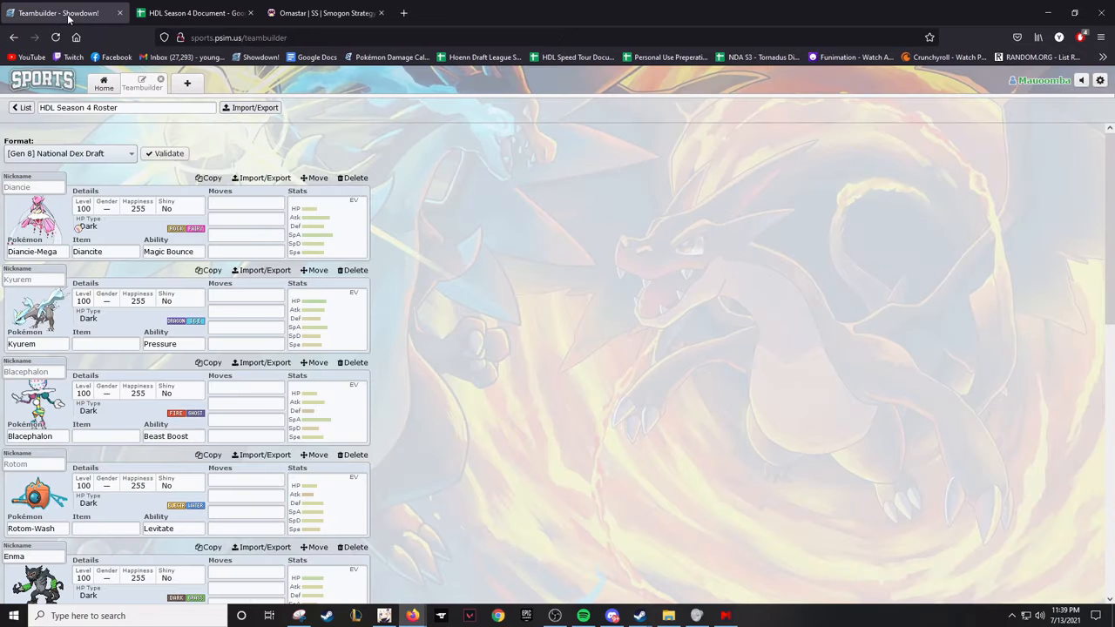
Scroll the roster to Lickitung and select its Moves field to choose moves
scroll(down, 3)
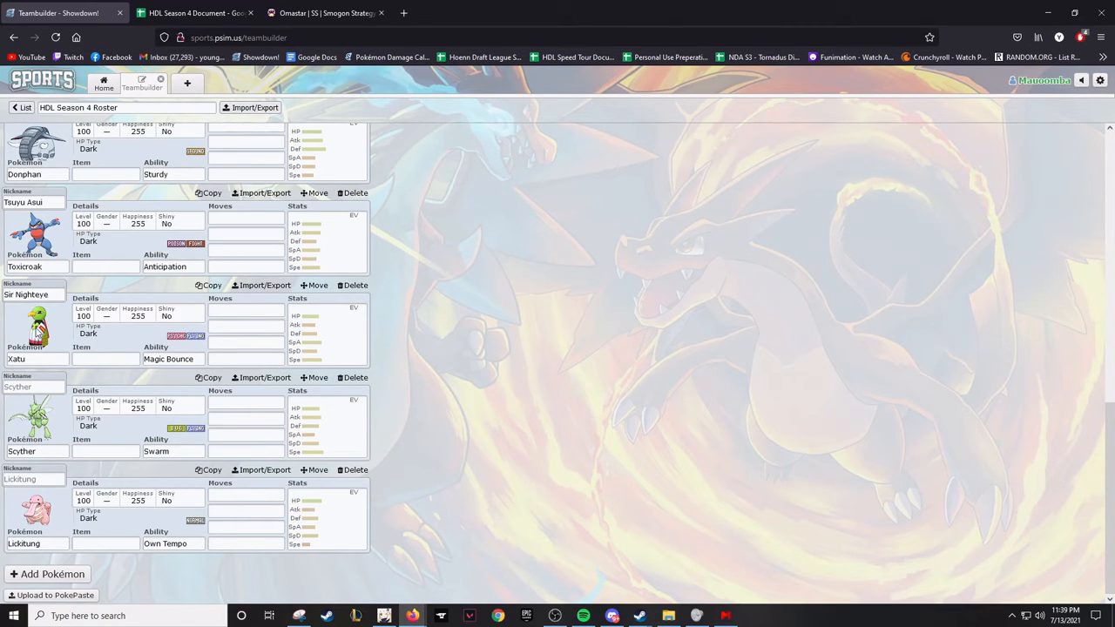
mouse_move(73, 327)
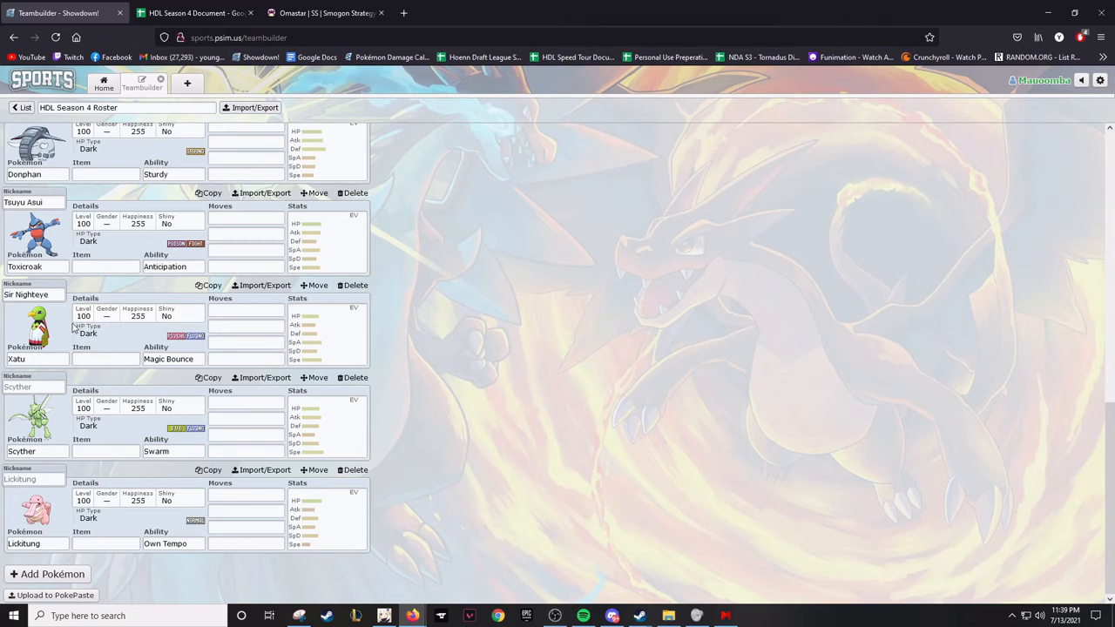
click(37, 359)
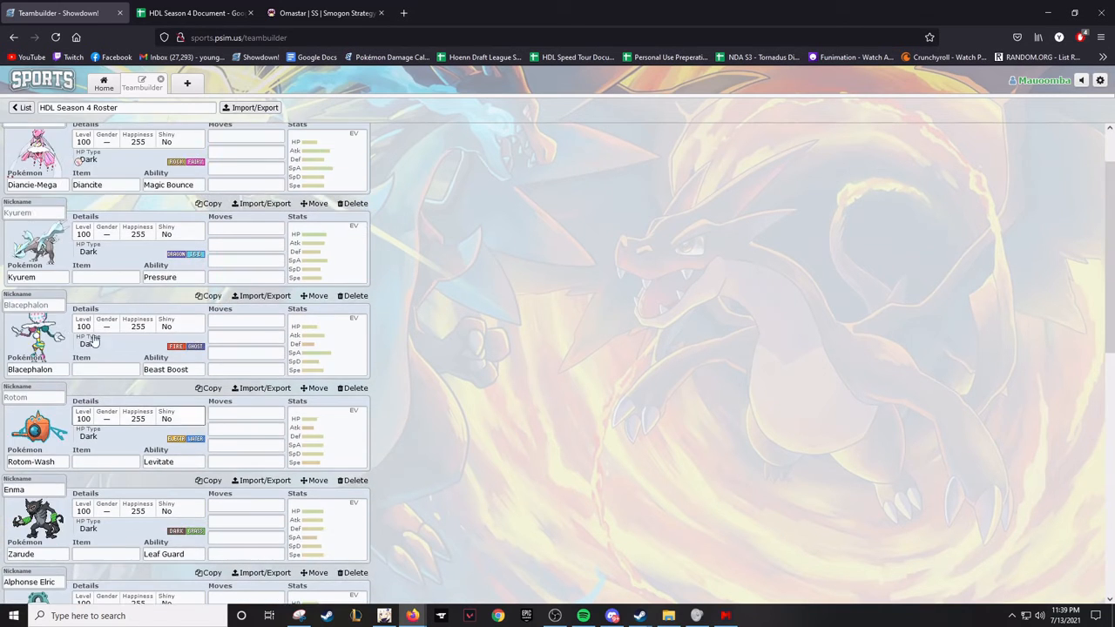
scroll(down, 3)
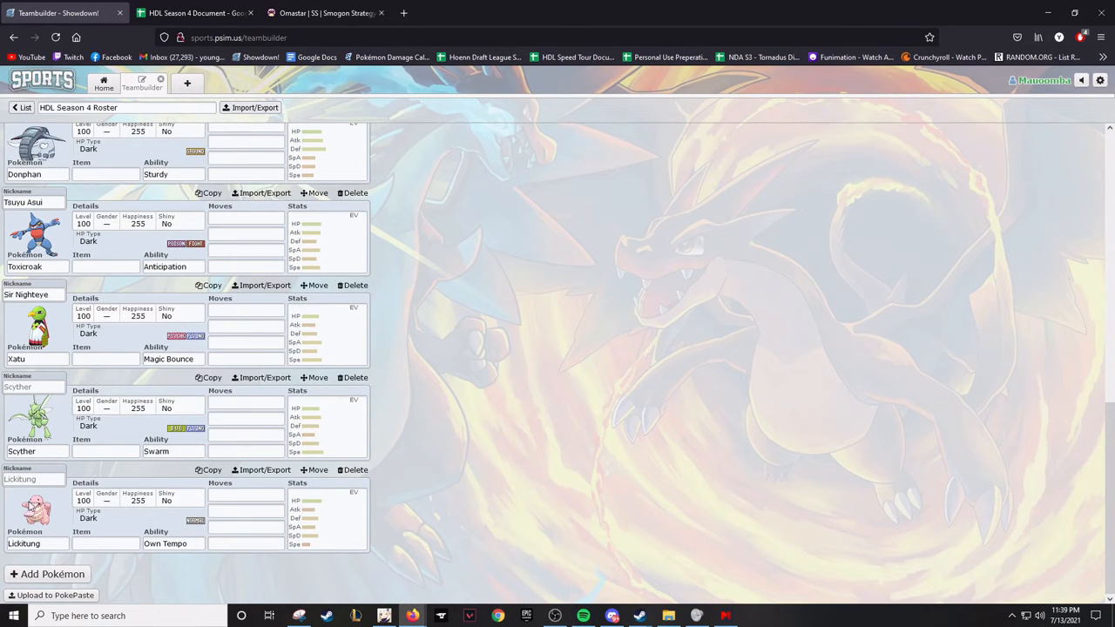
mouse_move(83, 489)
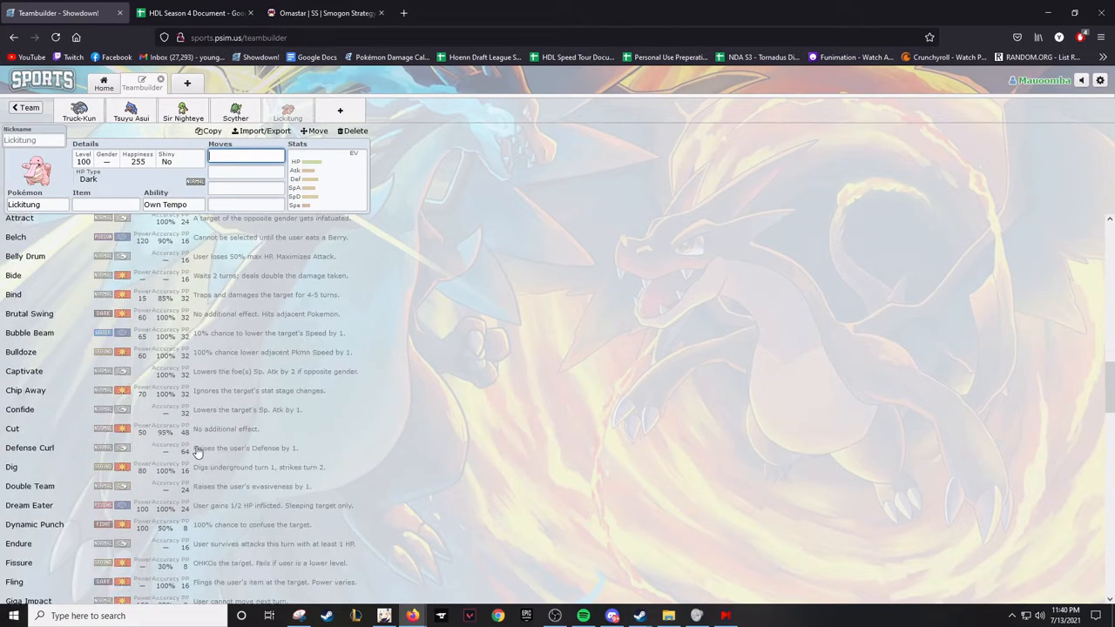
Review Lickitung's move options and stat spread
scroll(down, 3)
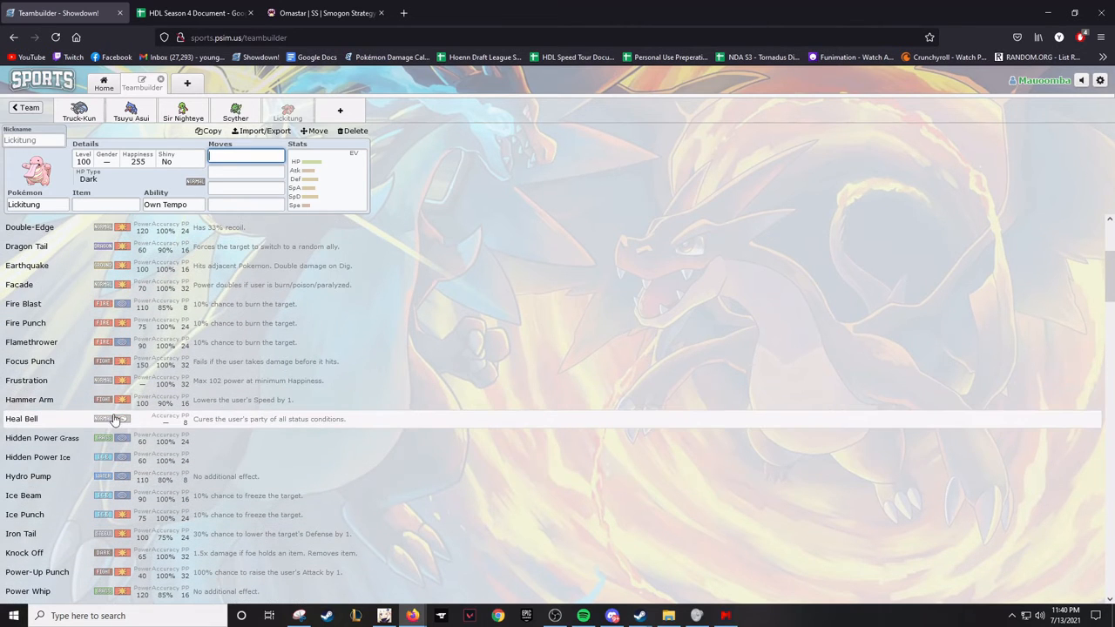
mouse_move(49, 514)
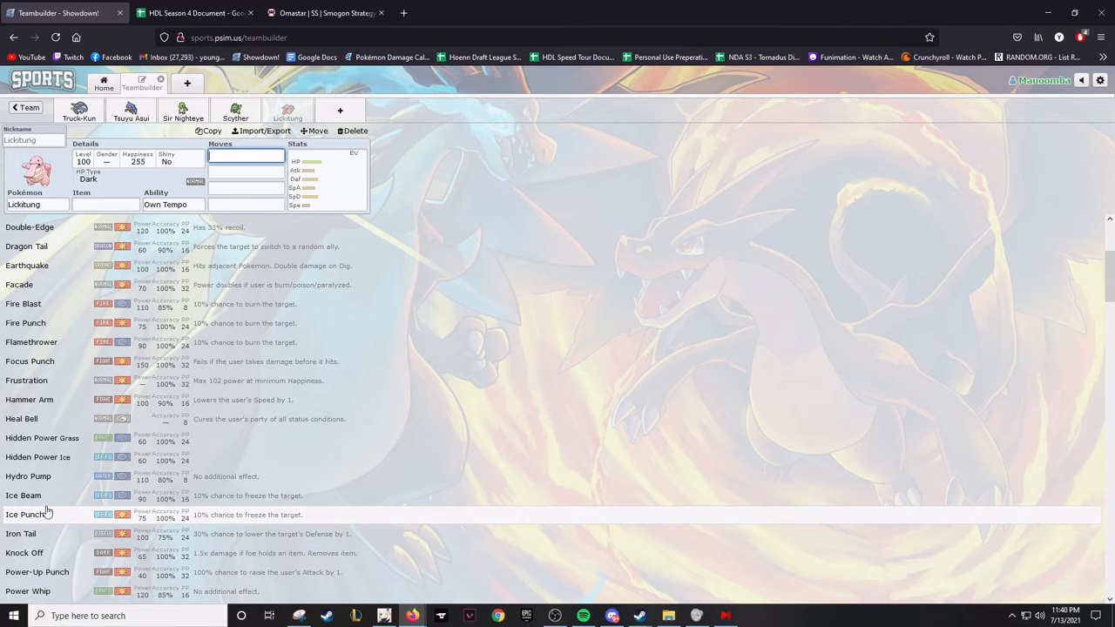
scroll(down, 3)
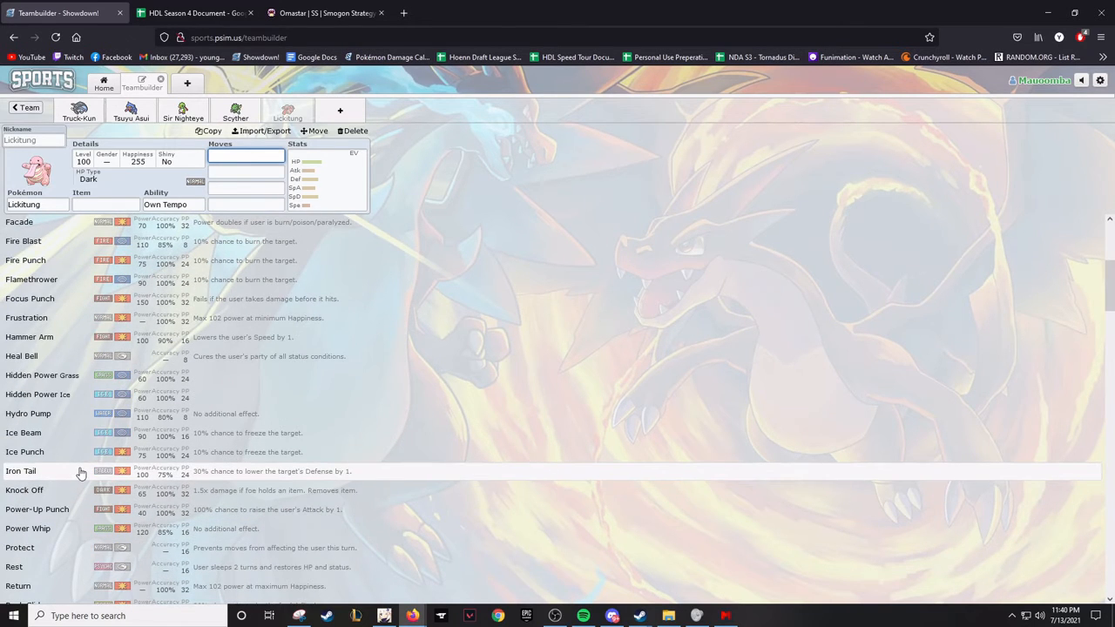
scroll(up, 3)
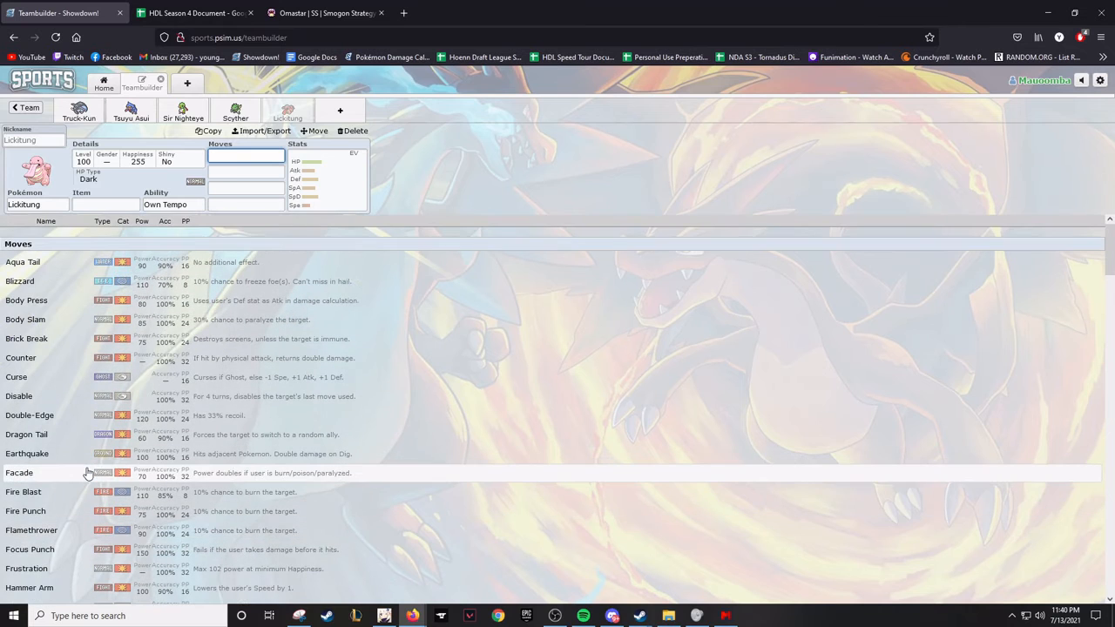
click(327, 178)
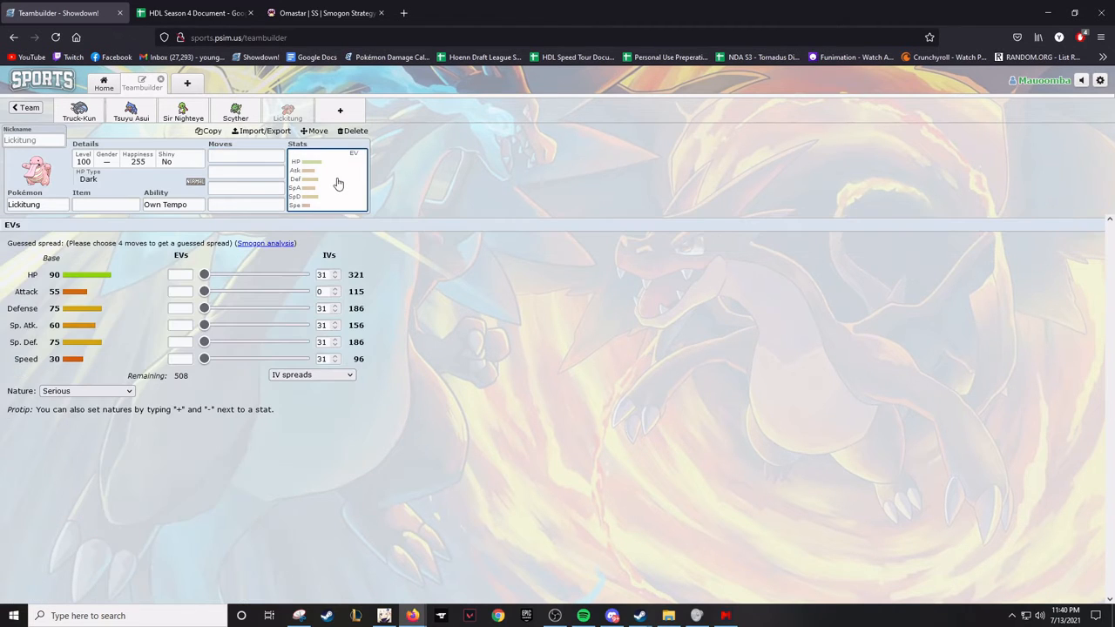
mouse_move(319, 198)
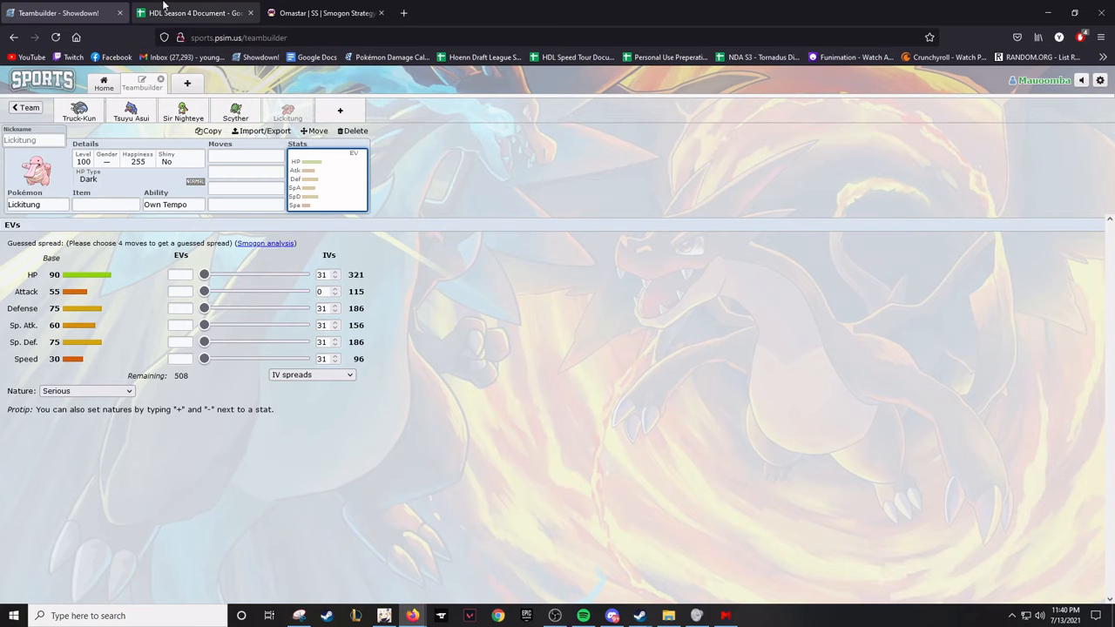
mouse_move(195, 13)
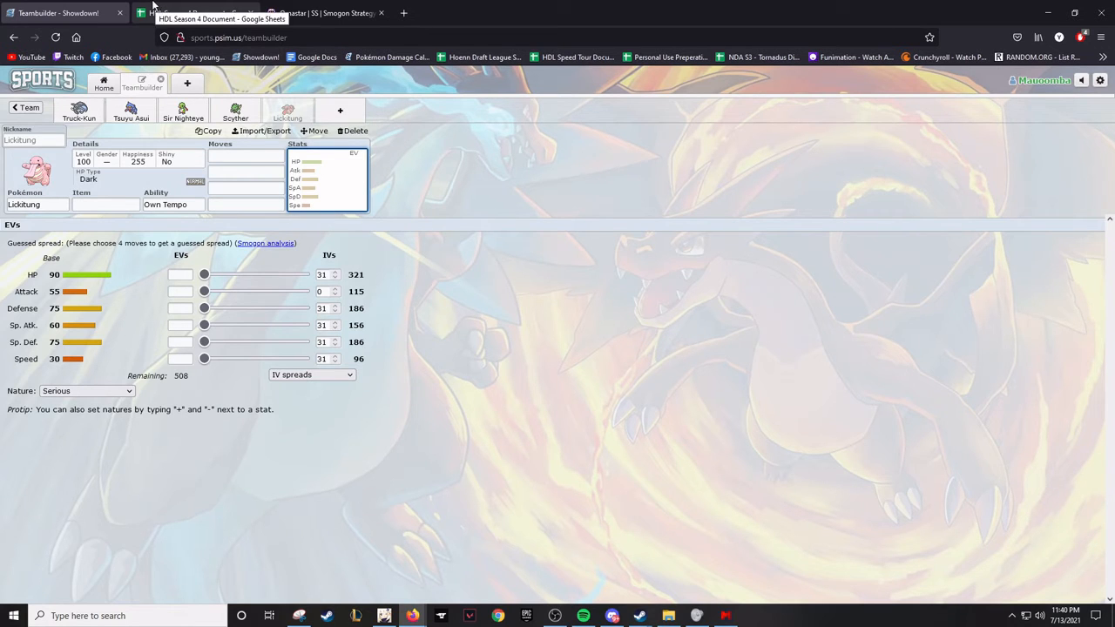
Switch to the Sir Nighteye Xatu set and list its learnable moves
click(182, 111)
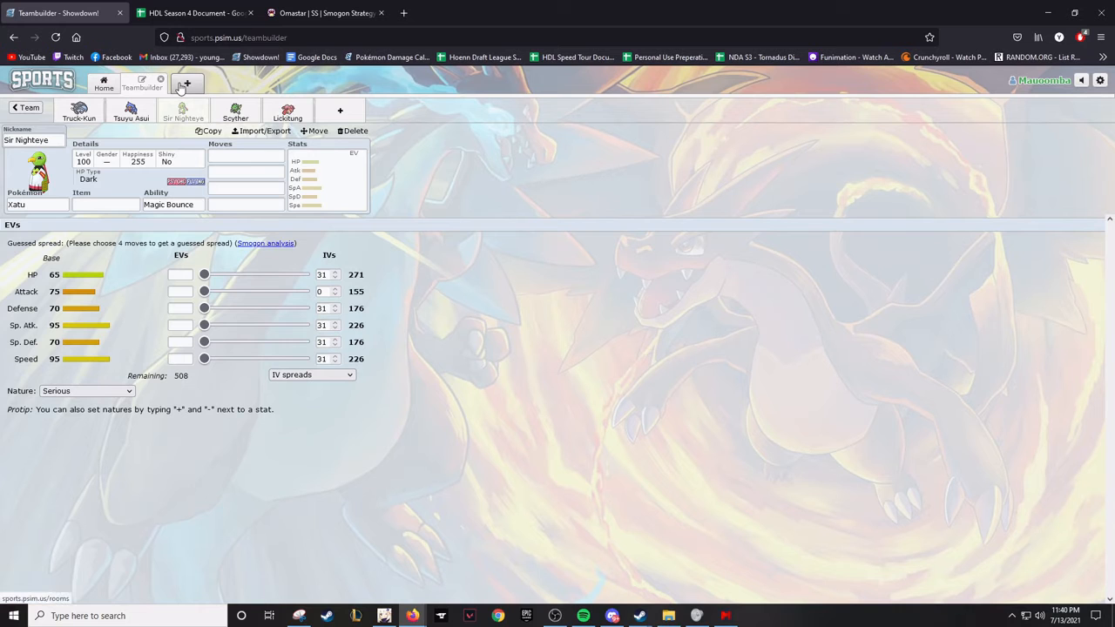
click(246, 157)
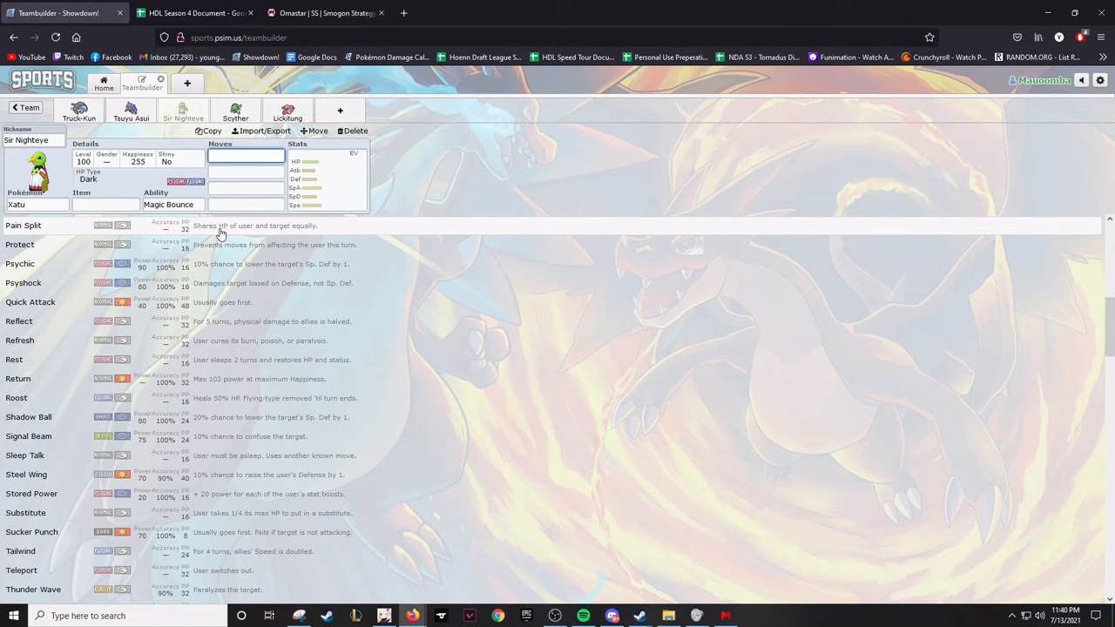
mouse_move(256, 169)
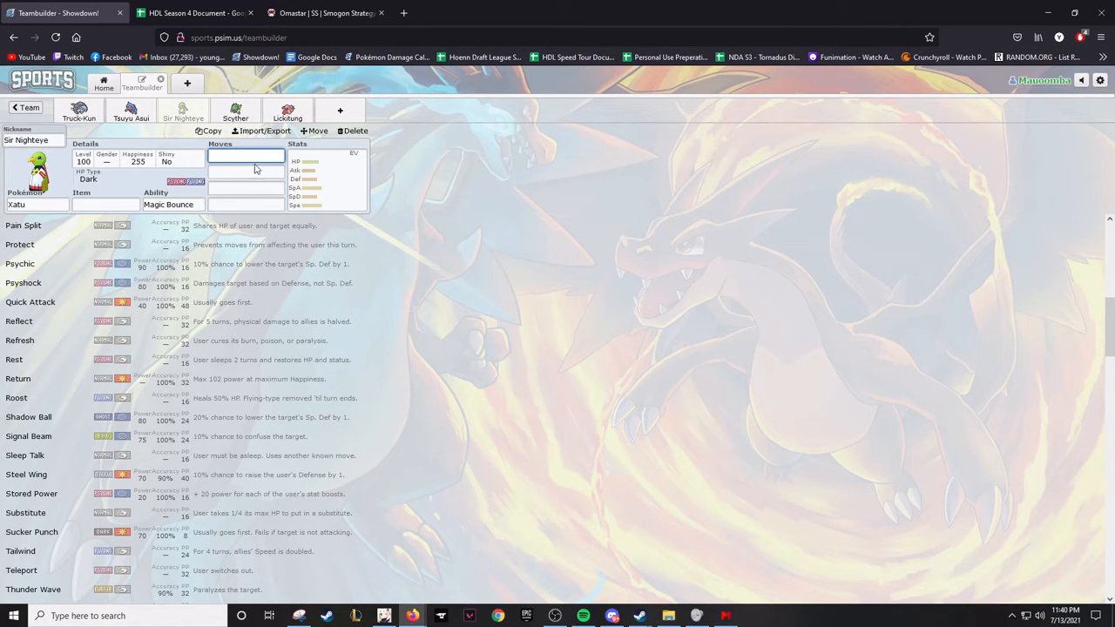
click(246, 155)
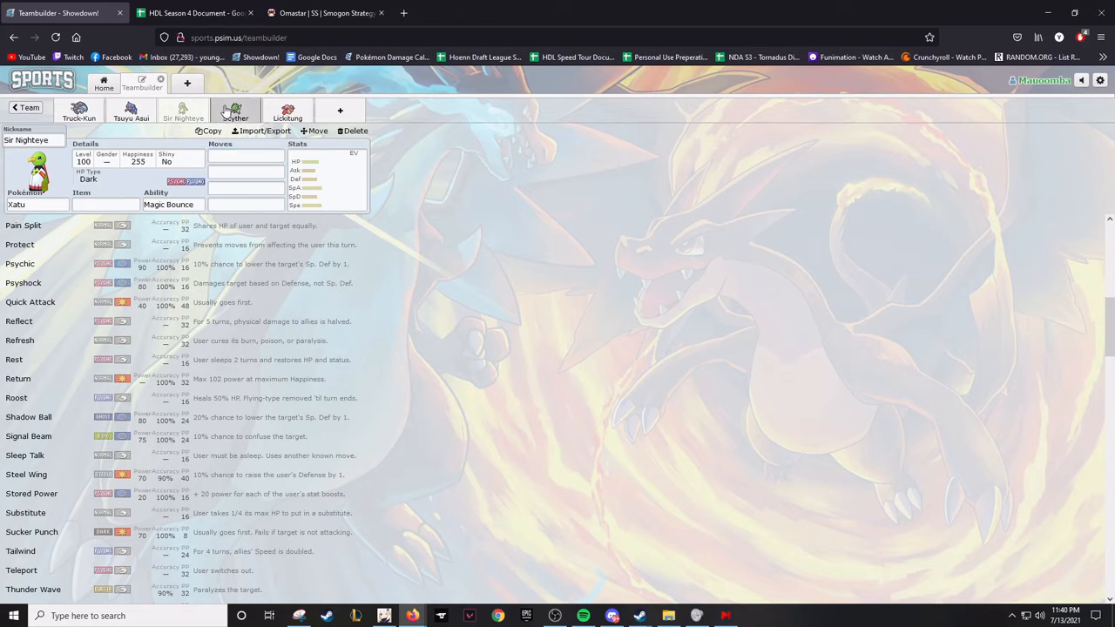
Nickname Scyther 'Weevil Underwood' and Lickitung 'Gluttony'
click(235, 113)
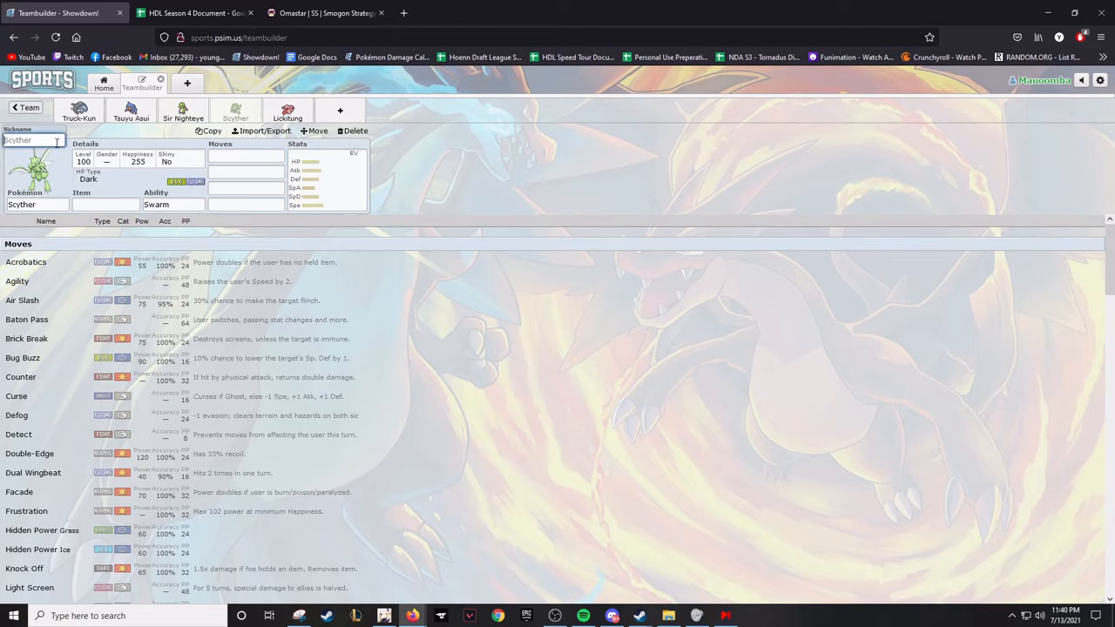
text(Weevil Unde)
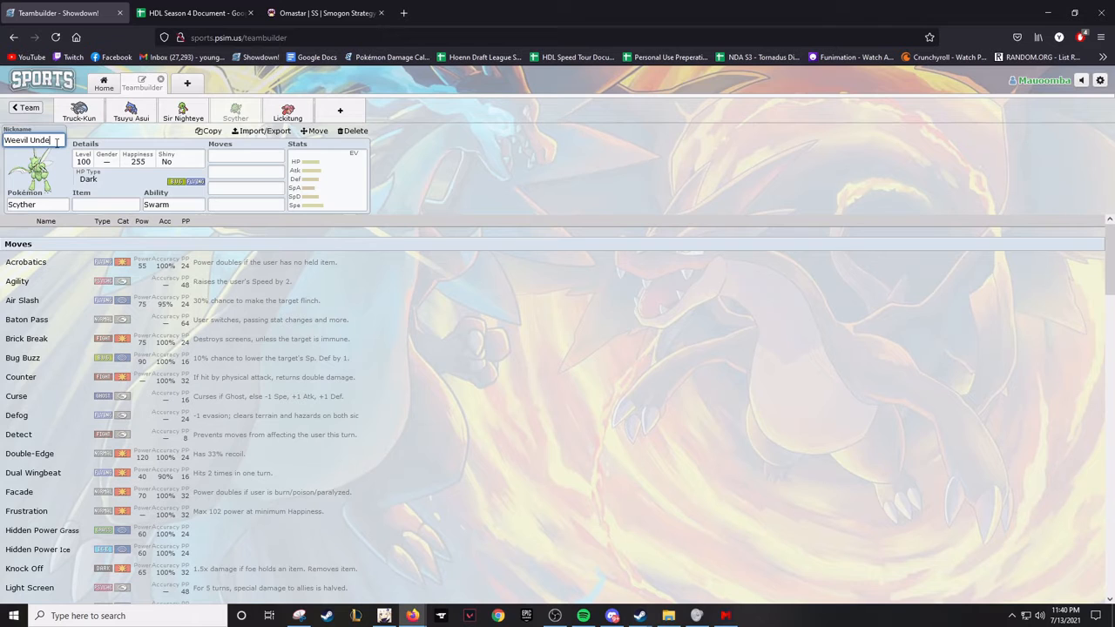
click(288, 113)
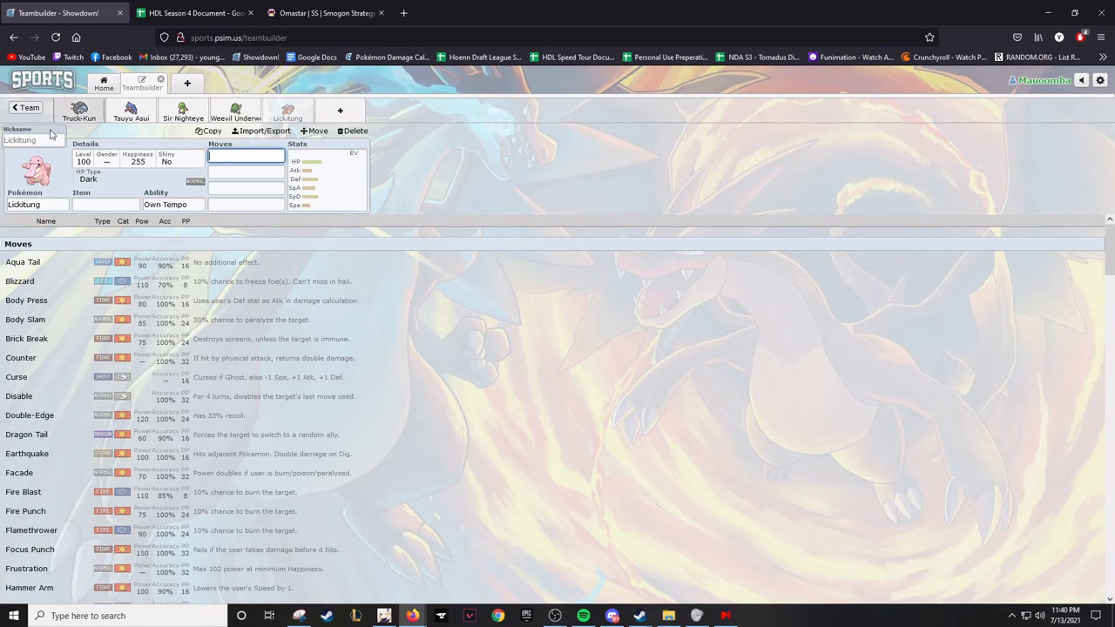
text(Gluttony)
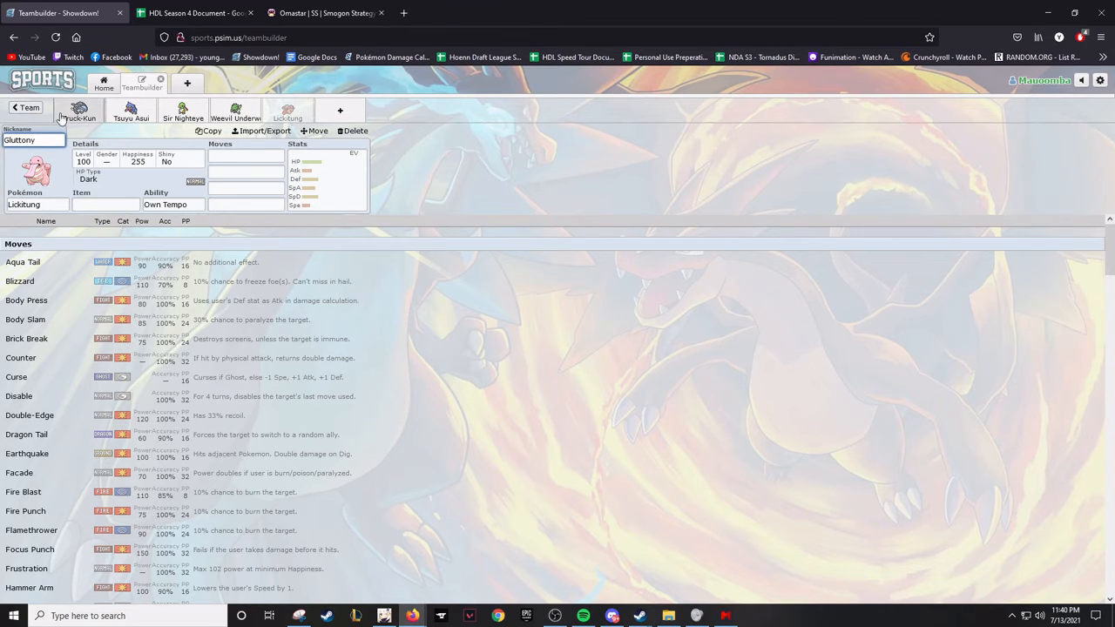
Return to the full HDL Season 4 Roster team overview
click(26, 108)
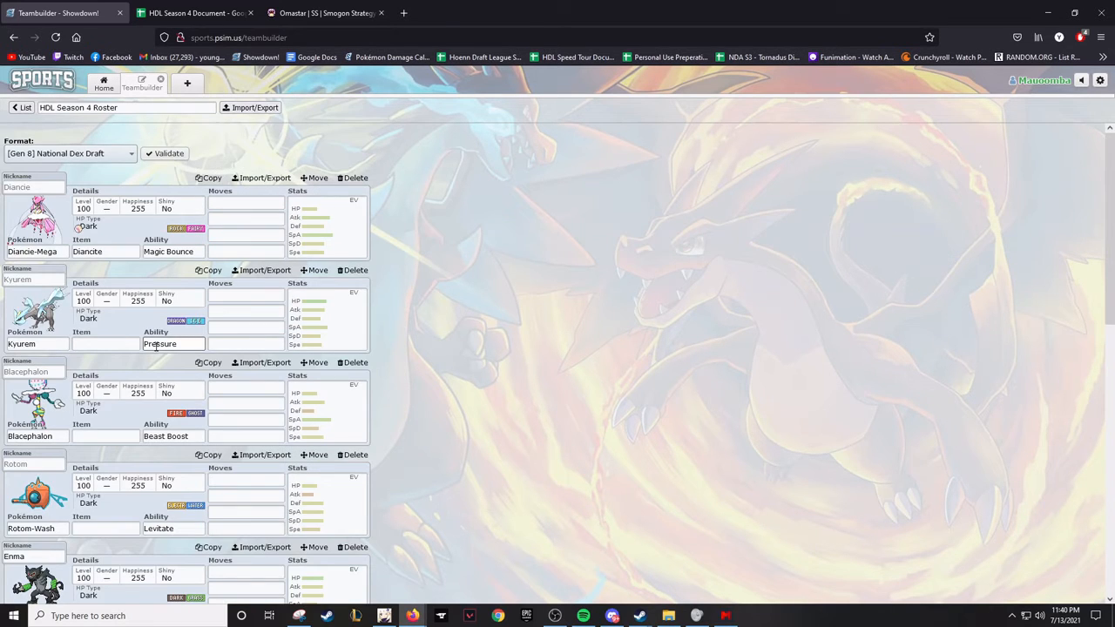
scroll(down, 3)
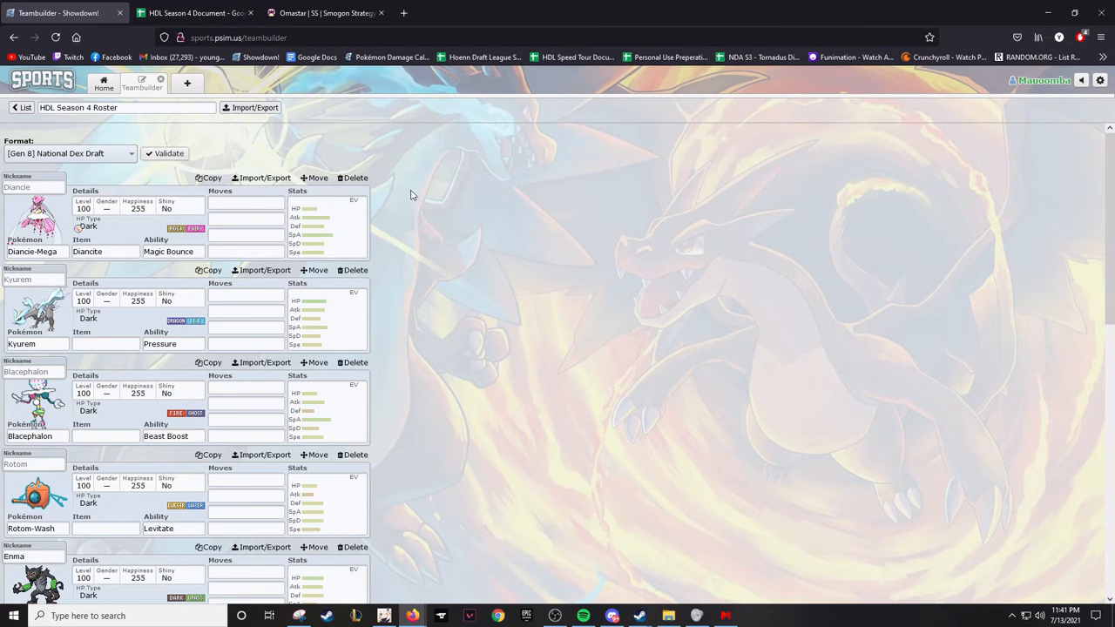
Look through the BNG, CES, COA, END and KCK team roster sheets in the league spreadsheet
click(193, 12)
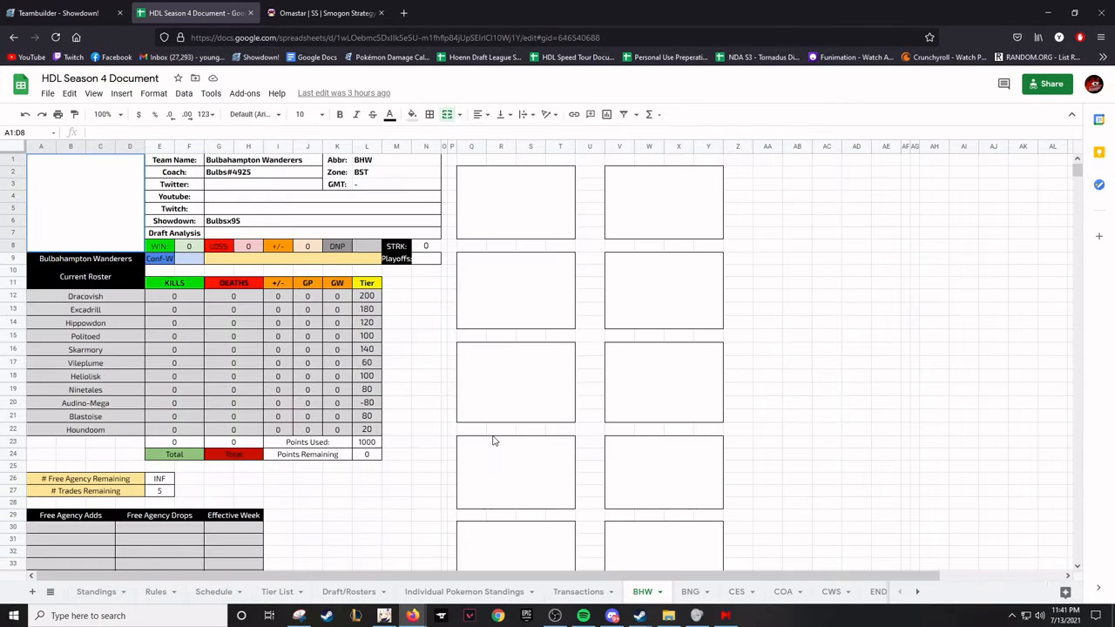
scroll(down, 3)
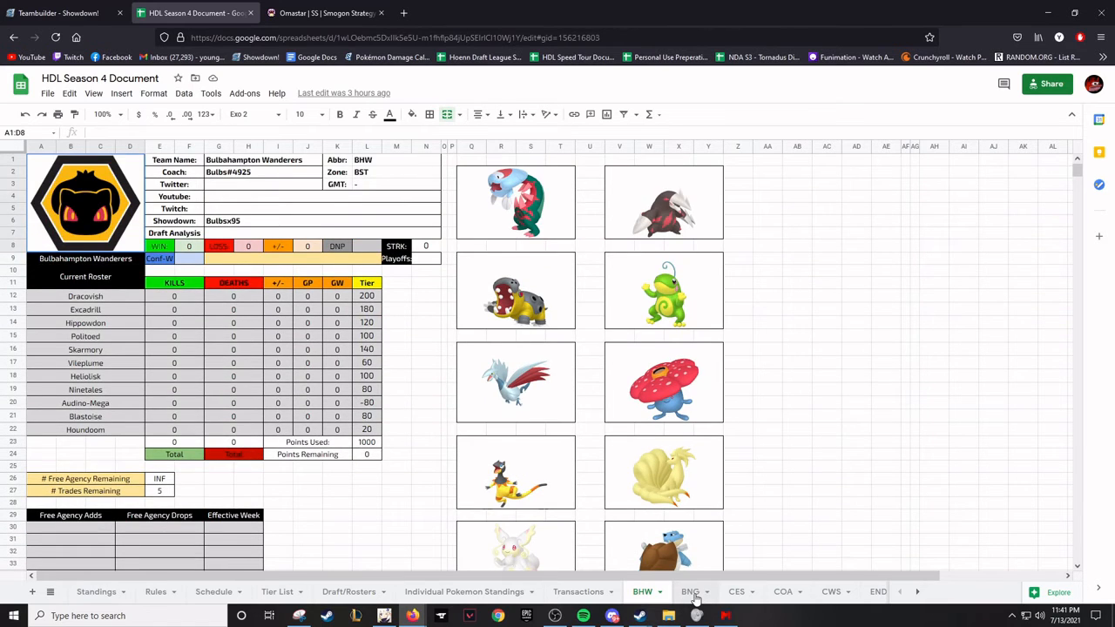
click(690, 592)
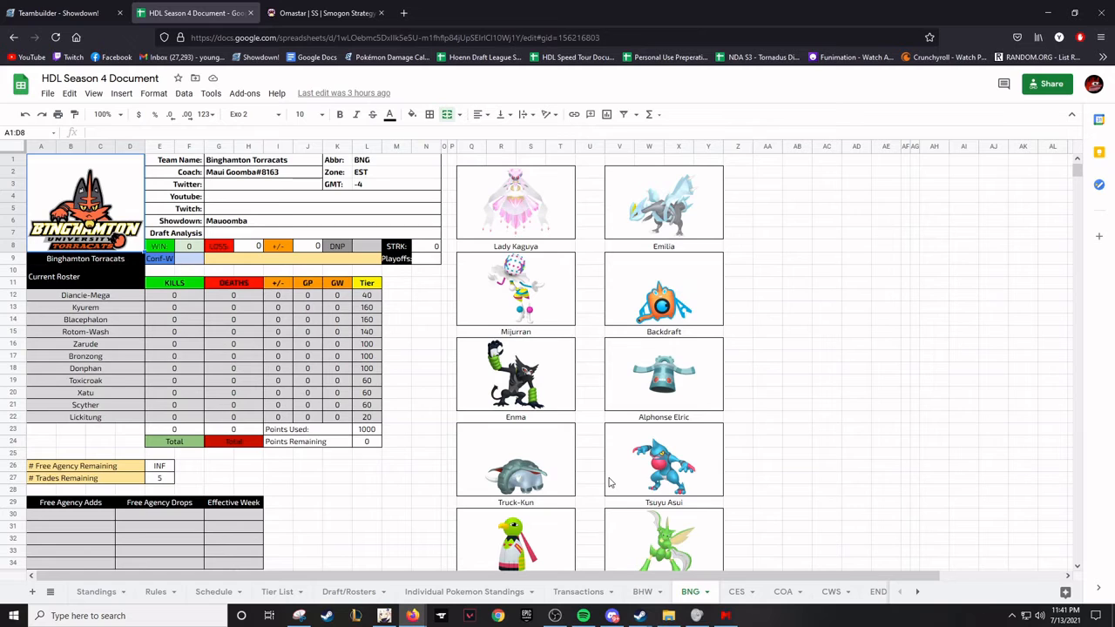
scroll(down, 3)
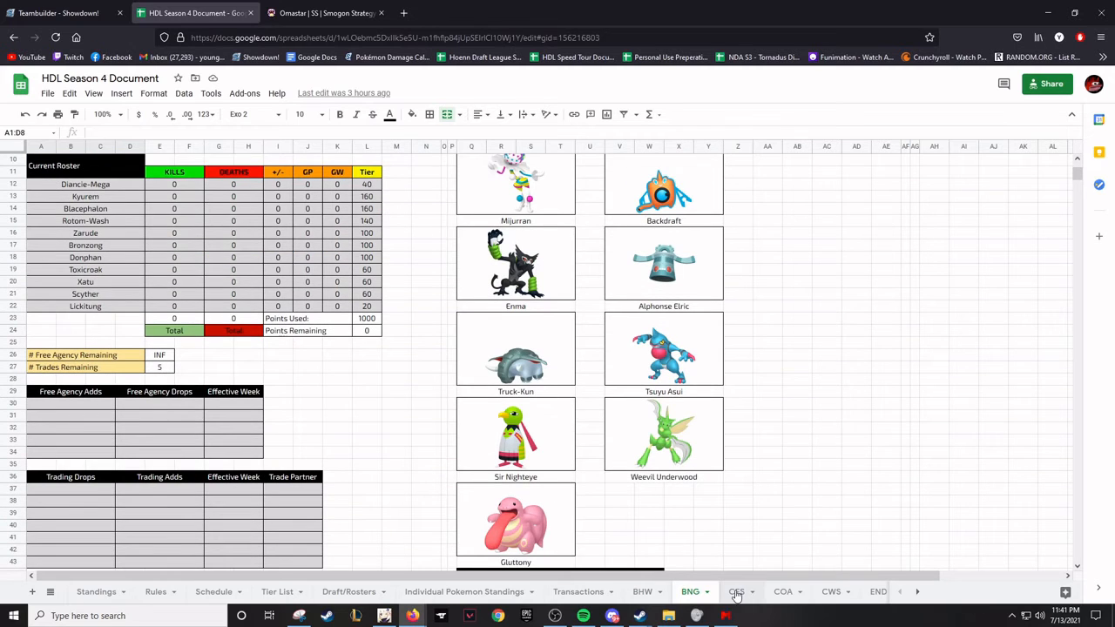
click(736, 592)
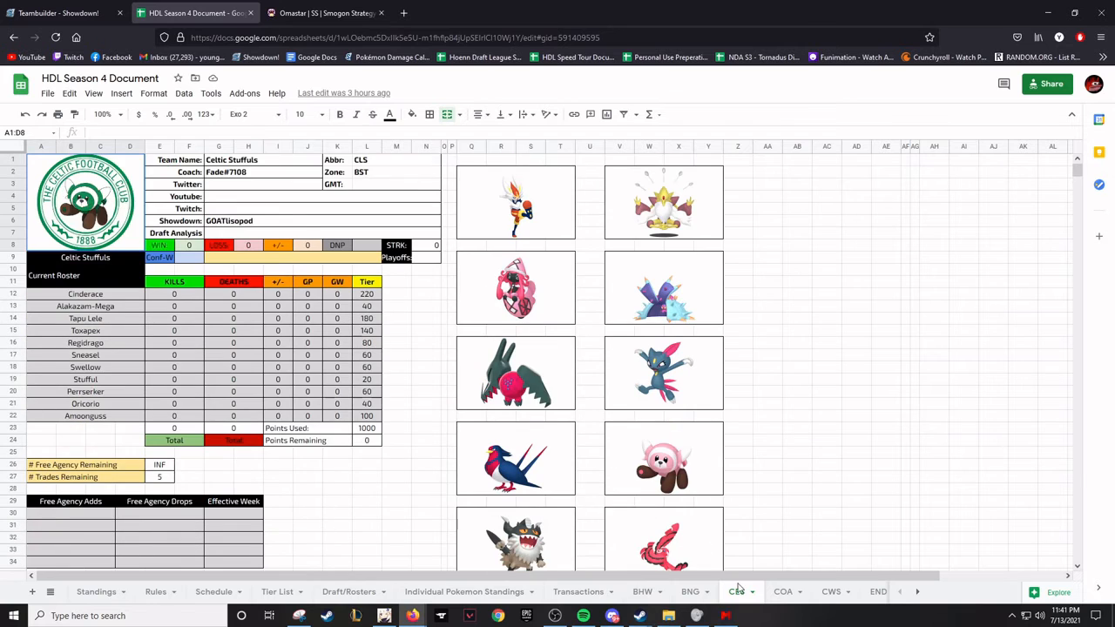
click(784, 593)
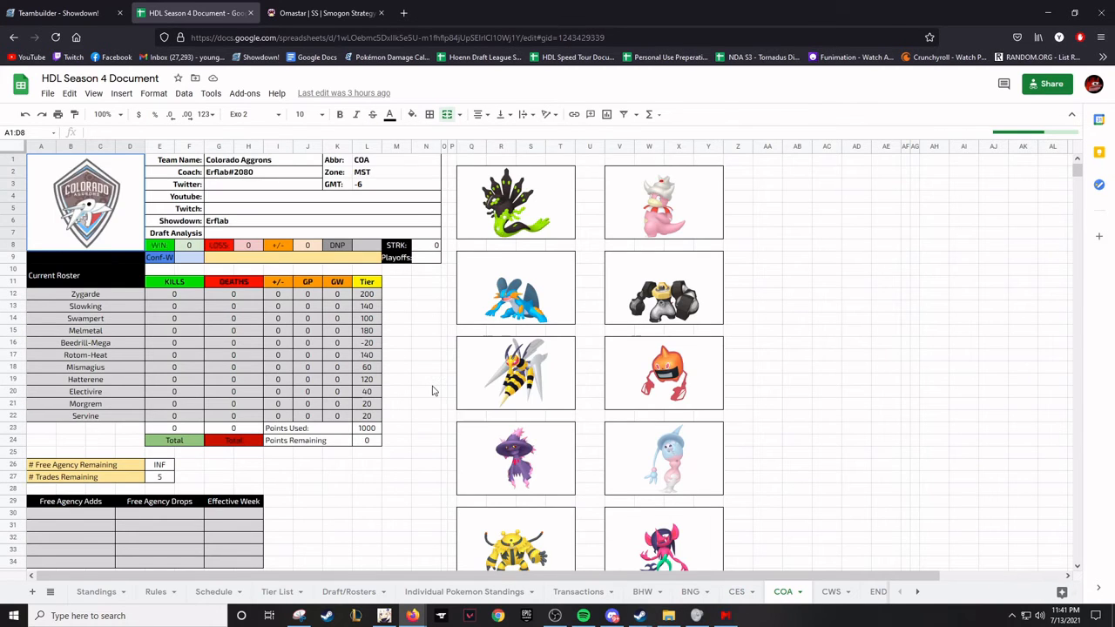
mouse_move(755, 558)
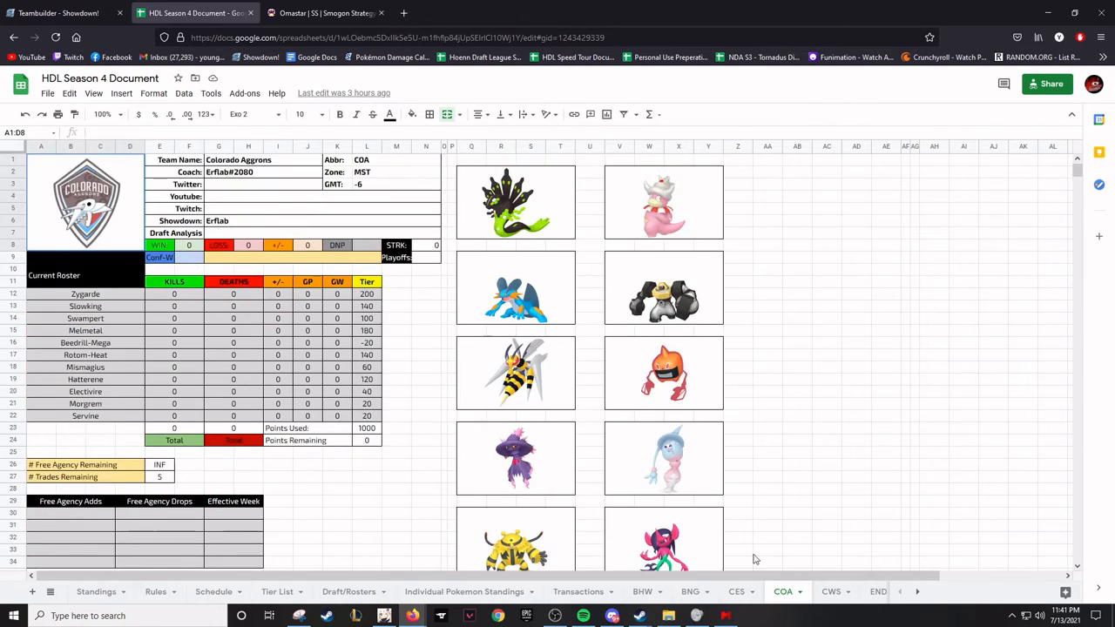
click(829, 593)
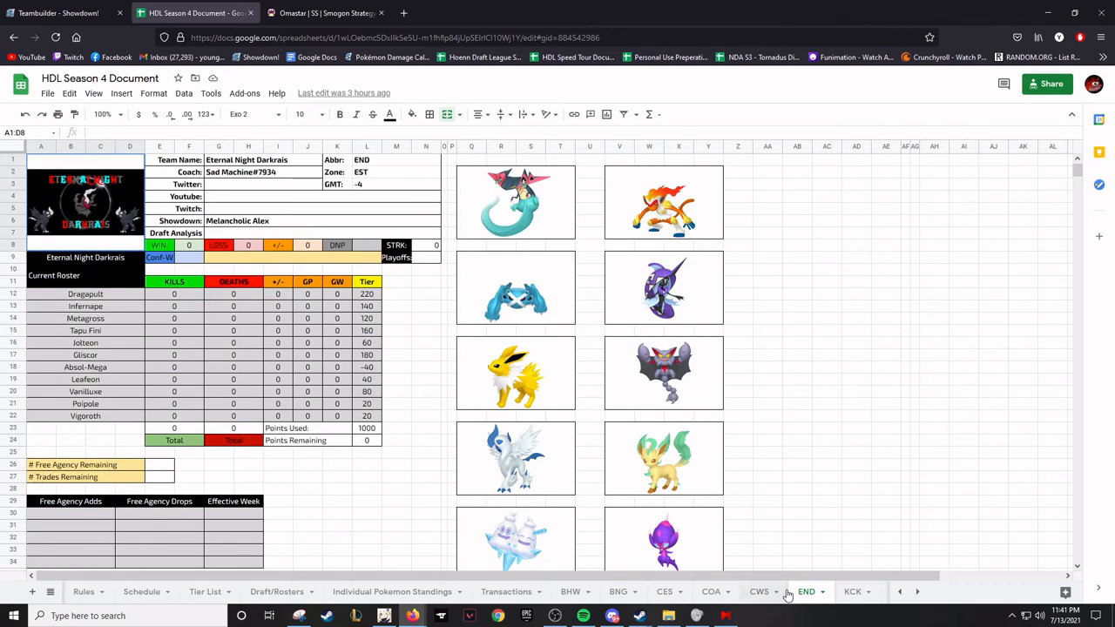
click(853, 593)
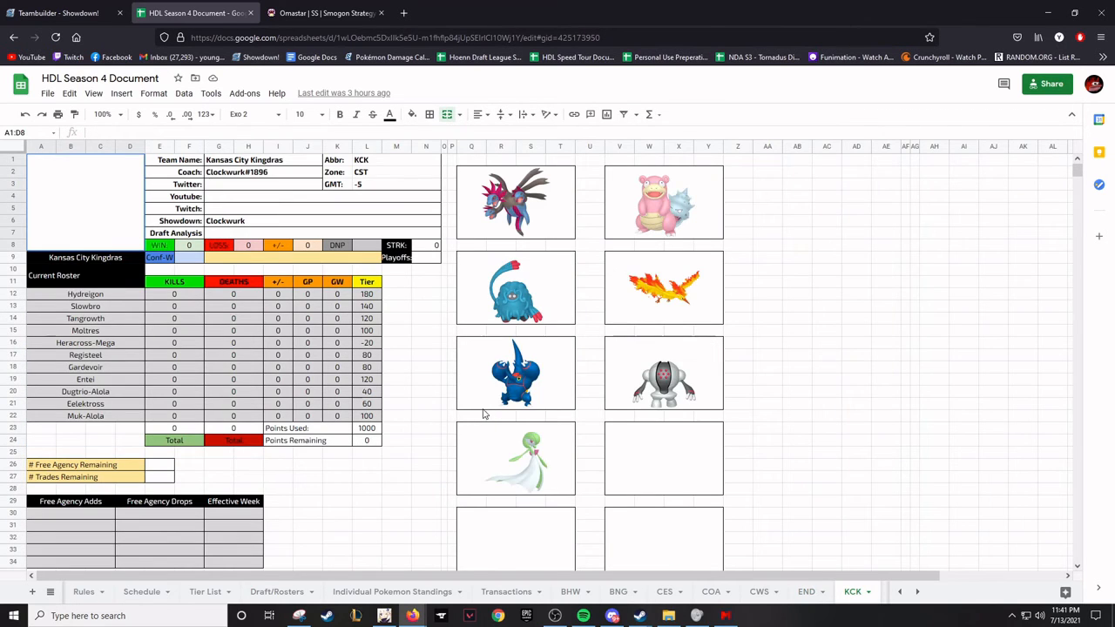
scroll(down, 3)
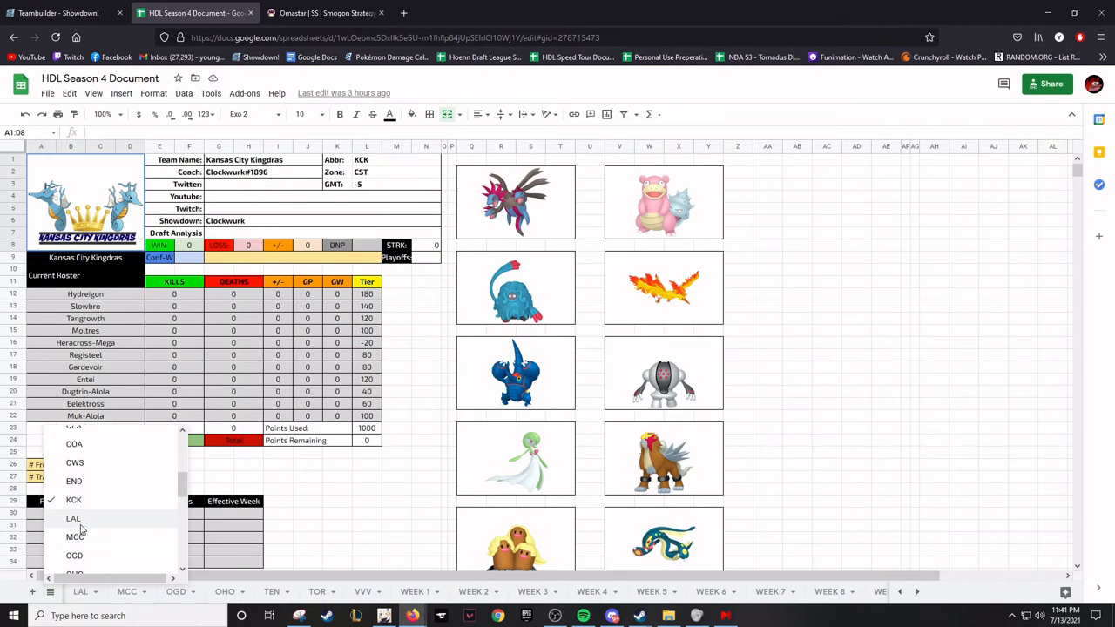
Look through the LAL, MEC, OGD and OHO team roster sheets
click(73, 519)
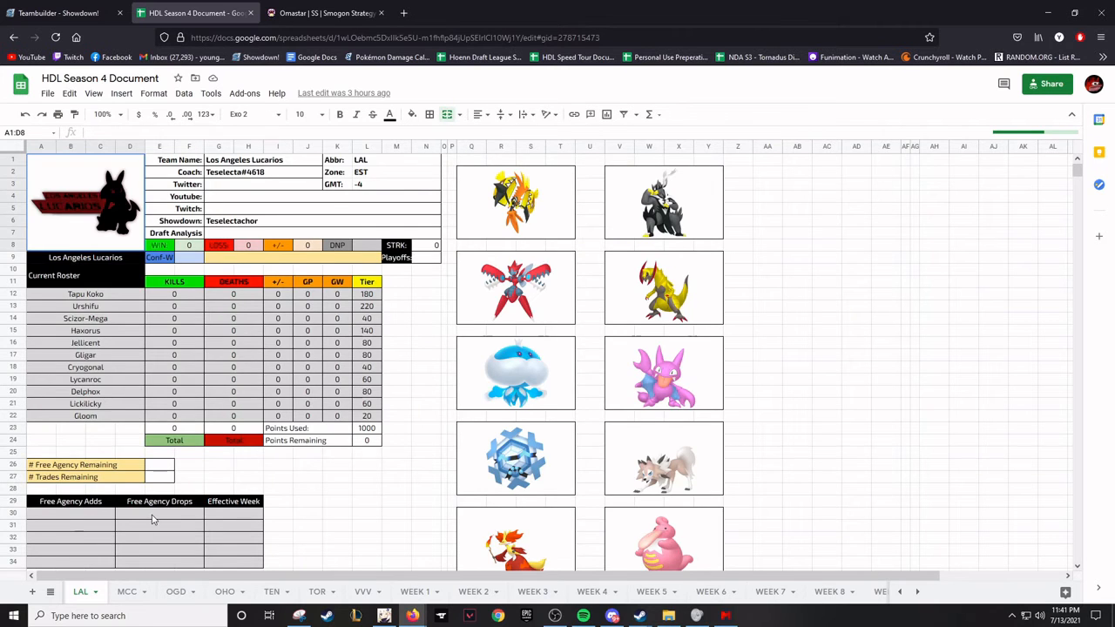
click(126, 593)
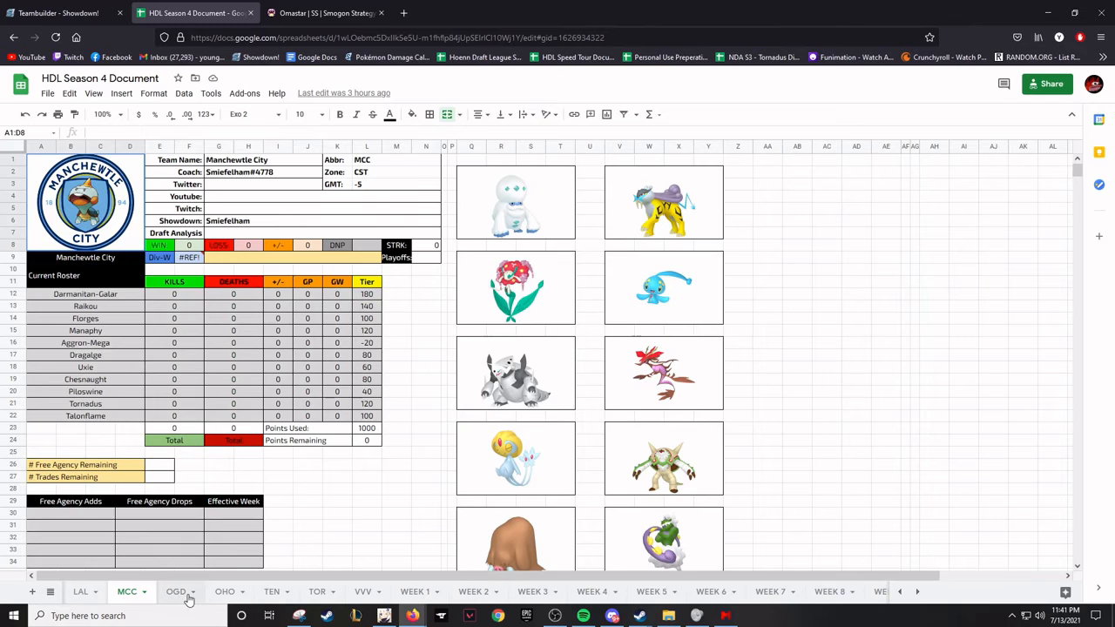
click(176, 592)
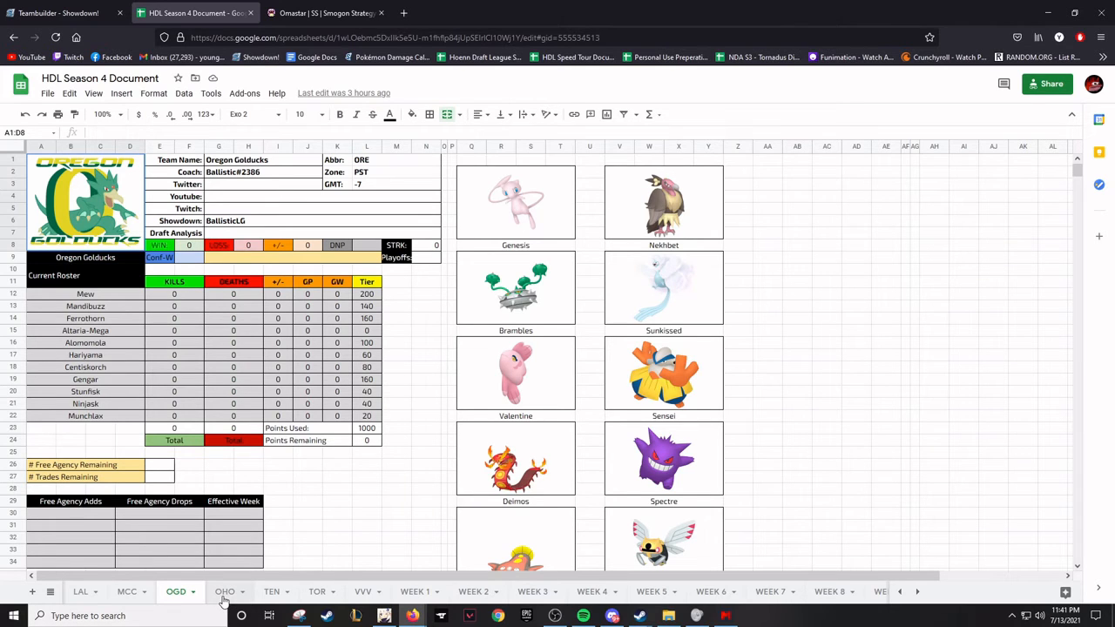
click(225, 592)
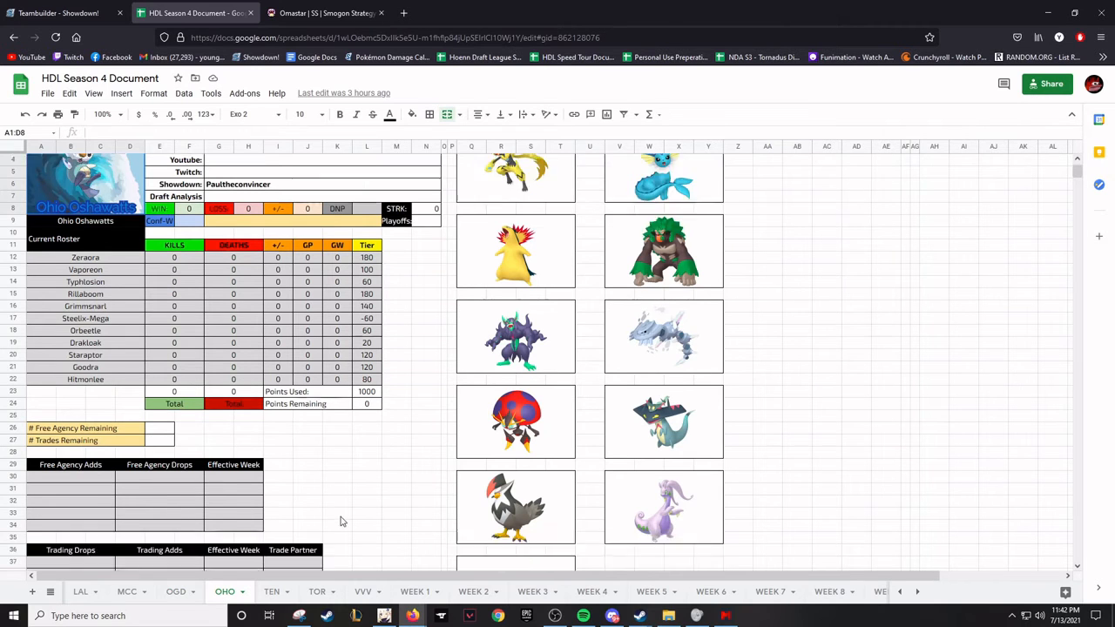
click(176, 593)
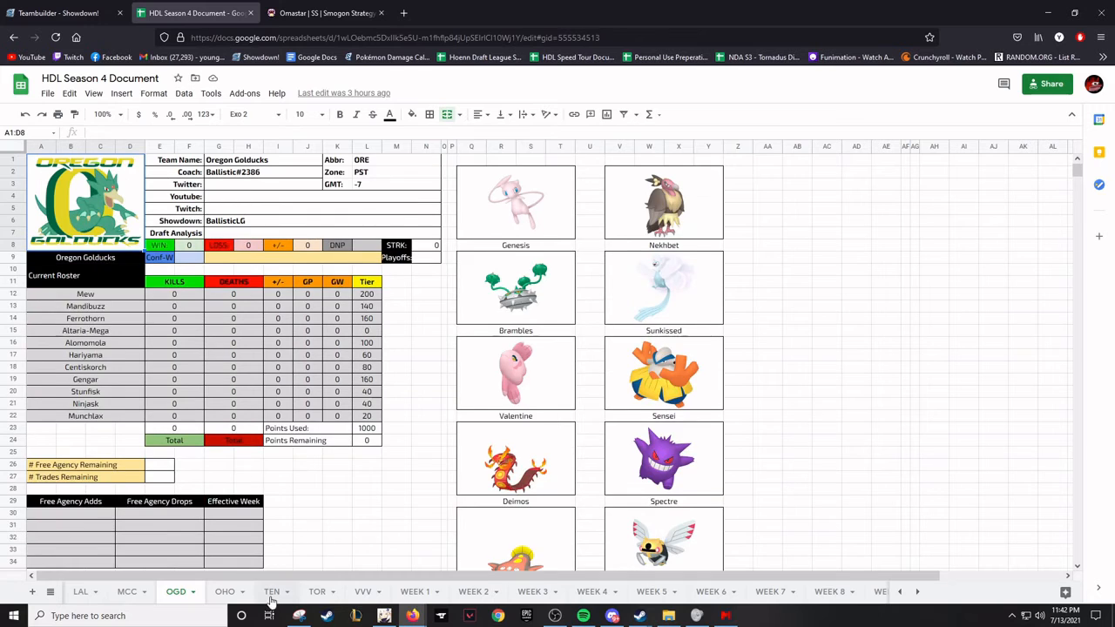
Look through the Tennessee, Toronto and Veni Vidi Victini sheets, finishing on Veni Vidi Victini
click(271, 593)
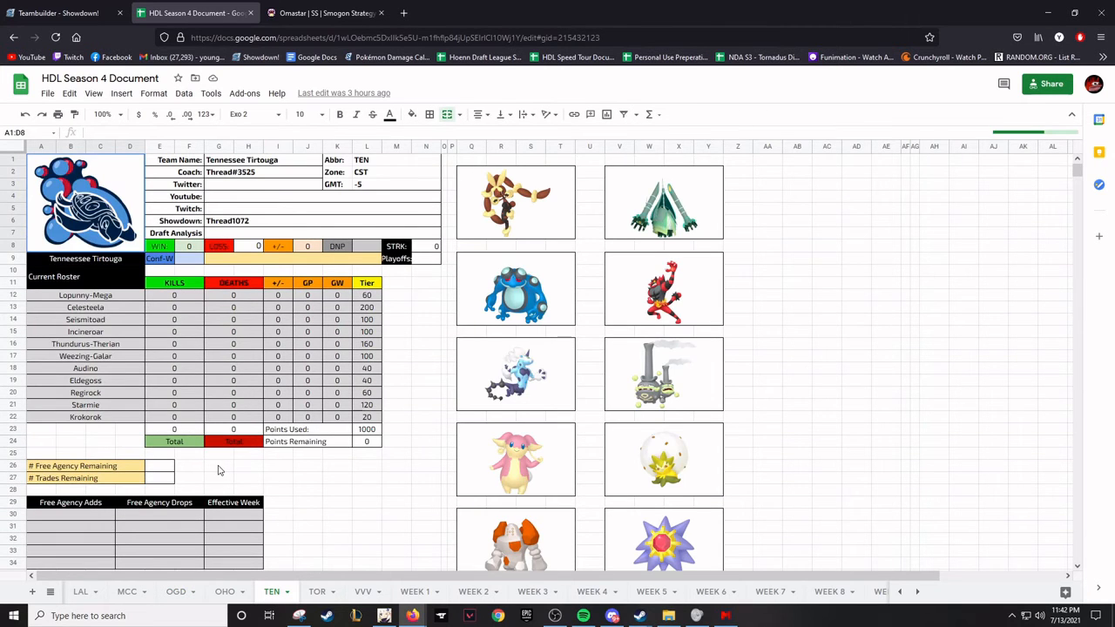
click(317, 593)
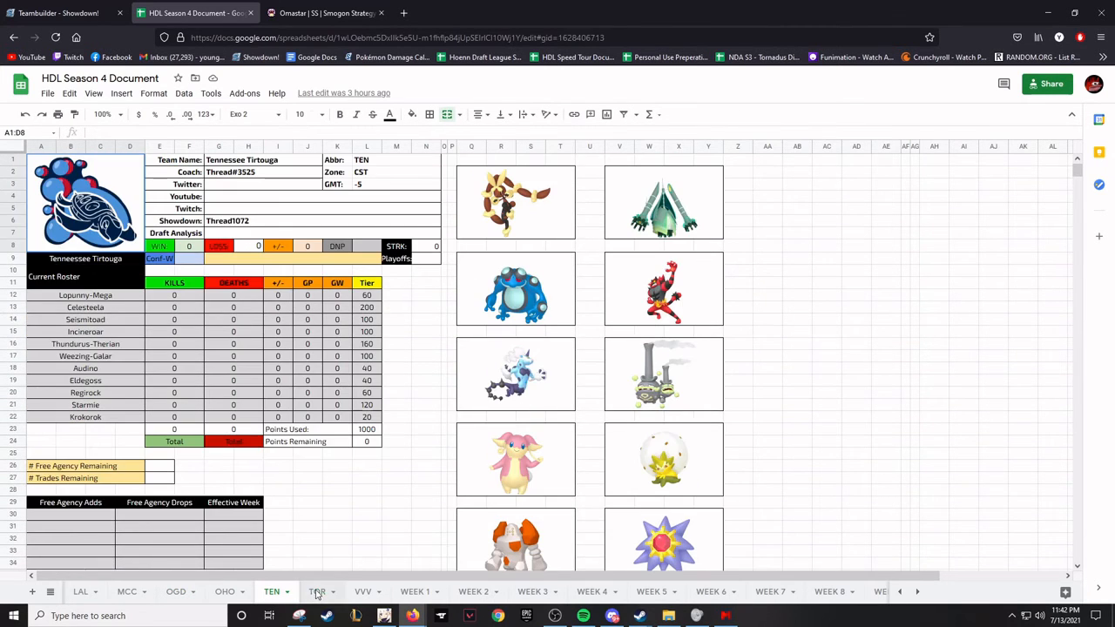
click(318, 592)
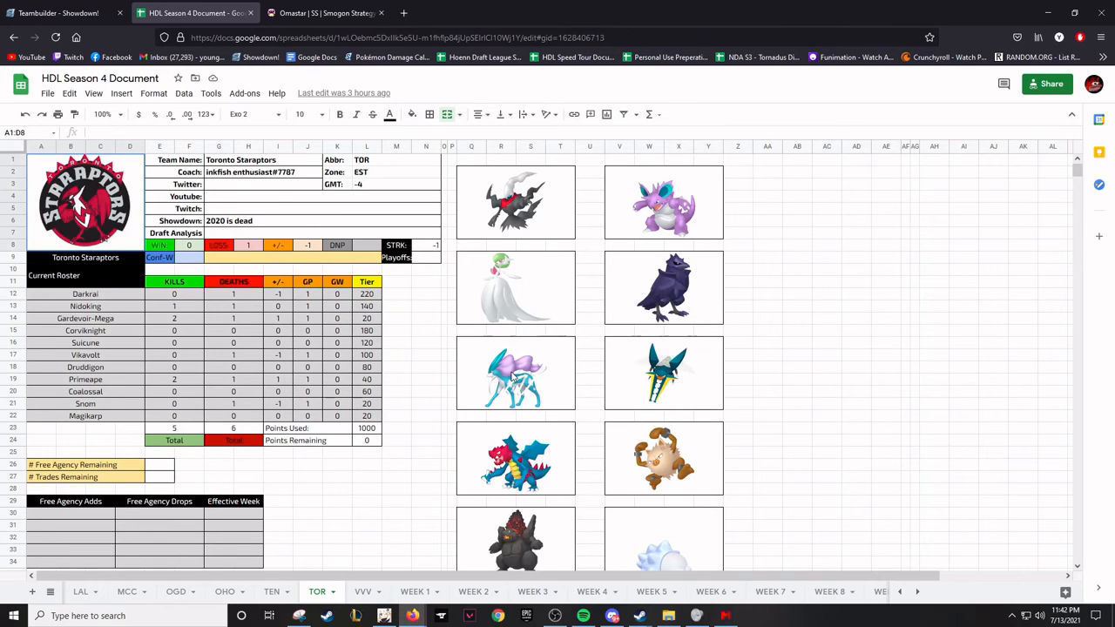
scroll(down, 3)
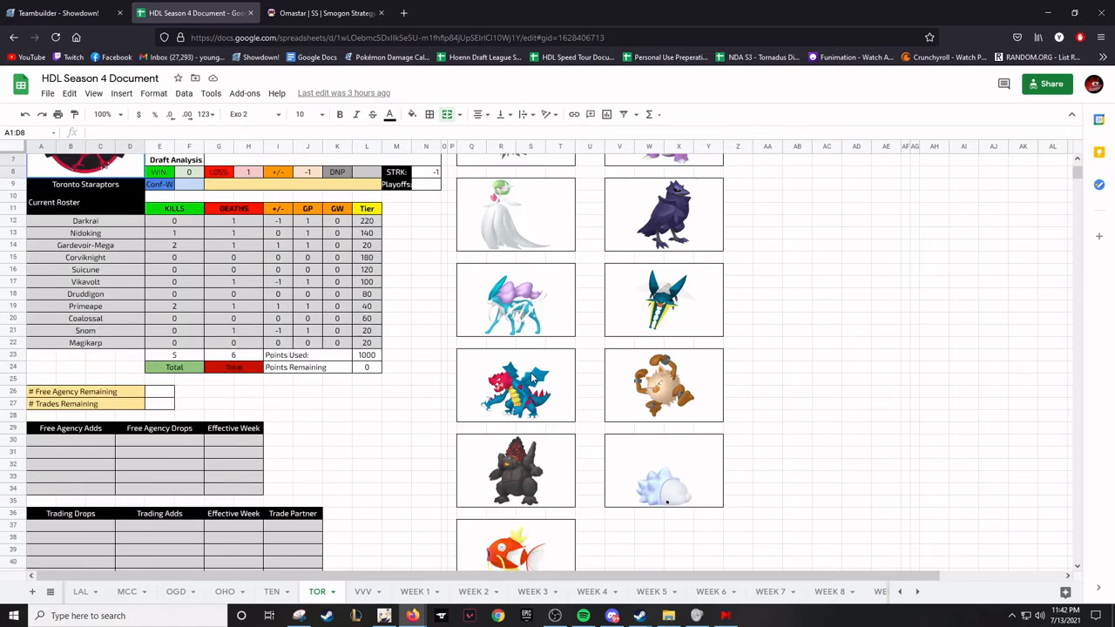
click(362, 592)
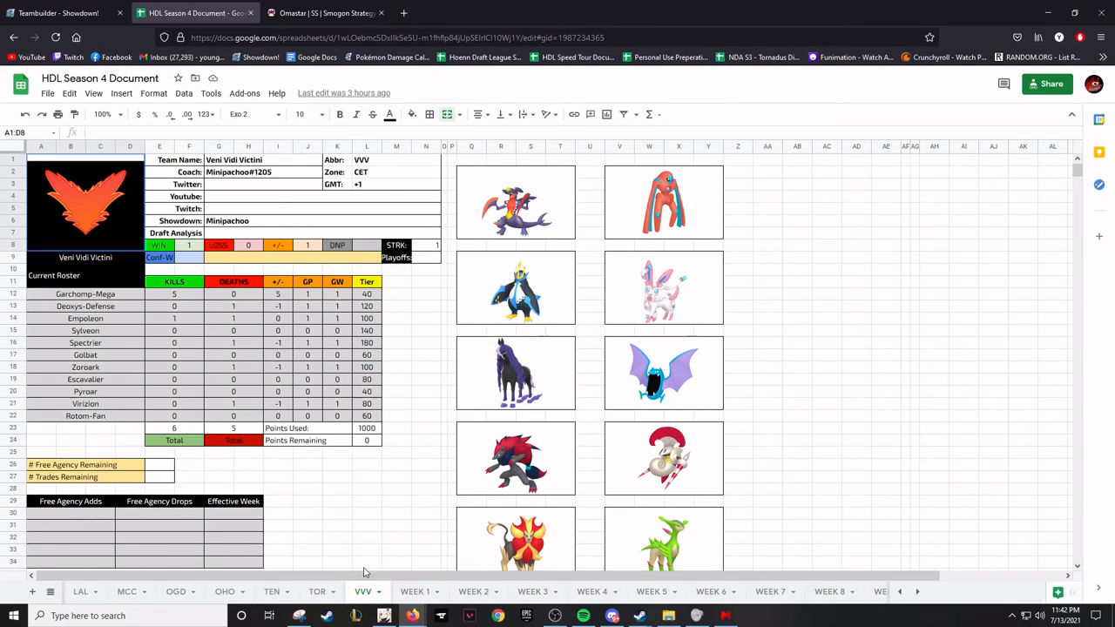
mouse_move(446, 477)
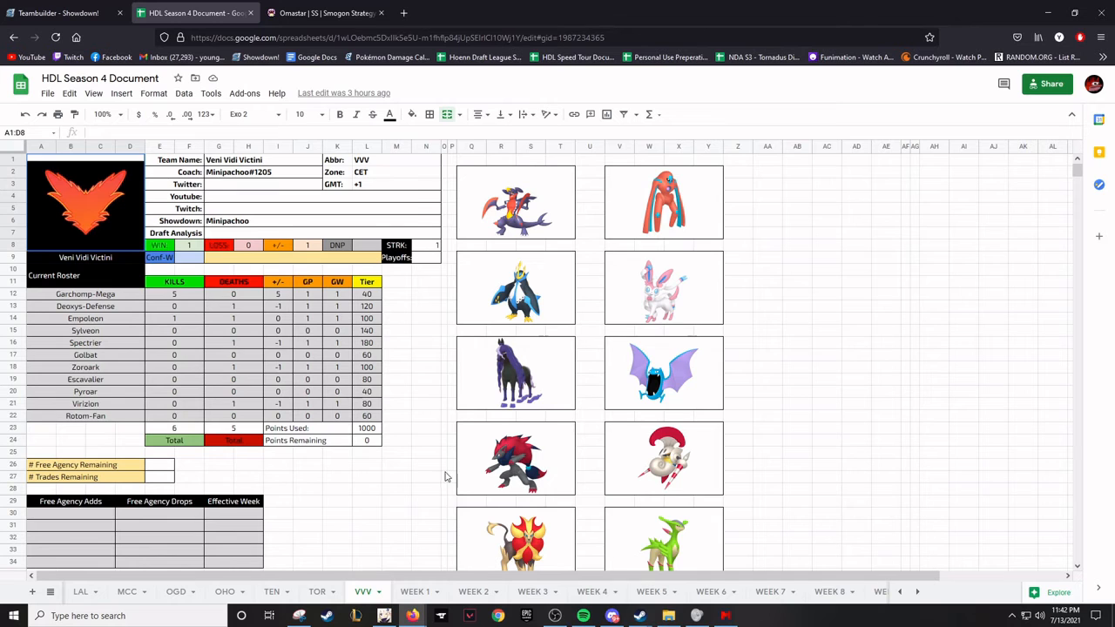
click(317, 592)
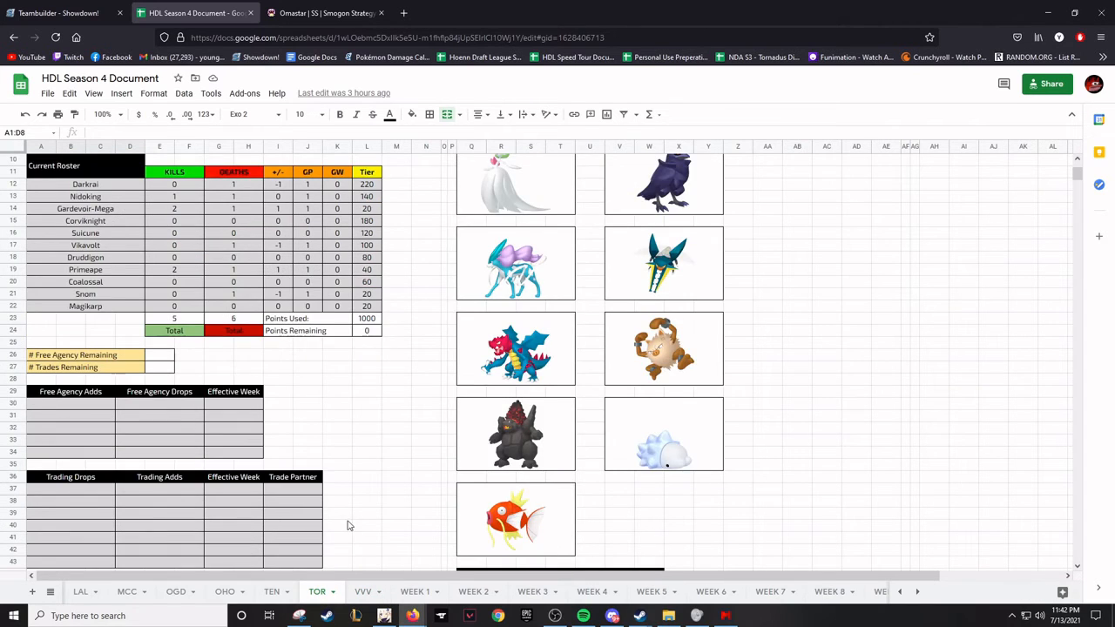
click(362, 592)
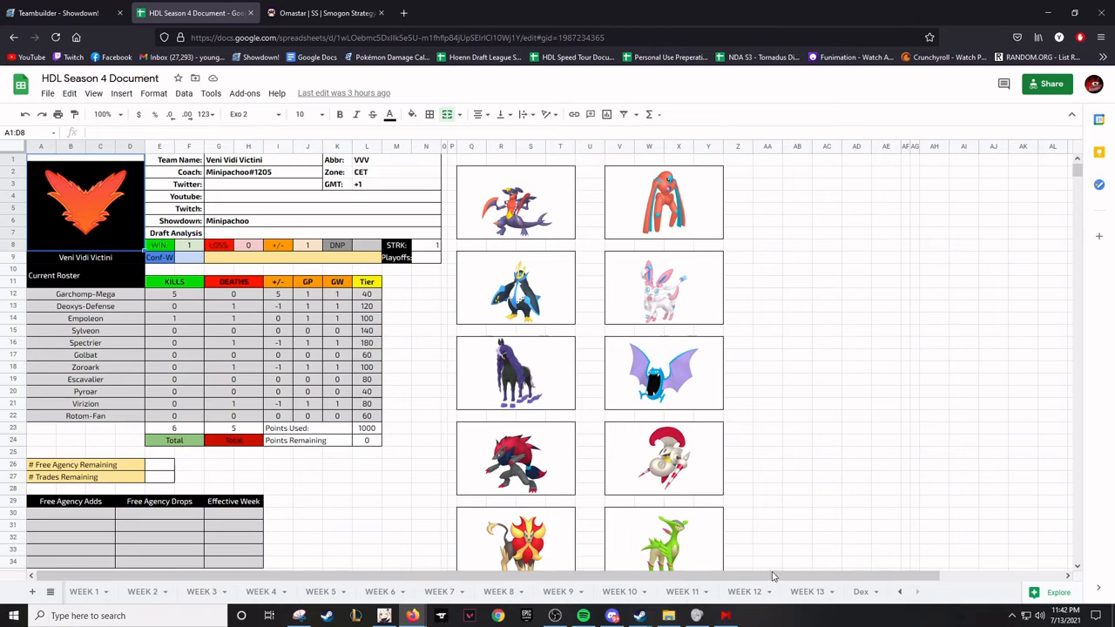
Check the WEEK 13 and WEEK 4 match sheets and the league Schedule
click(807, 592)
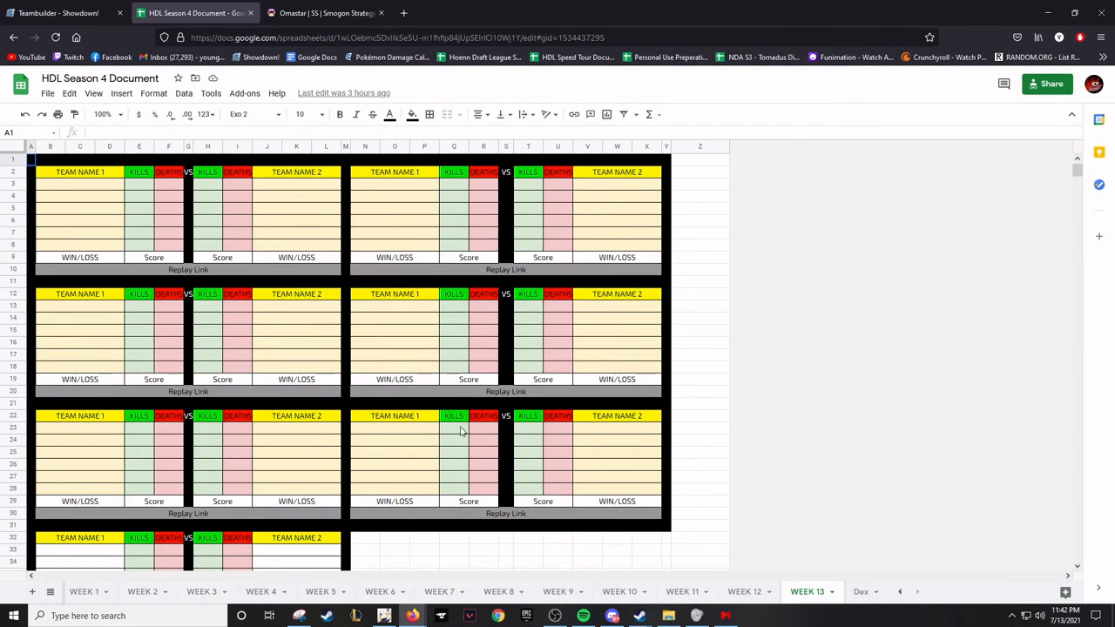
click(261, 592)
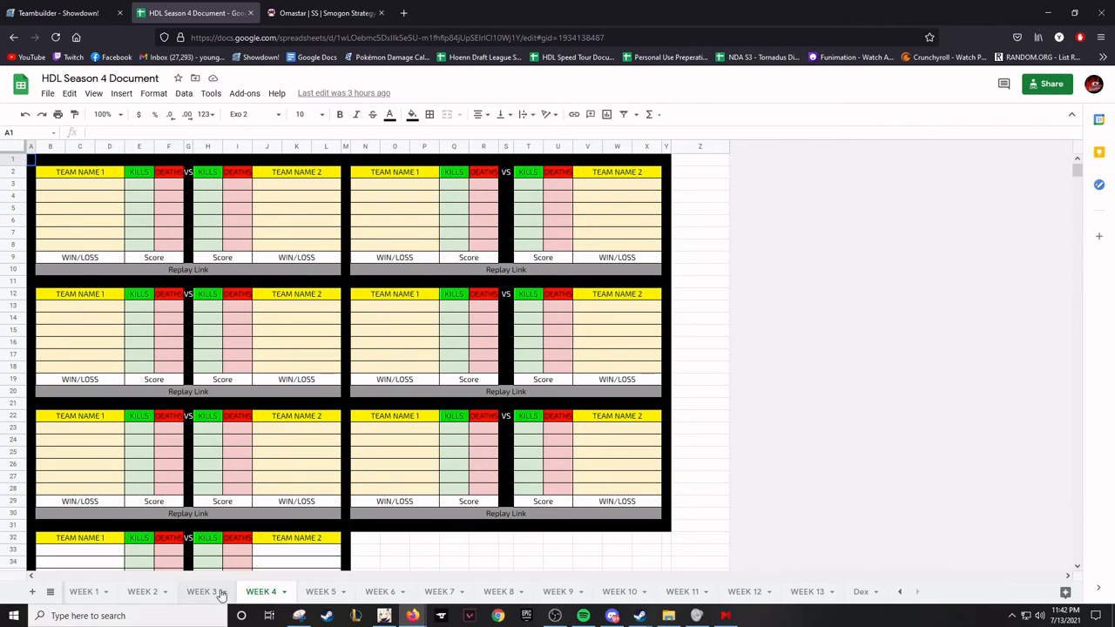
click(143, 593)
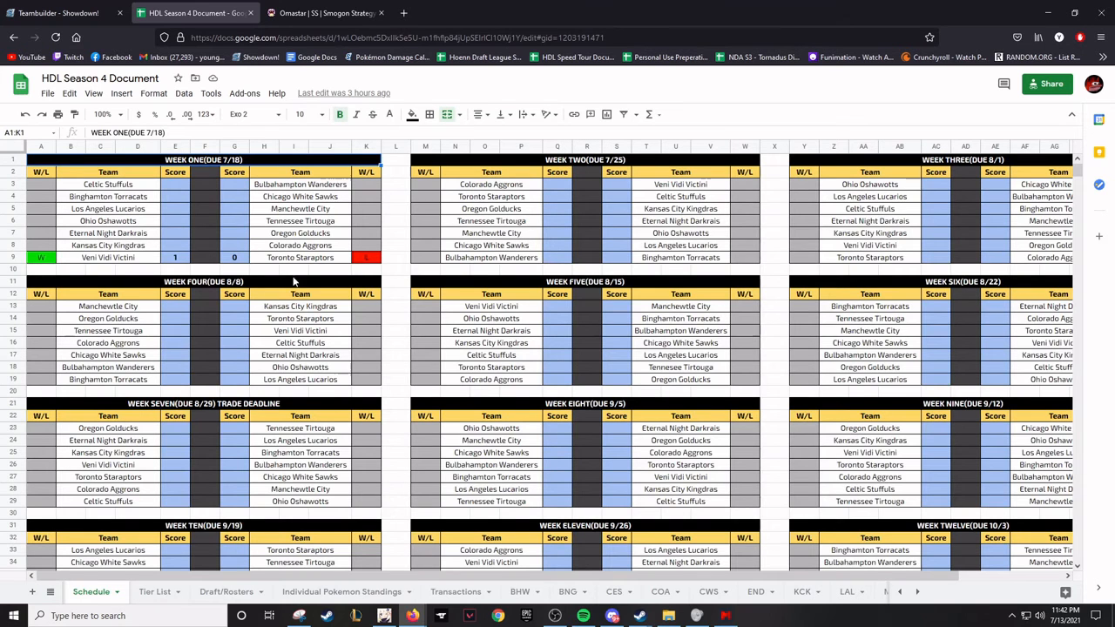
View the Standings sheet via the All Sheets list, then return to the Binghamton team sheet
click(48, 592)
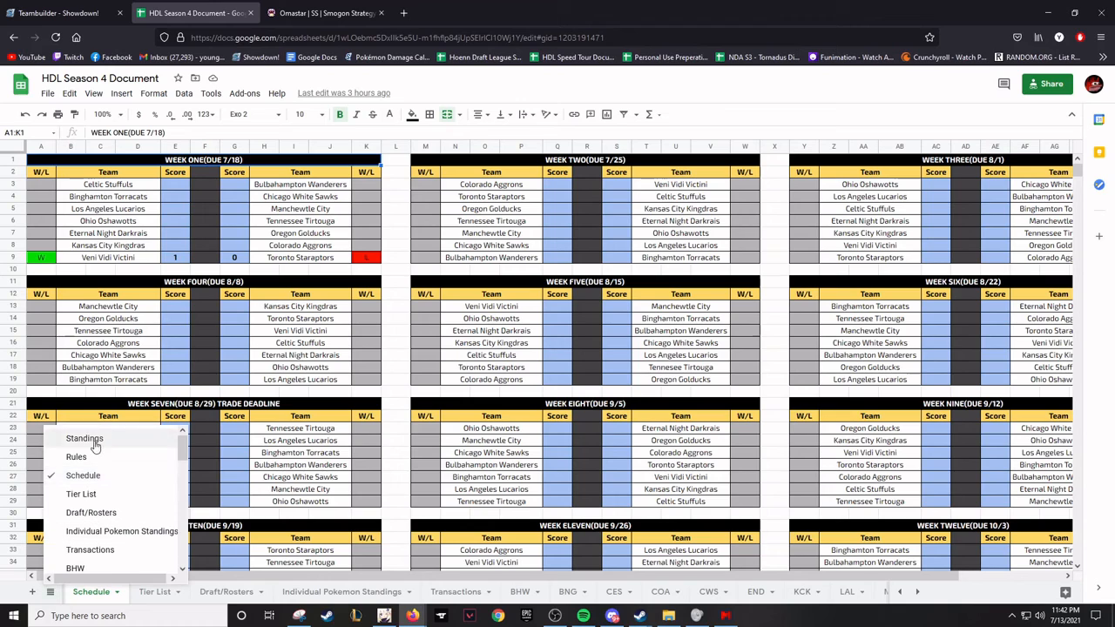
click(84, 439)
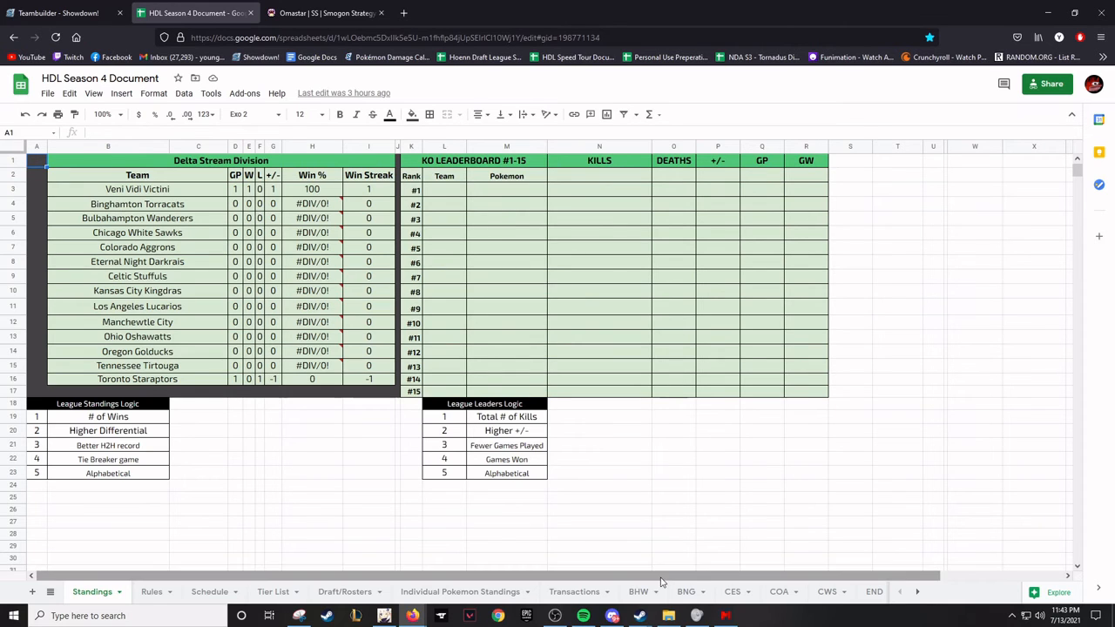
click(687, 593)
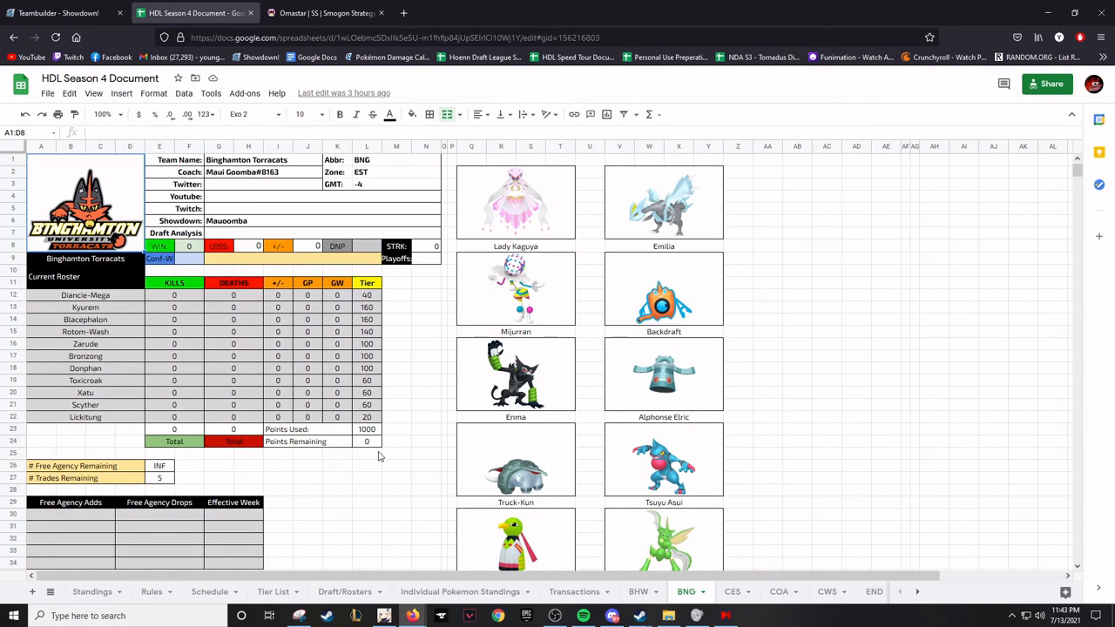
mouse_move(380, 463)
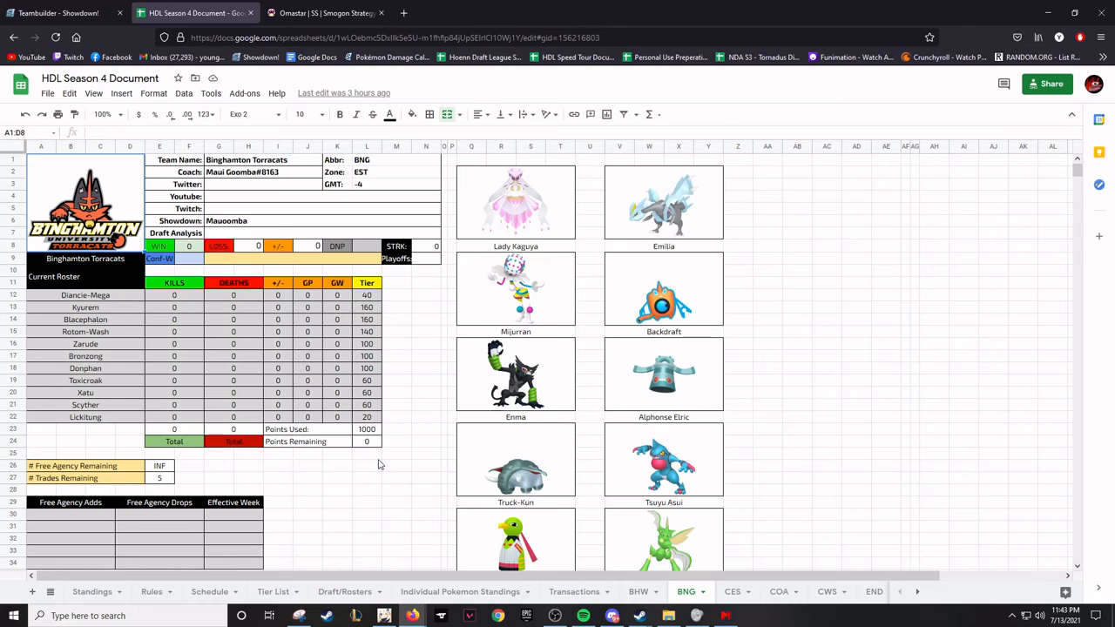
mouse_move(401, 463)
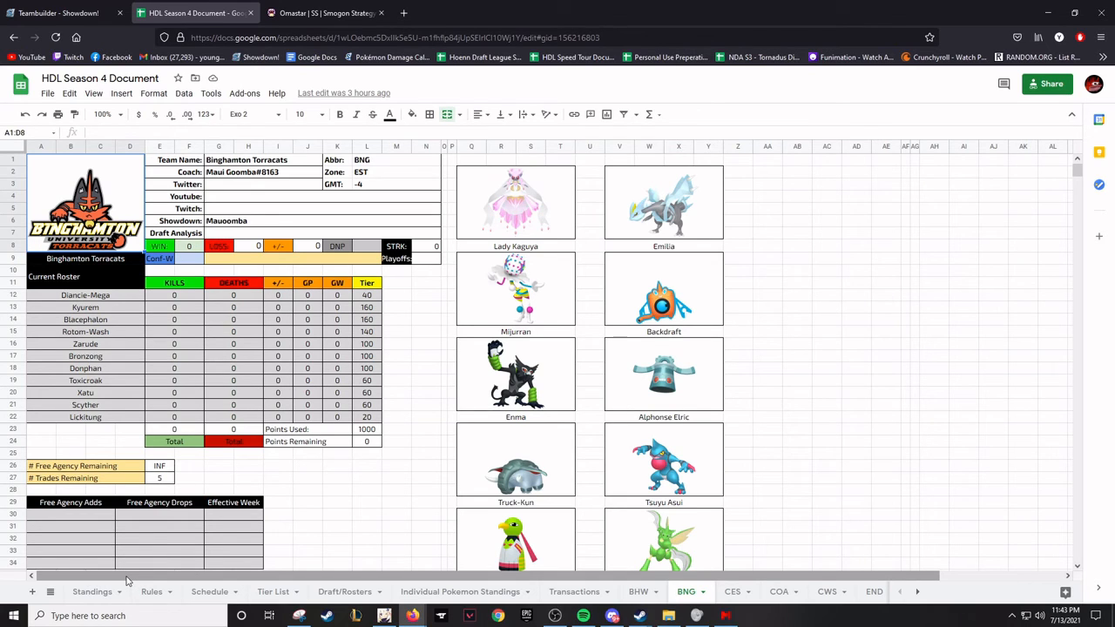
mouse_move(126, 581)
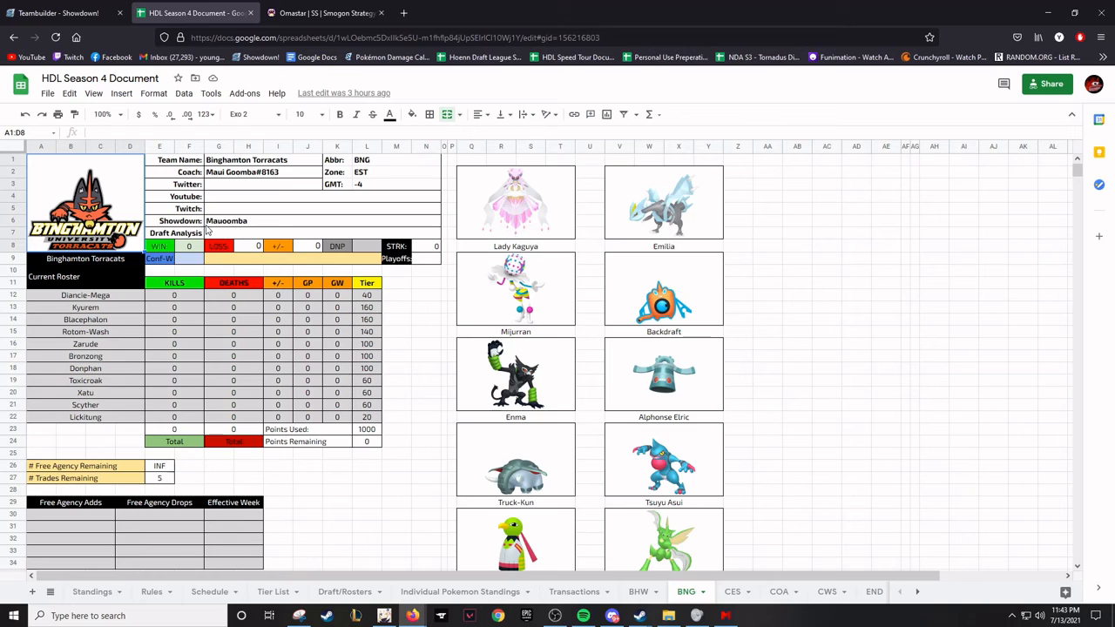
Set the Binghamton coach to 'Maui Goomba#2499' in red text, then go to the Hoenn Draft League Template
click(261, 173)
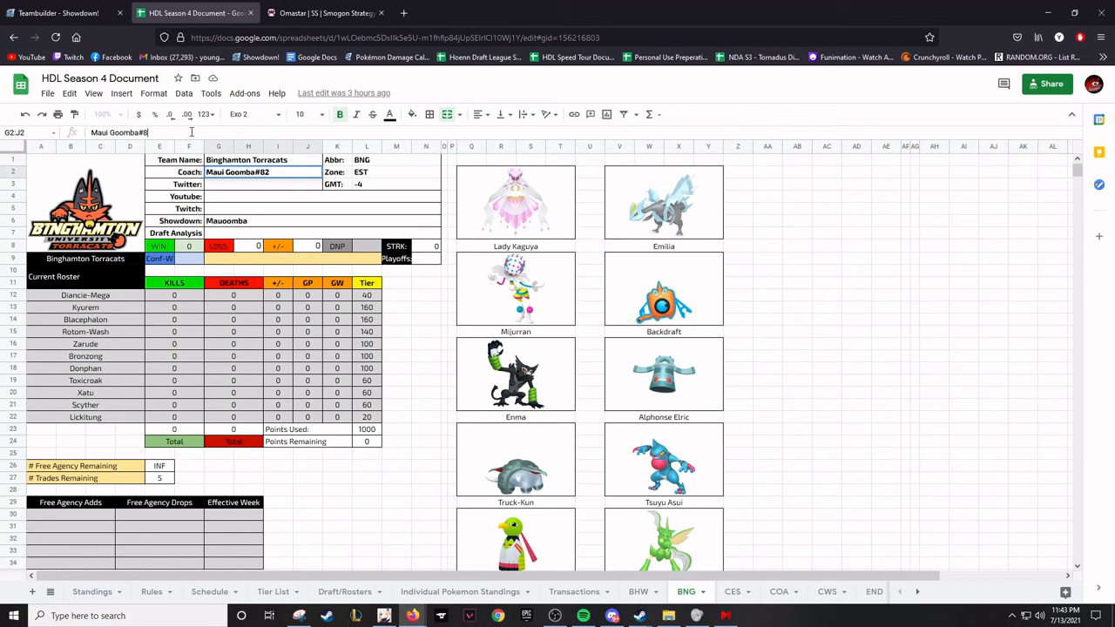
text(Maui Goomba#2499)
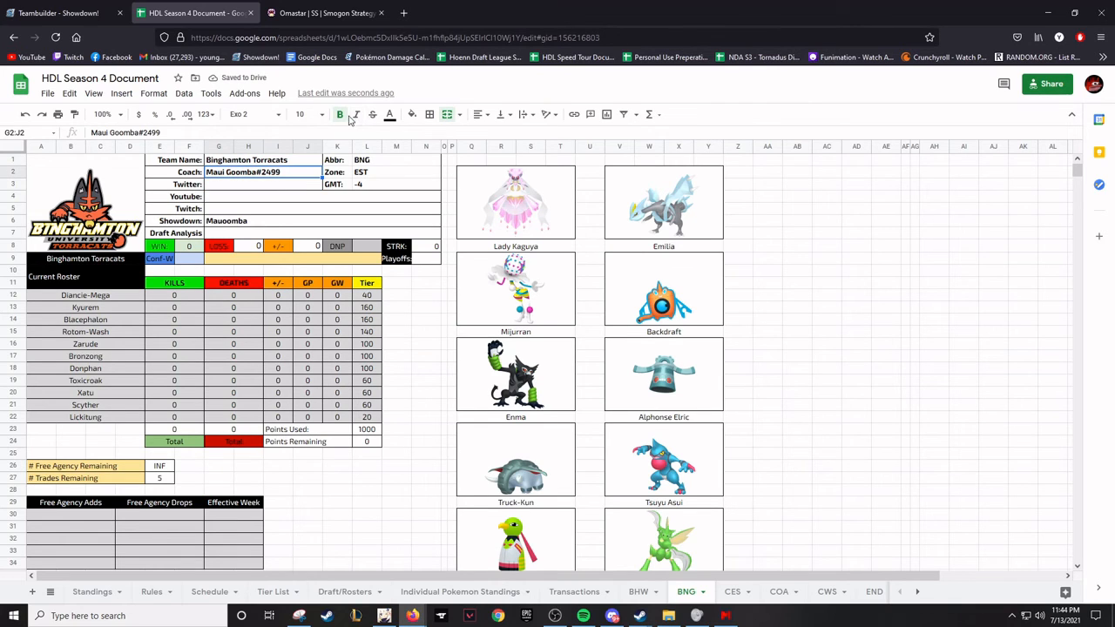
click(390, 115)
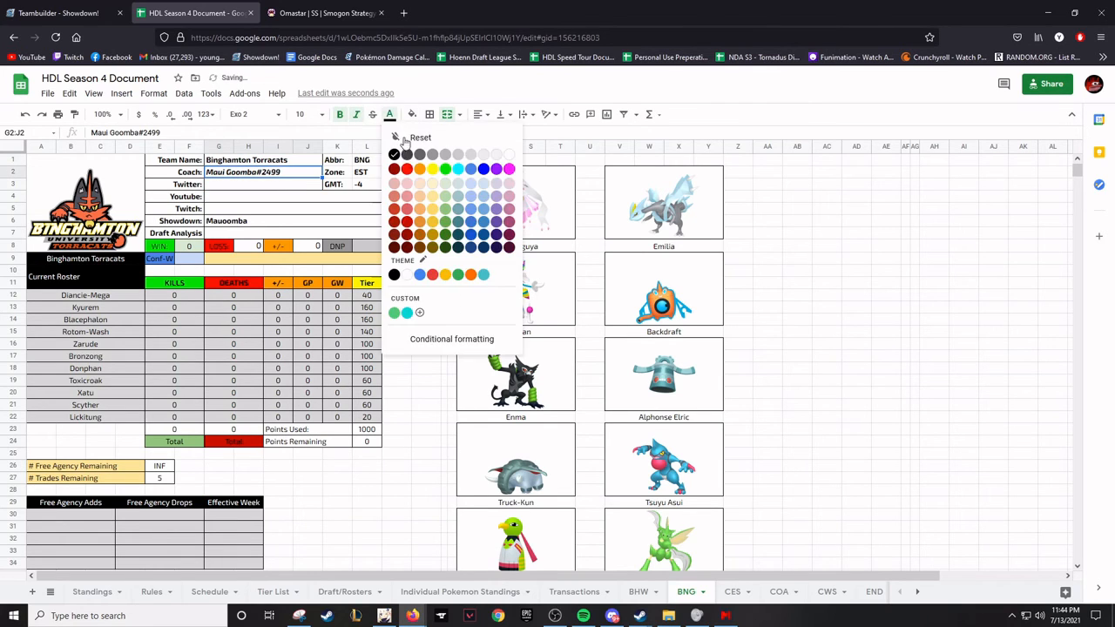
click(394, 169)
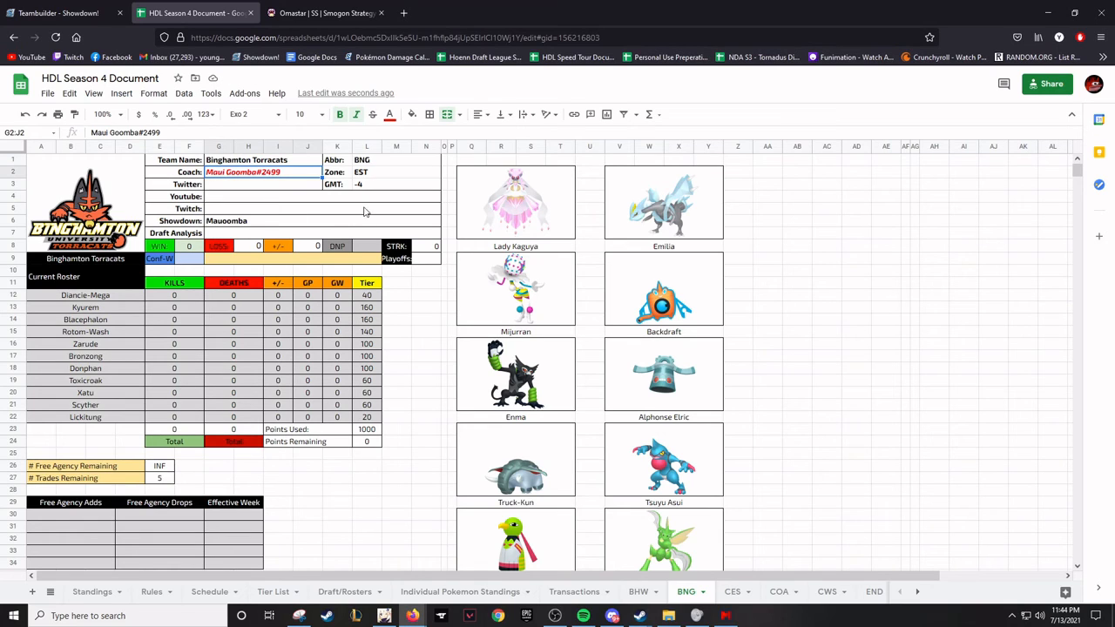
mouse_move(364, 254)
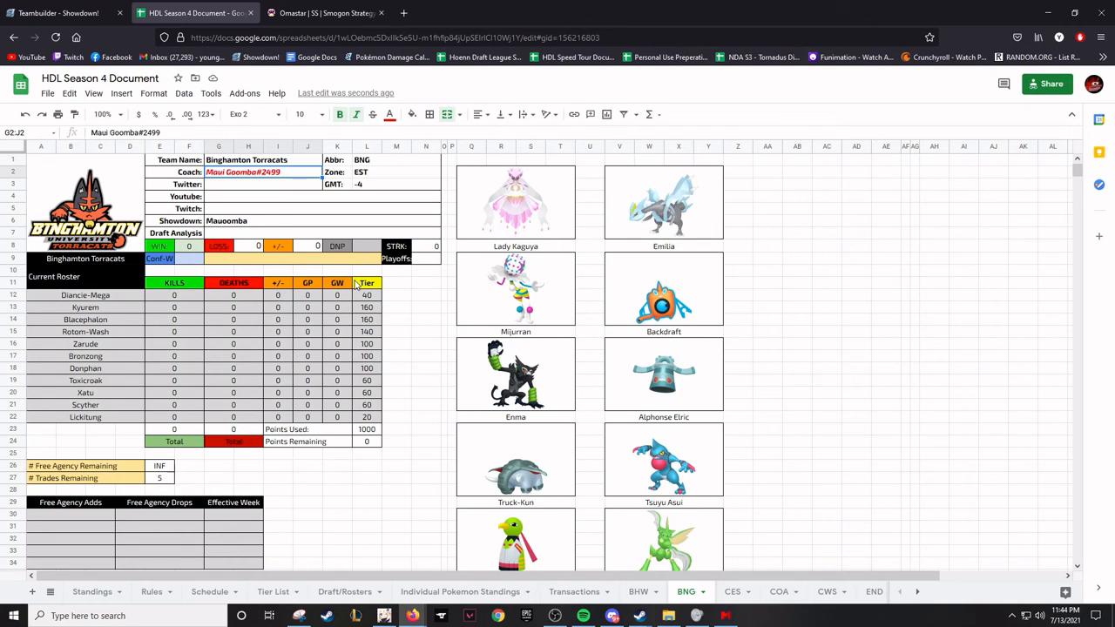
mouse_move(355, 286)
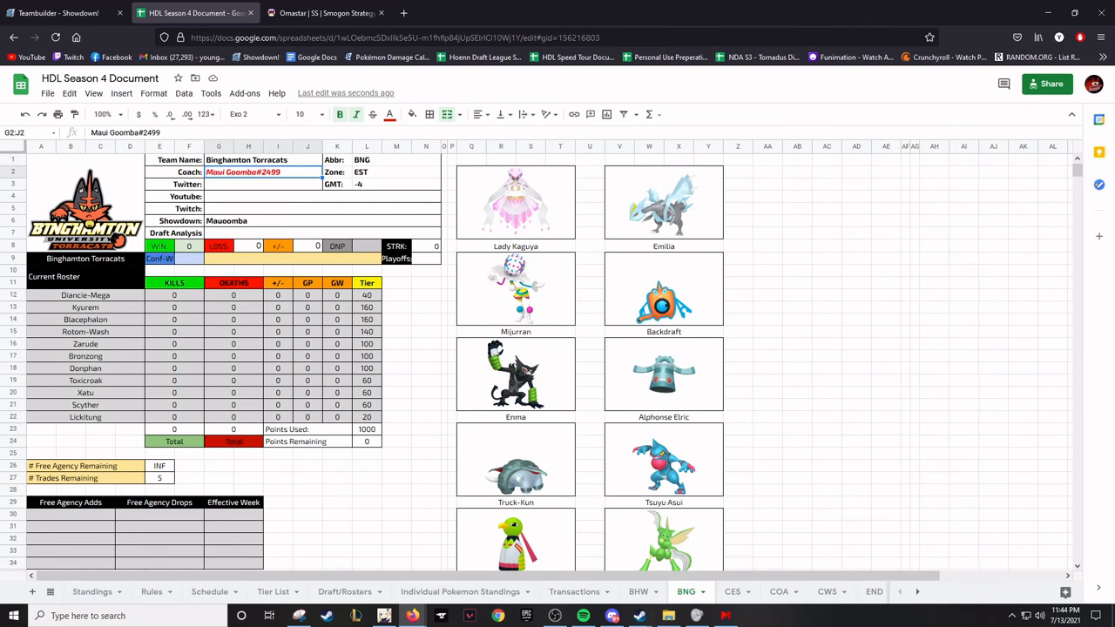
mouse_move(704, 387)
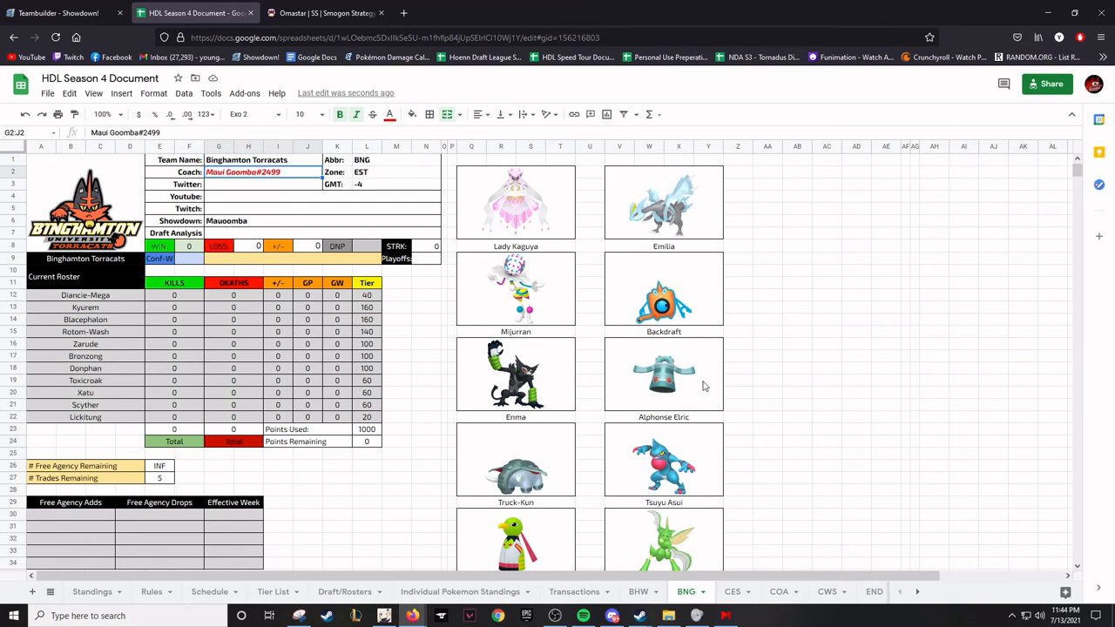
click(272, 592)
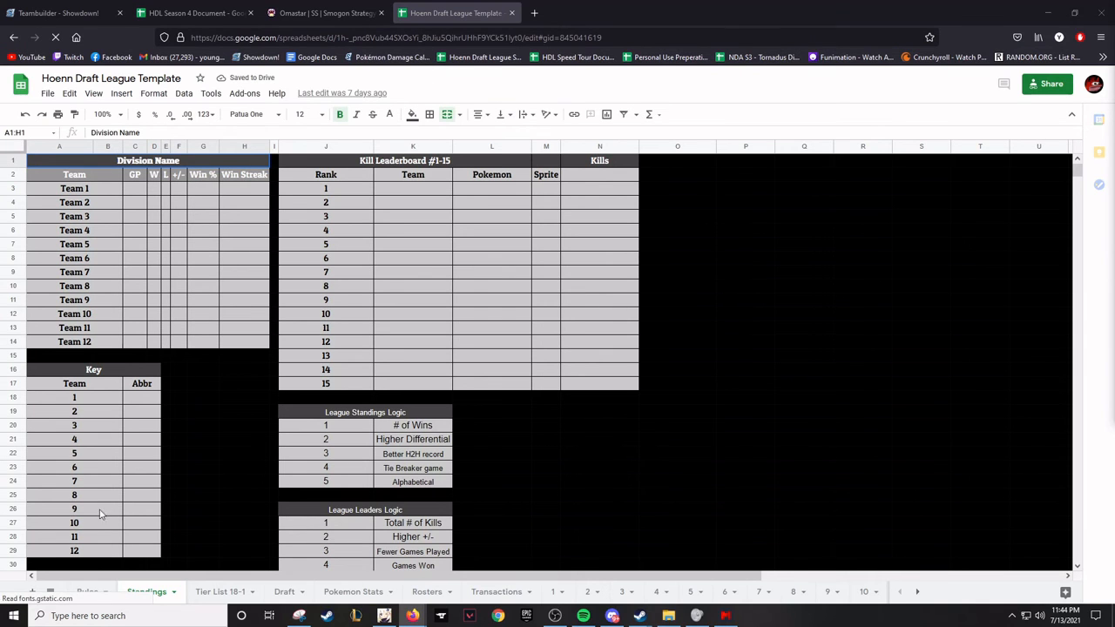
click(219, 593)
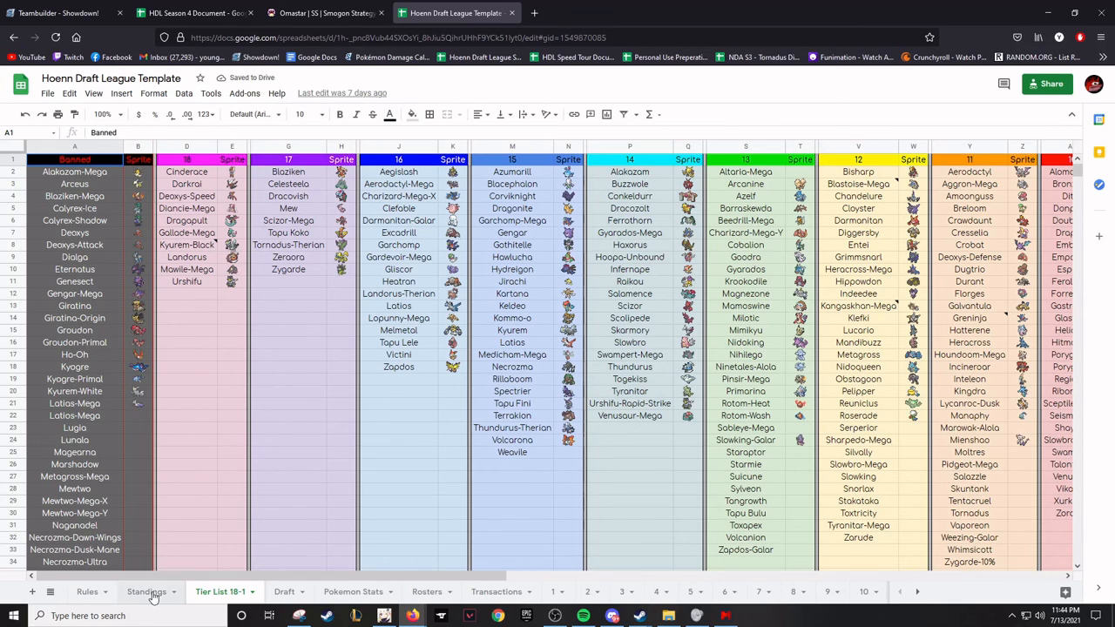
click(146, 592)
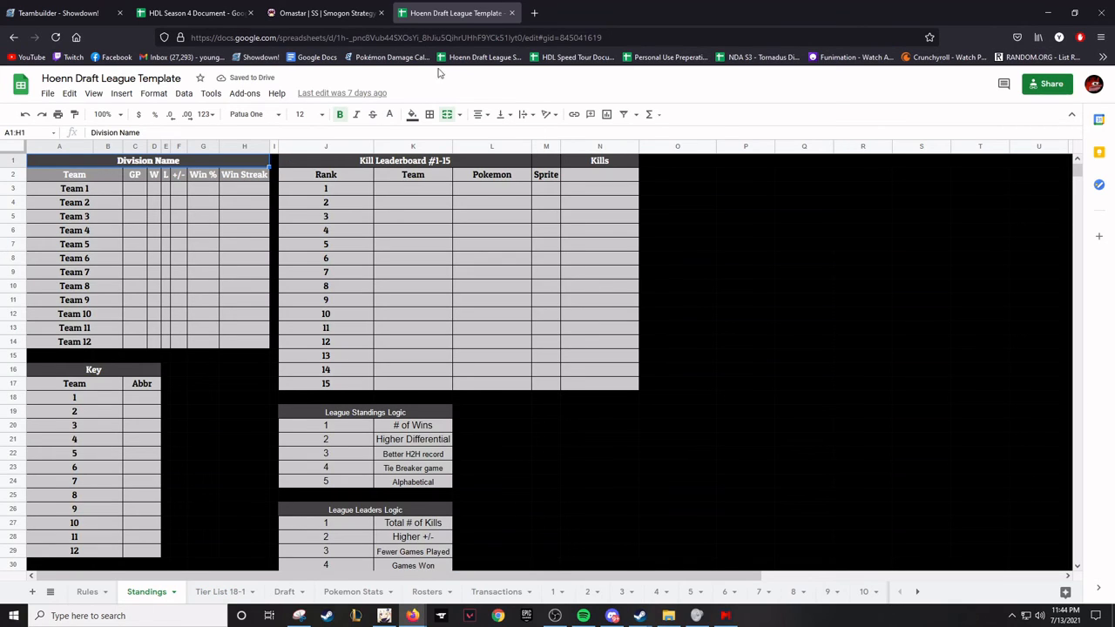
Return to the HDL Season 4 Document and scroll its Tier List sheet to the top
click(191, 13)
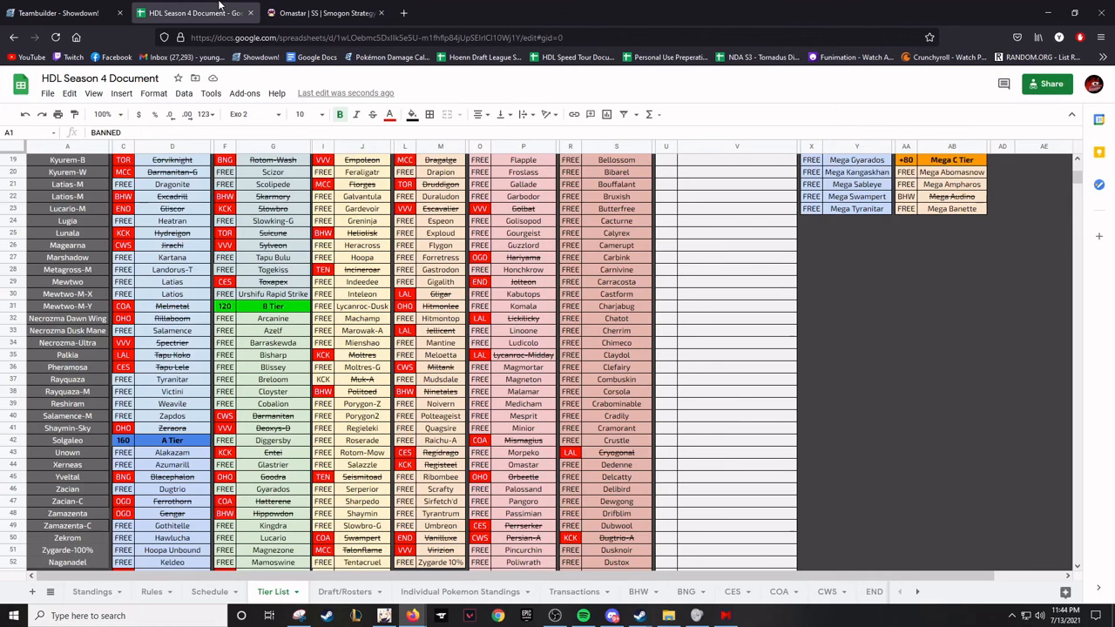
scroll(up, 3)
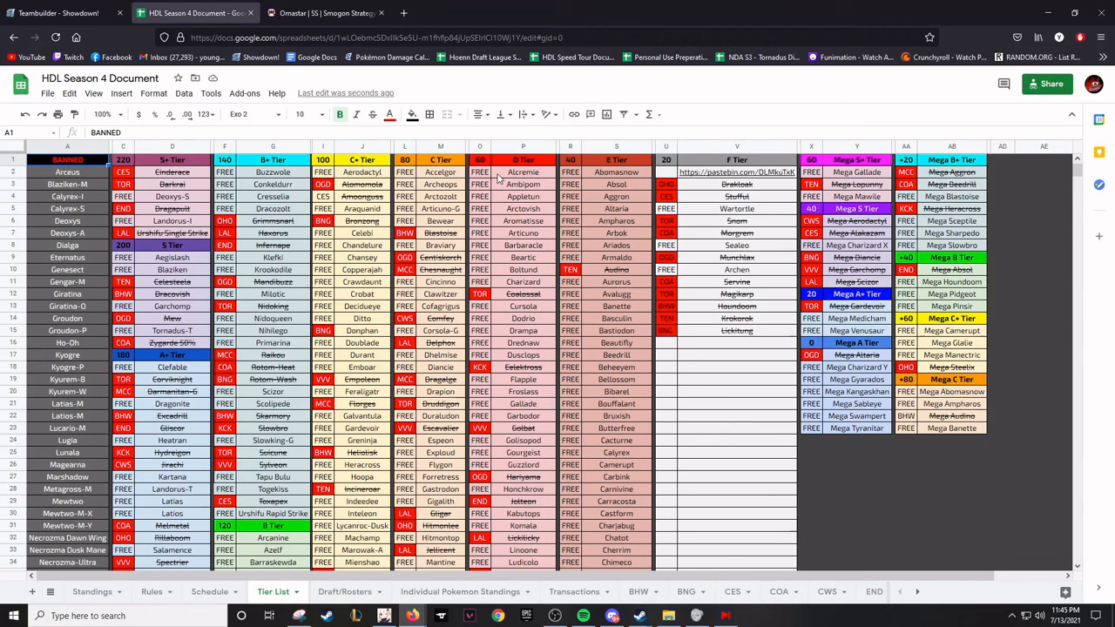
mouse_move(401, 54)
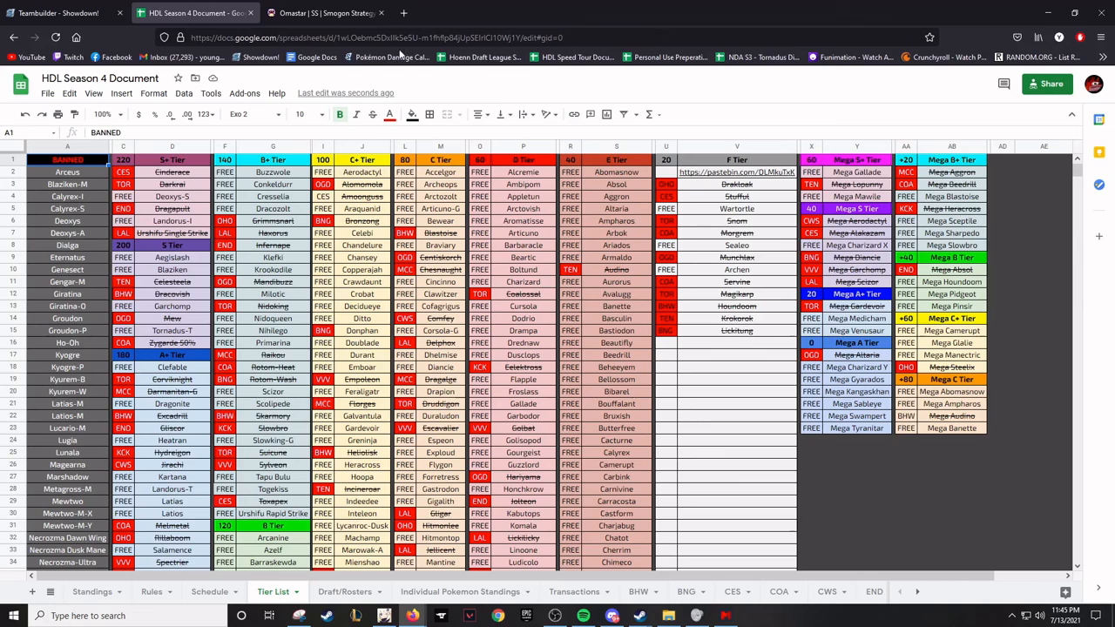